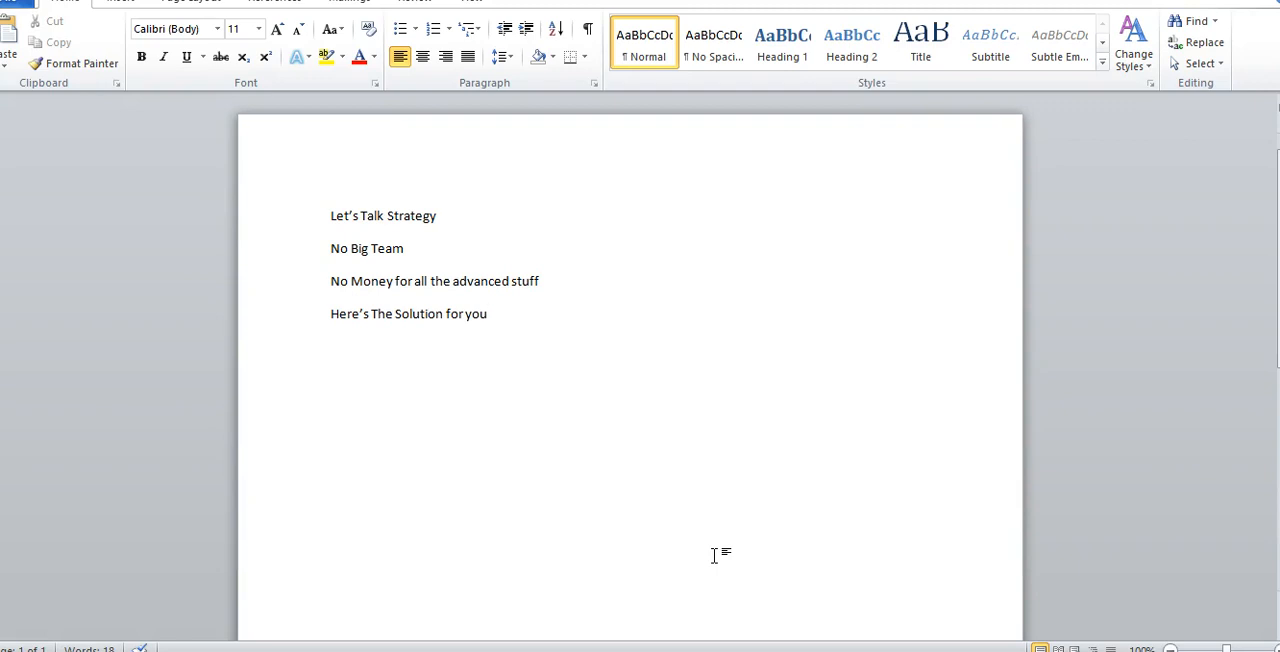
# Make the 'Let's Talk Strategy' line a size-20 bold title.
pyautogui.click(408, 216)
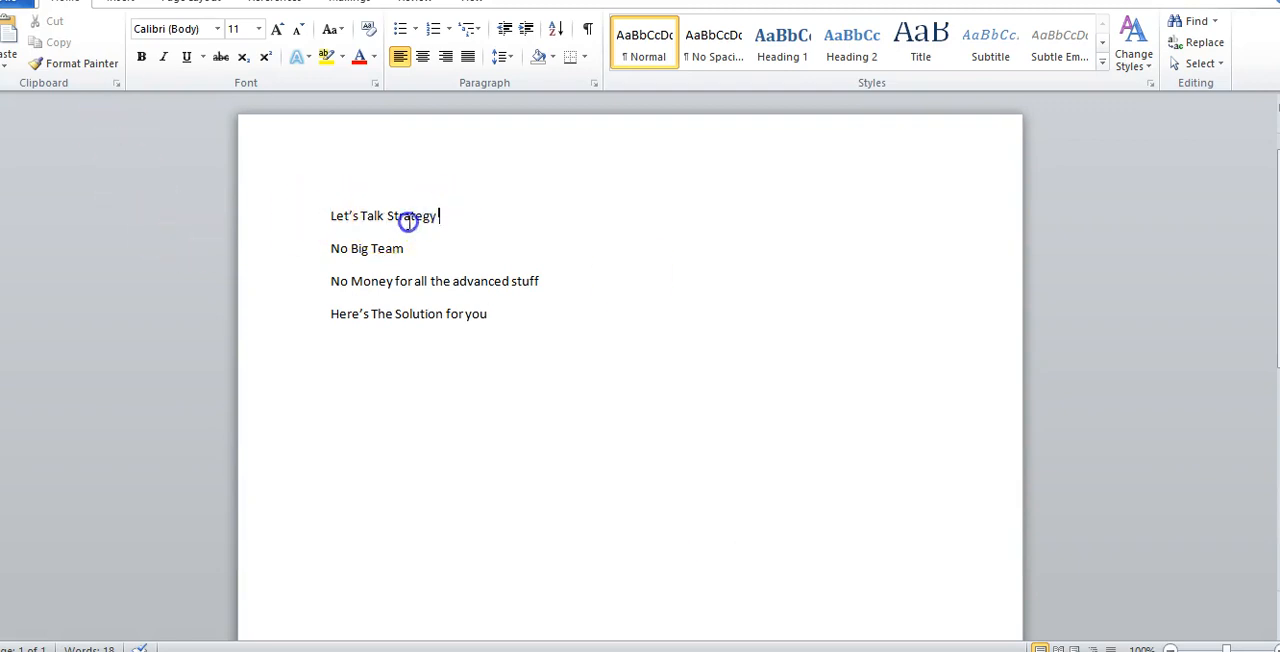
pyautogui.tripleClick(384, 216)
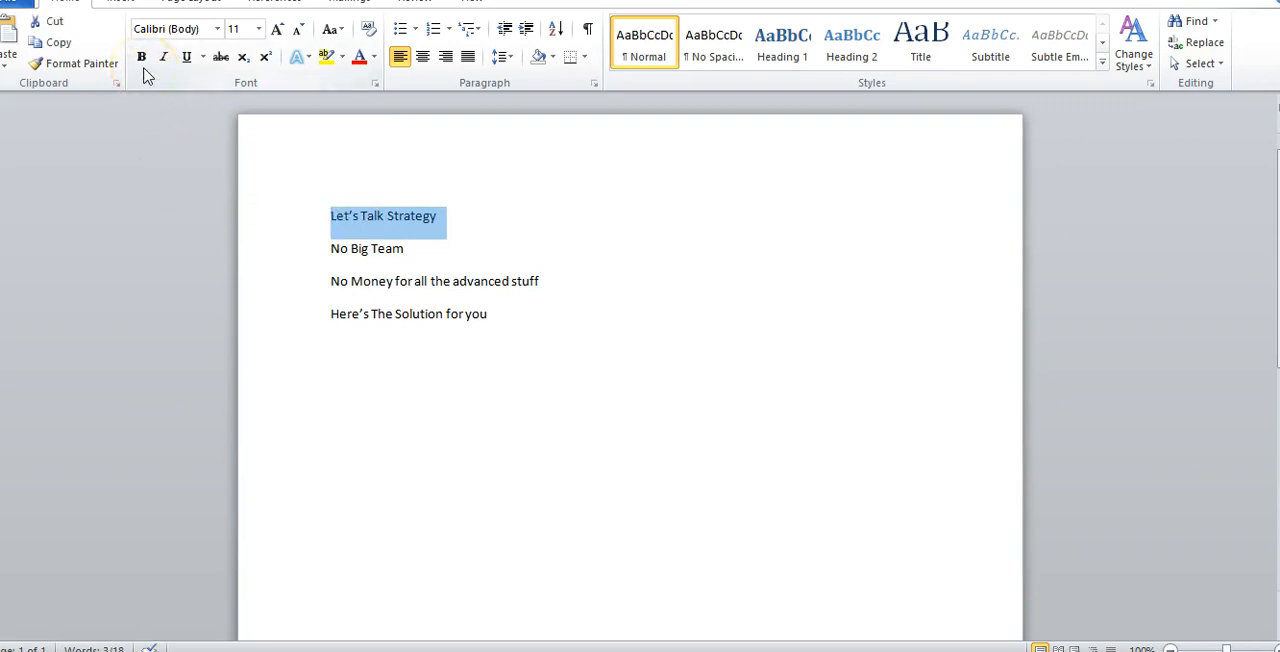
pyautogui.moveTo(120, 8)
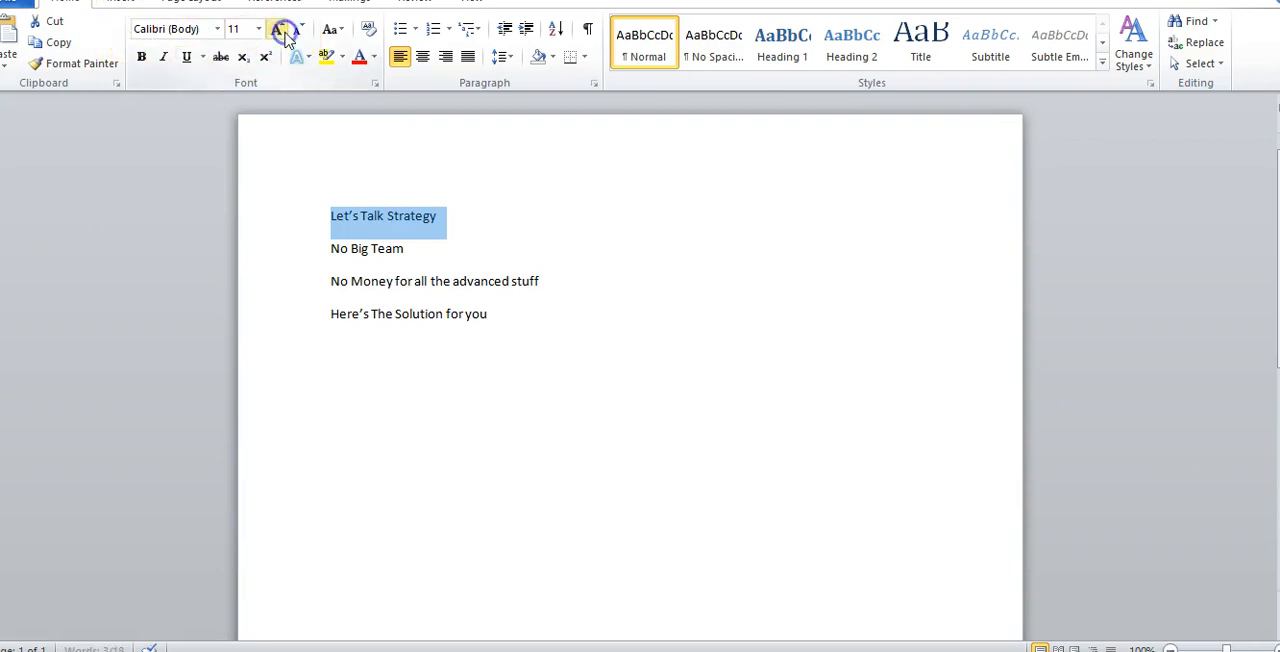
pyautogui.click(276, 28)
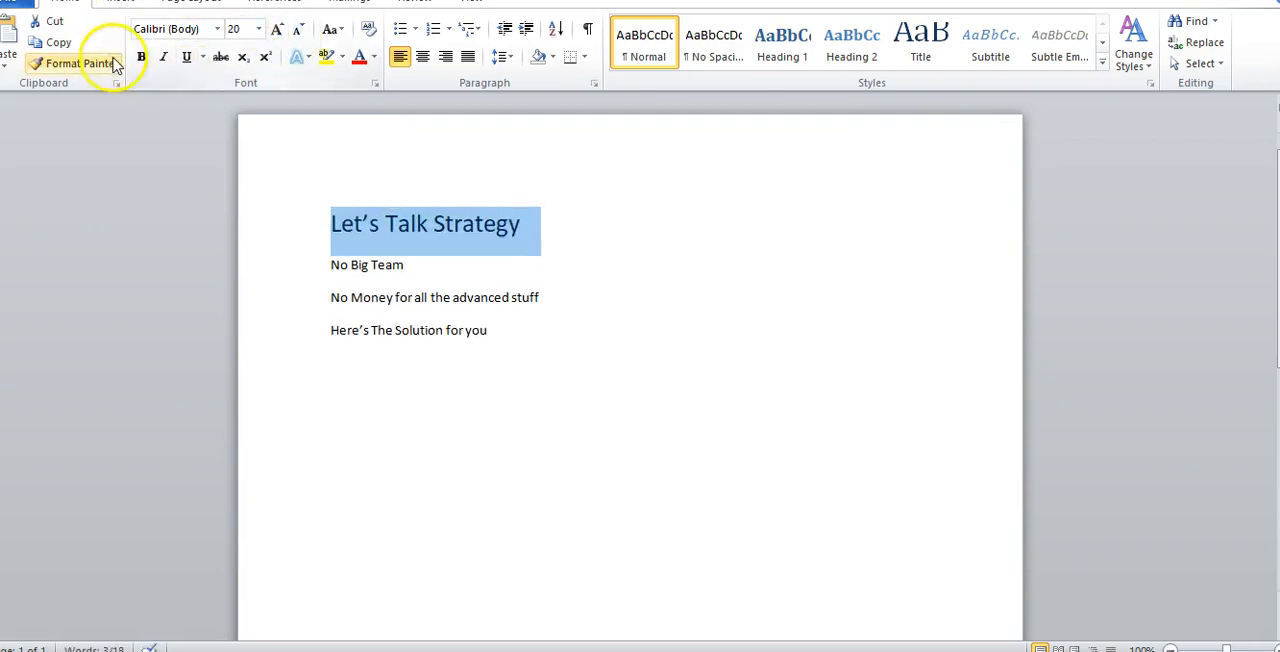
pyautogui.click(588, 224)
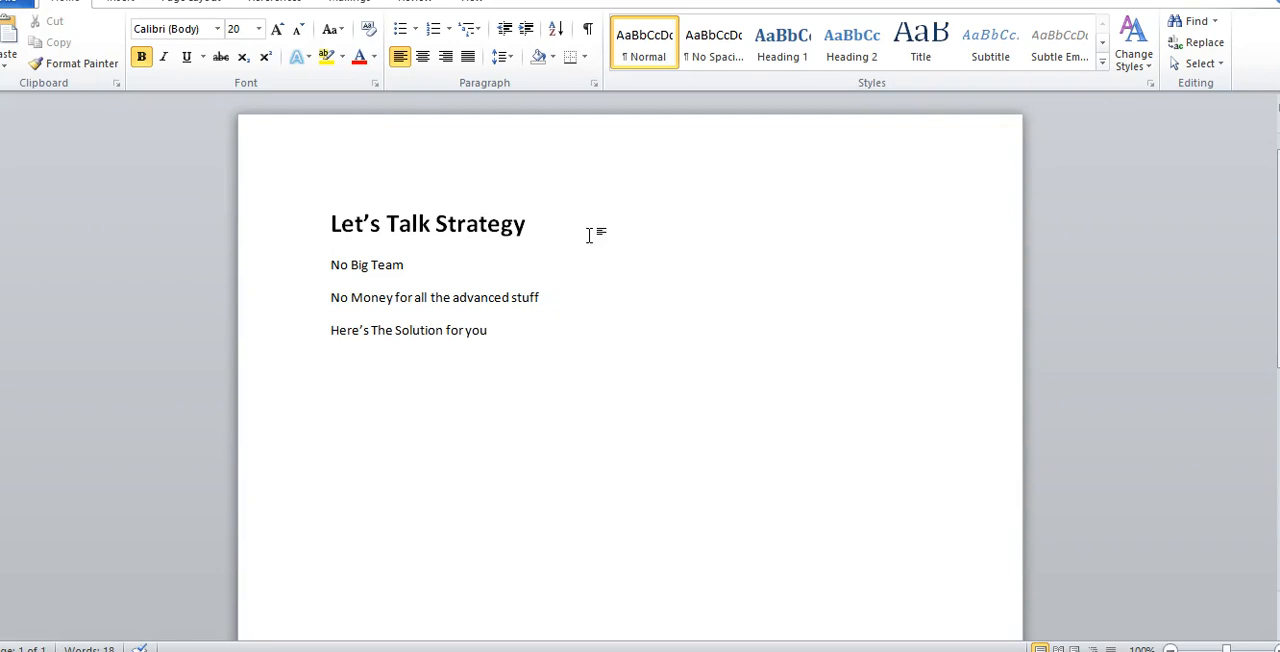
pyautogui.moveTo(444, 264)
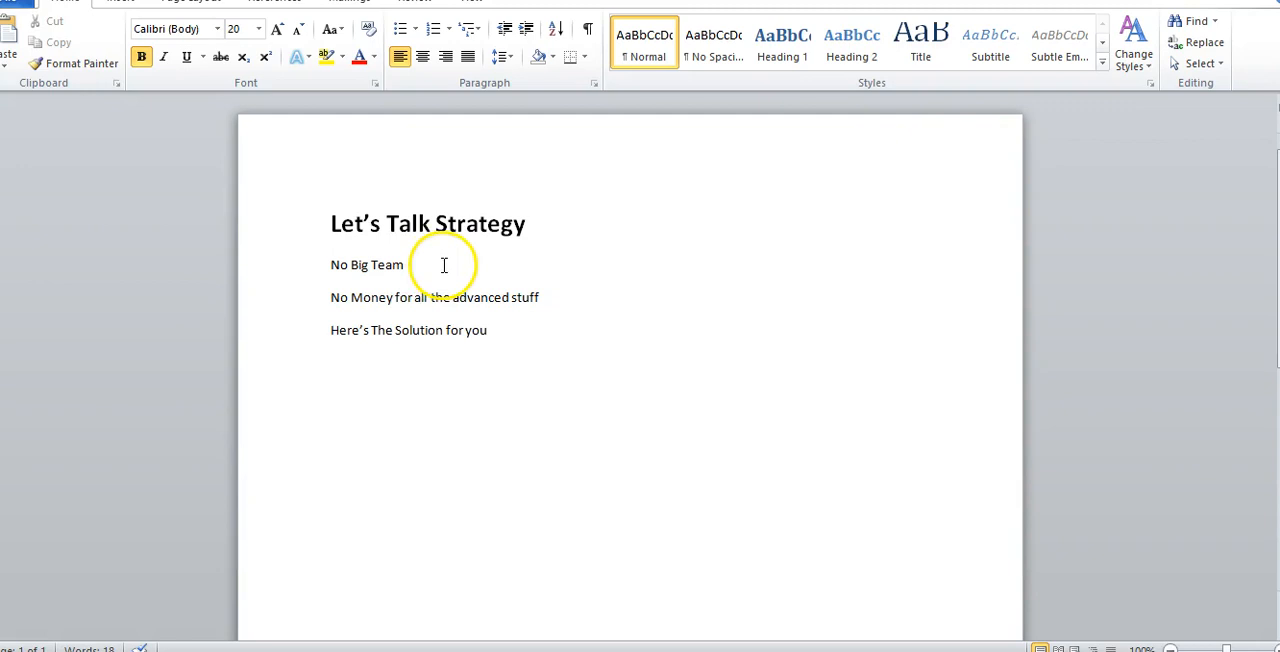
# Select the 'No Big Team' and 'Here's The Solution for you' lines in turn.
pyautogui.moveTo(332, 264); pyautogui.dragTo(408, 264)
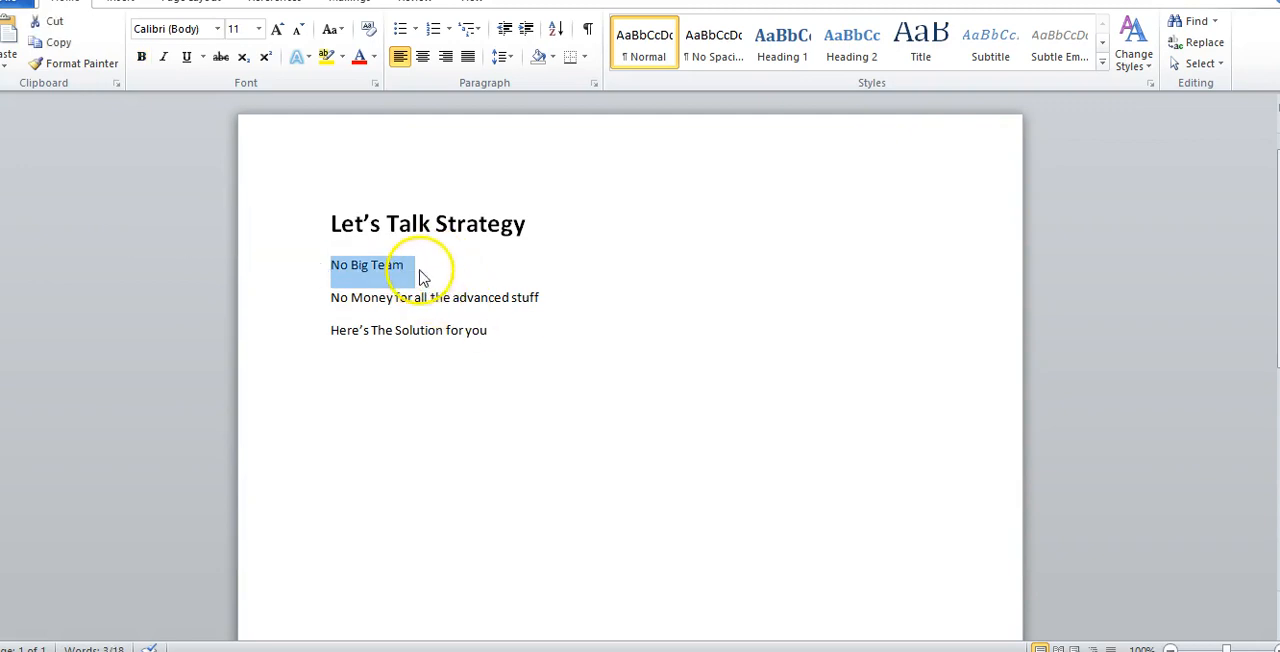
pyautogui.click(476, 296)
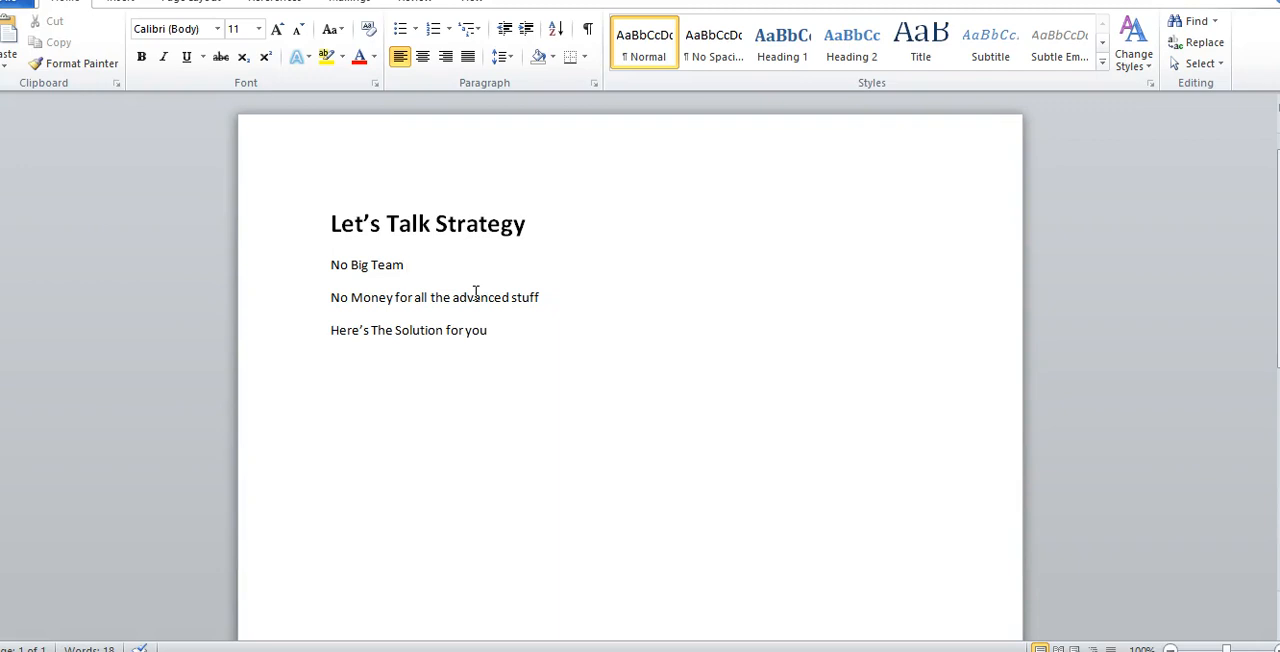
pyautogui.click(404, 264)
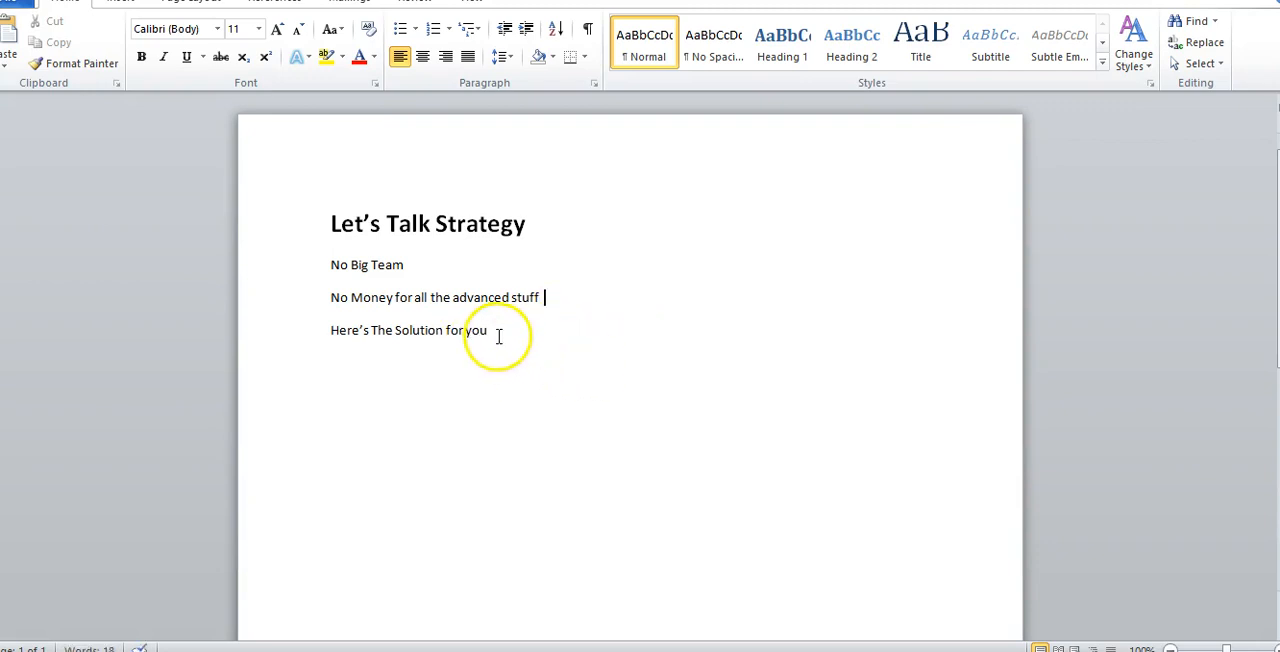
pyautogui.tripleClick(408, 330)
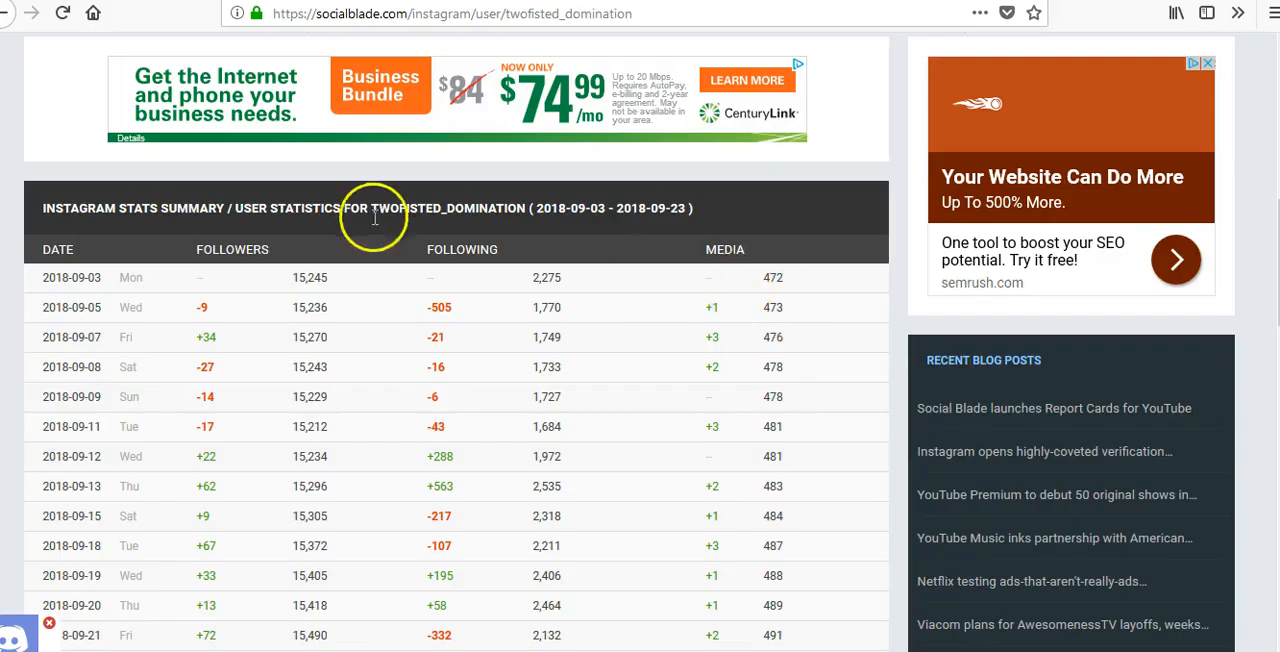
# Scroll through the Social Blade daily stats table and back up to the User Summary.
pyautogui.scroll(3)
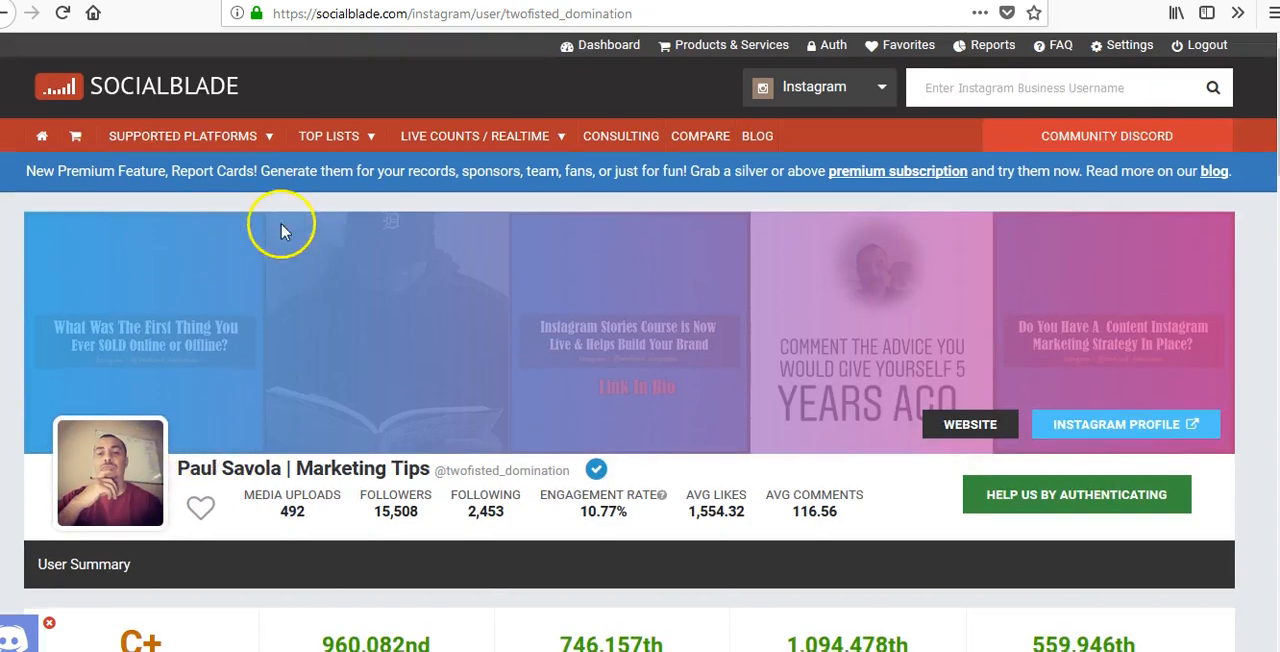
pyautogui.scroll(-3)
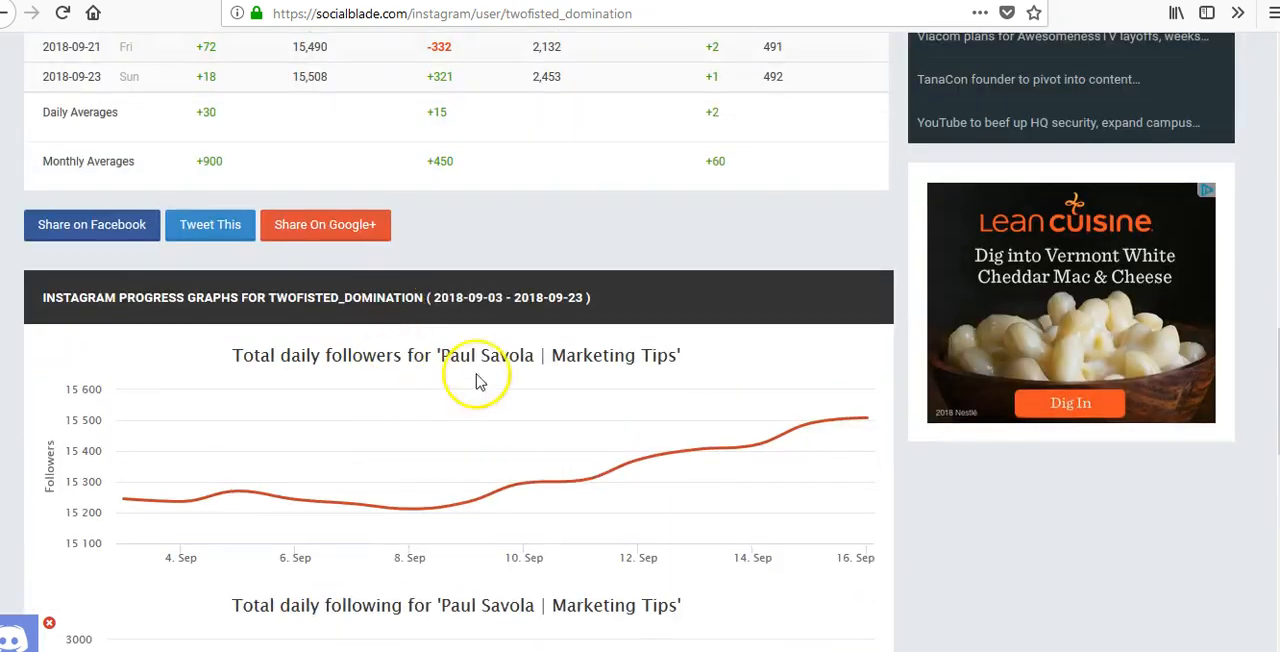
pyautogui.scroll(-3)
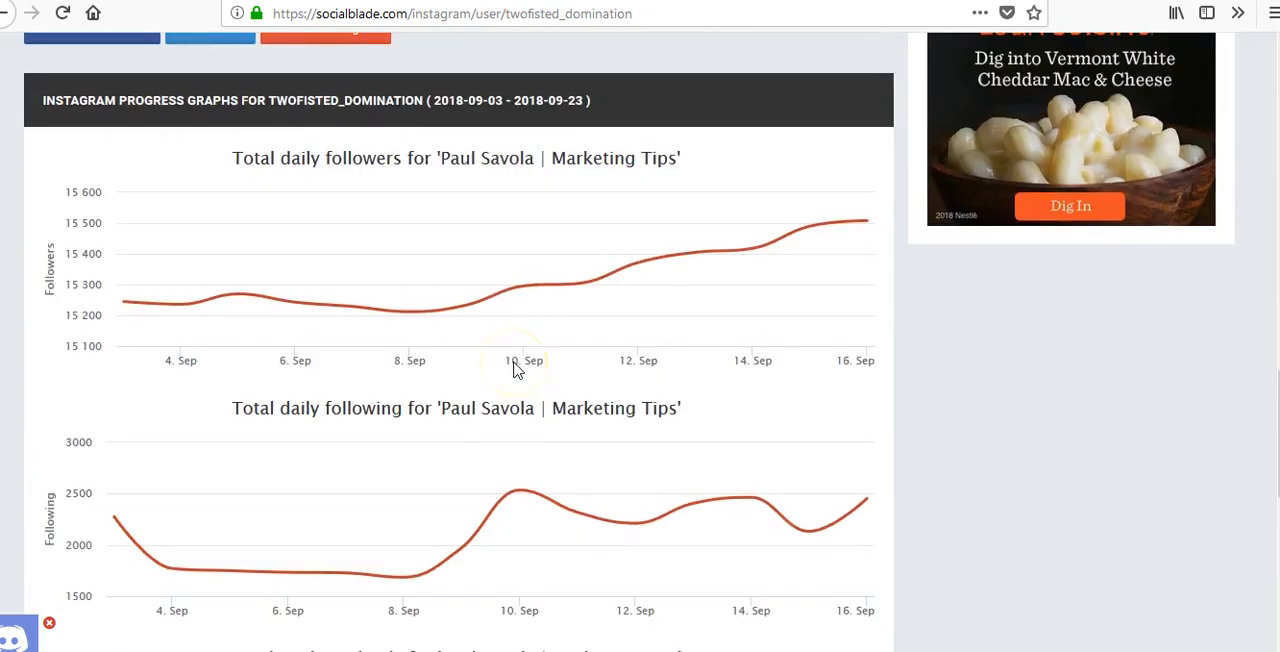
pyautogui.scroll(3)
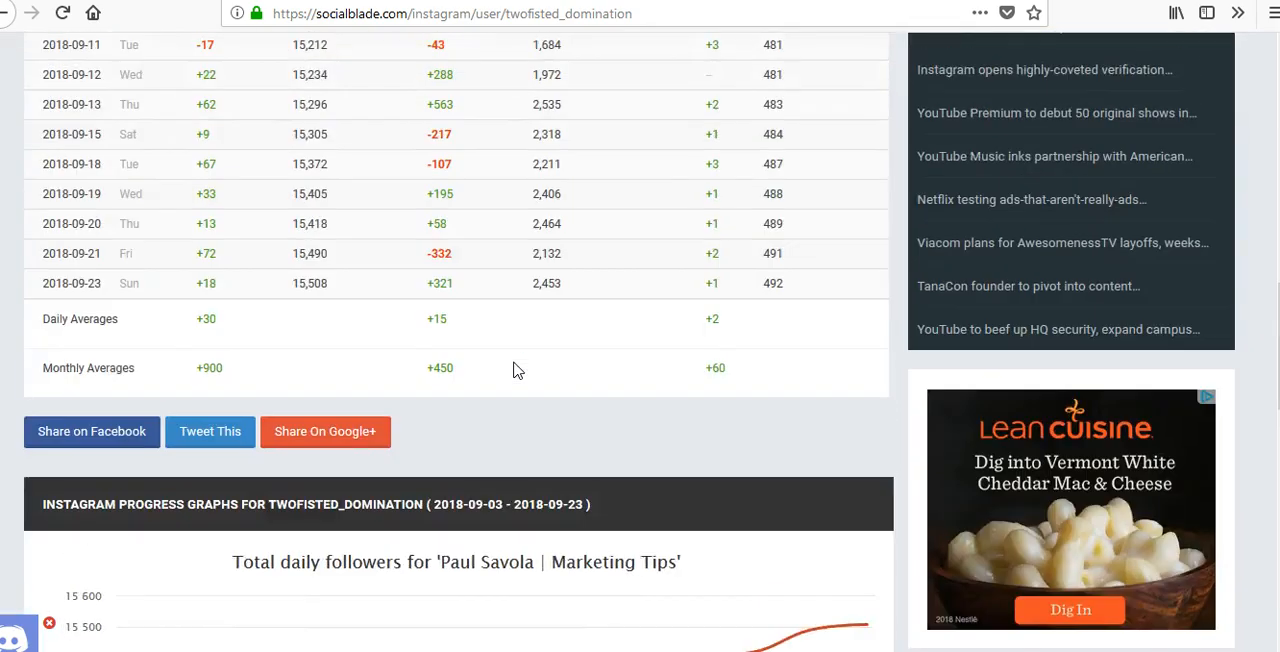
pyautogui.scroll(-3)
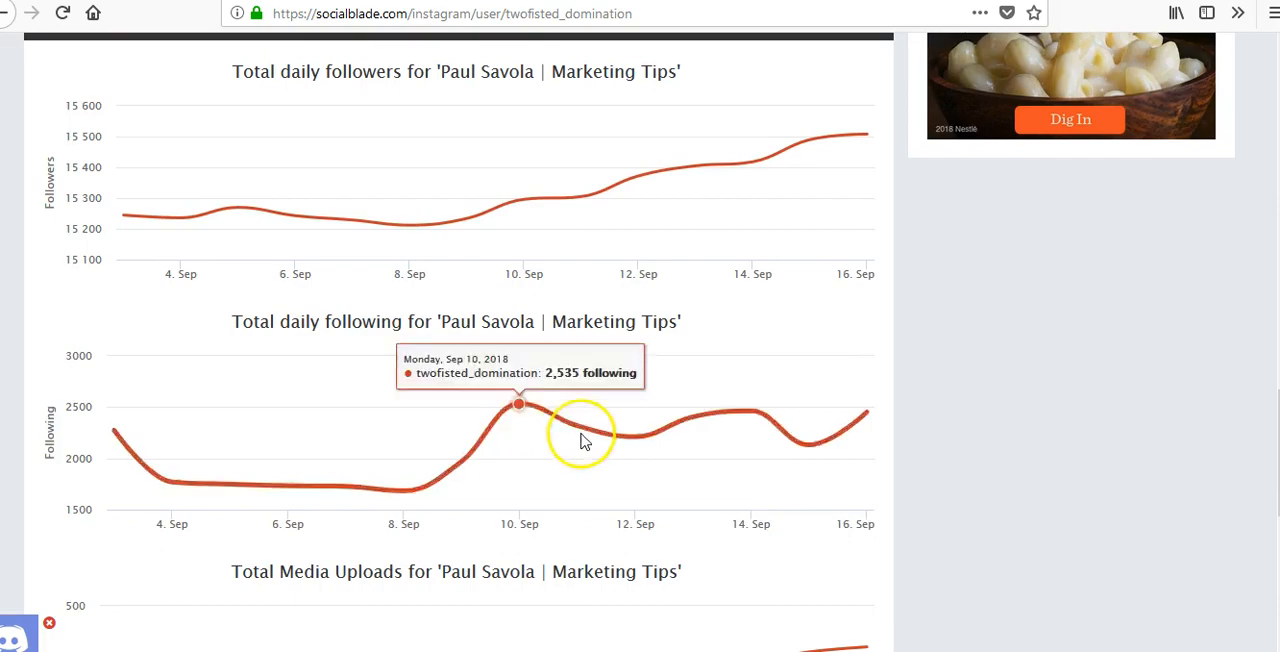
pyautogui.scroll(3)
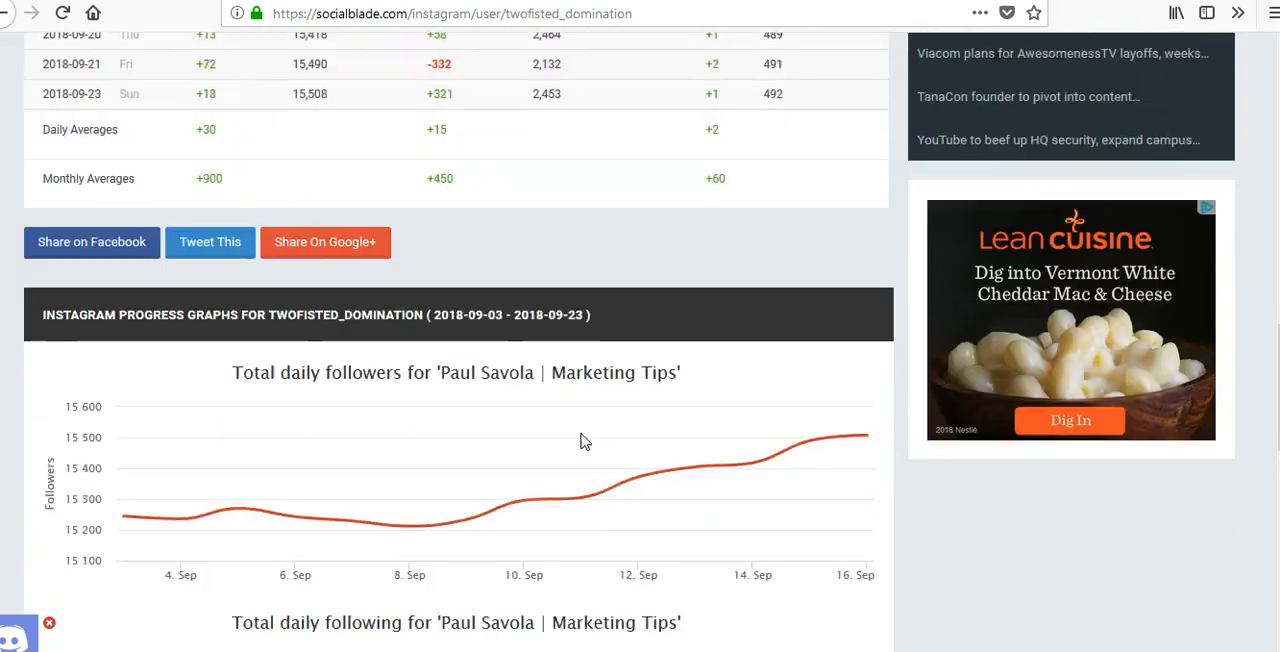
pyautogui.scroll(-3)
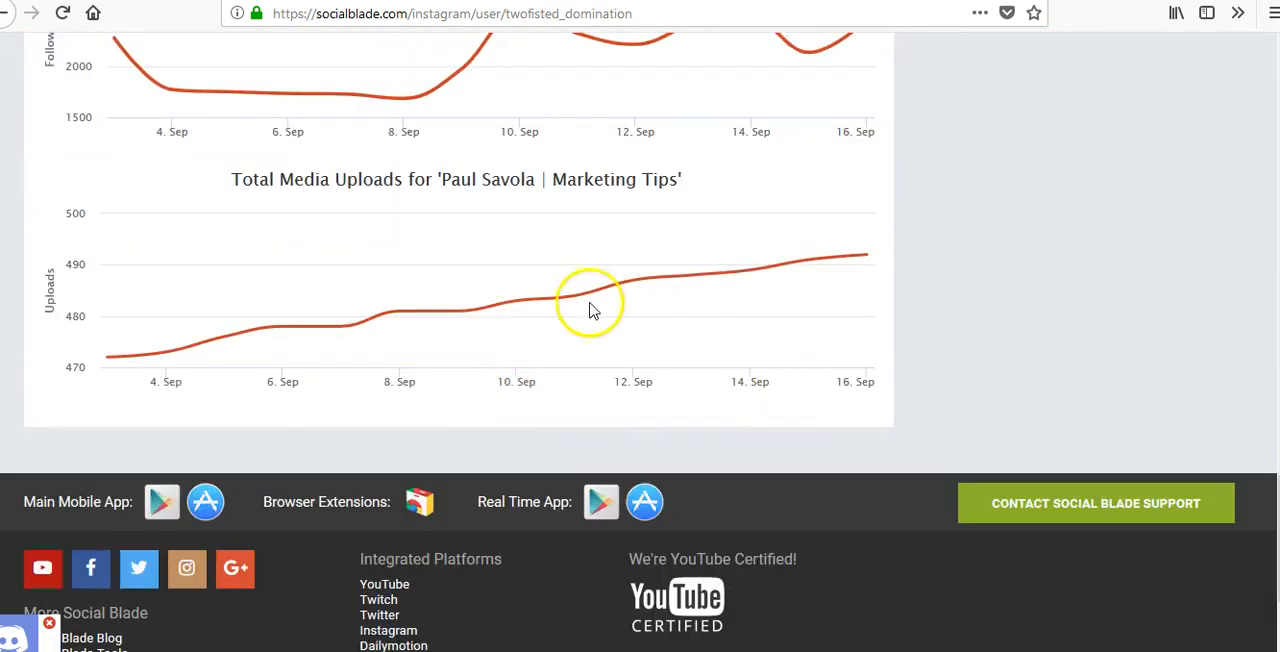
pyautogui.scroll(3)
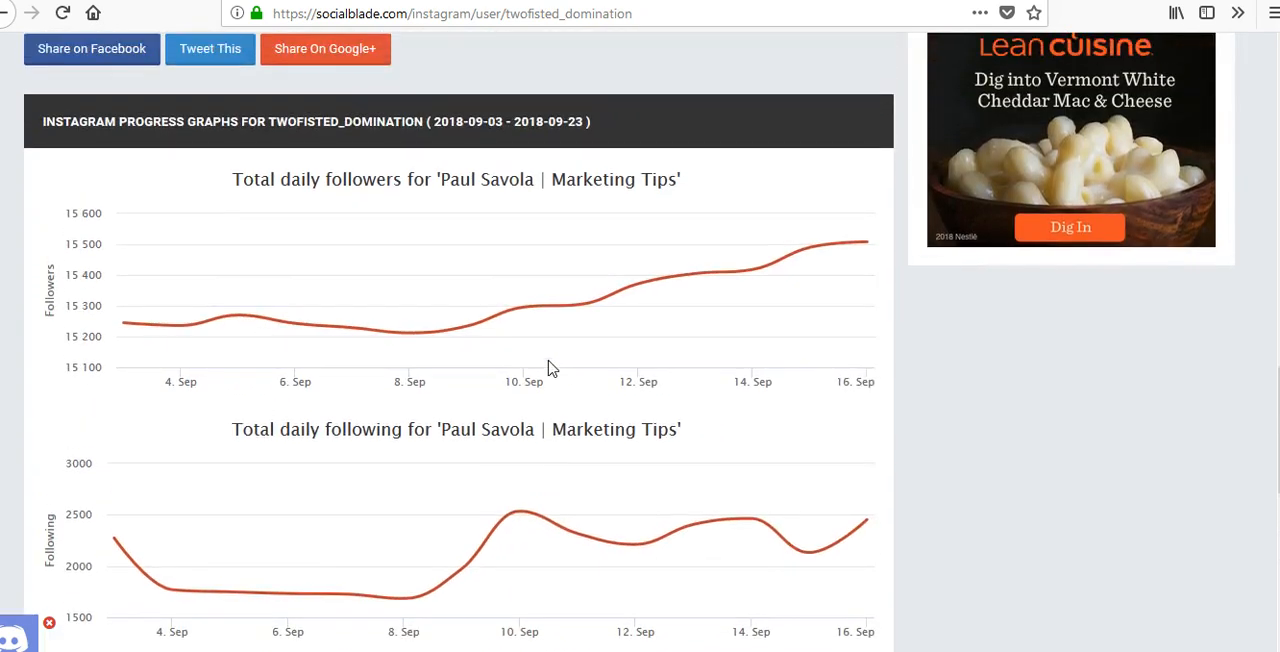
pyautogui.scroll(3)
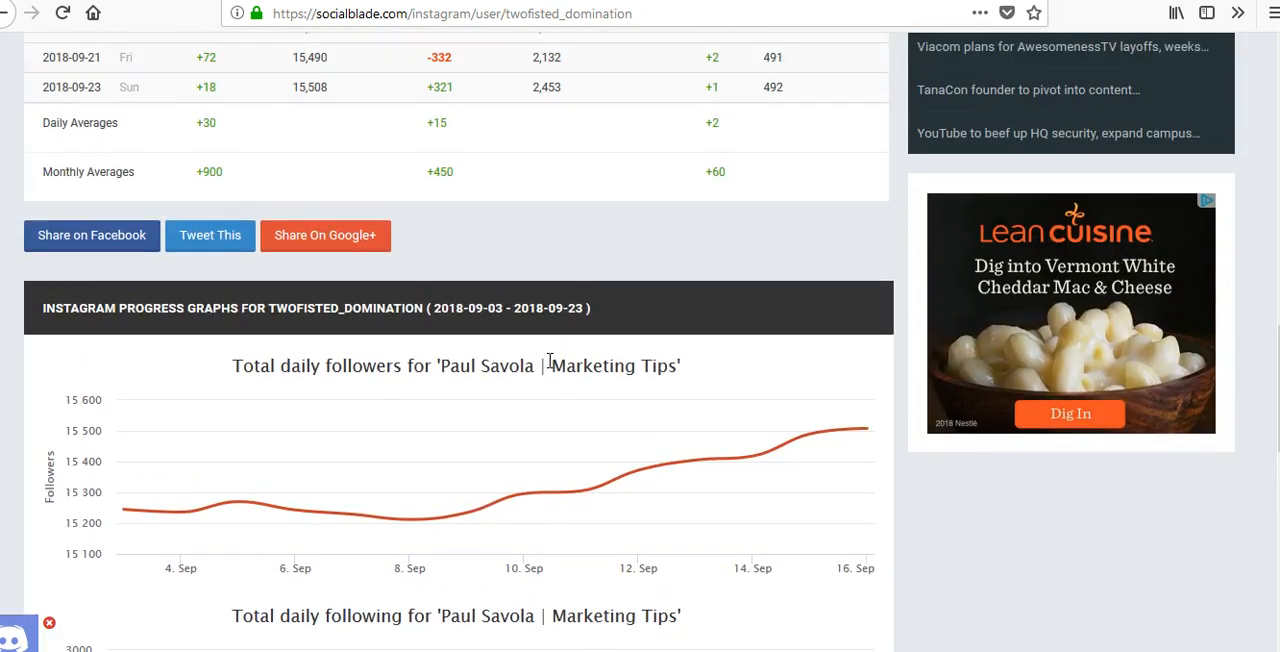
pyautogui.moveTo(432, 356)
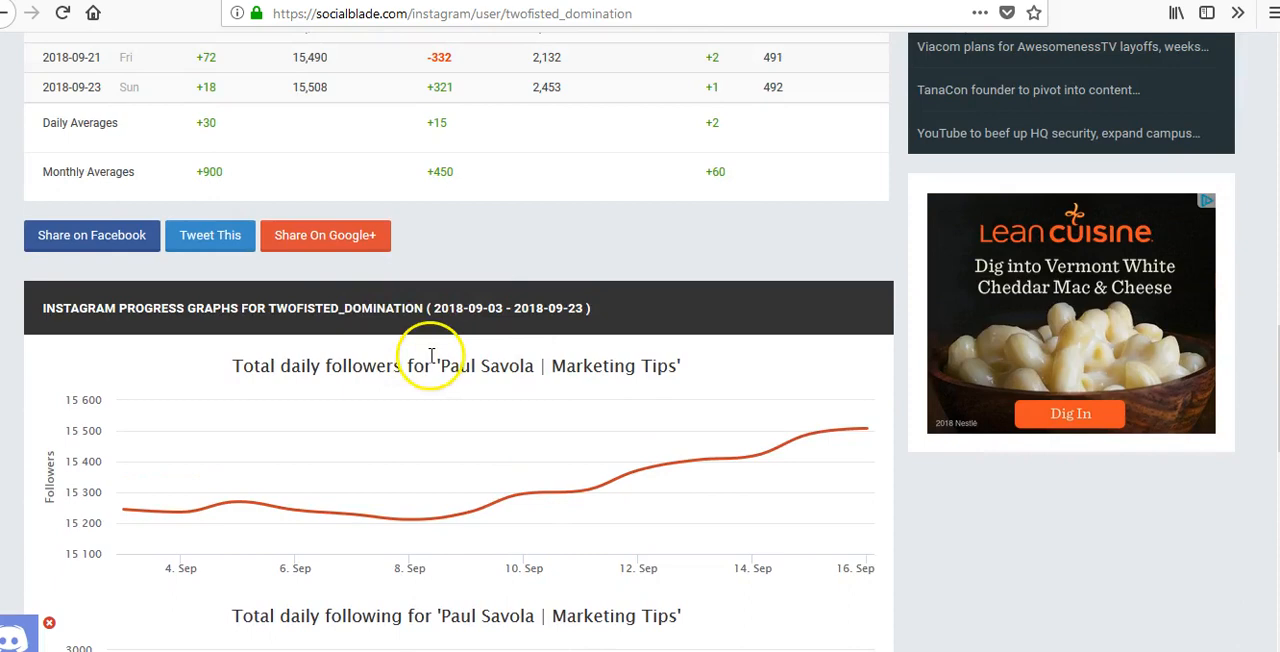
pyautogui.scroll(3)
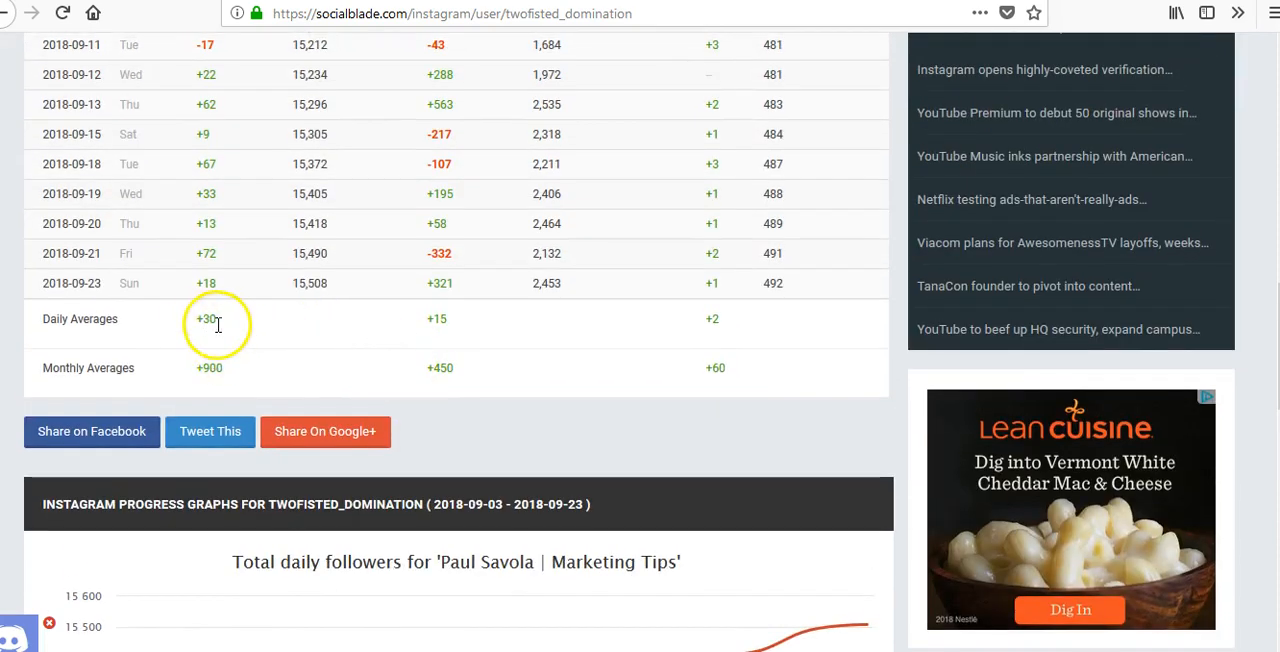
pyautogui.scroll(3)
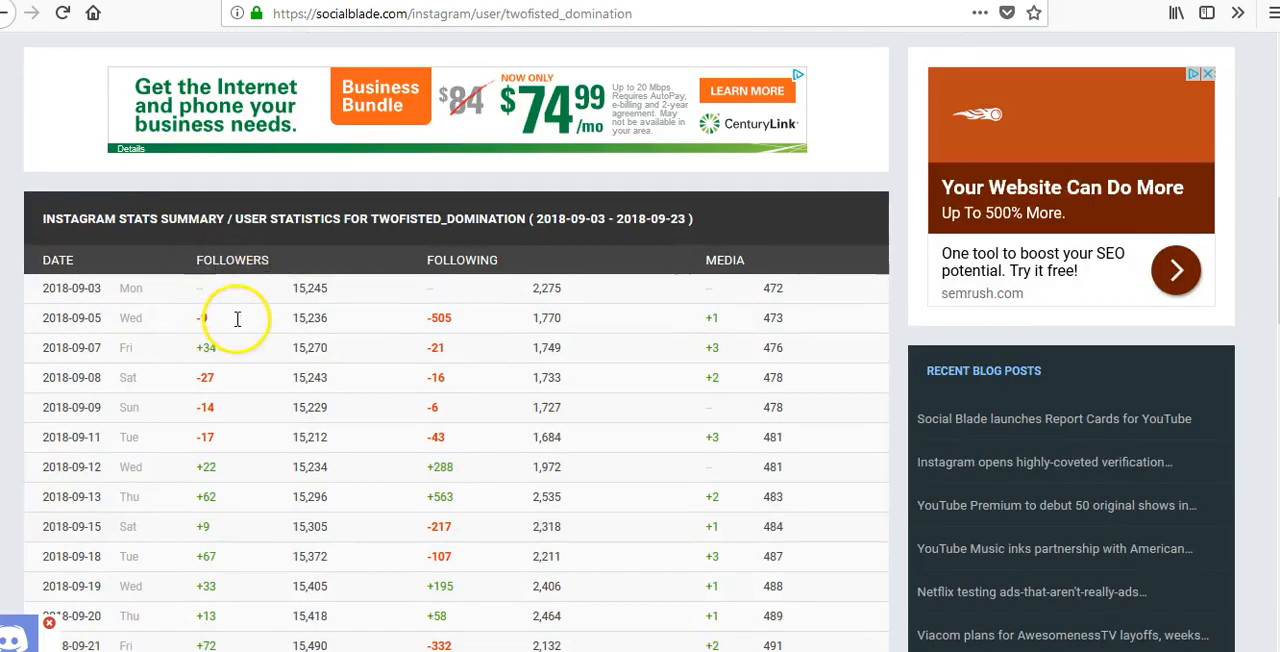
pyautogui.moveTo(224, 352)
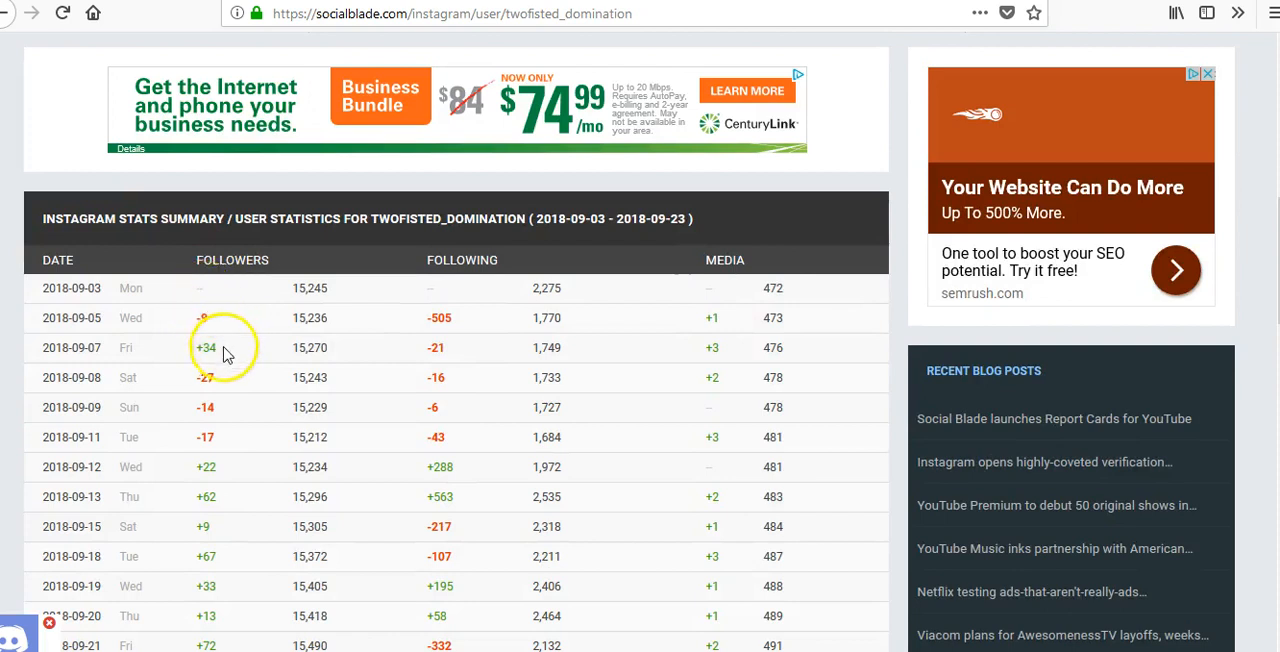
pyautogui.moveTo(212, 404)
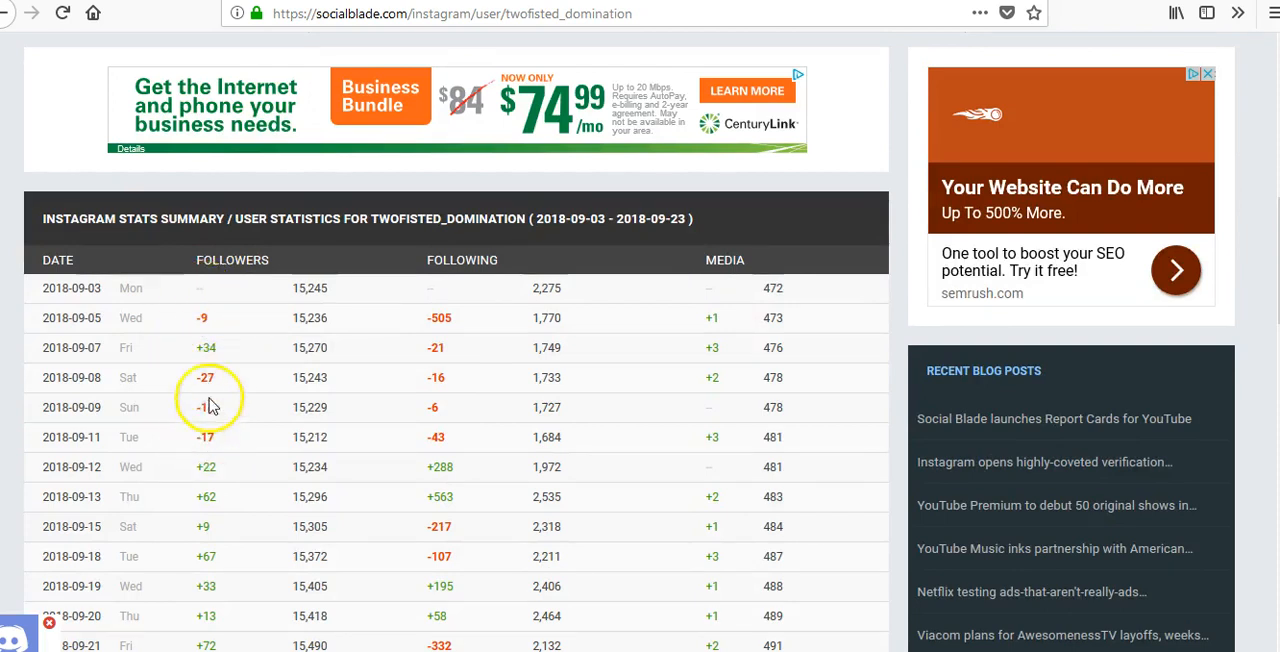
pyautogui.moveTo(418, 214)
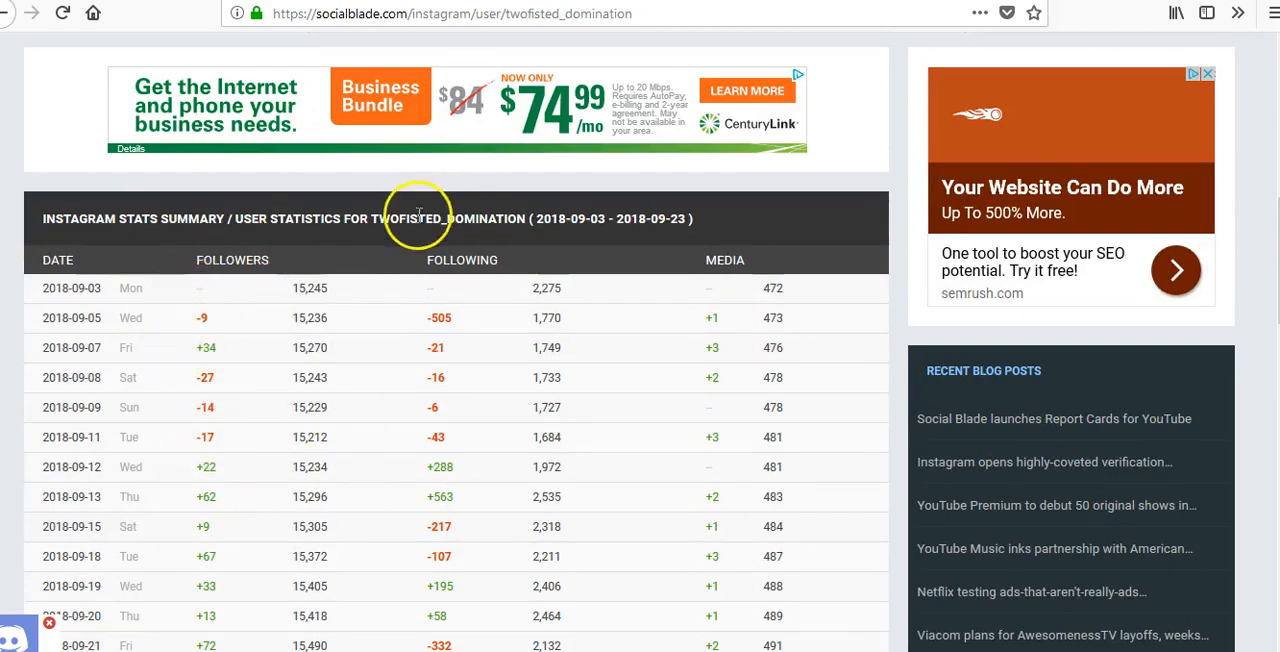
# Scroll down again through the daily and monthly follower averages.
pyautogui.scroll(-3)
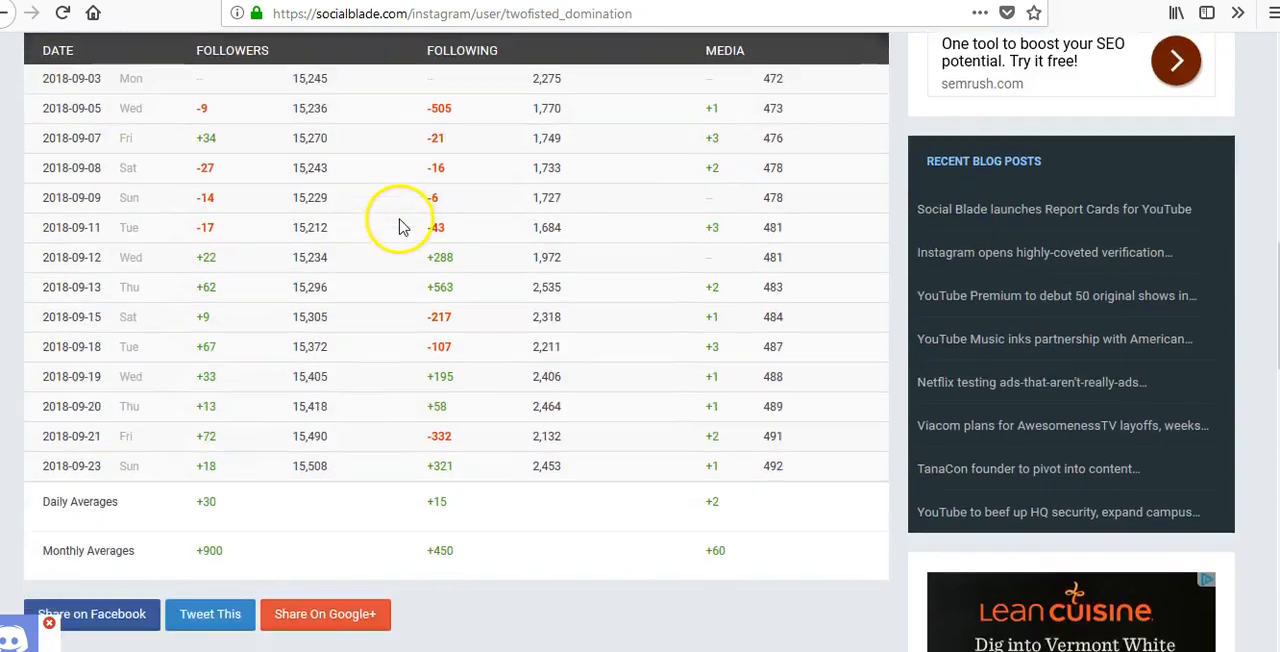
pyautogui.scroll(-3)
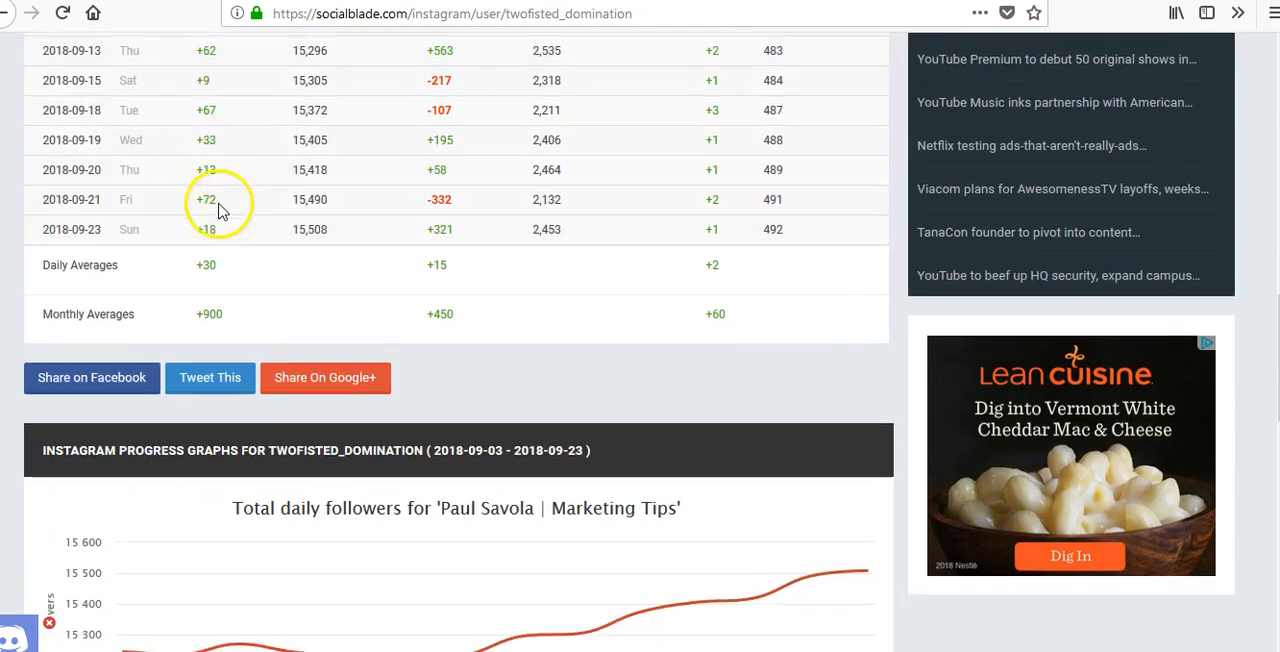
pyautogui.scroll(-3)
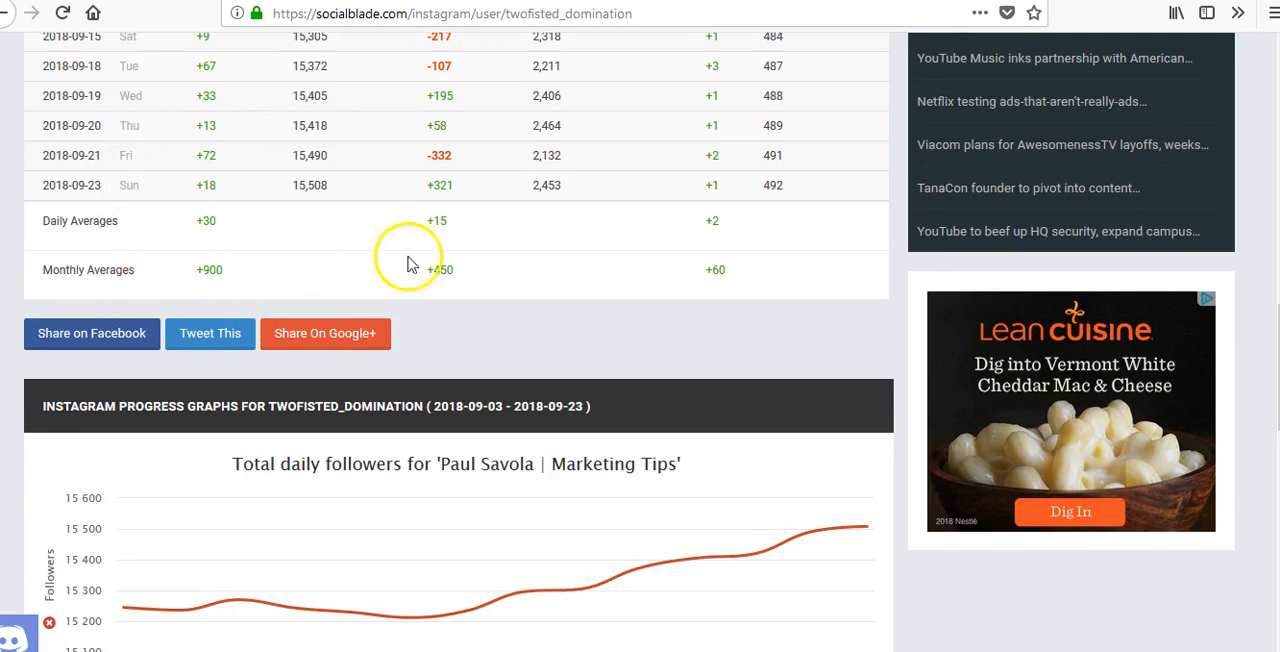
pyautogui.scroll(3)
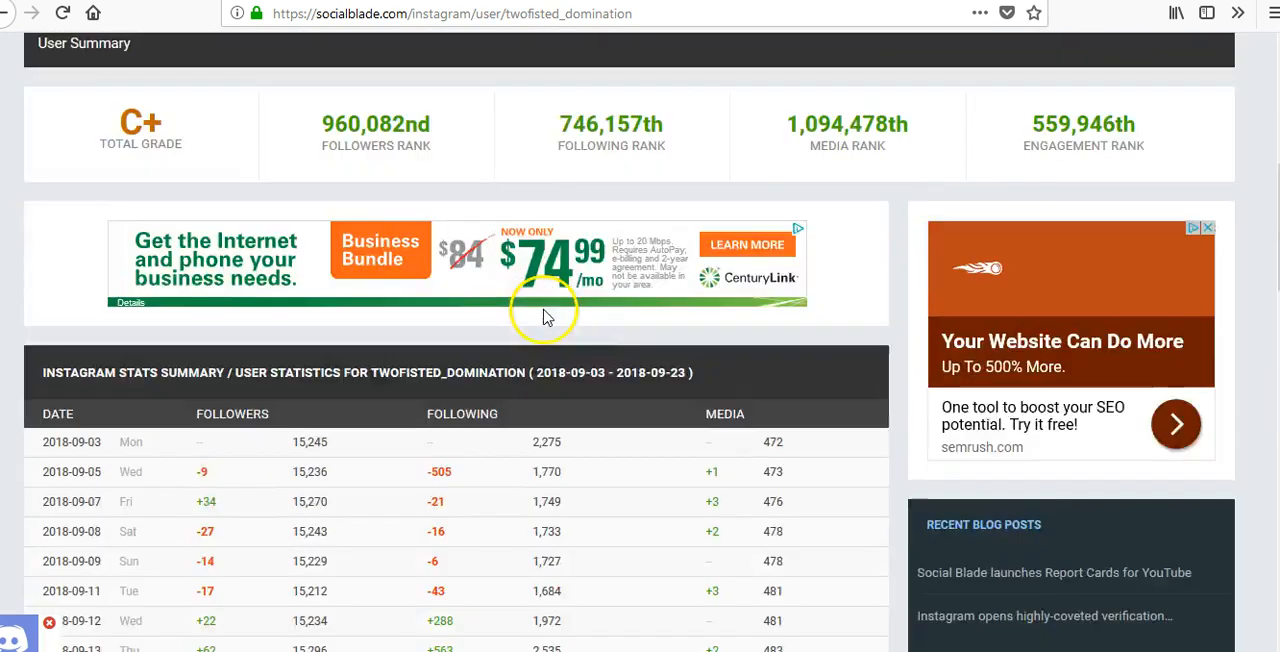
pyautogui.scroll(-3)
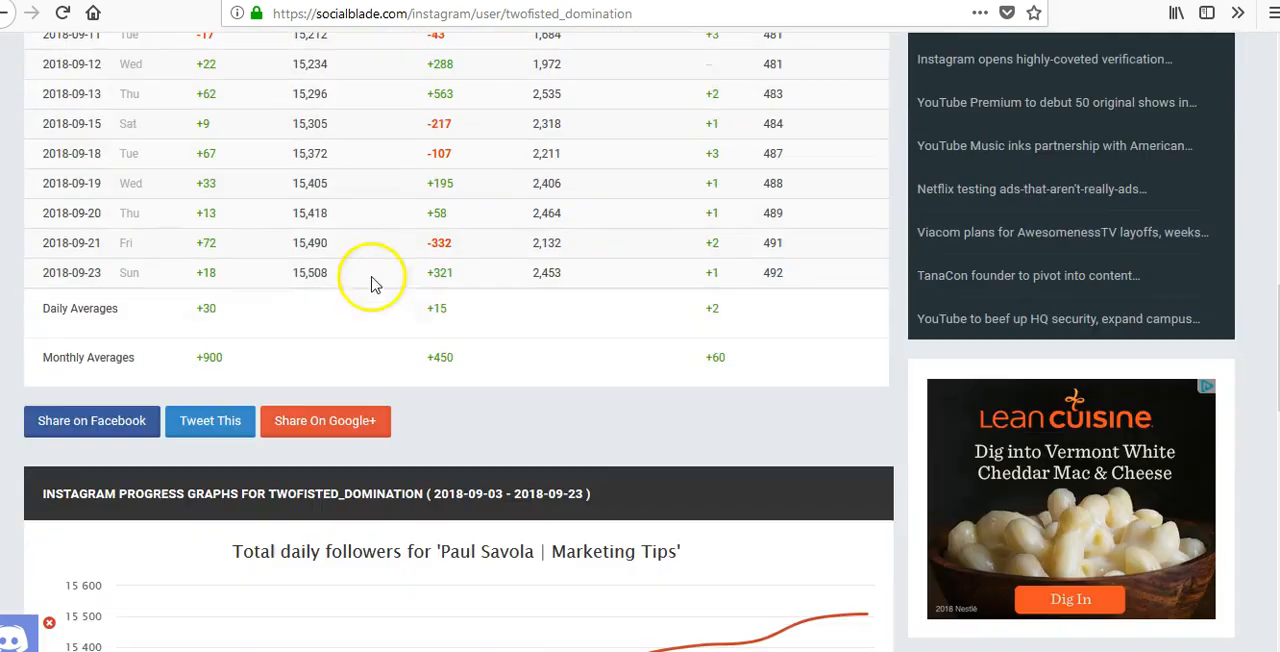
pyautogui.moveTo(300, 298)
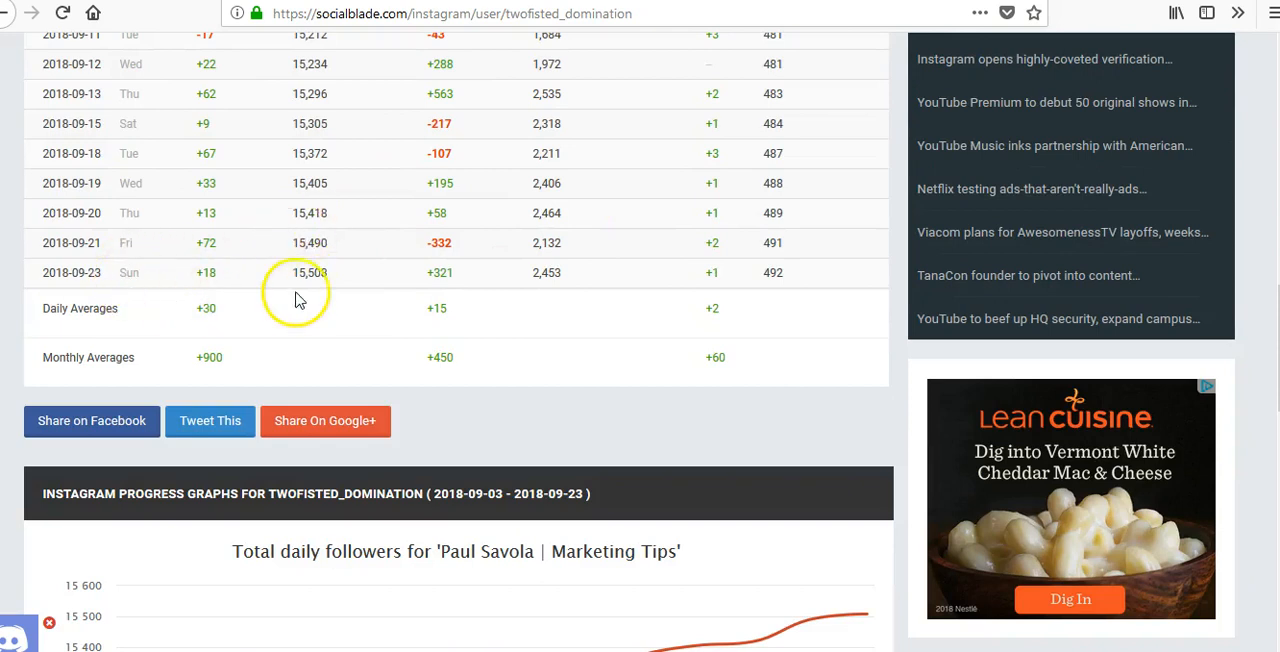
pyautogui.moveTo(164, 278)
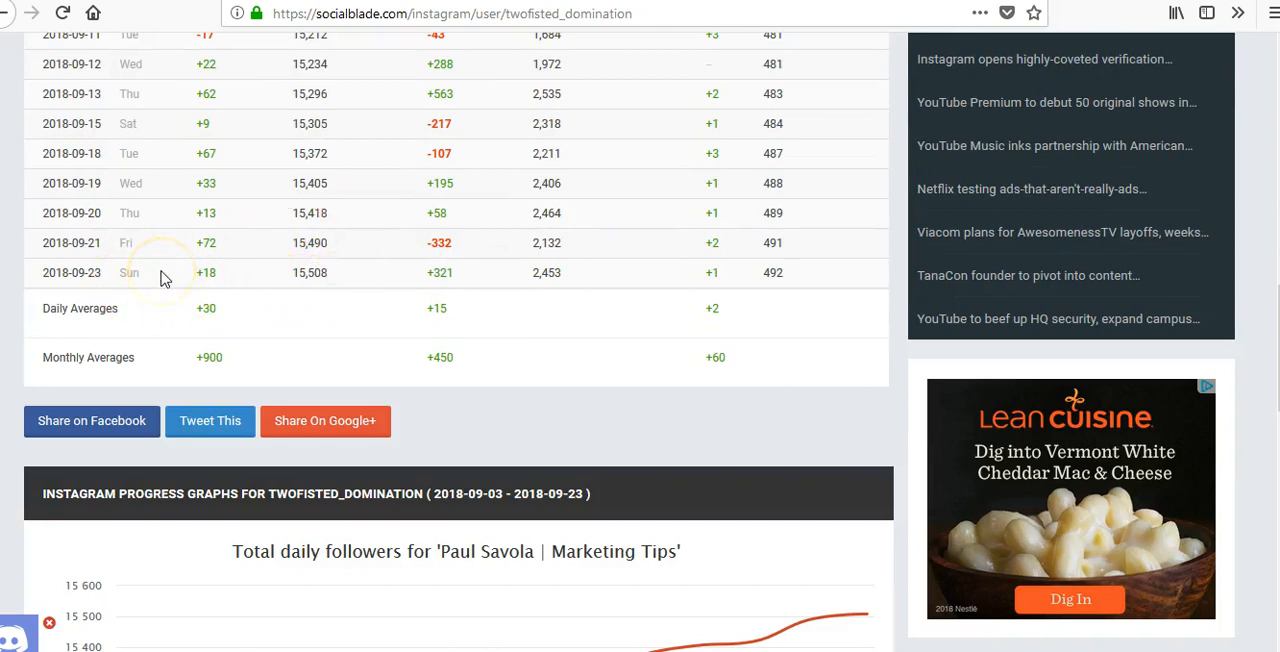
pyautogui.moveTo(396, 356)
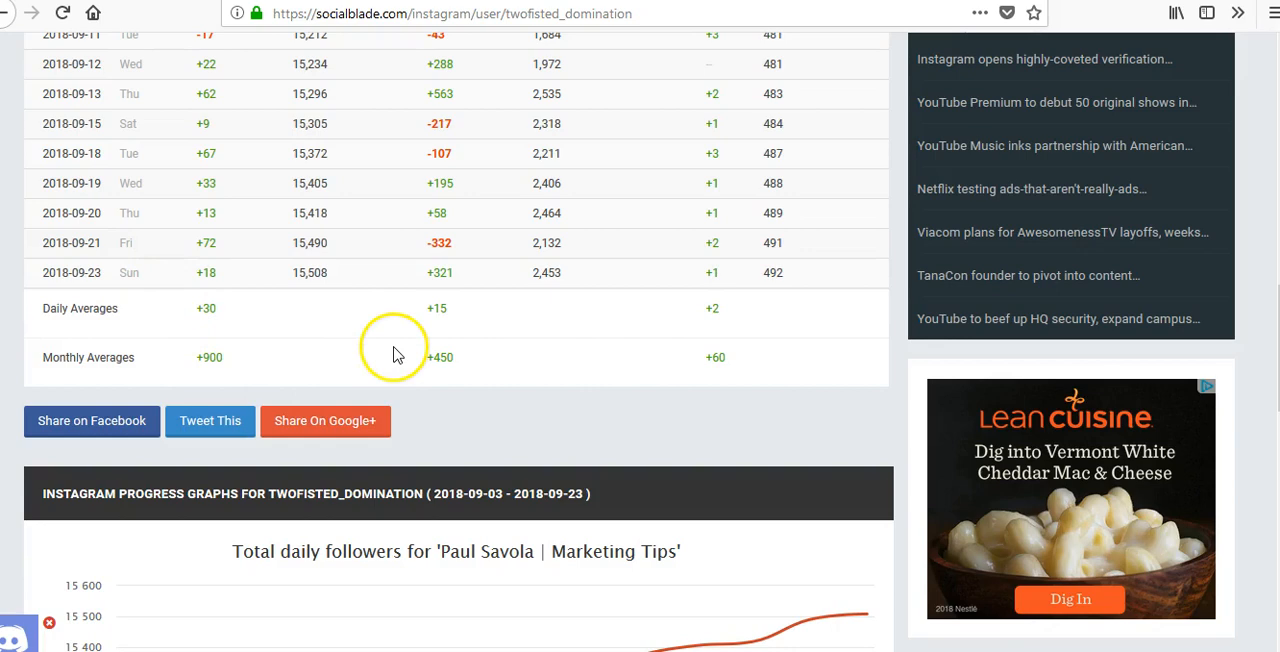
pyautogui.scroll(3)
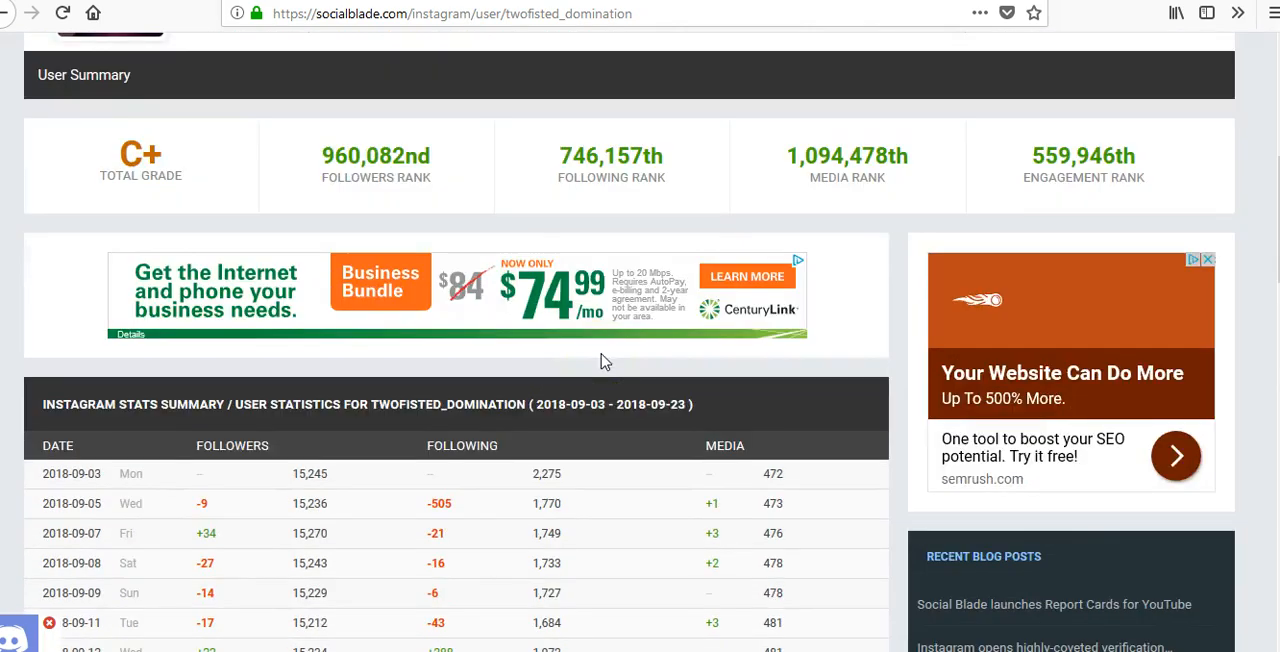
pyautogui.scroll(-3)
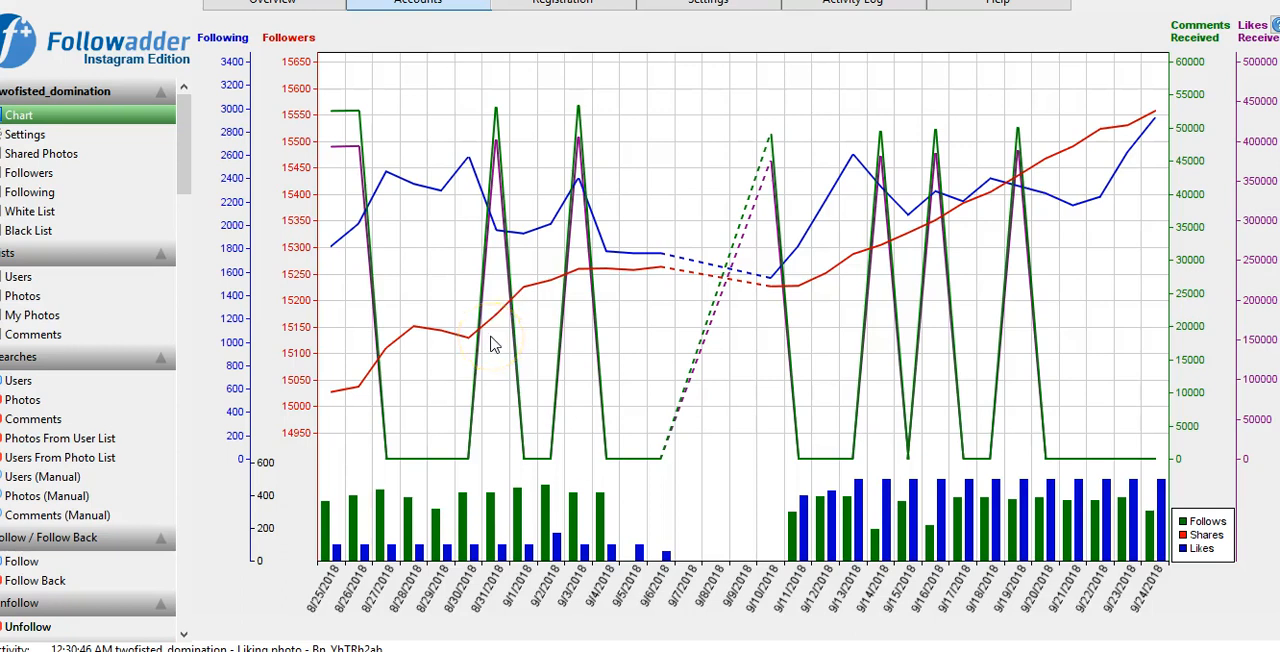
pyautogui.moveTo(576, 284)
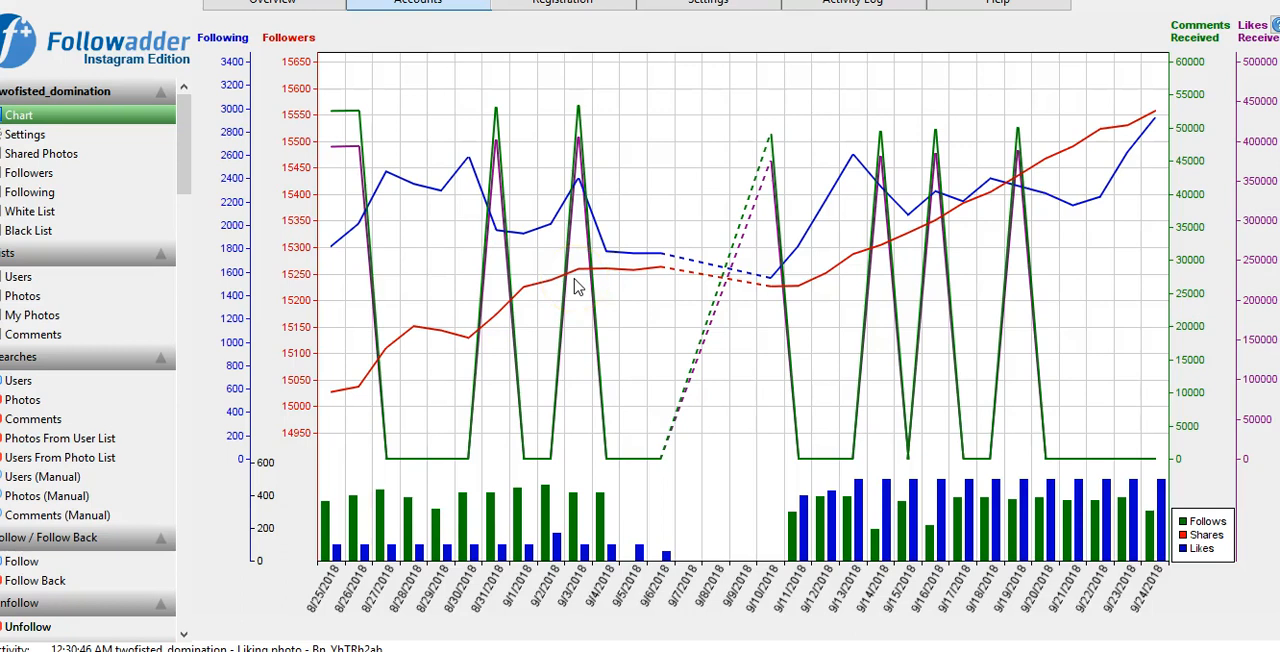
pyautogui.moveTo(744, 40)
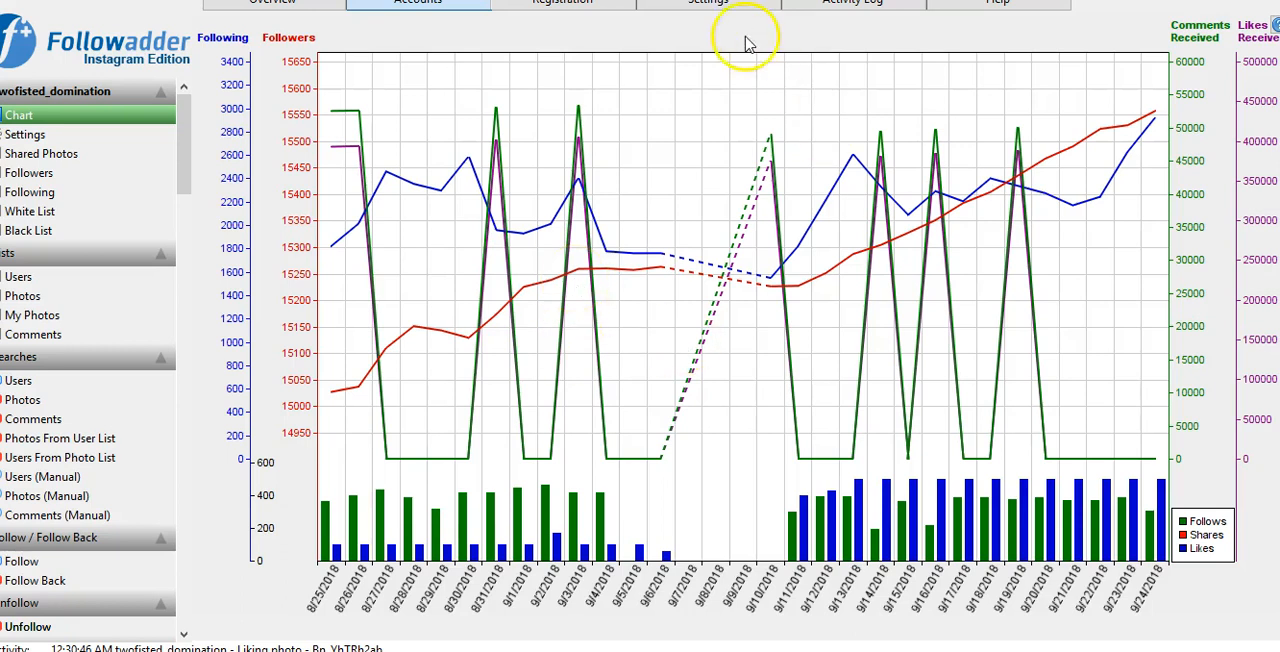
pyautogui.moveTo(748, 42)
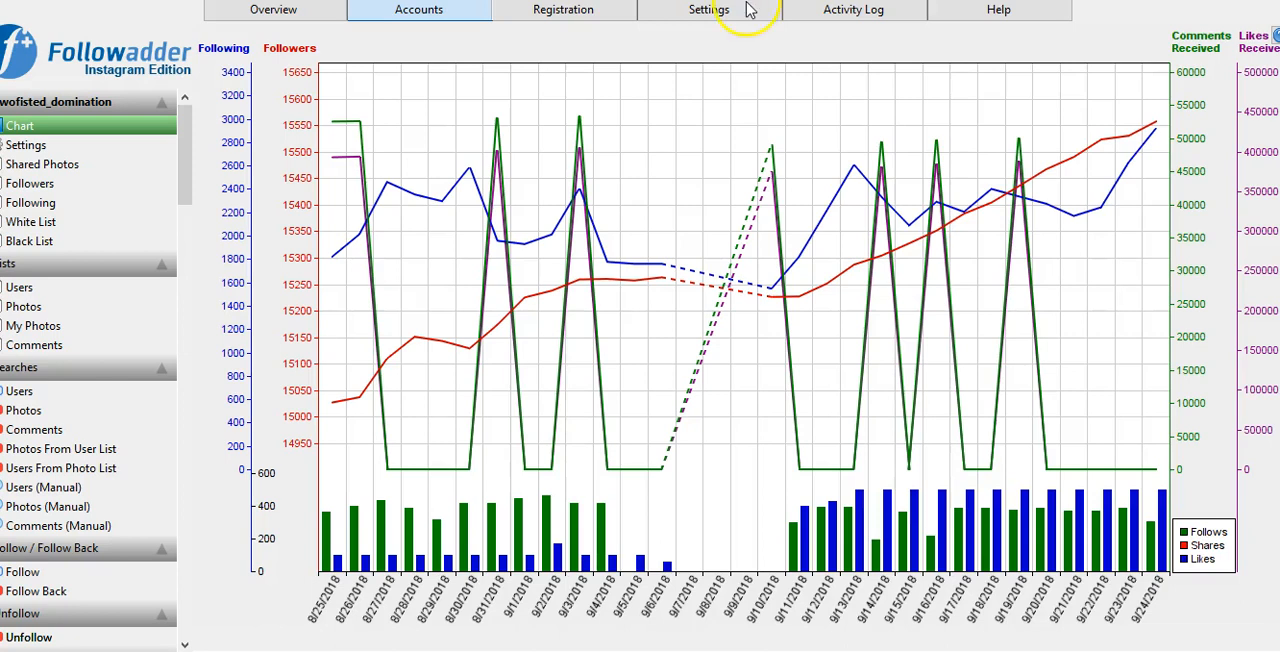
pyautogui.moveTo(192, 248)
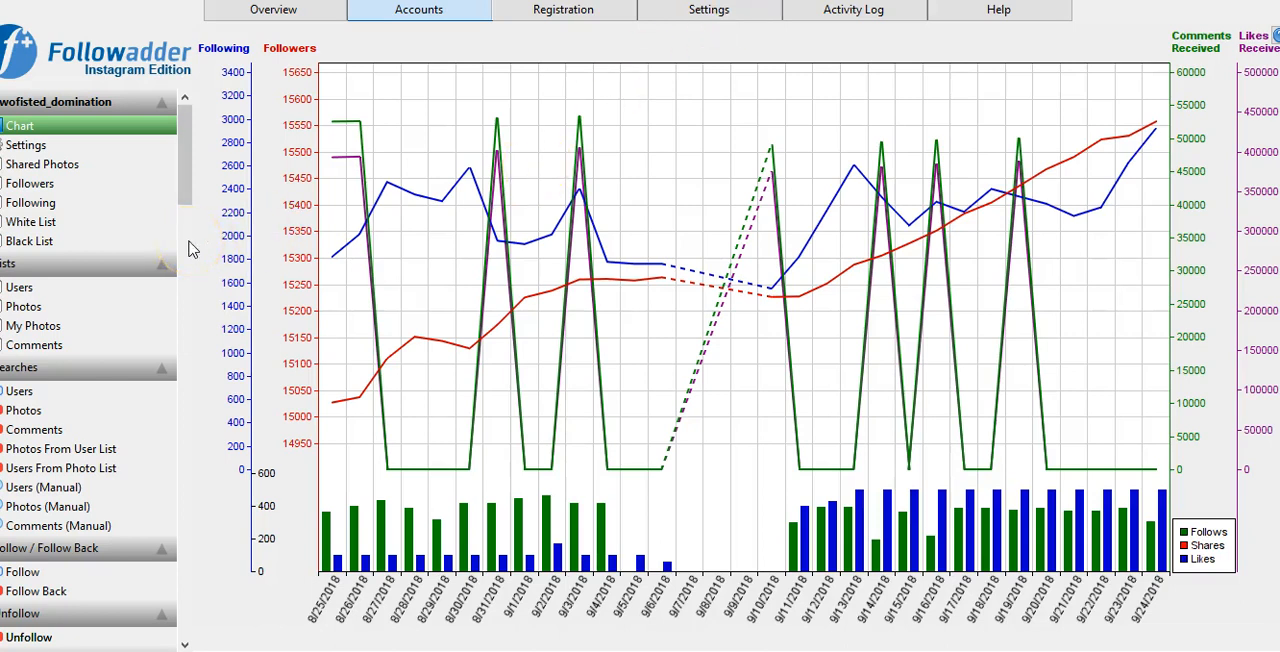
pyautogui.moveTo(340, 350)
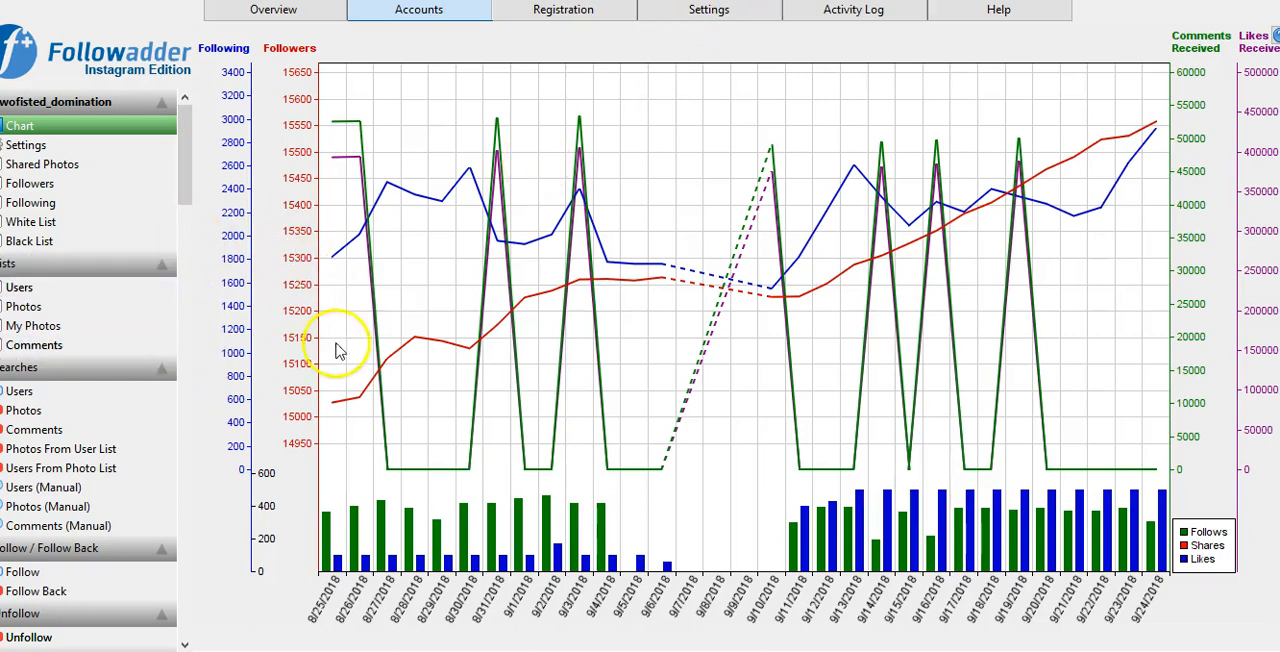
# Show the Followadder Accounts chart of followers, following, comments, likes and follows.
pyautogui.click(18, 288)
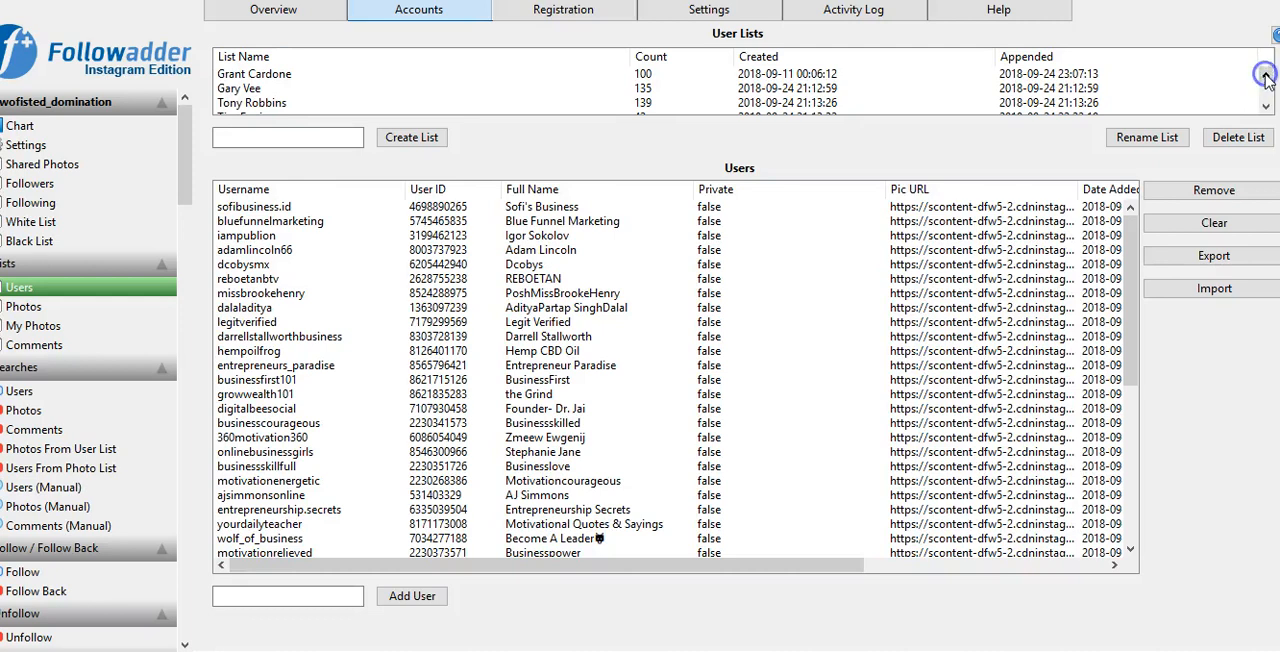
pyautogui.moveTo(492, 128)
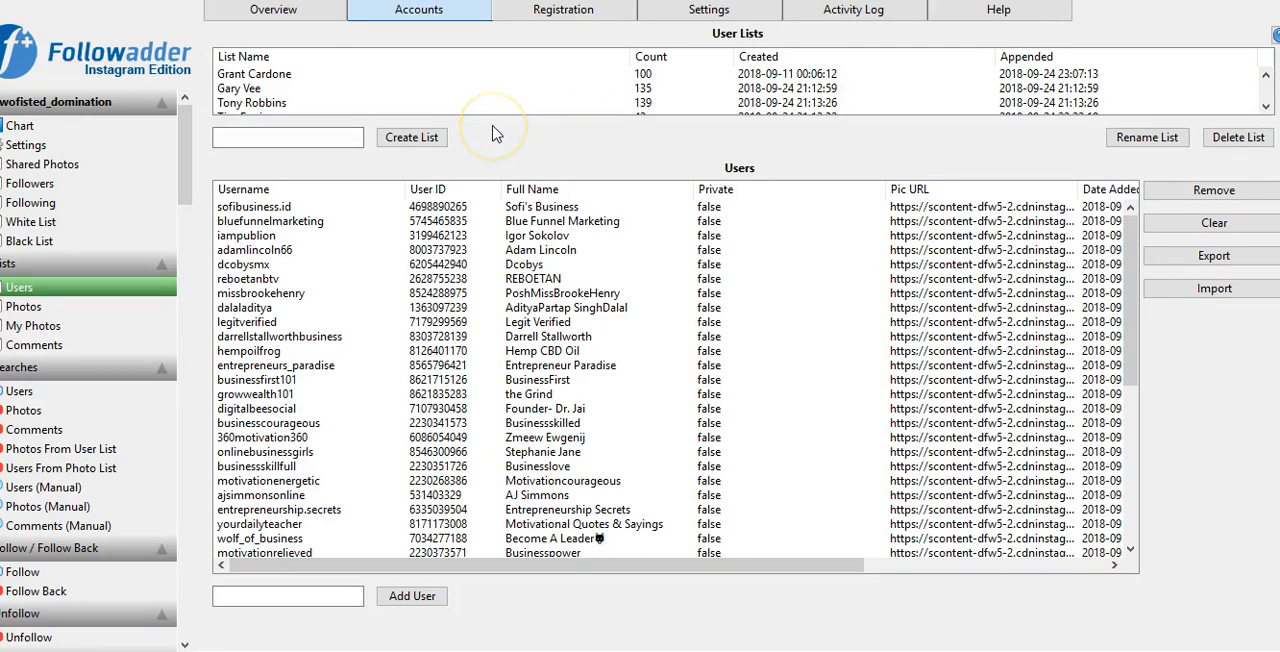
pyautogui.moveTo(364, 140)
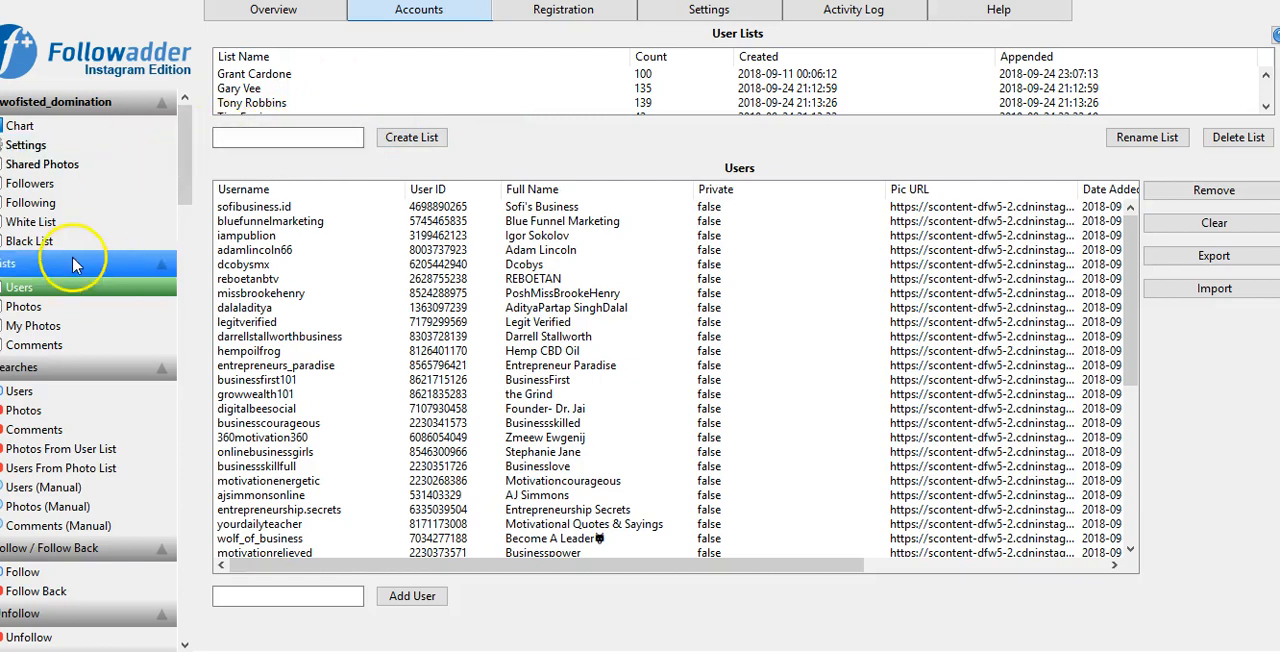
# Browse Lists > Users, then show the Manual User Search set to hashtag timferris for the Grant Cardone list.
pyautogui.click(42, 488)
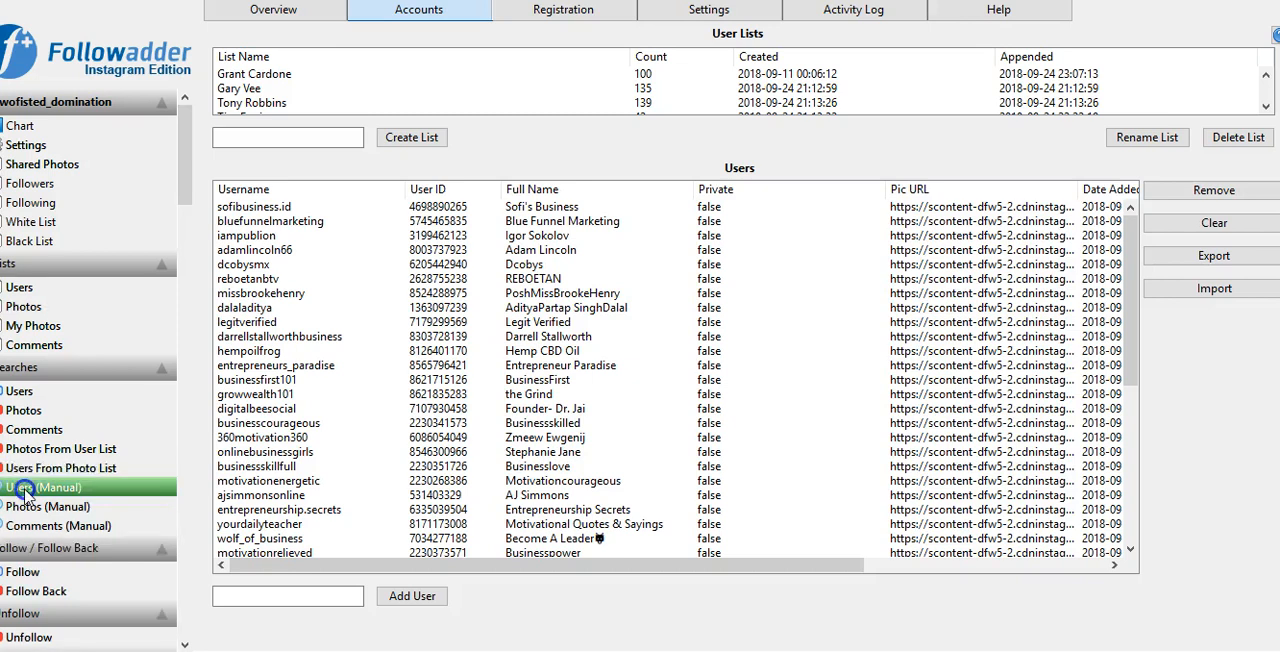
pyautogui.click(44, 488)
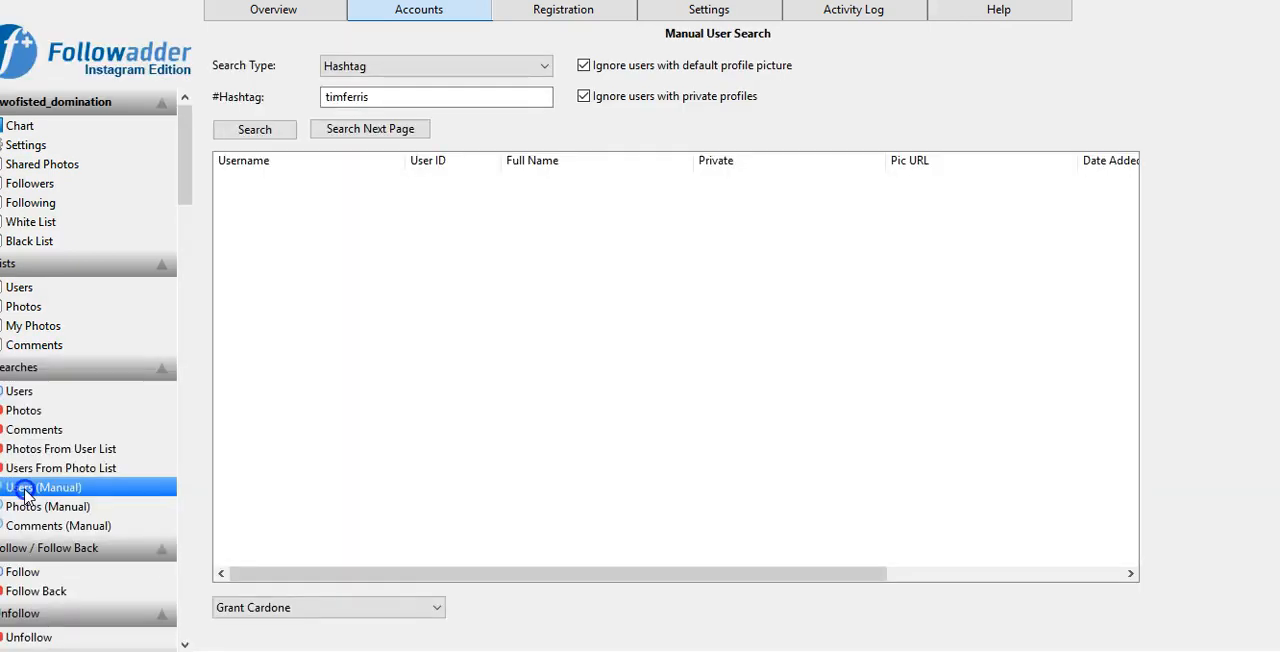
pyautogui.click(254, 128)
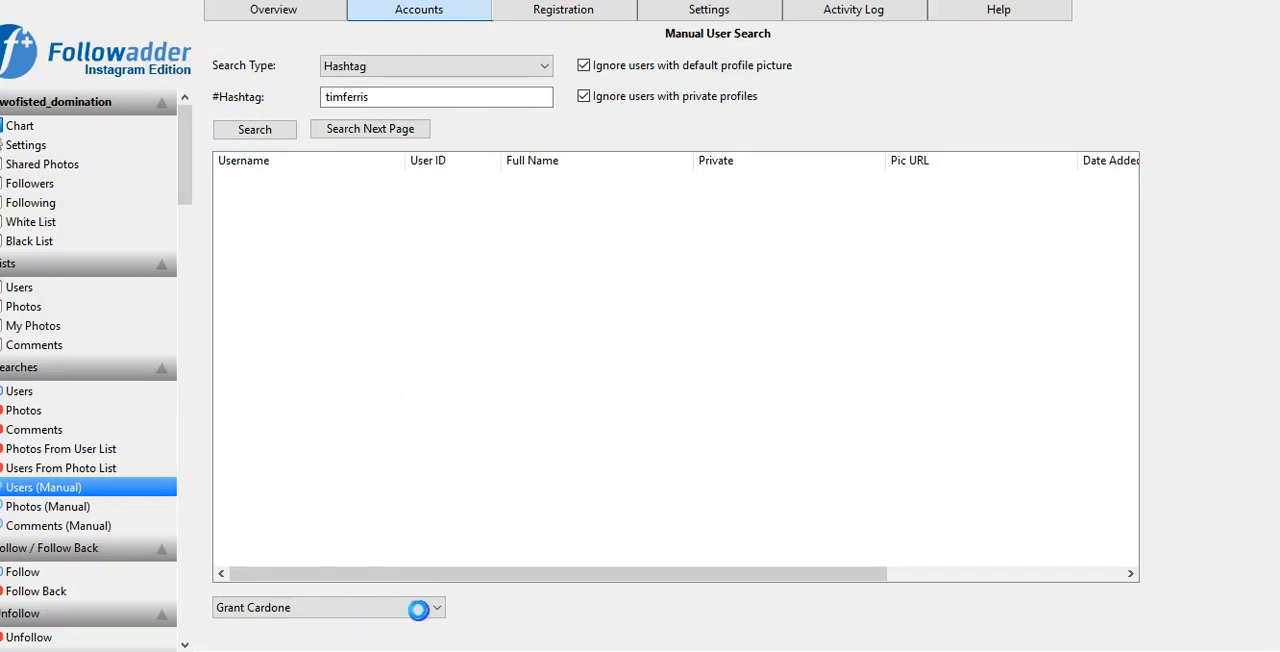
pyautogui.click(420, 608)
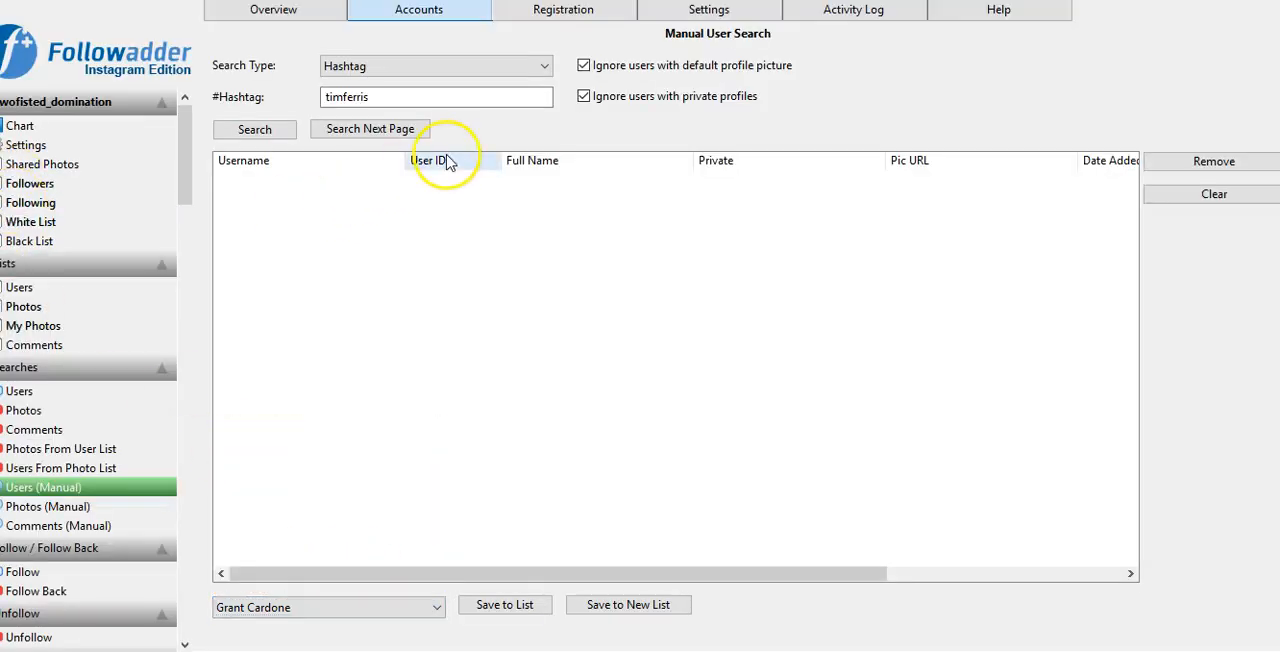
pyautogui.moveTo(478, 230)
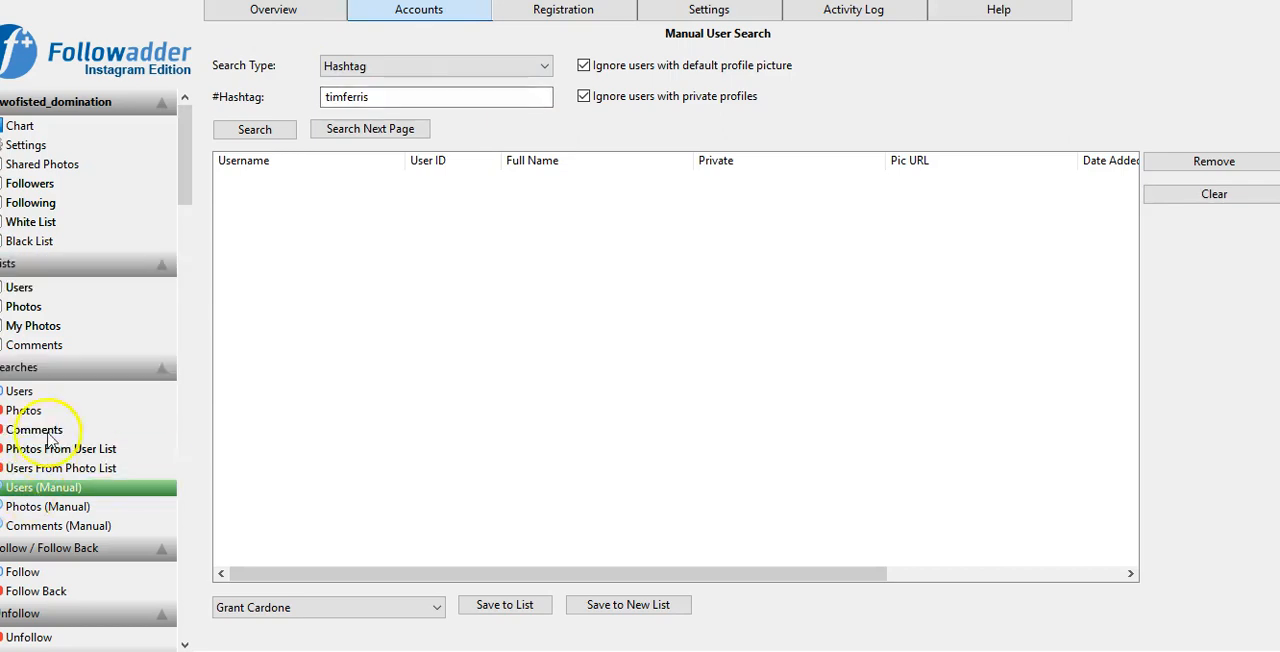
pyautogui.click(18, 390)
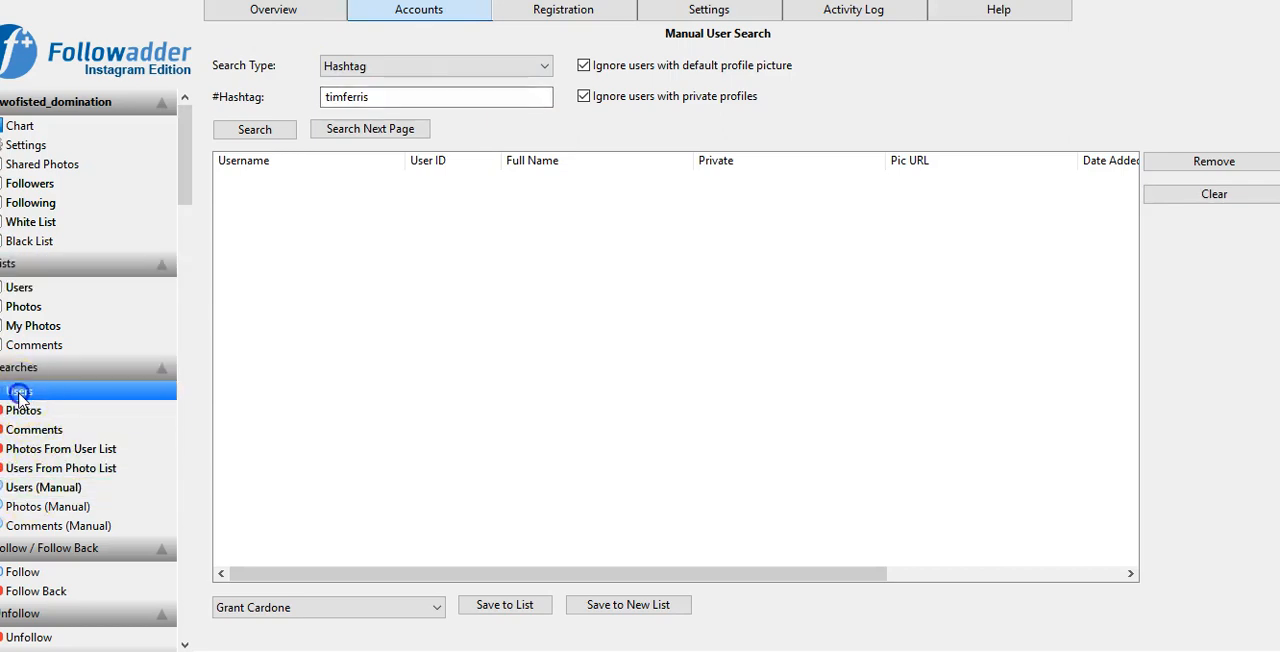
# Show the automatic Search Users page and review the Search Type options without changing them.
pyautogui.click(20, 392)
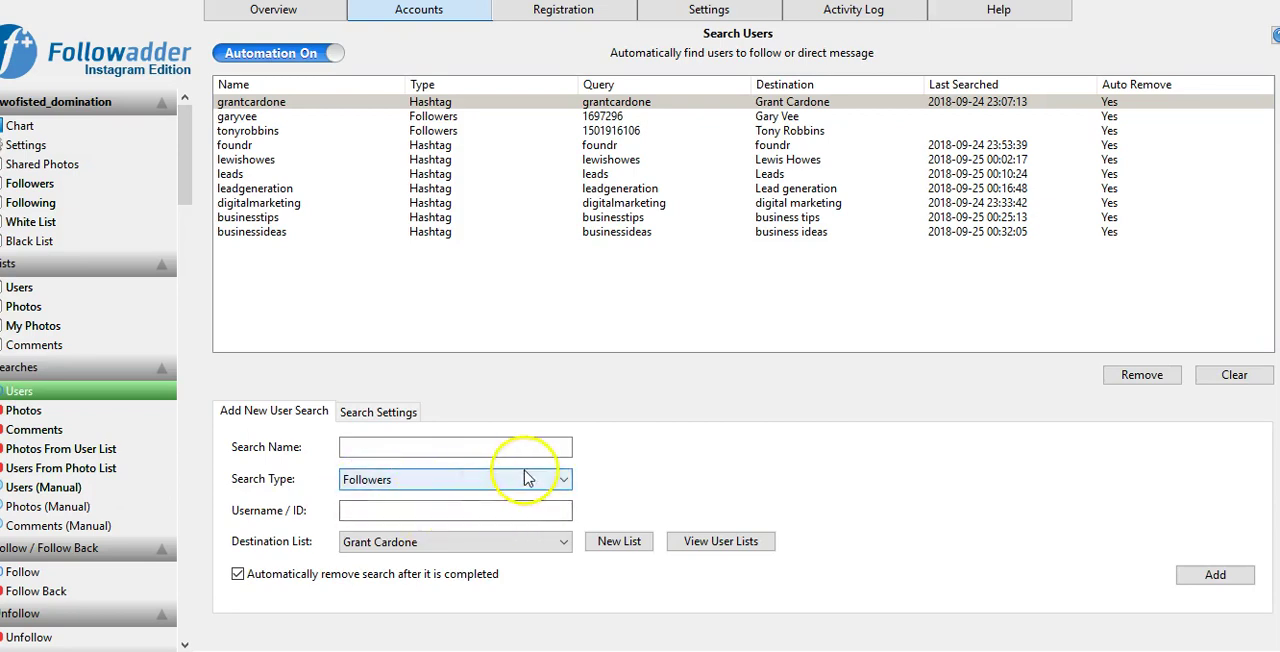
pyautogui.click(456, 480)
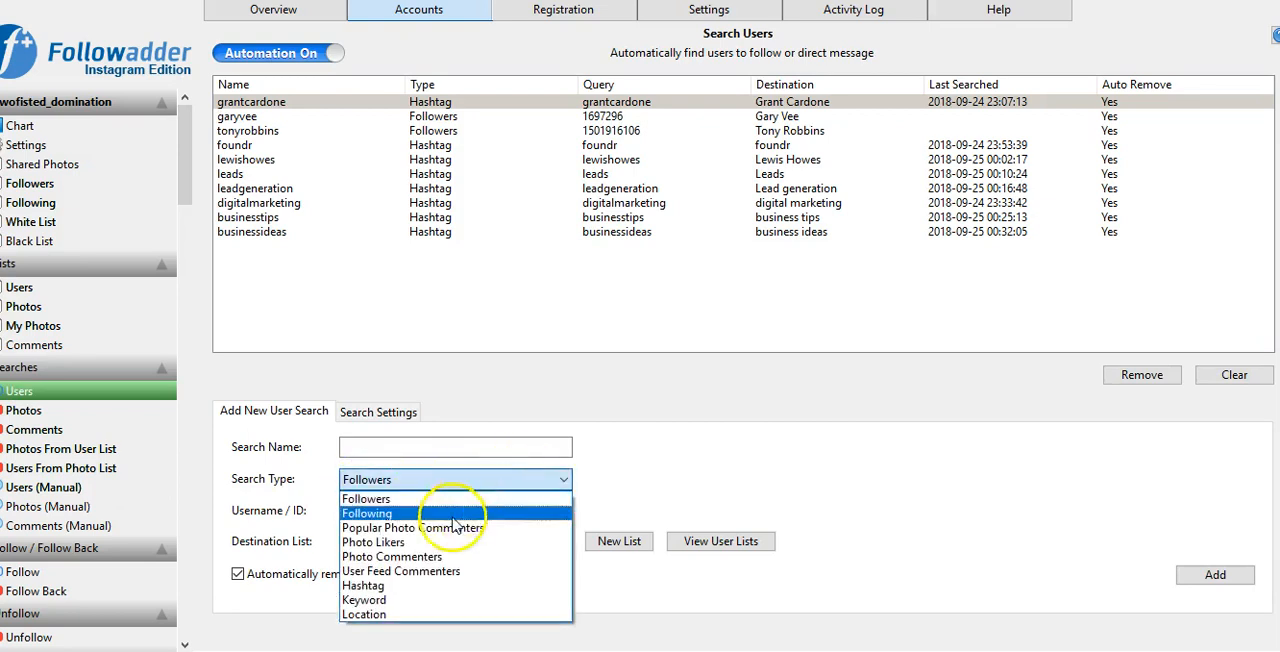
pyautogui.moveTo(364, 584)
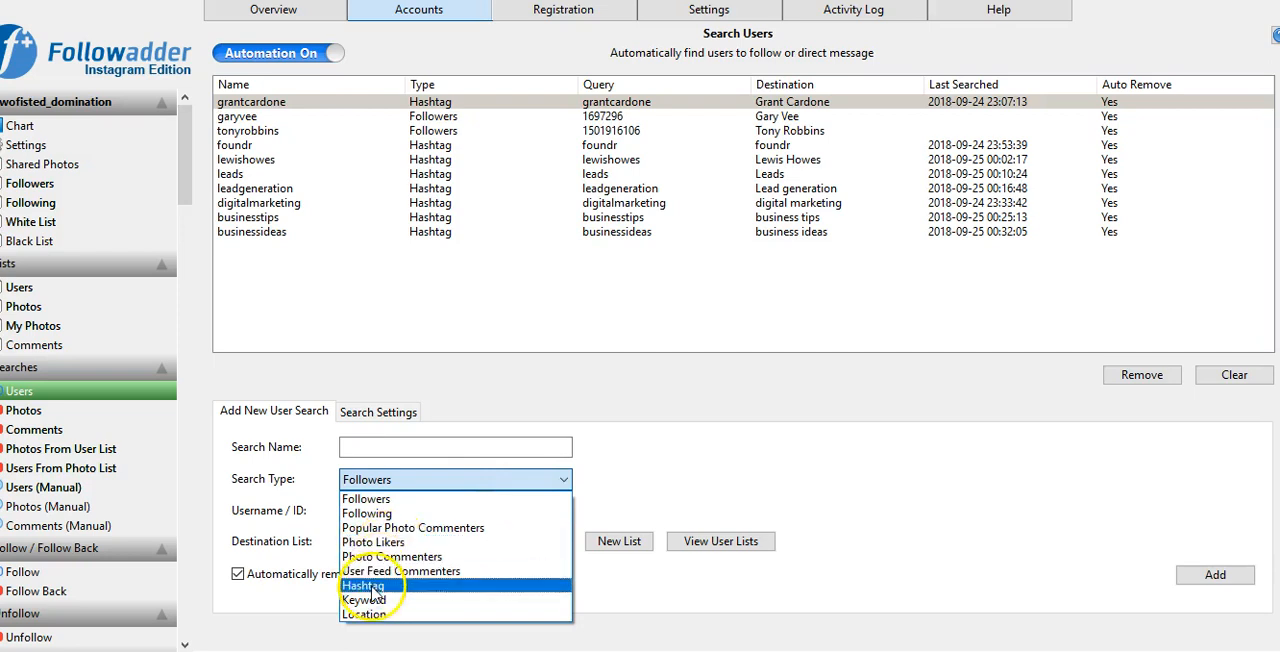
pyautogui.moveTo(412, 528)
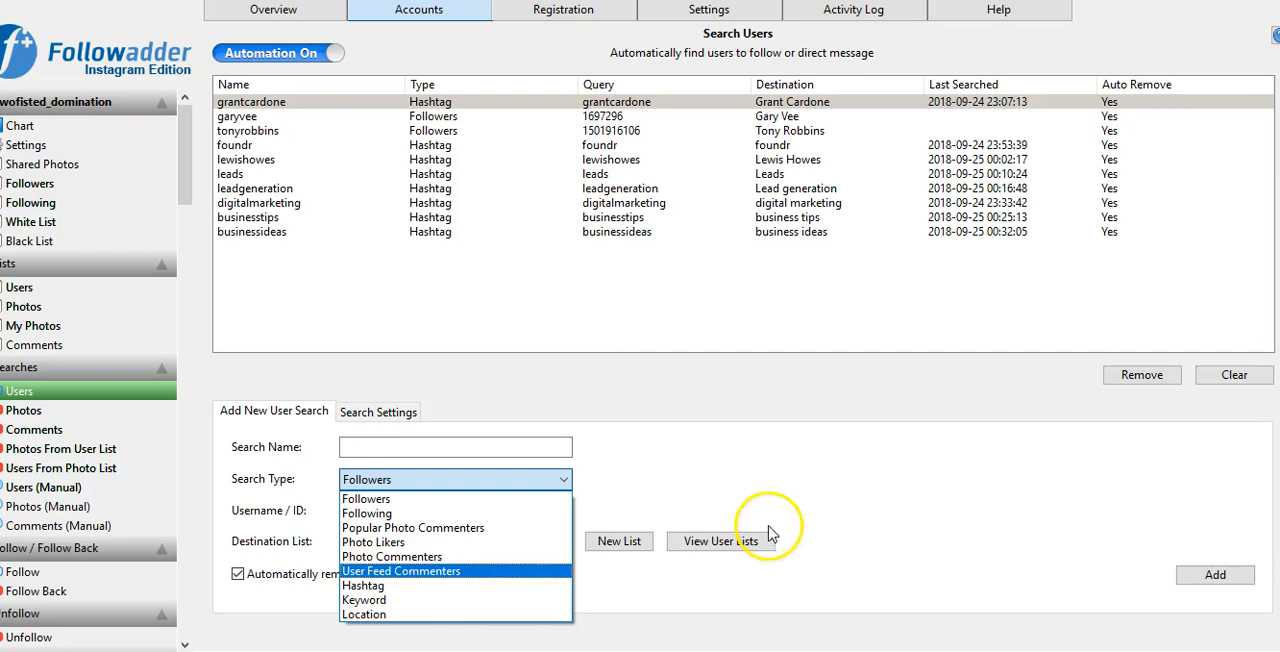
pyautogui.click(366, 498)
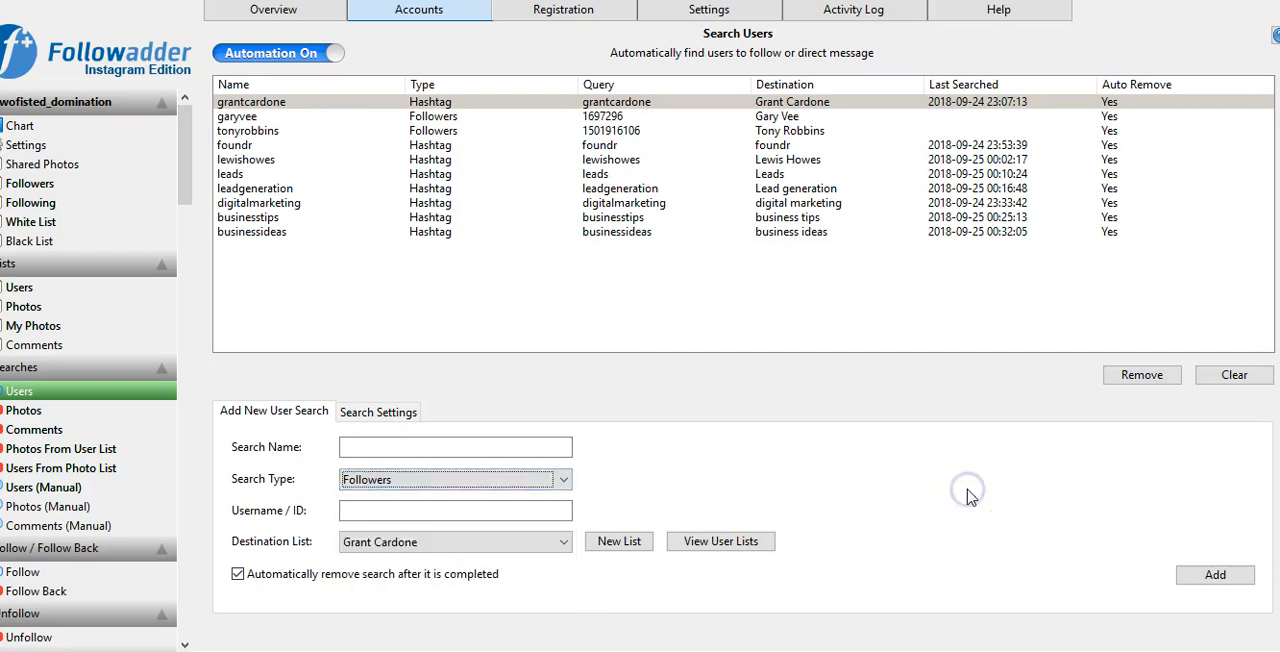
pyautogui.moveTo(200, 284)
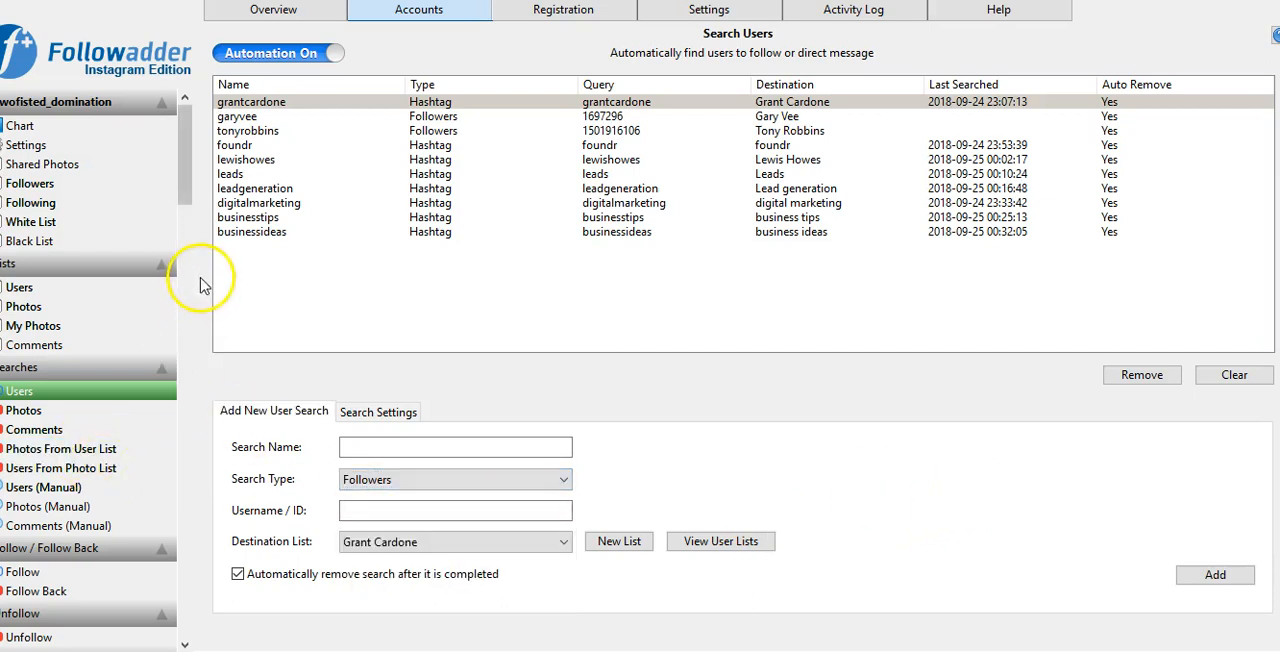
pyautogui.click(36, 346)
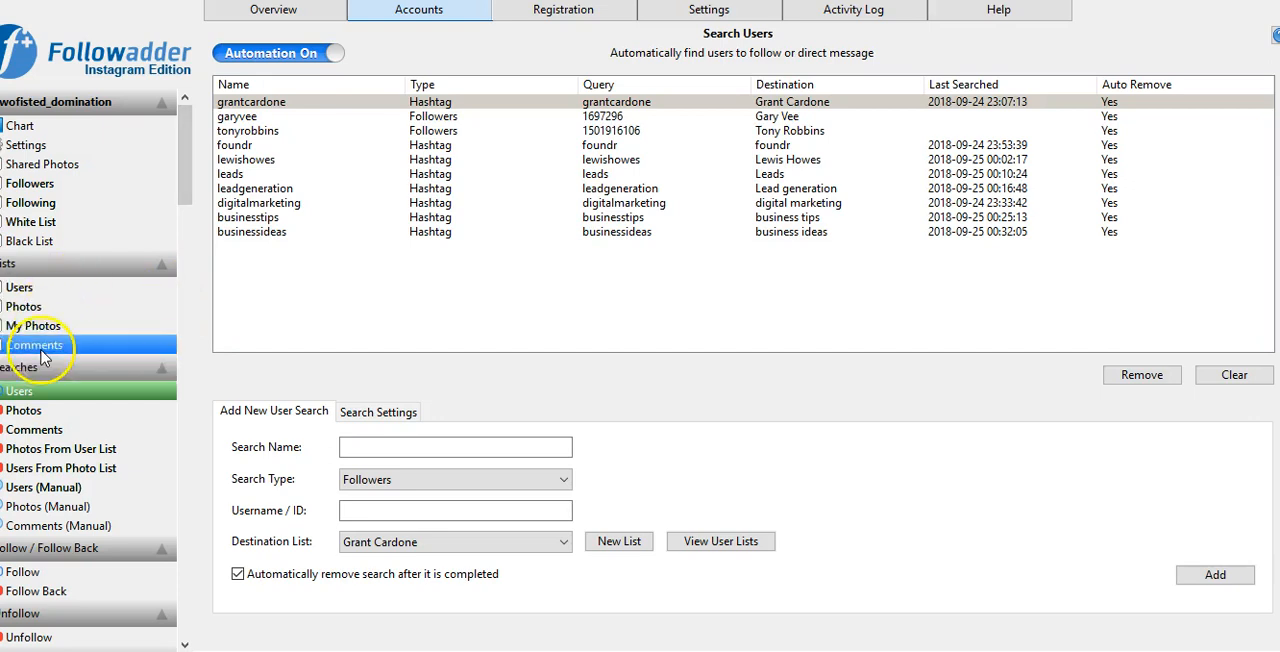
# Show the Comment Lists page with the My Comments list of 18 saved comments.
pyautogui.click(36, 344)
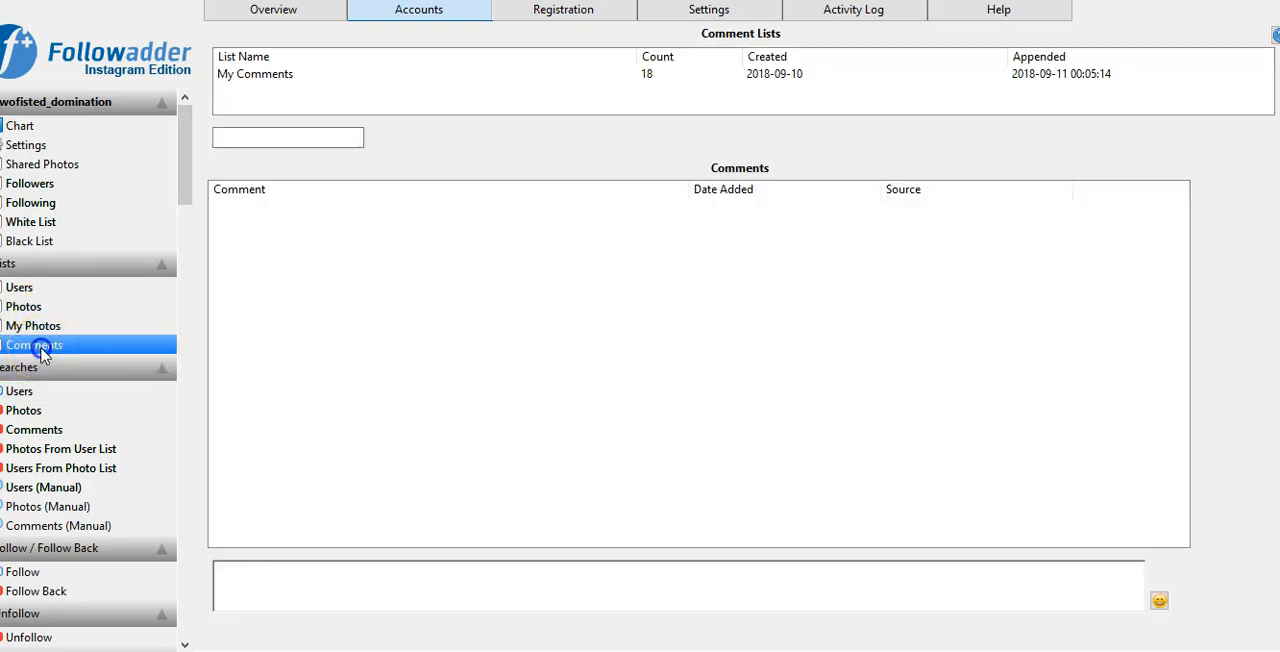
pyautogui.click(32, 344)
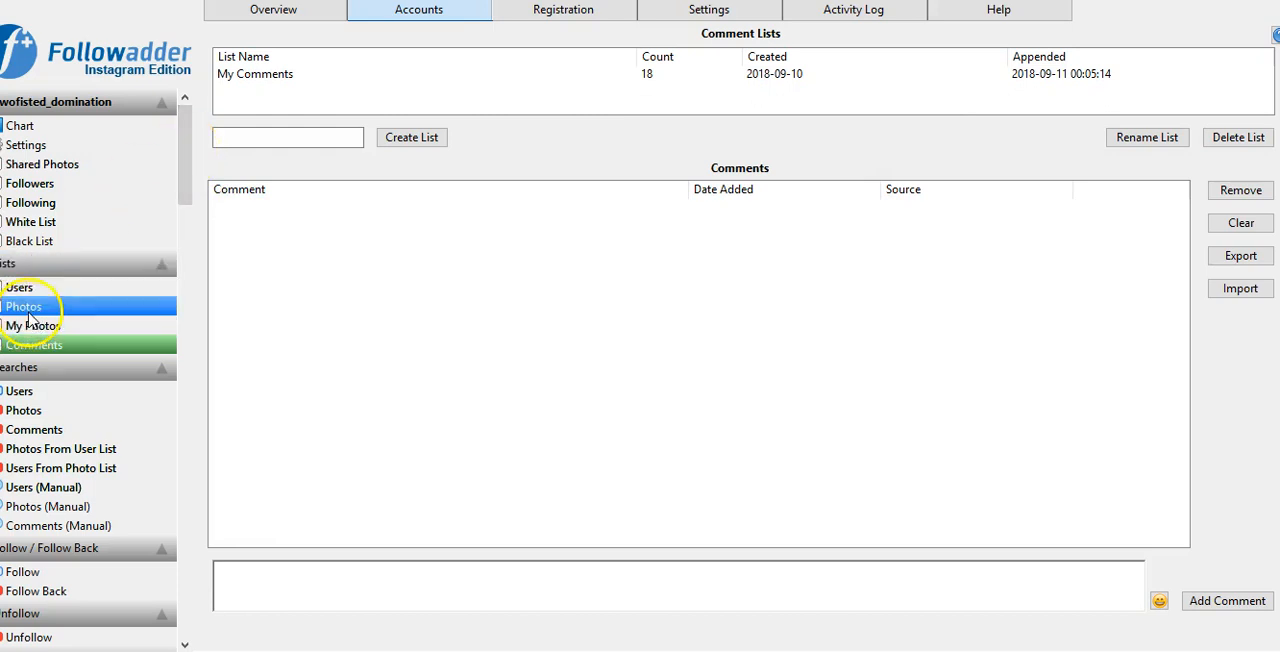
# Show the saved photo lists such as marketer and Gary Vee with captions, comments and likes.
pyautogui.click(24, 306)
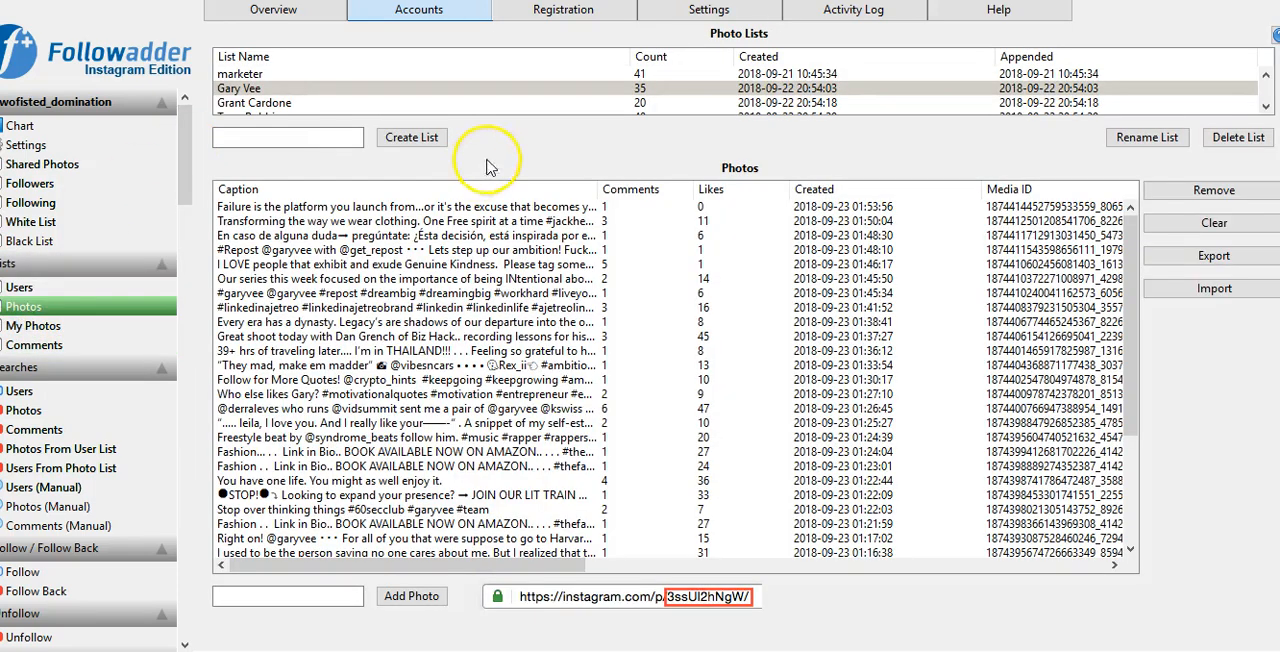
pyautogui.moveTo(304, 188)
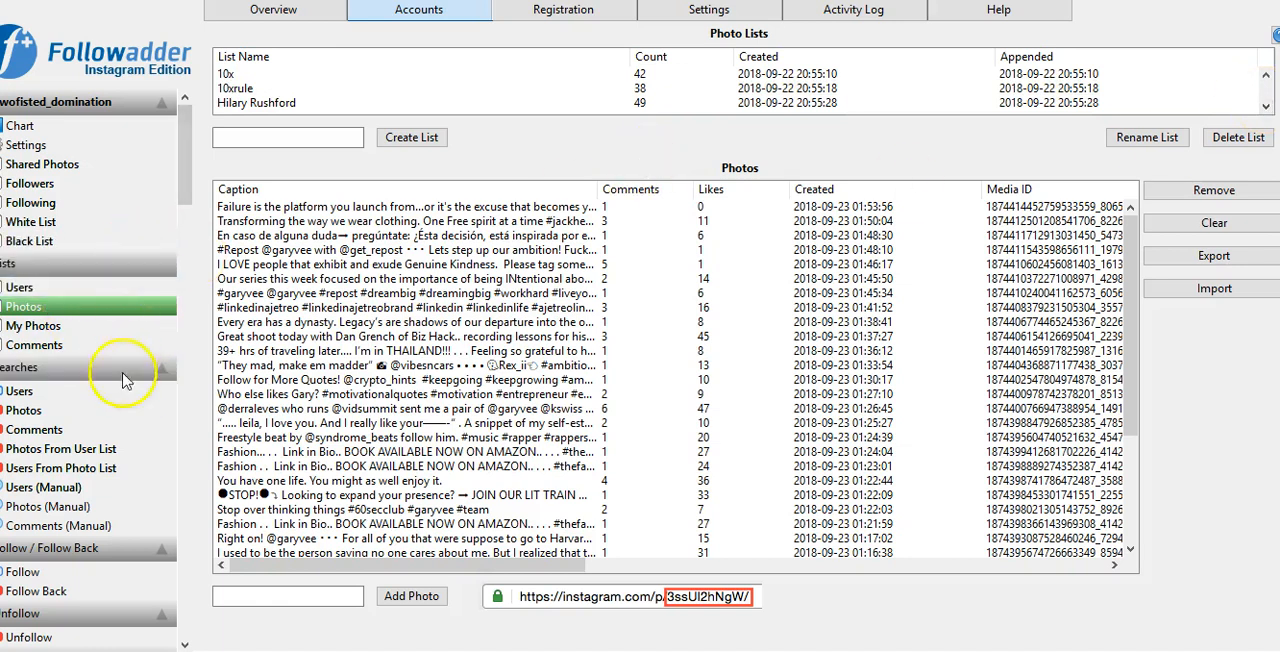
pyautogui.scroll(-3)
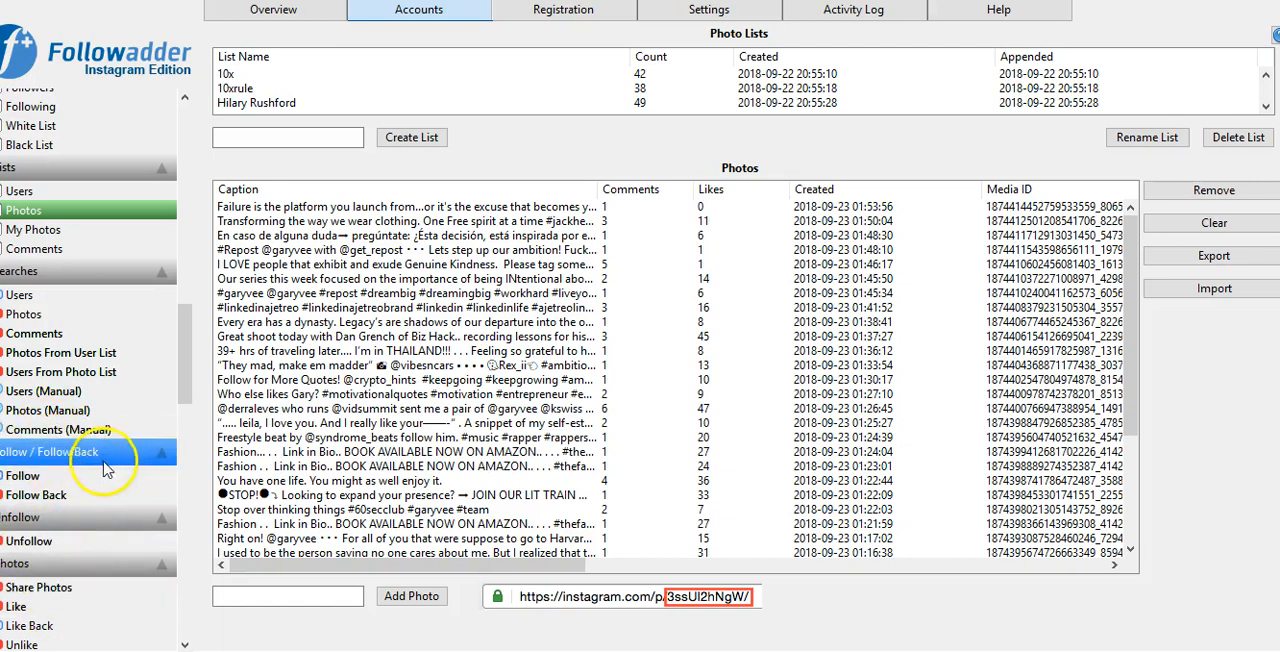
pyautogui.scroll(-3)
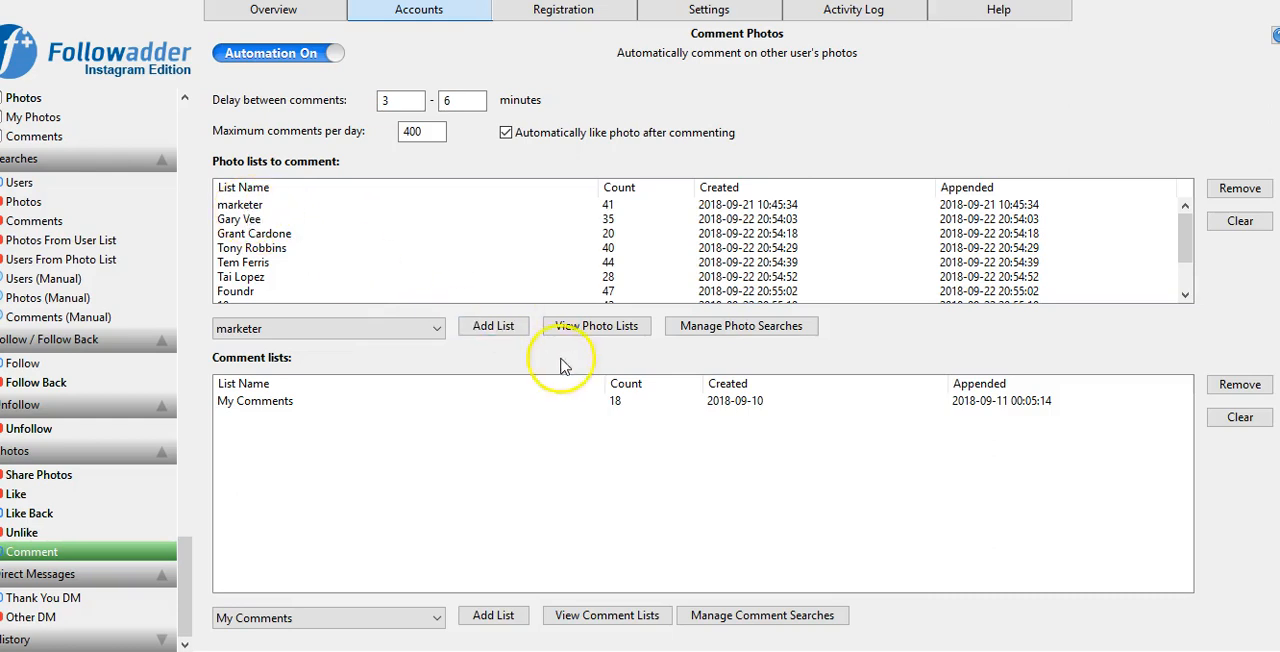
pyautogui.moveTo(252, 406)
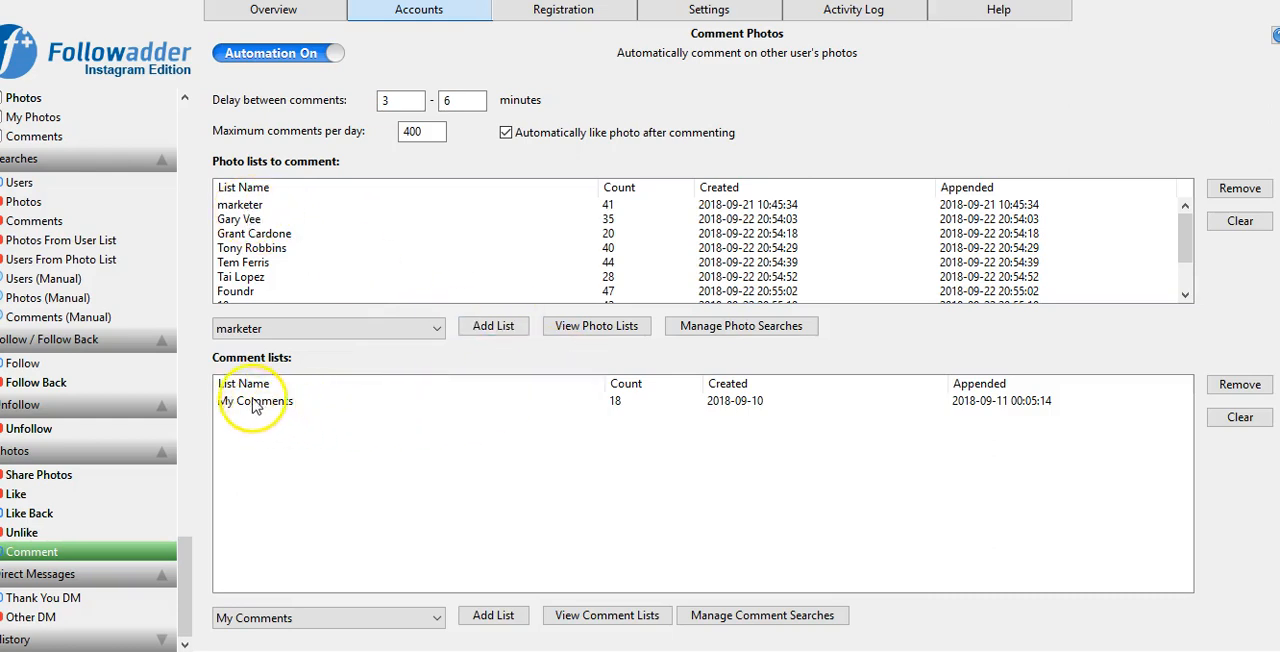
# Show the Search Comments page with its empty saved searches and new-search form.
pyautogui.click(58, 316)
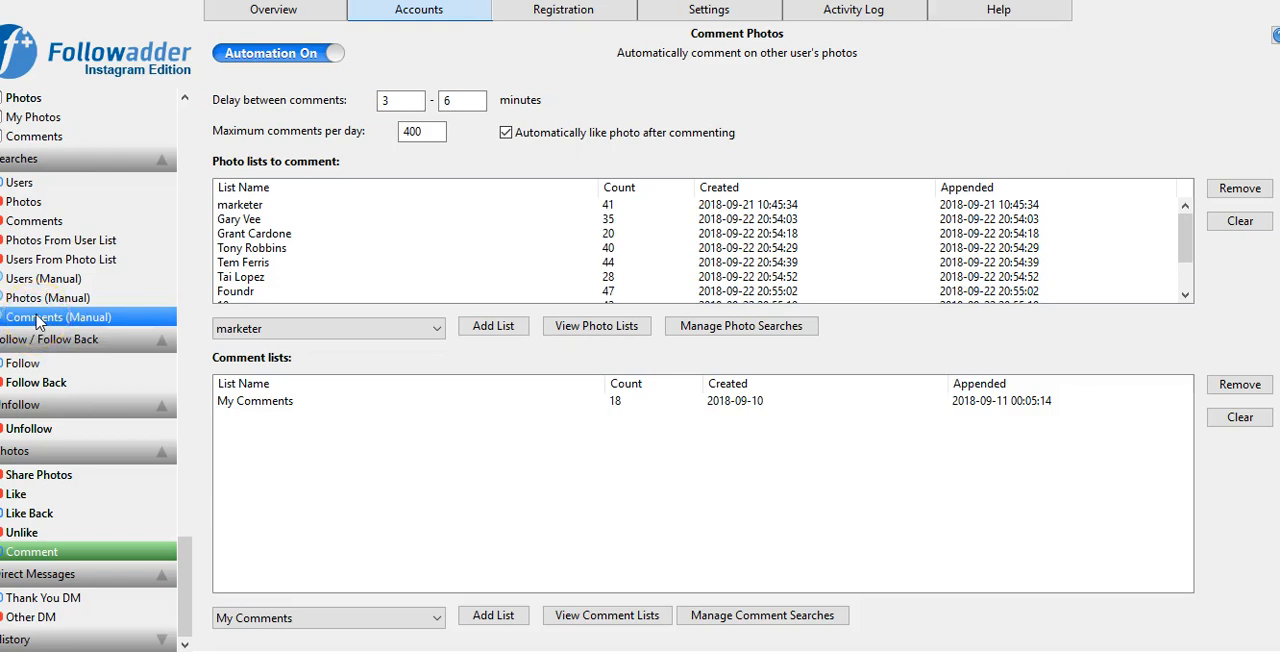
pyautogui.click(34, 220)
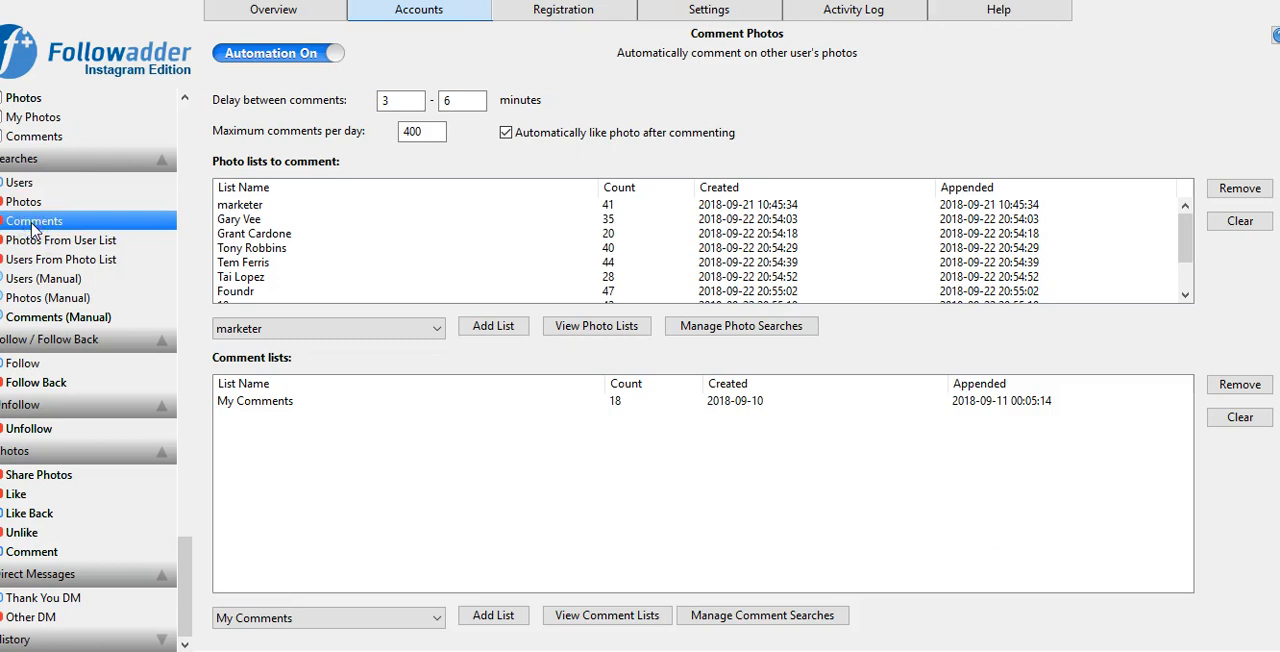
pyautogui.click(34, 220)
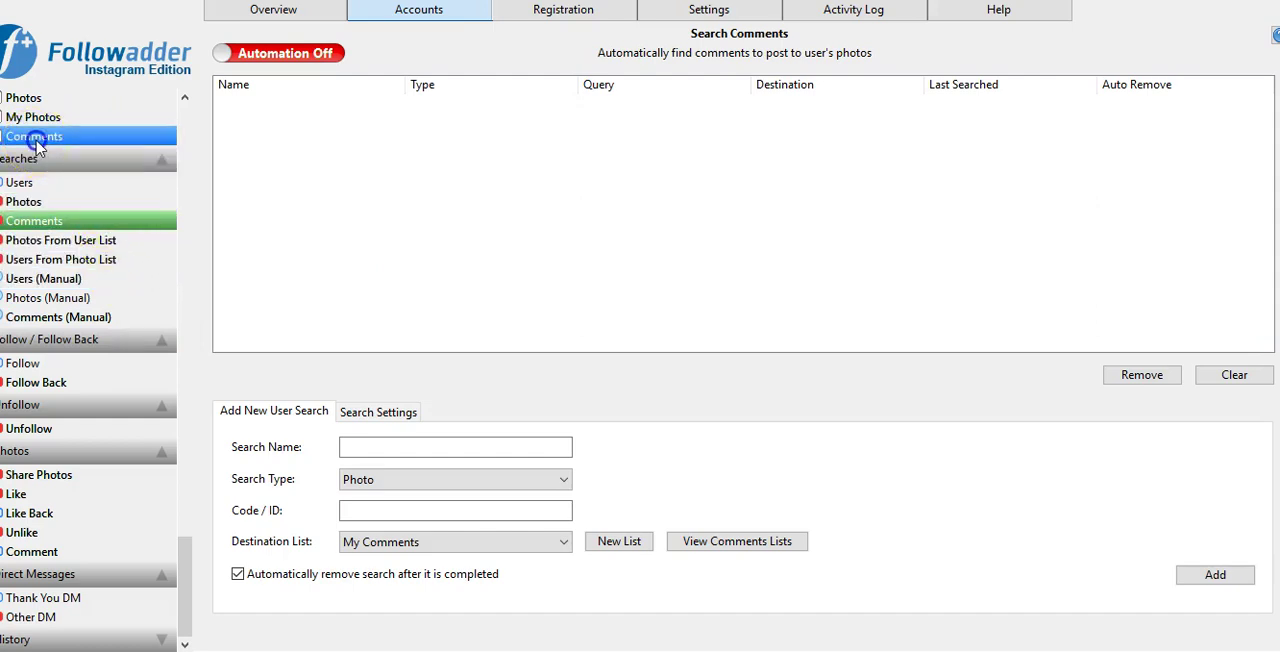
# Display the 18 comment texts stored in the My Comments list.
pyautogui.click(736, 540)
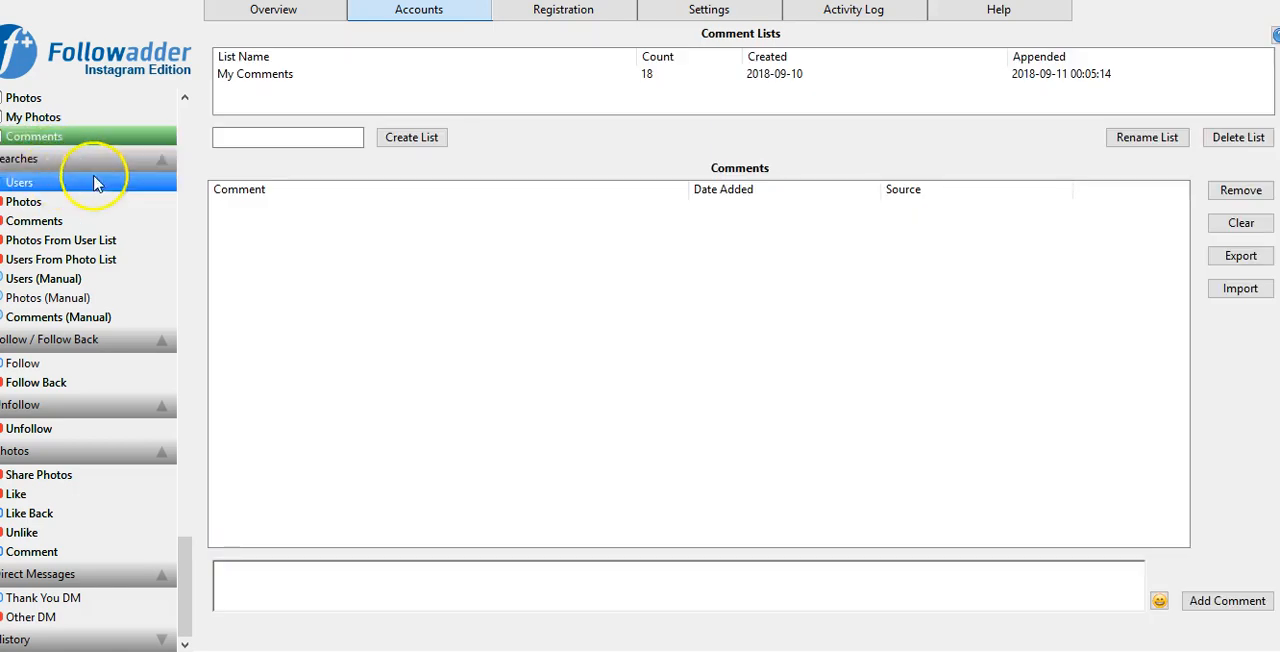
pyautogui.moveTo(284, 264)
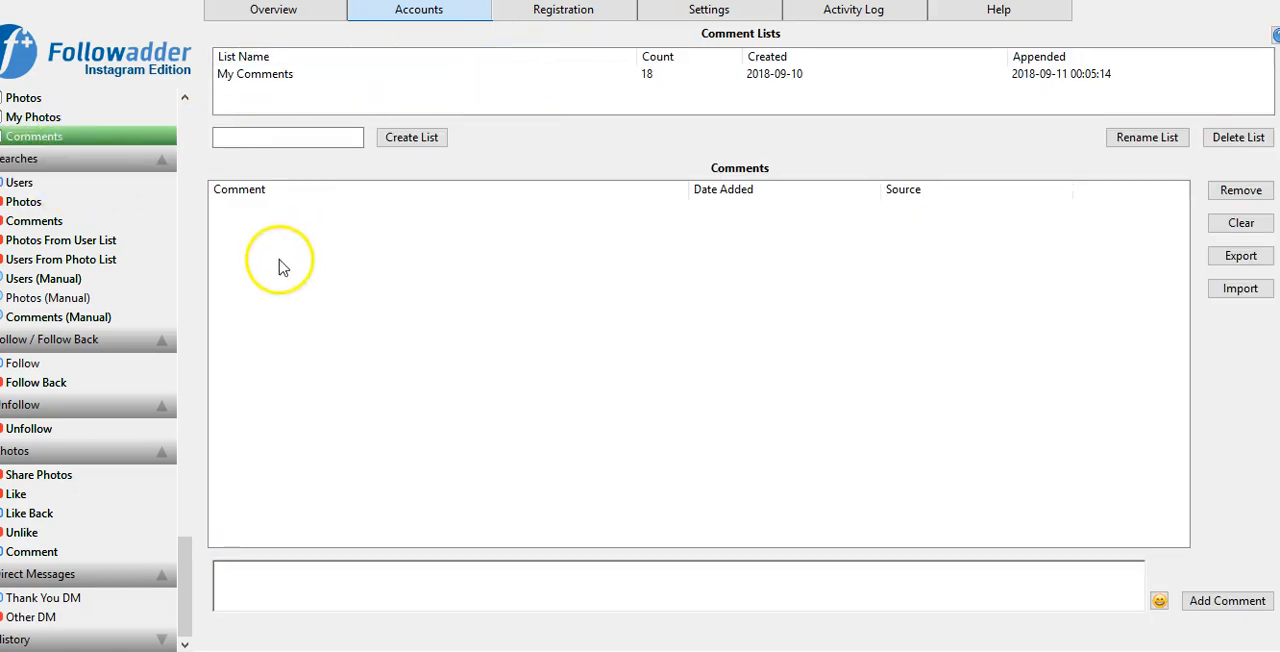
pyautogui.click(256, 74)
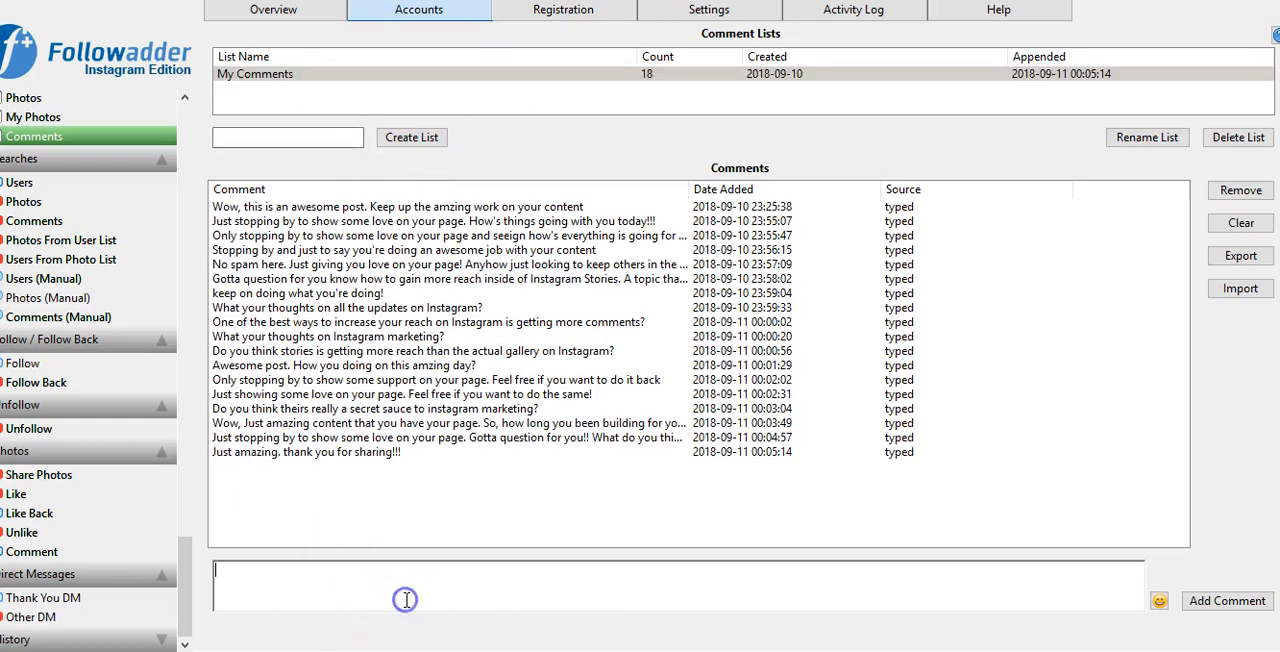
pyautogui.moveTo(374, 592)
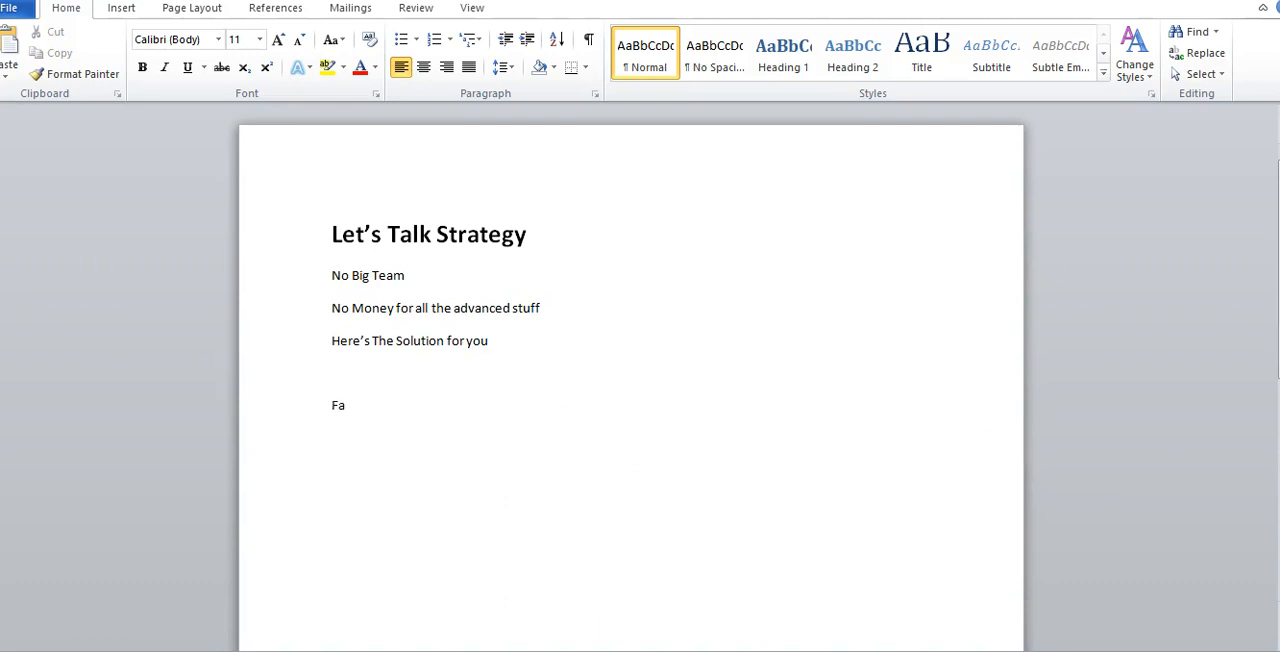
# Add 'Fan pages 3-6', 'Comments' and 'Use Questions' lines to the outline.
pyautogui.write('n pags')
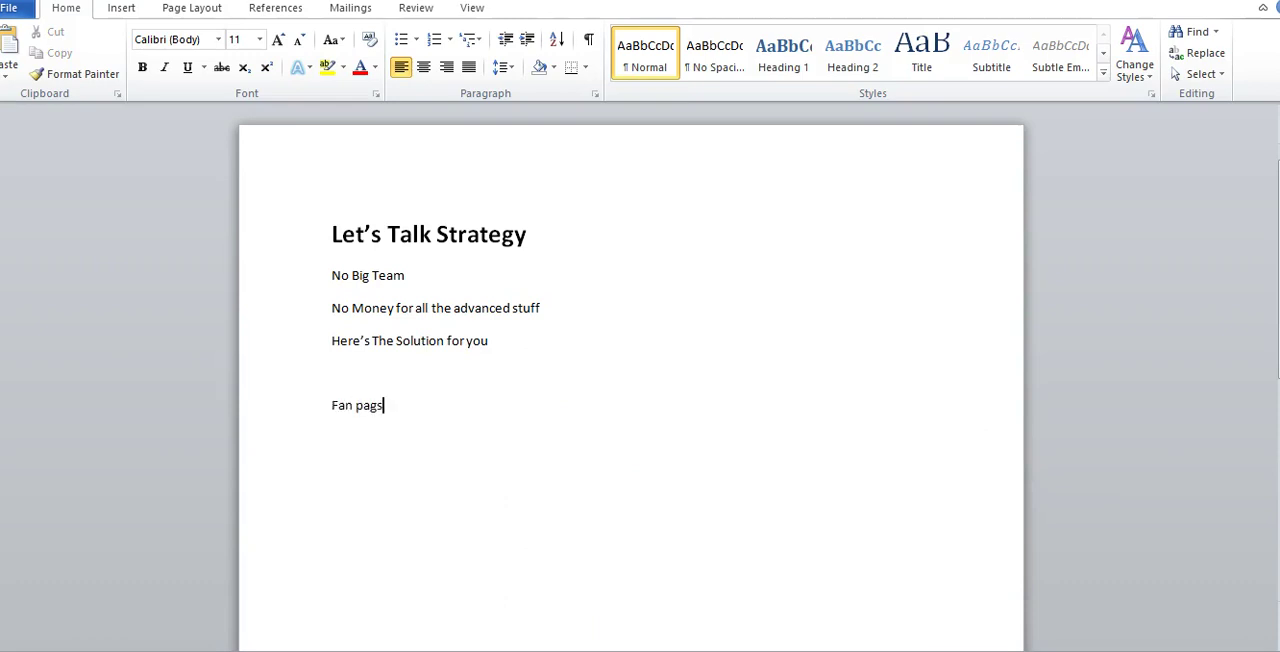
pyautogui.write('e')
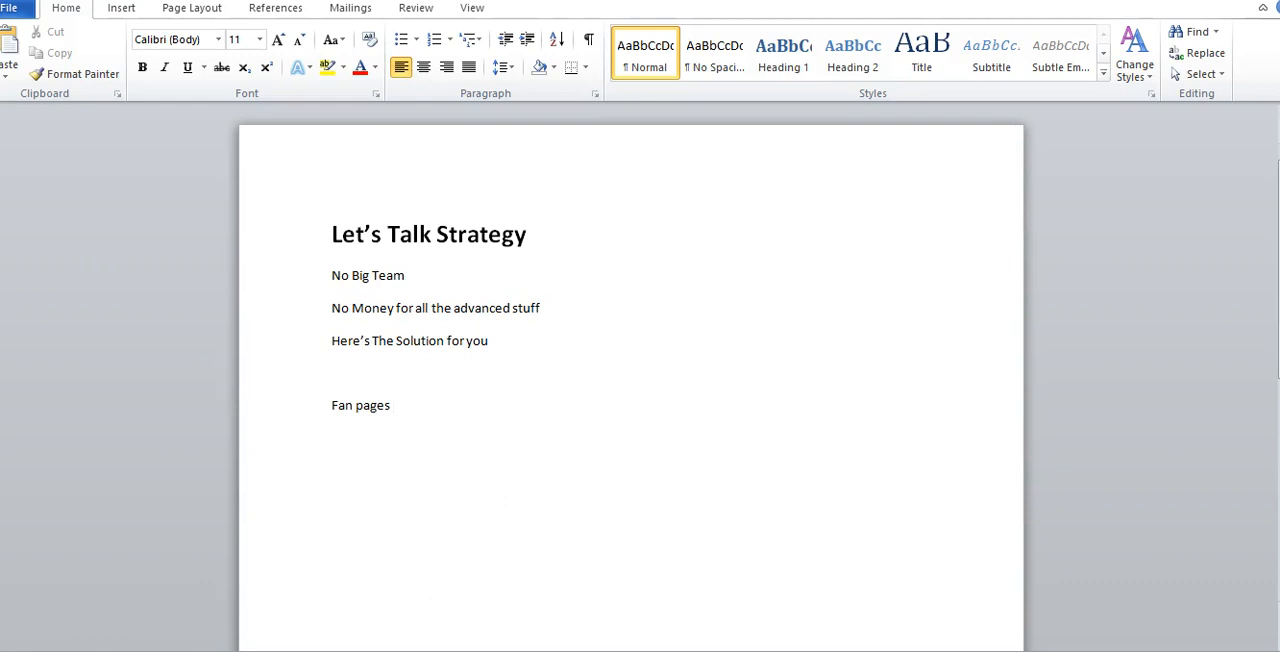
pyautogui.write('3-6')
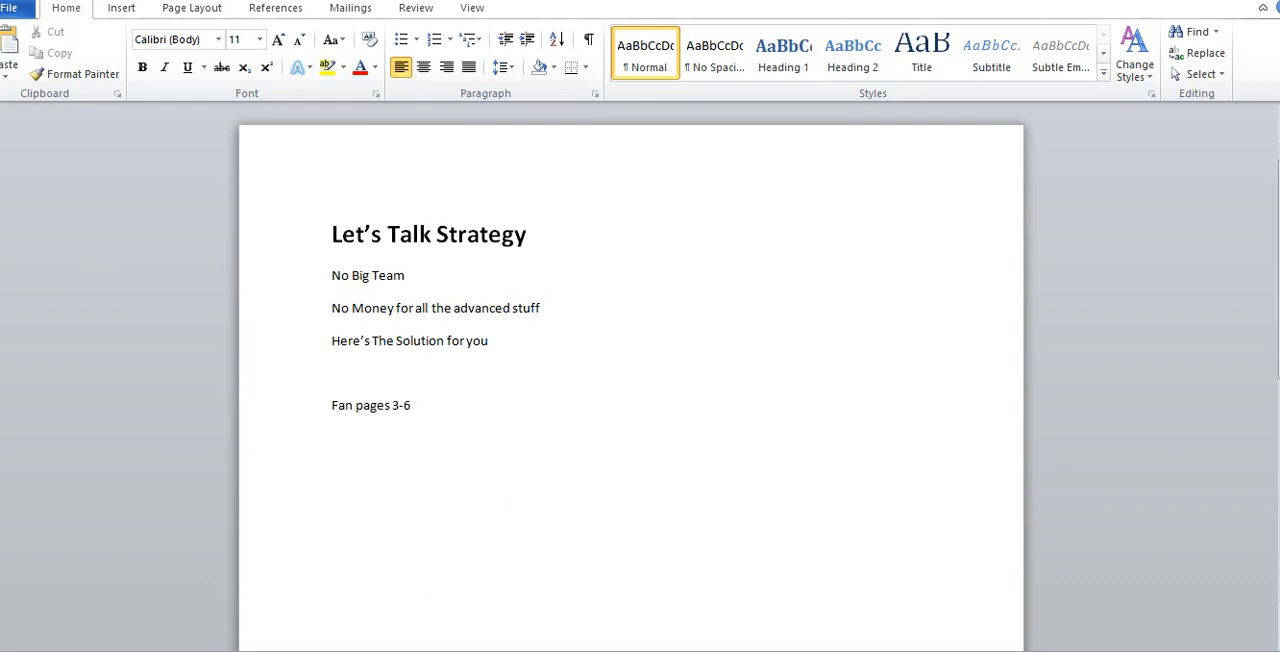
pyautogui.click(412, 404)
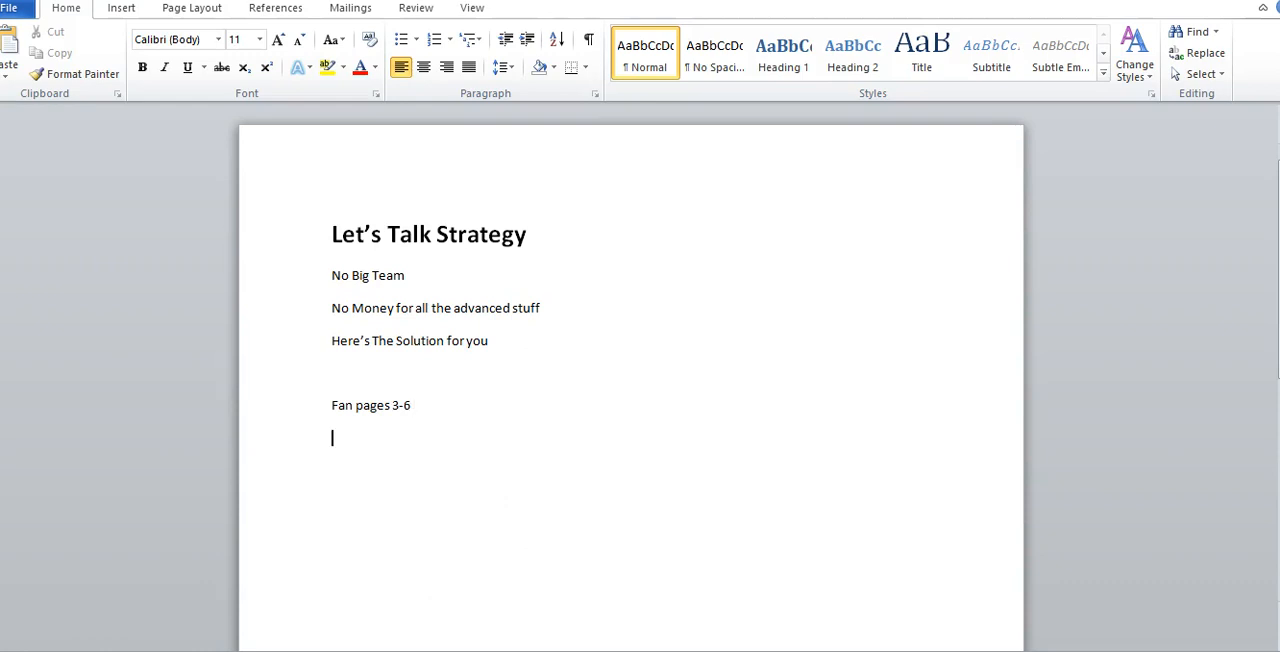
pyautogui.write('OCmemn')
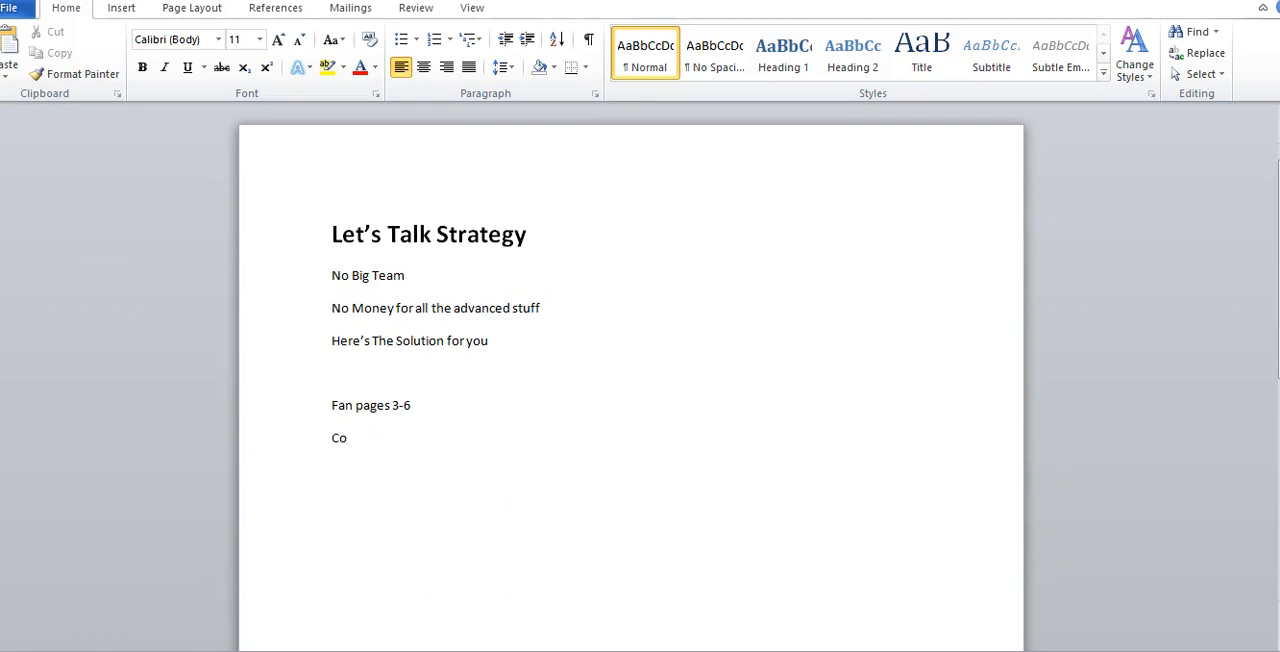
pyautogui.write('mem')
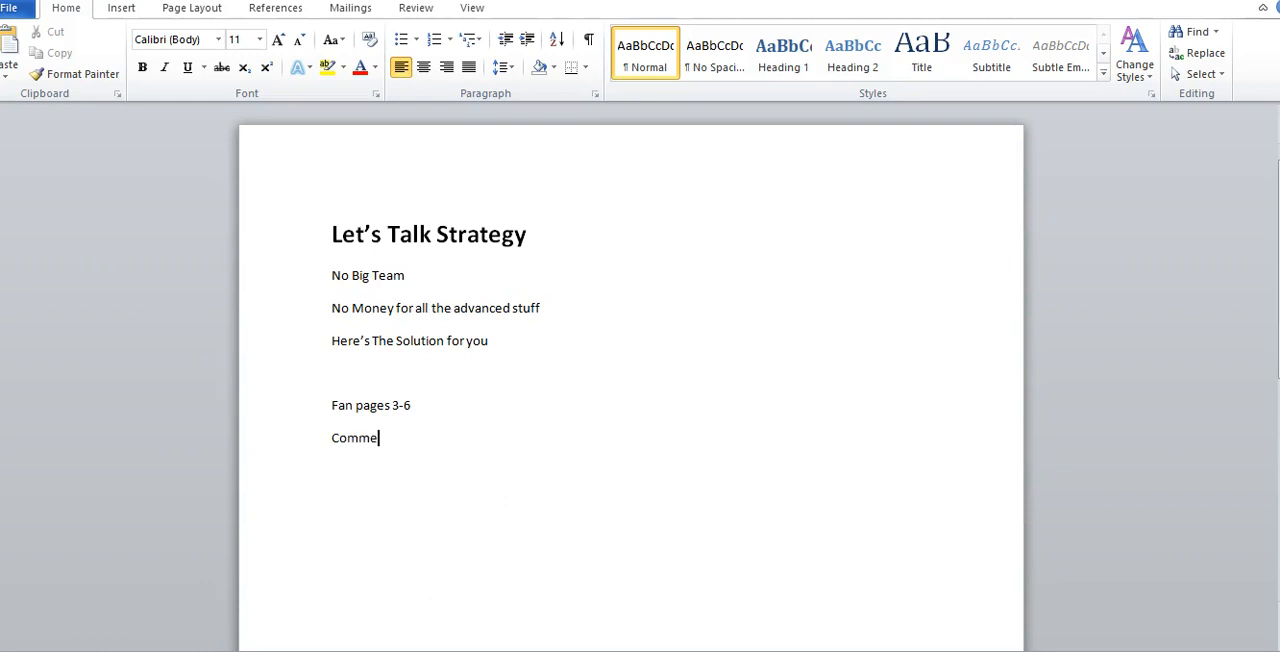
pyautogui.write('nts')
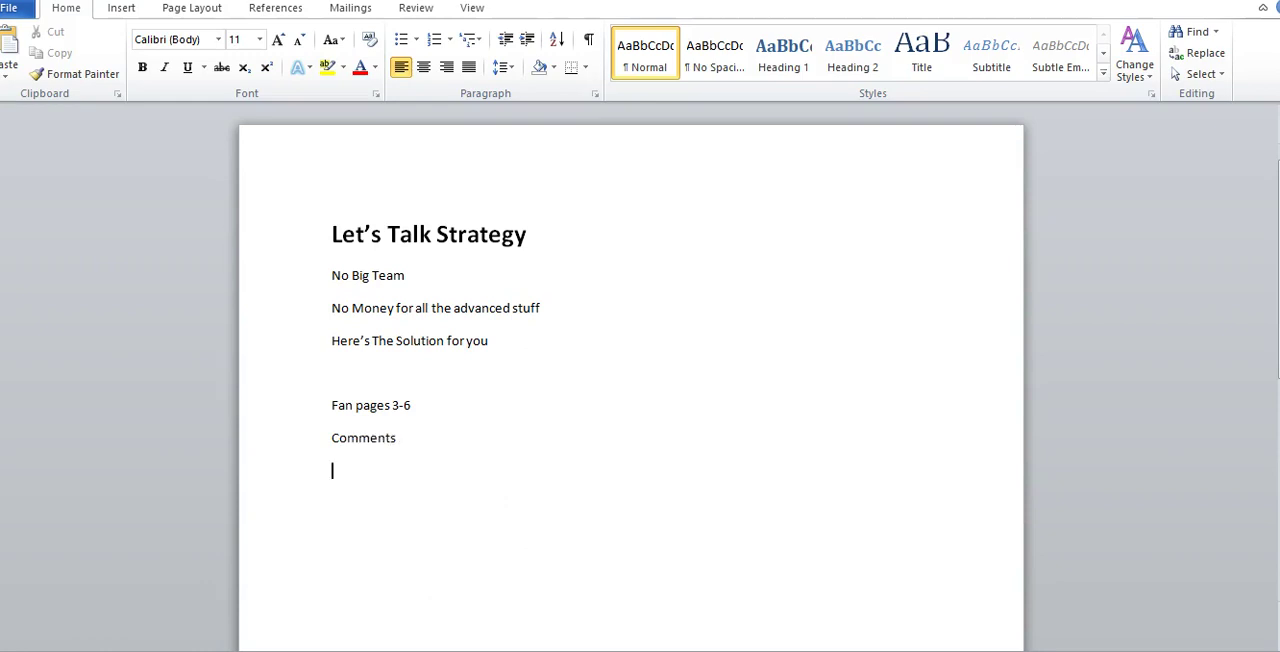
pyautogui.write('Use Ques')
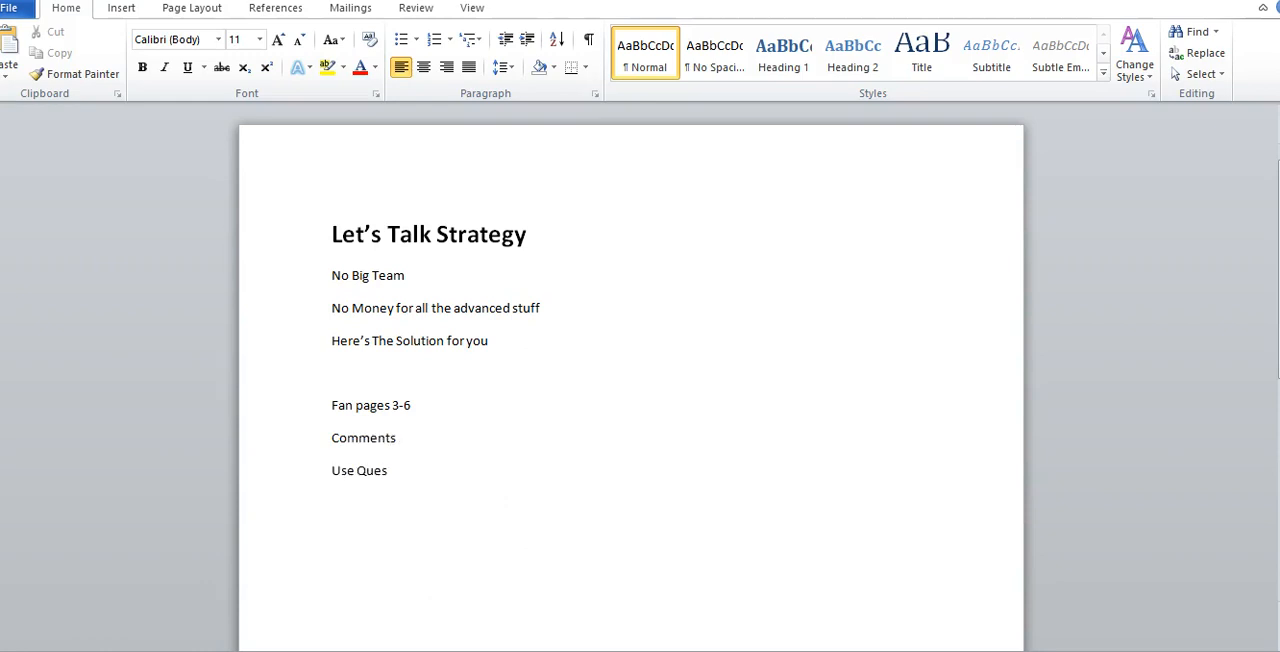
pyautogui.write('tions')
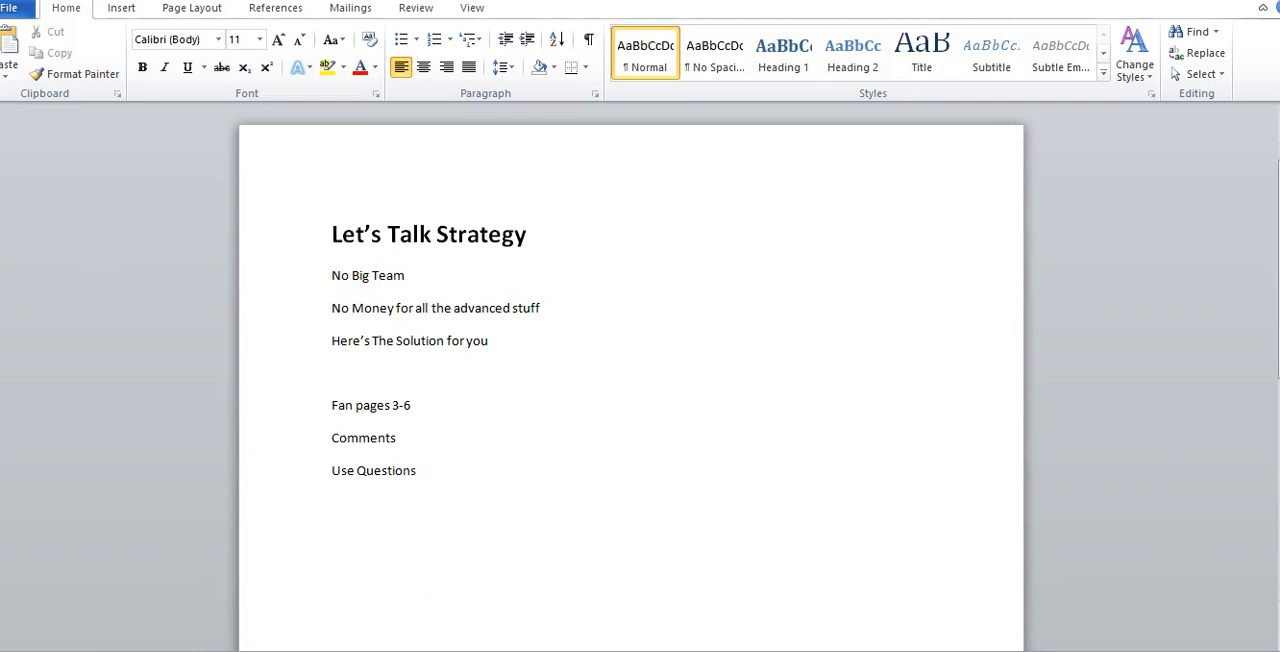
# Add the sample comment 'Like awesome post and what you think about my profile if you don't mind.'.
pyautogui.write('Like awe')
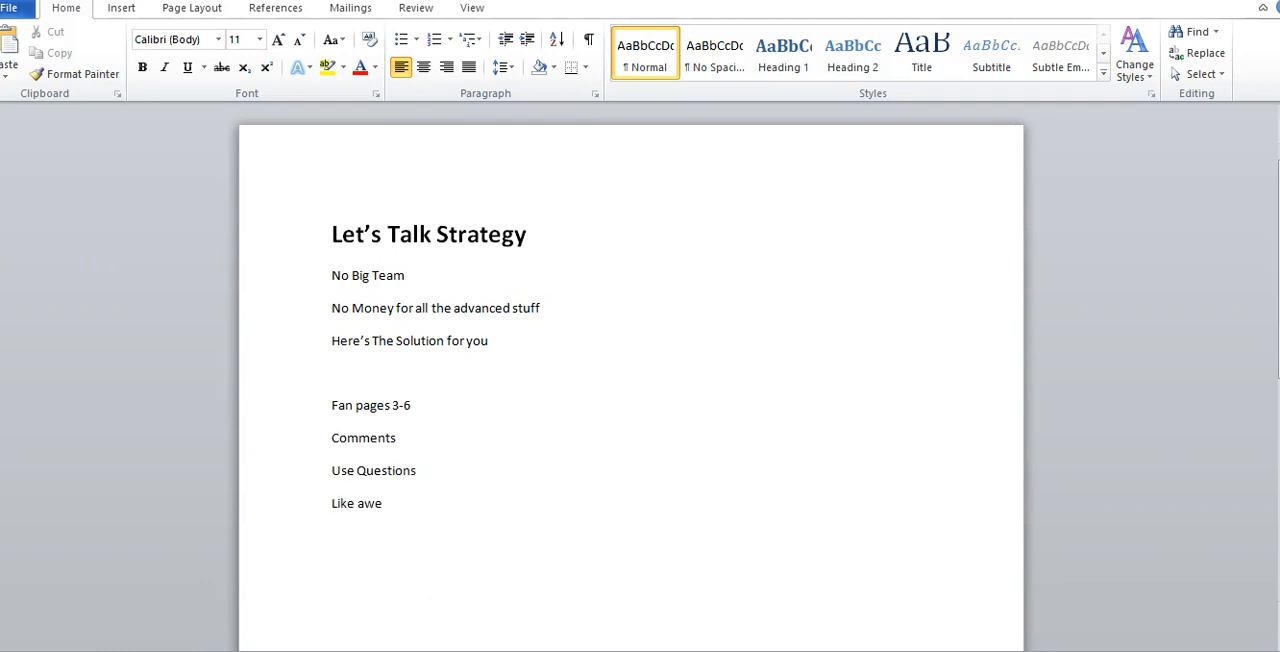
pyautogui.write('some post')
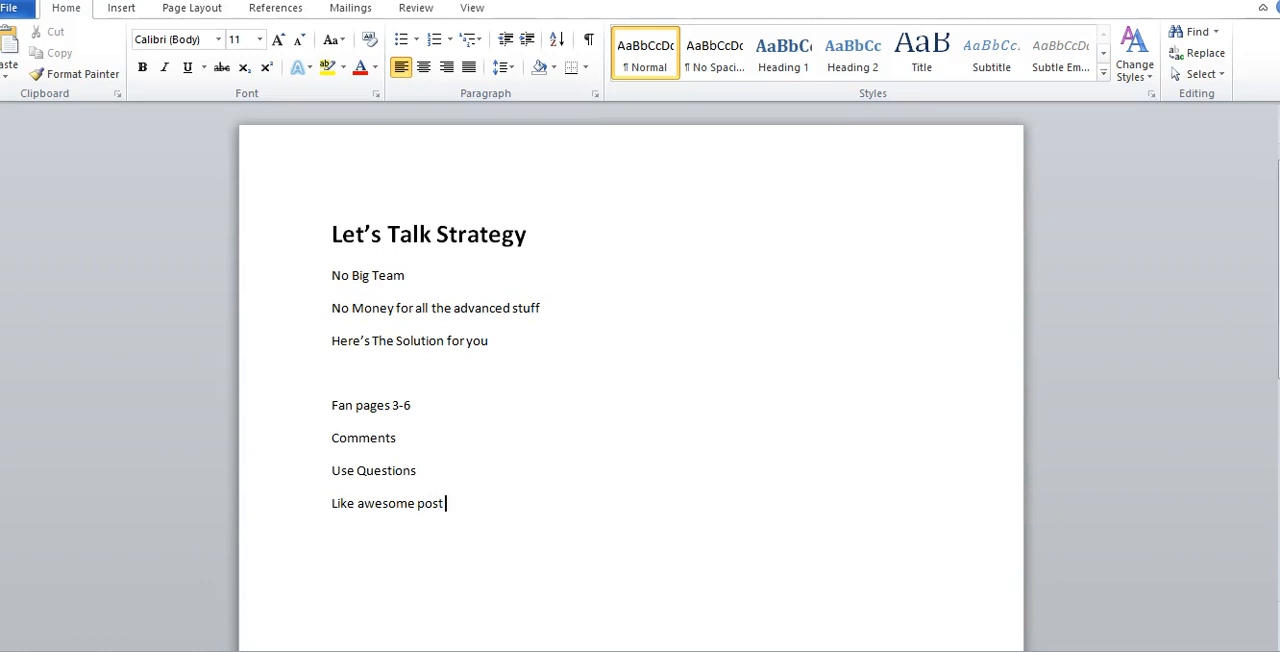
pyautogui.write('and tell me')
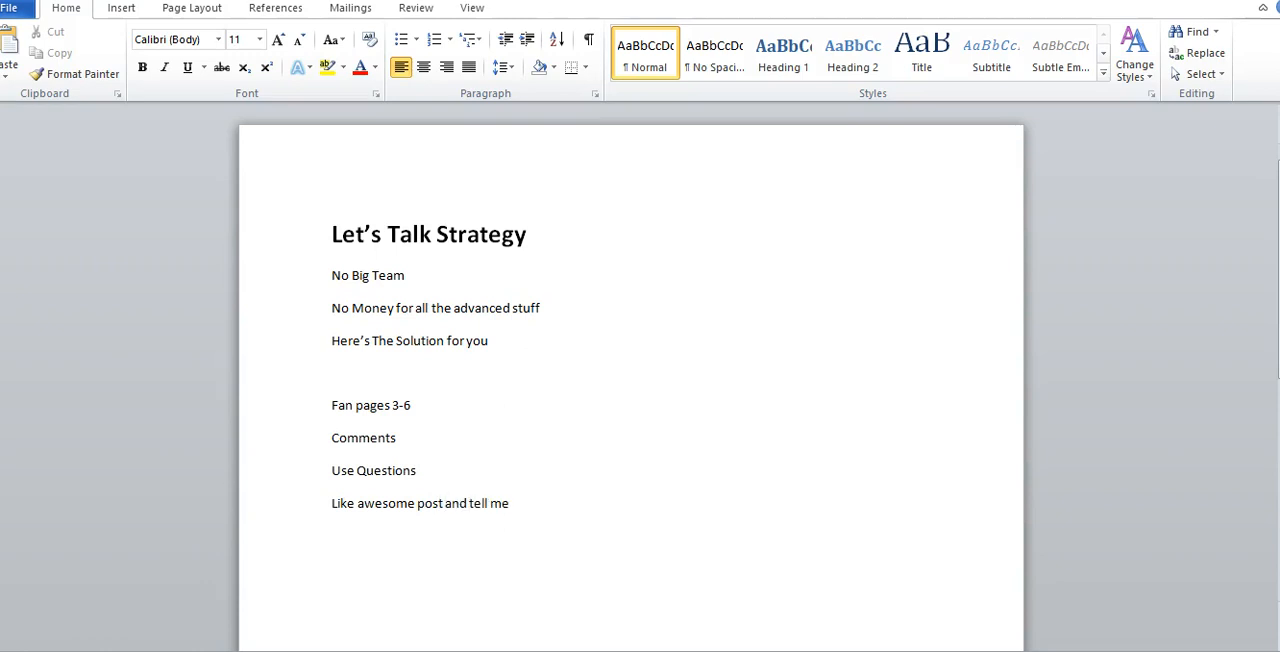
pyautogui.write('what you t')
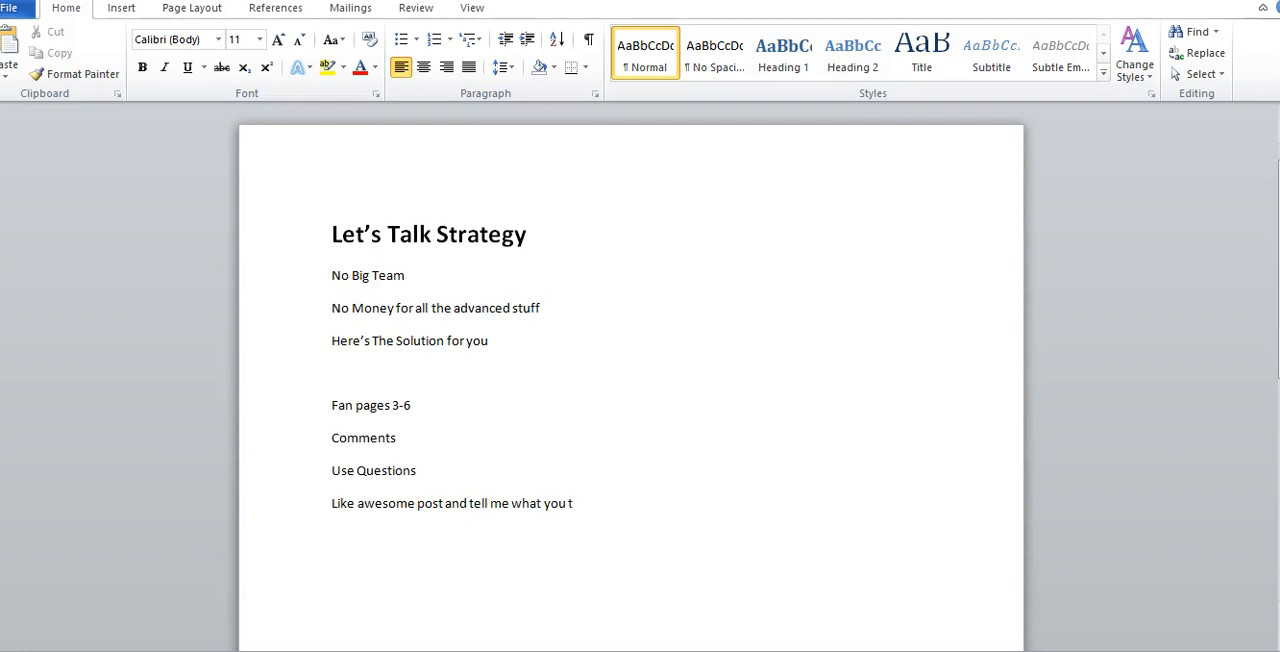
pyautogui.write('hink about')
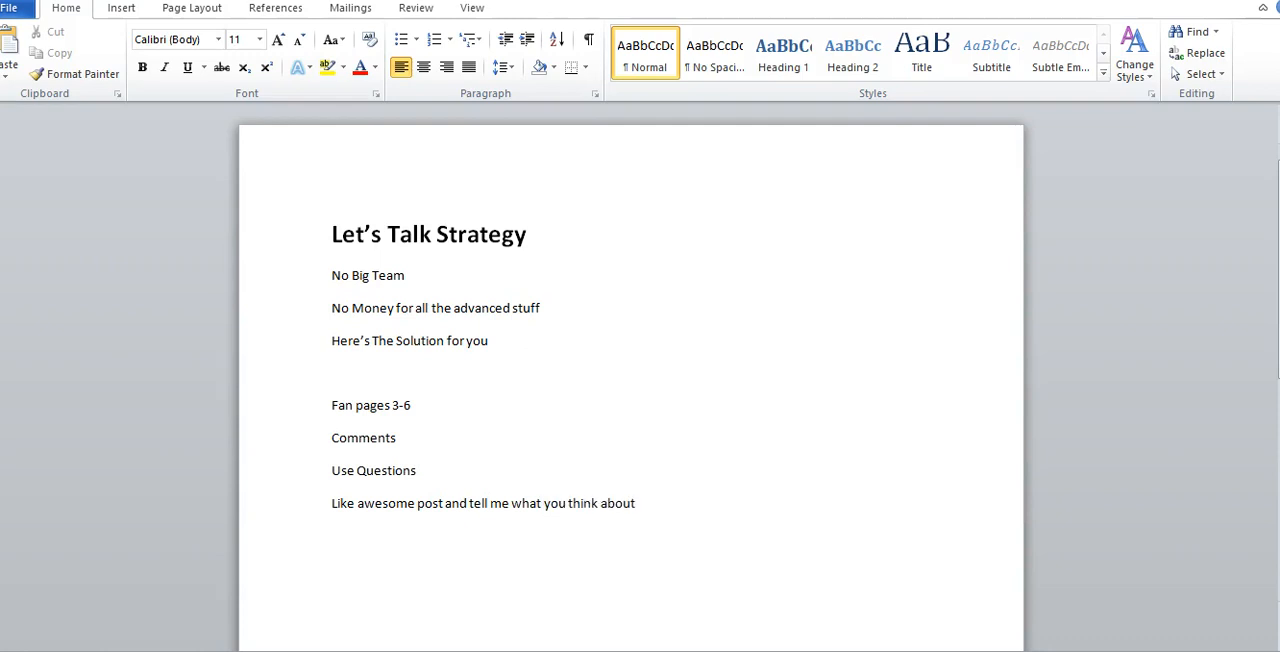
pyautogui.write('my p')
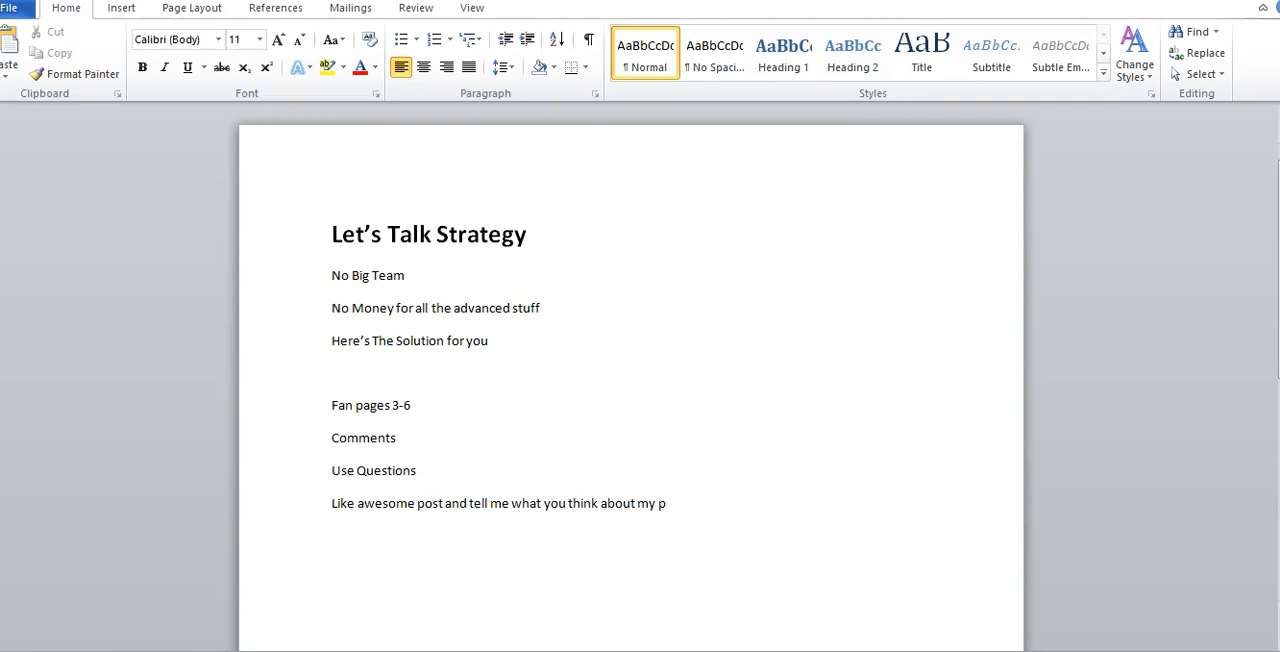
pyautogui.write('rofile if you')
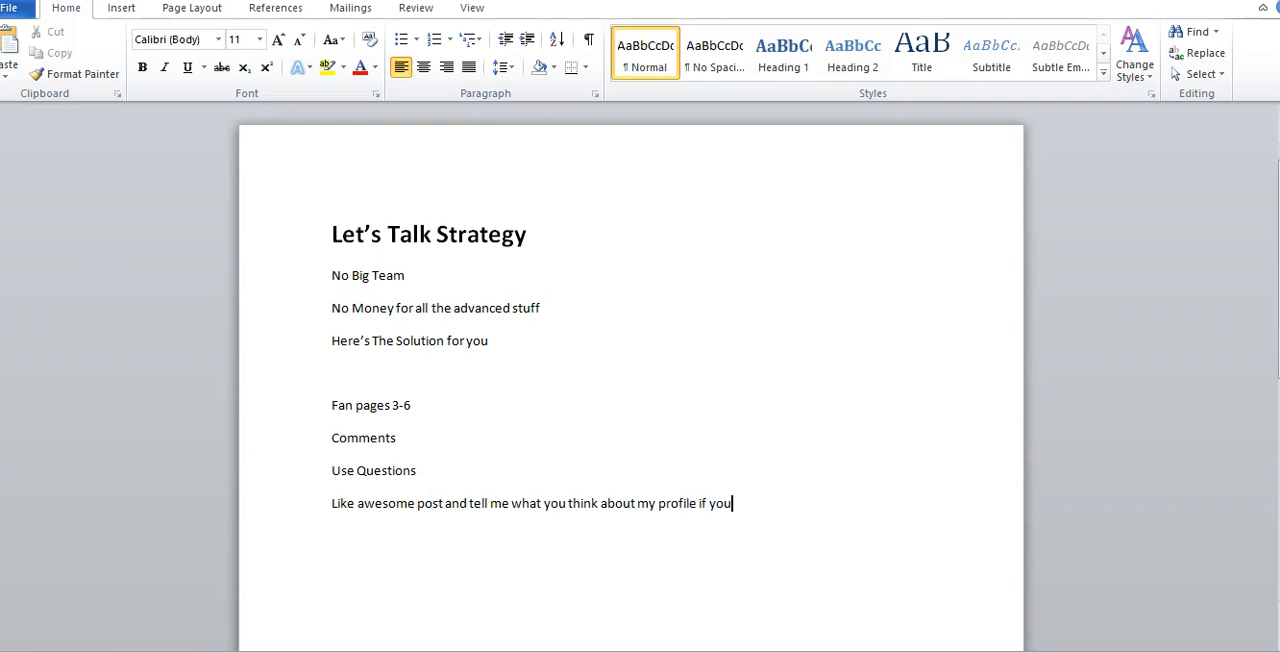
pyautogui.write("don't")
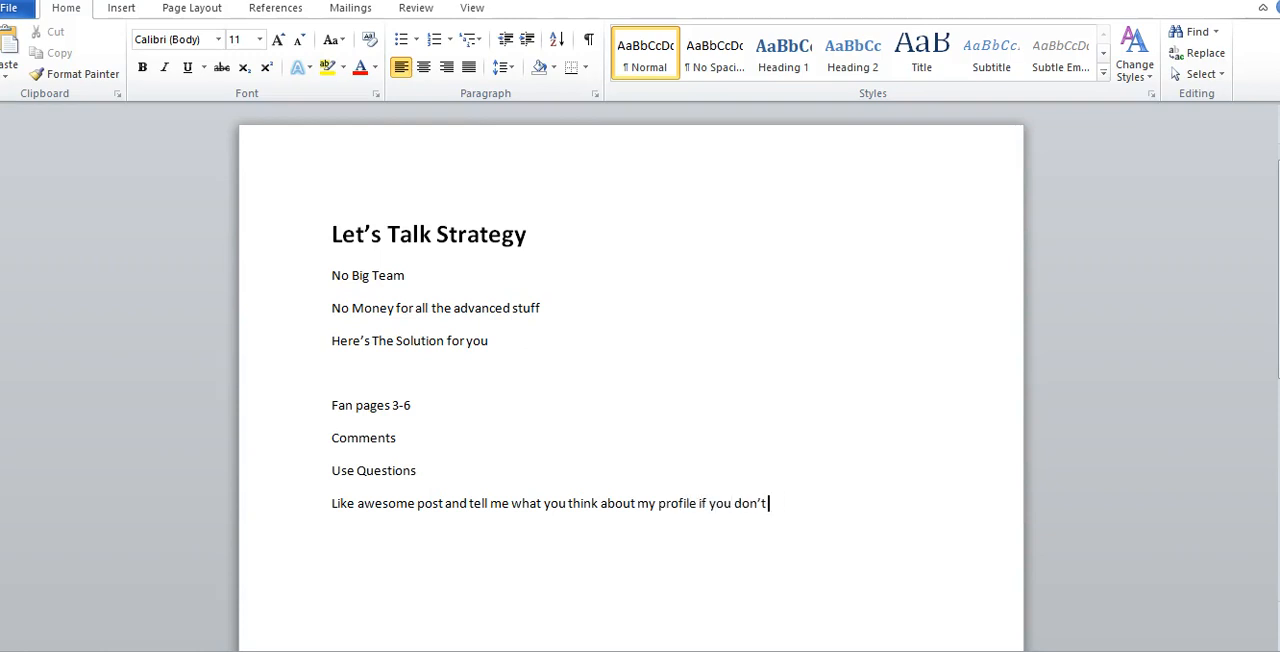
pyautogui.write('mind')
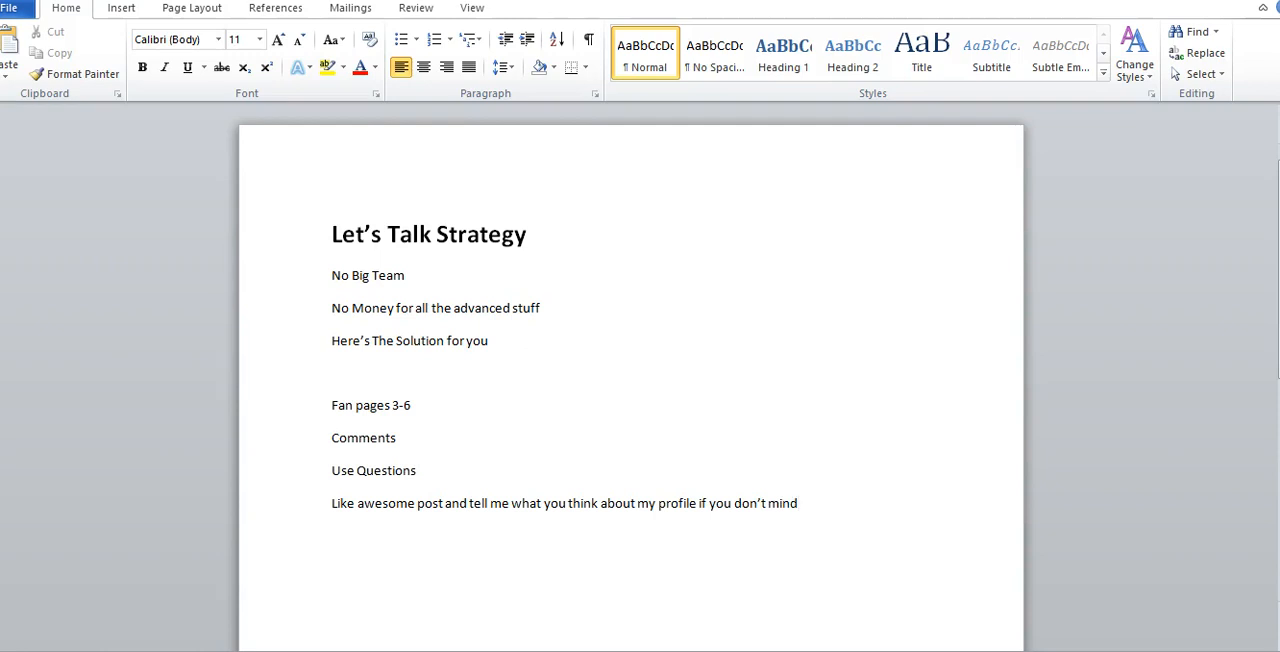
pyautogui.write('.')
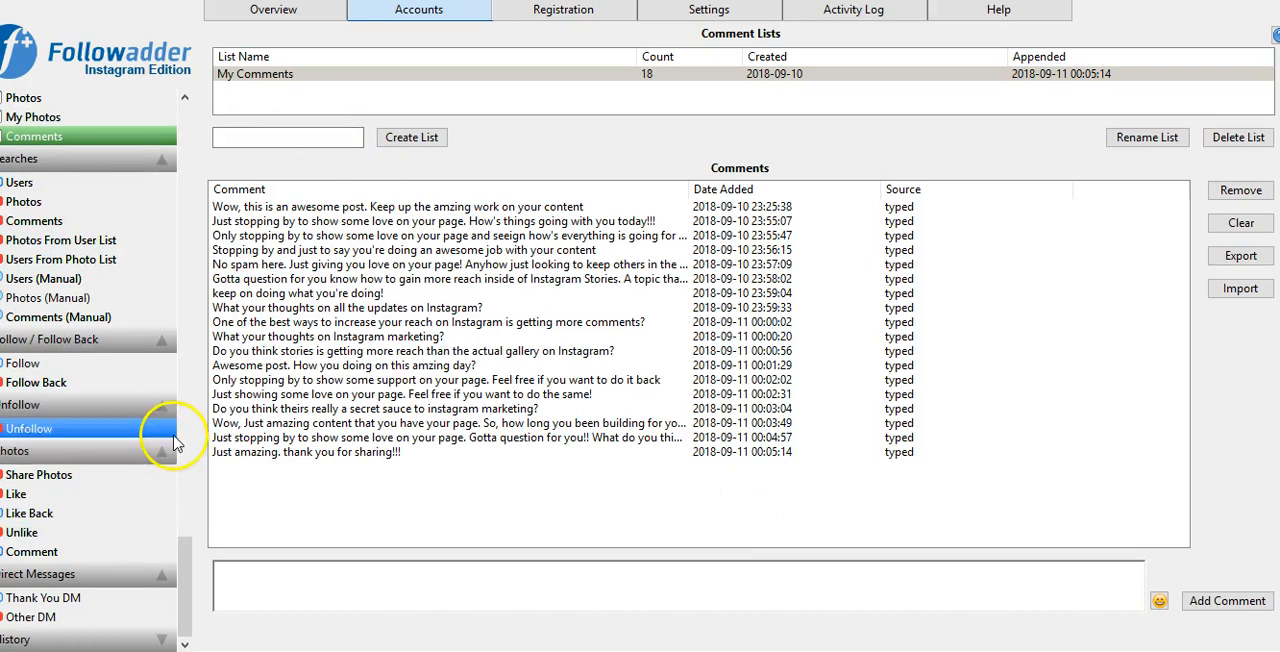
pyautogui.moveTo(200, 540)
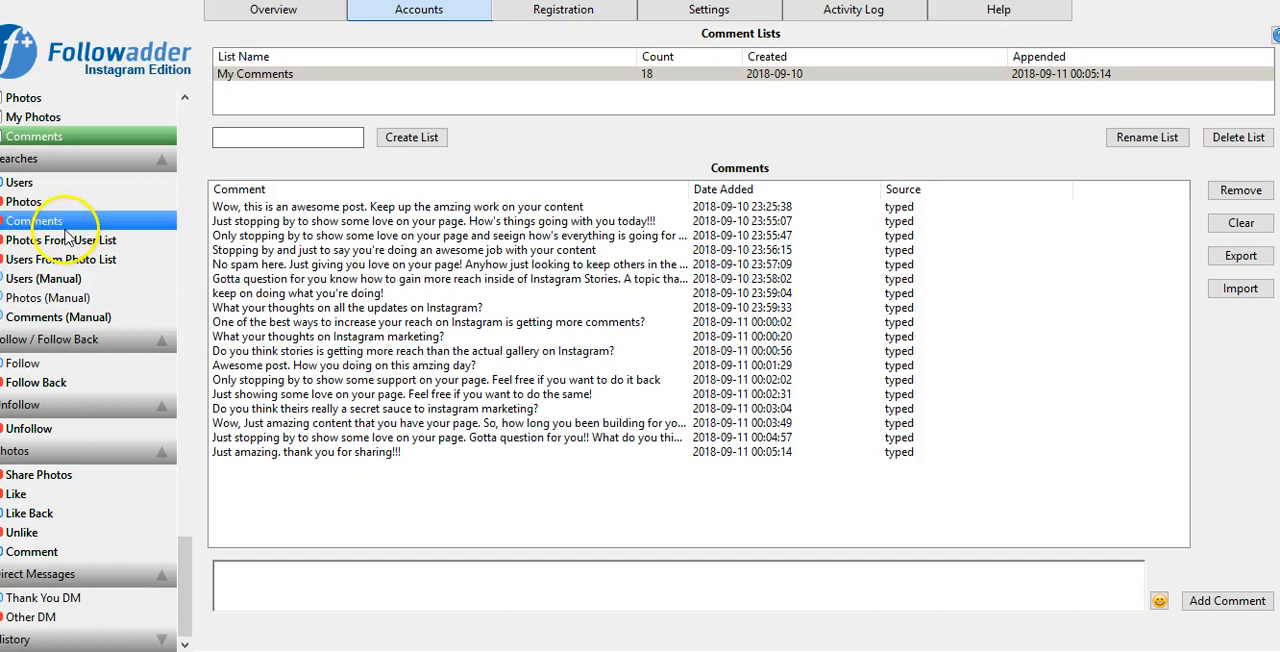
# Show Followadder's Comment Photos settings and select the minimum comment delay field.
pyautogui.click(30, 552)
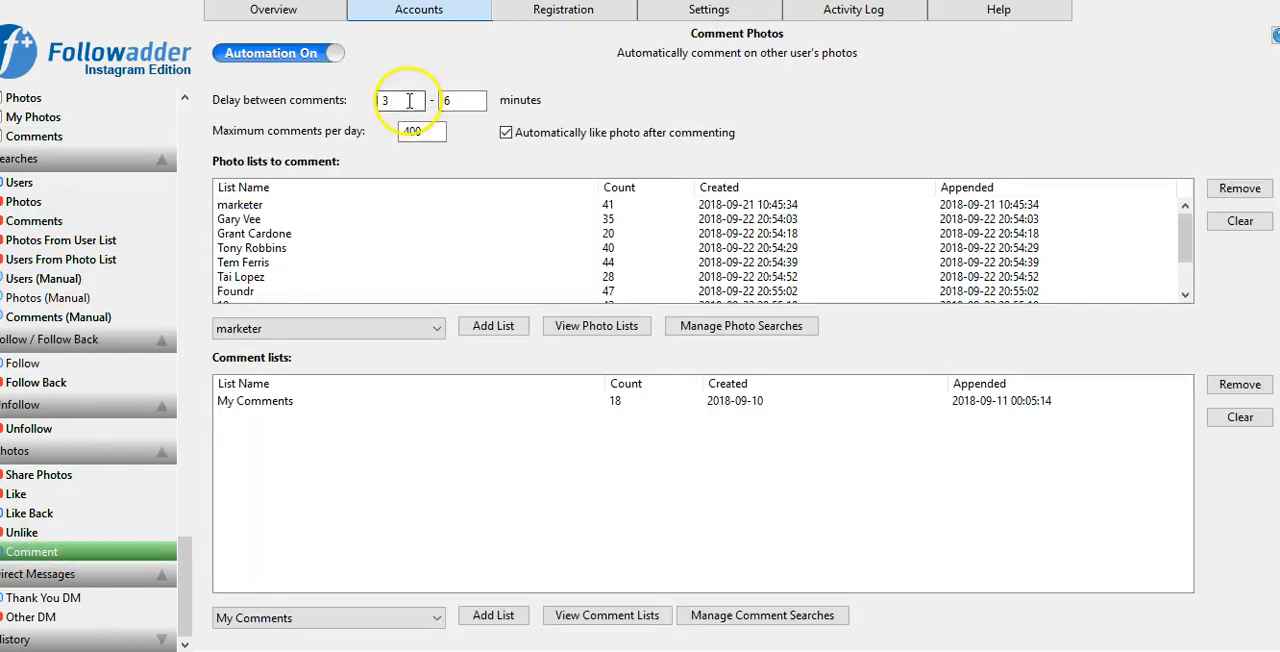
pyautogui.click(400, 100)
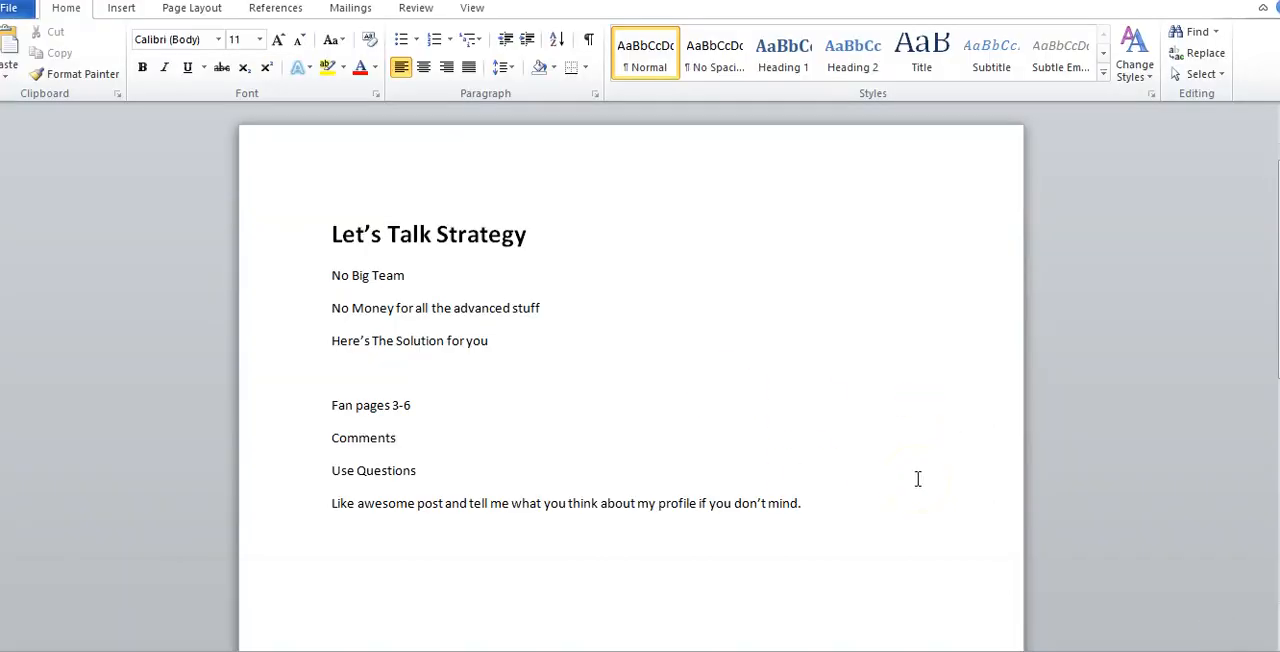
# Add the example comment "What do you think about Instagram Marketing for business?" on a new line.
pyautogui.scroll(-3)
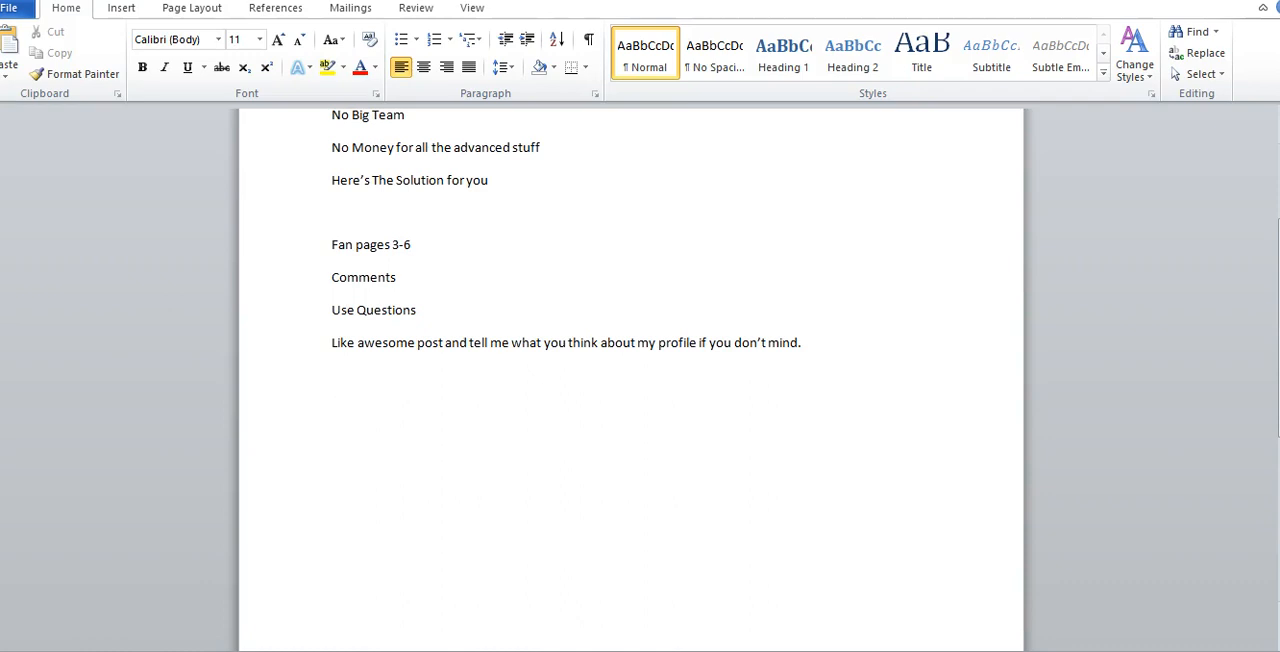
pyautogui.click(332, 408)
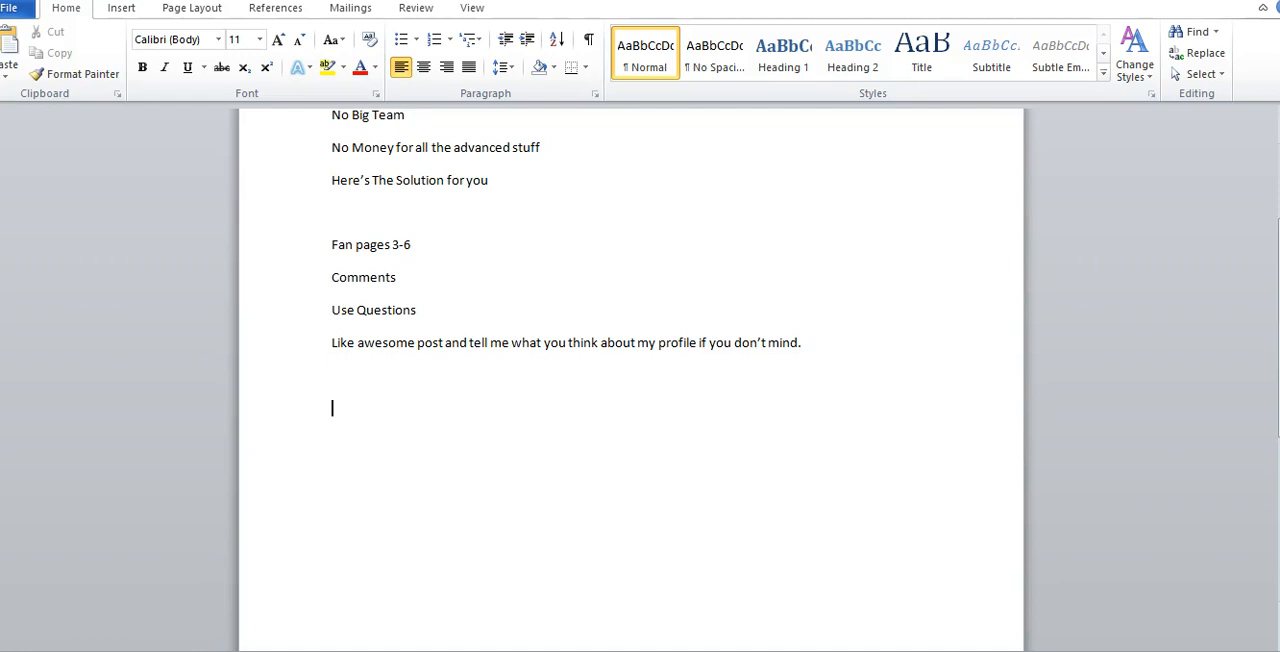
pyautogui.write('What')
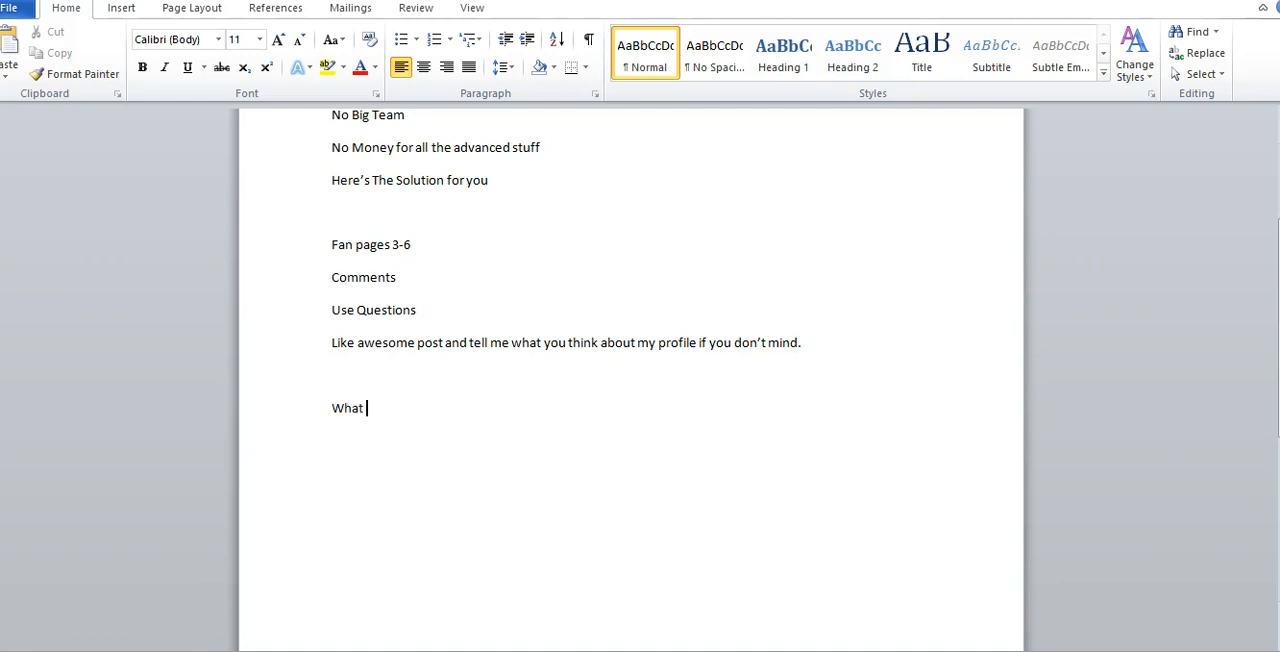
pyautogui.write('do you')
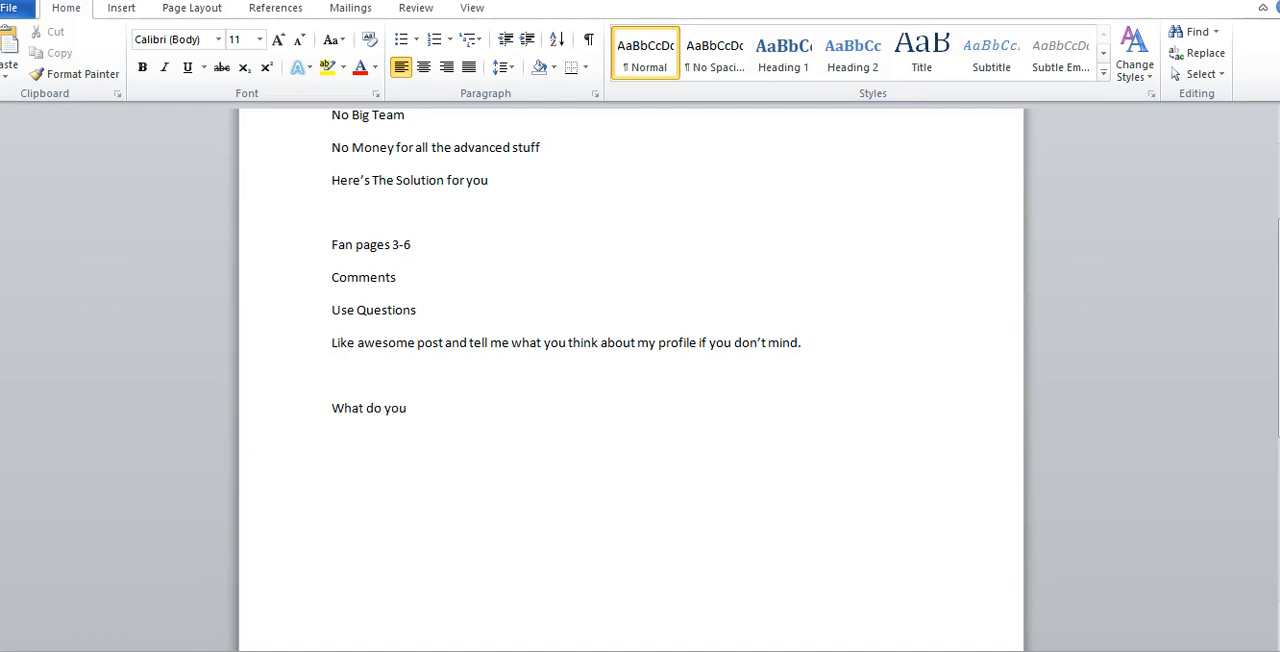
pyautogui.write('think about')
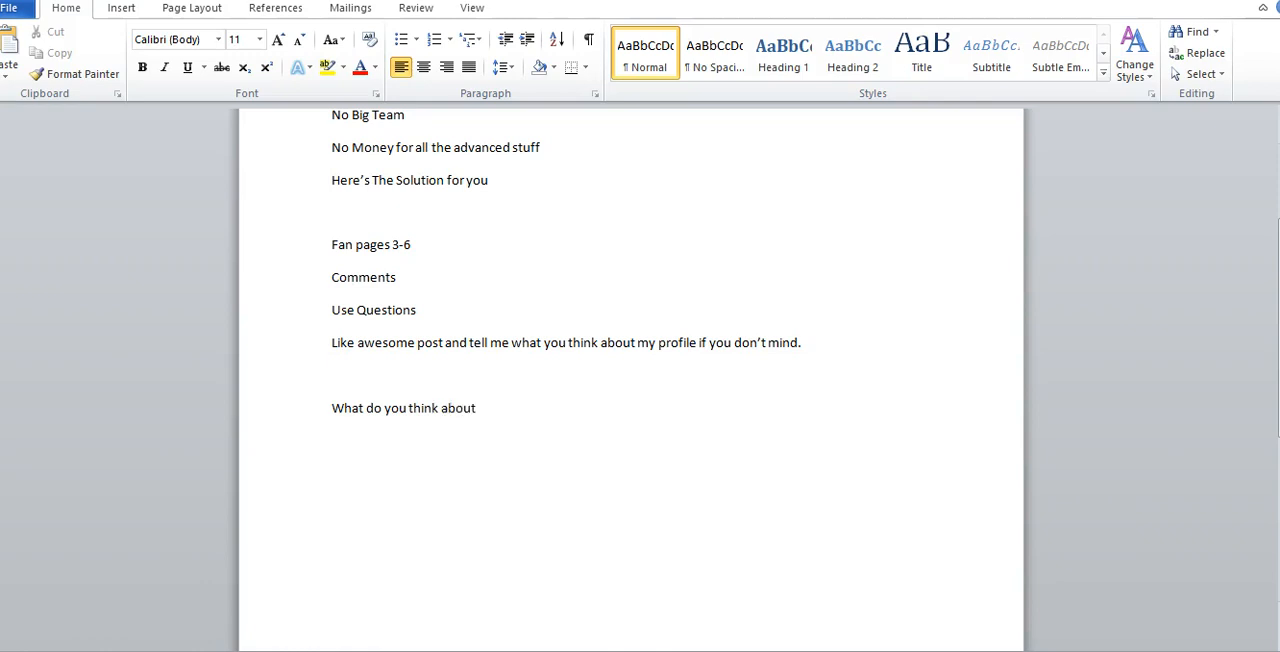
pyautogui.write('Instagram')
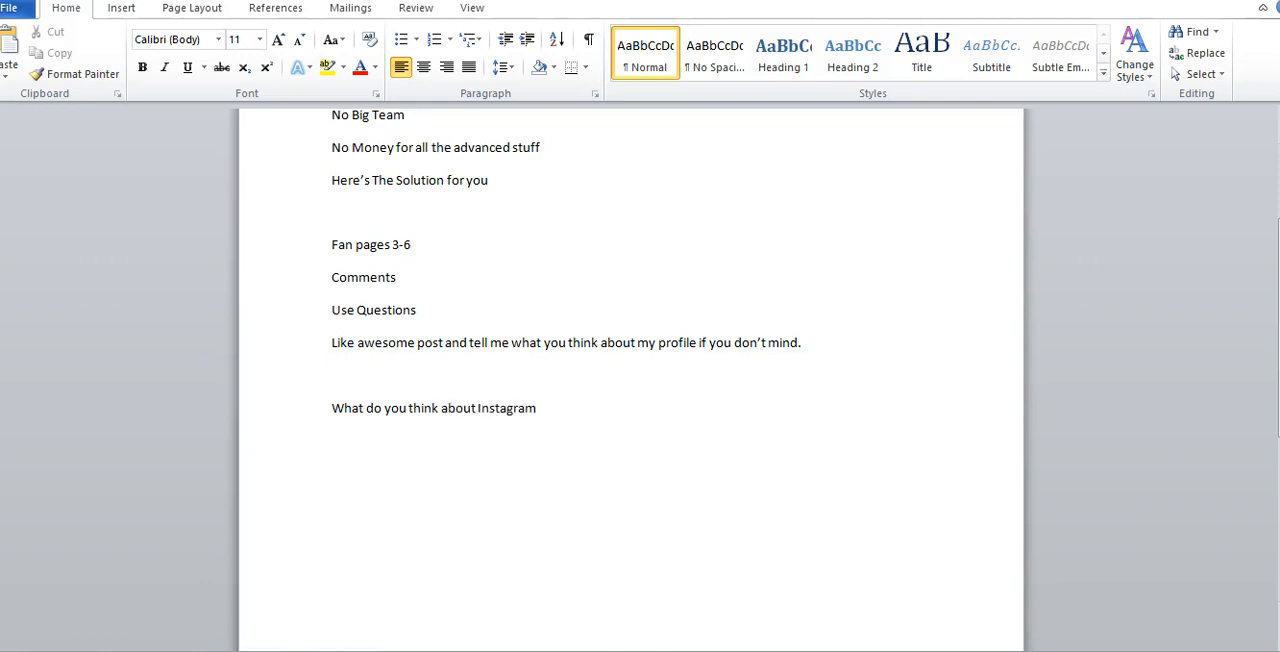
pyautogui.write('Marketing')
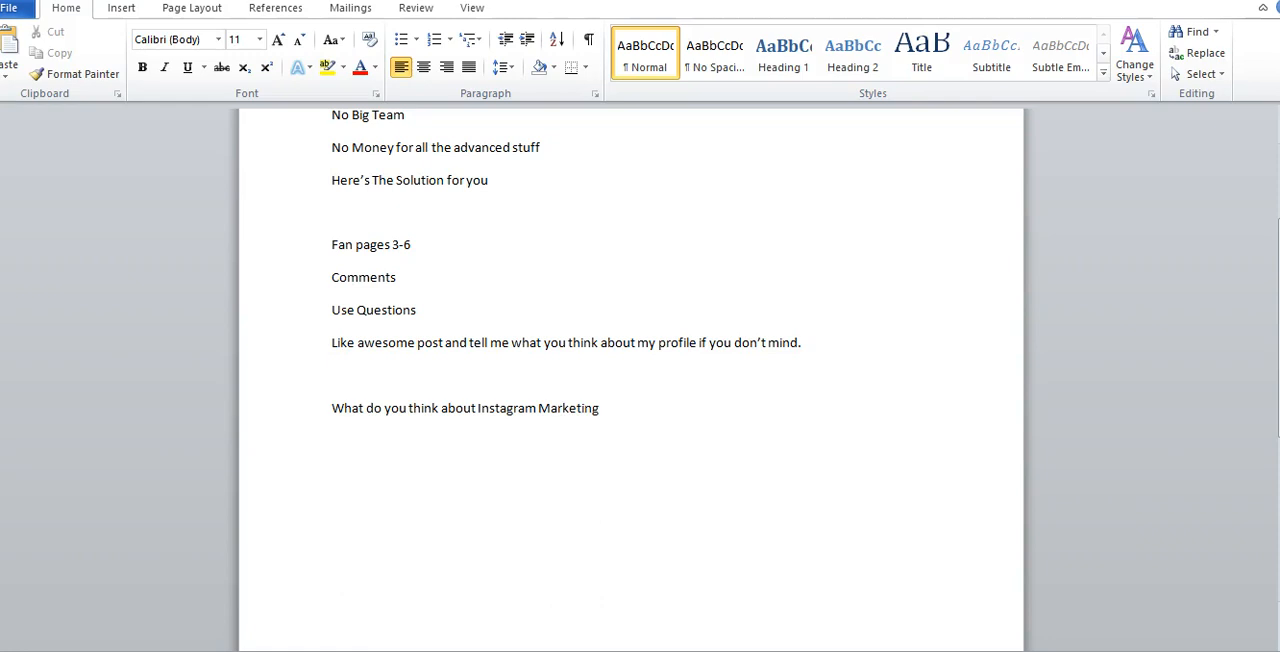
pyautogui.write('for business')
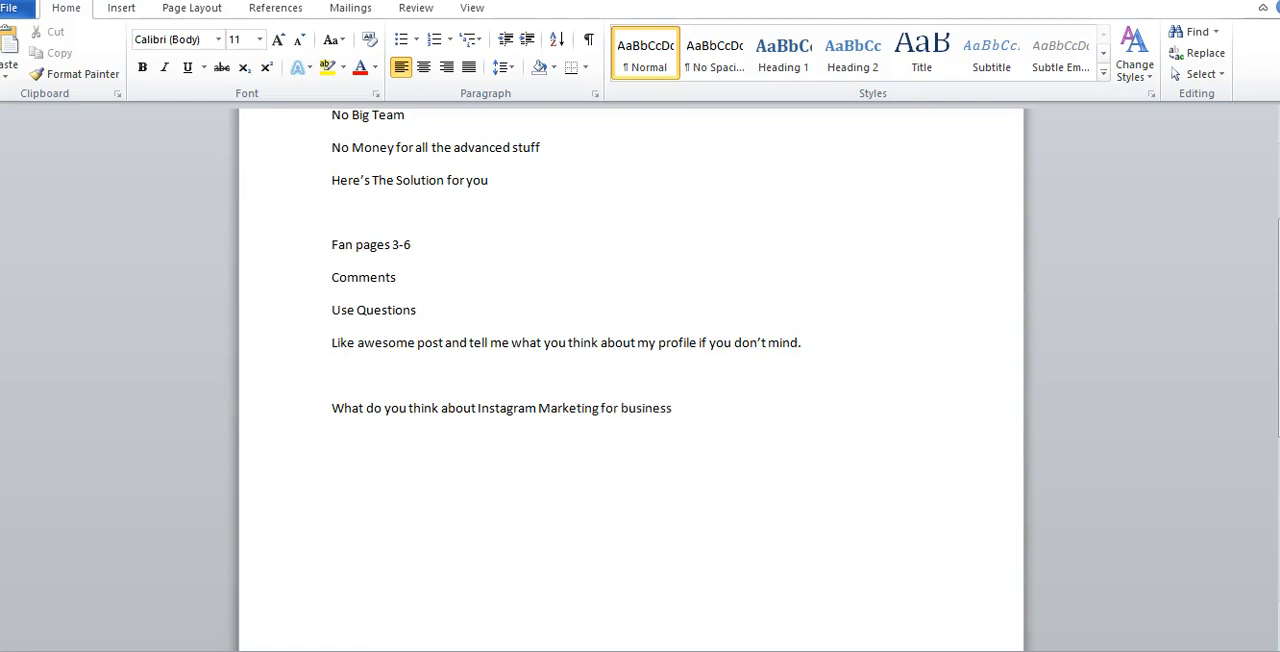
pyautogui.write('?')
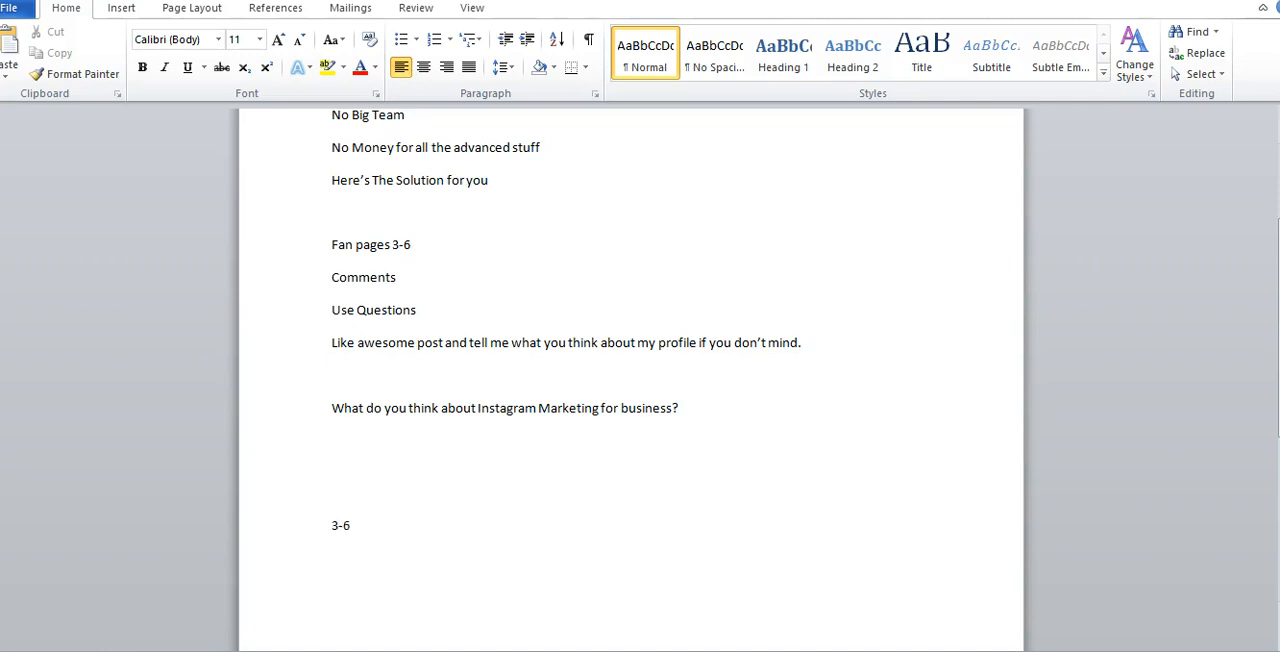
# Write the "3-6 Profiles" heading with Two Fisted Domination and the personal Paul profile name.
pyautogui.write('Profile')
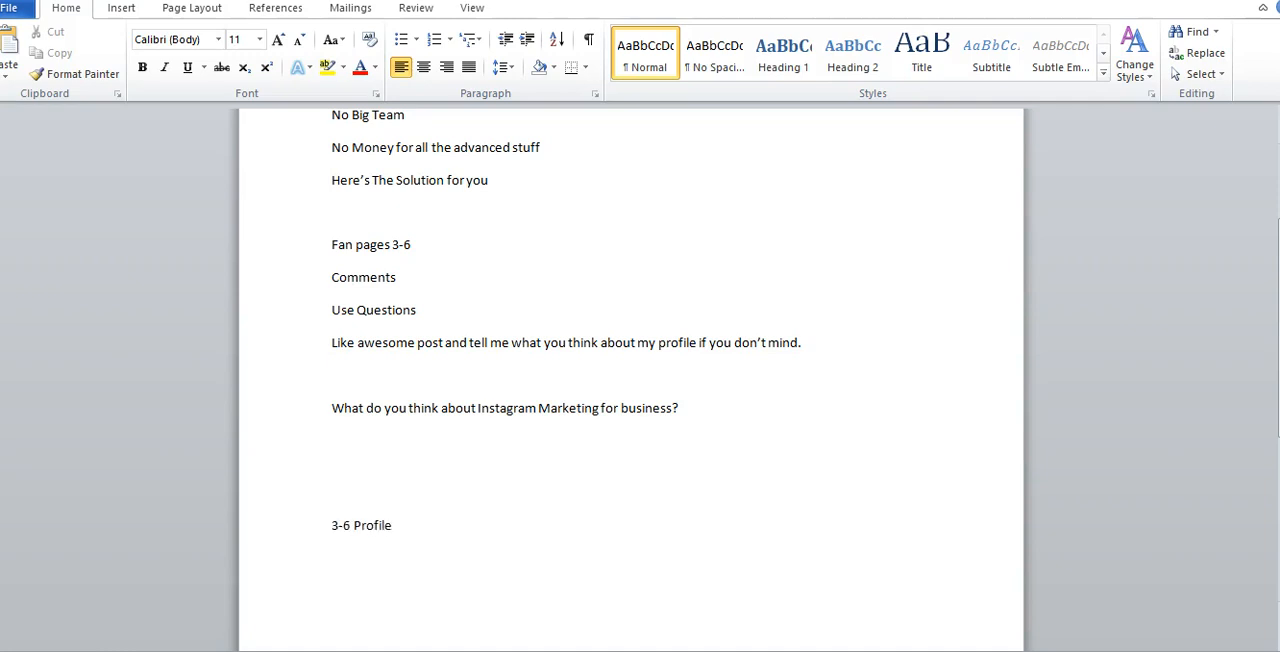
pyautogui.write('s')
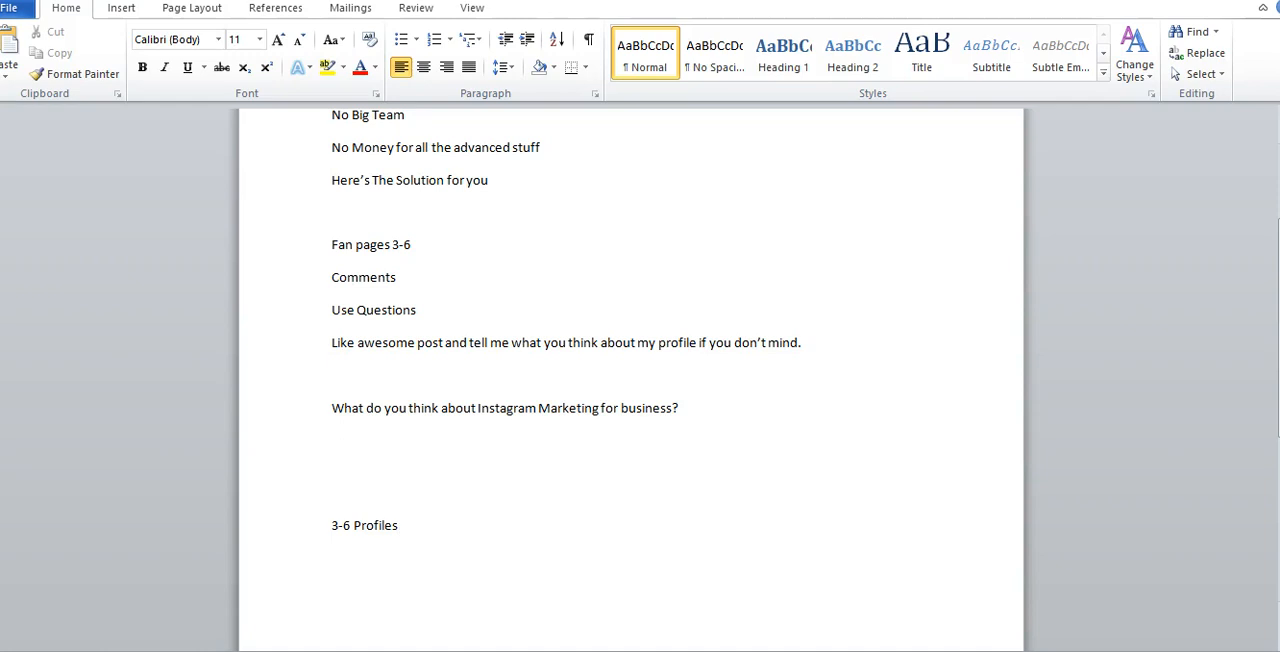
pyautogui.scroll(-3)
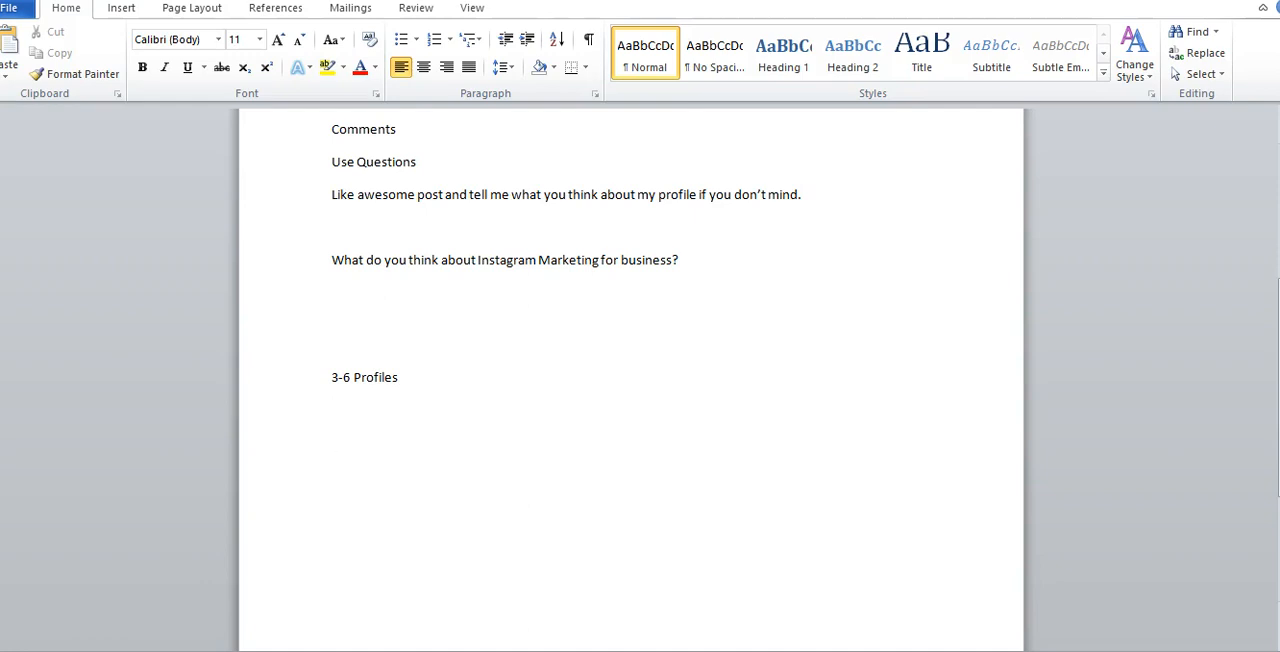
pyautogui.write('Pau')
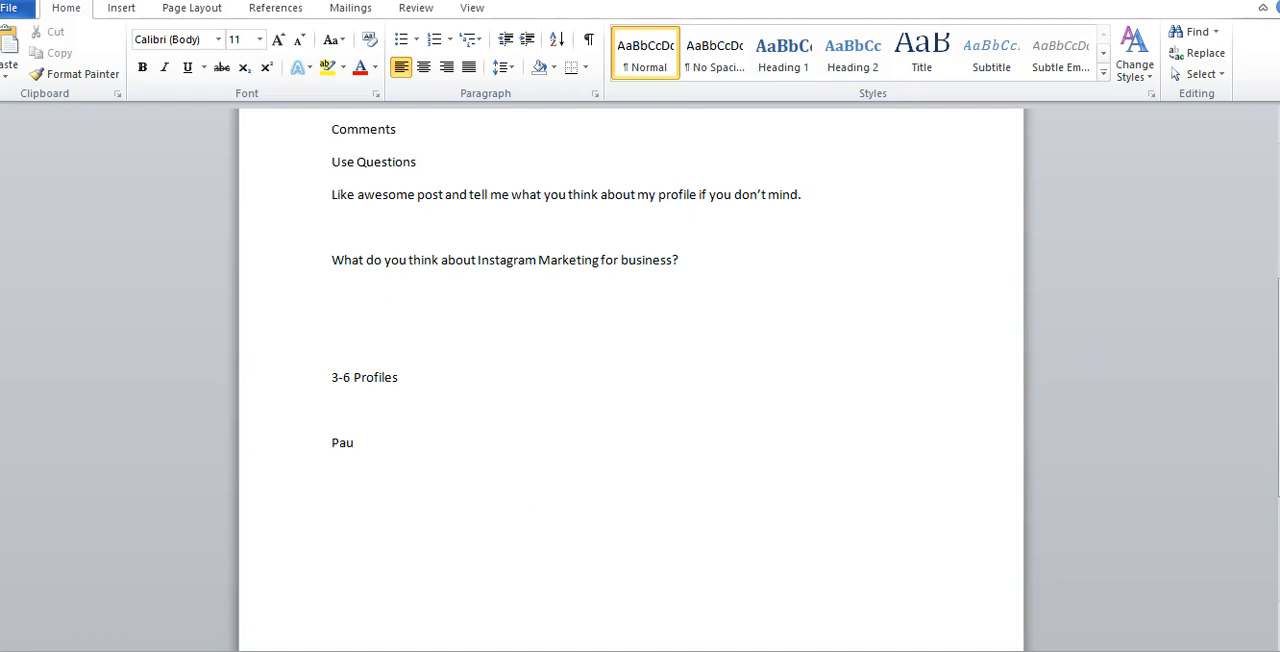
pyautogui.write('Two')
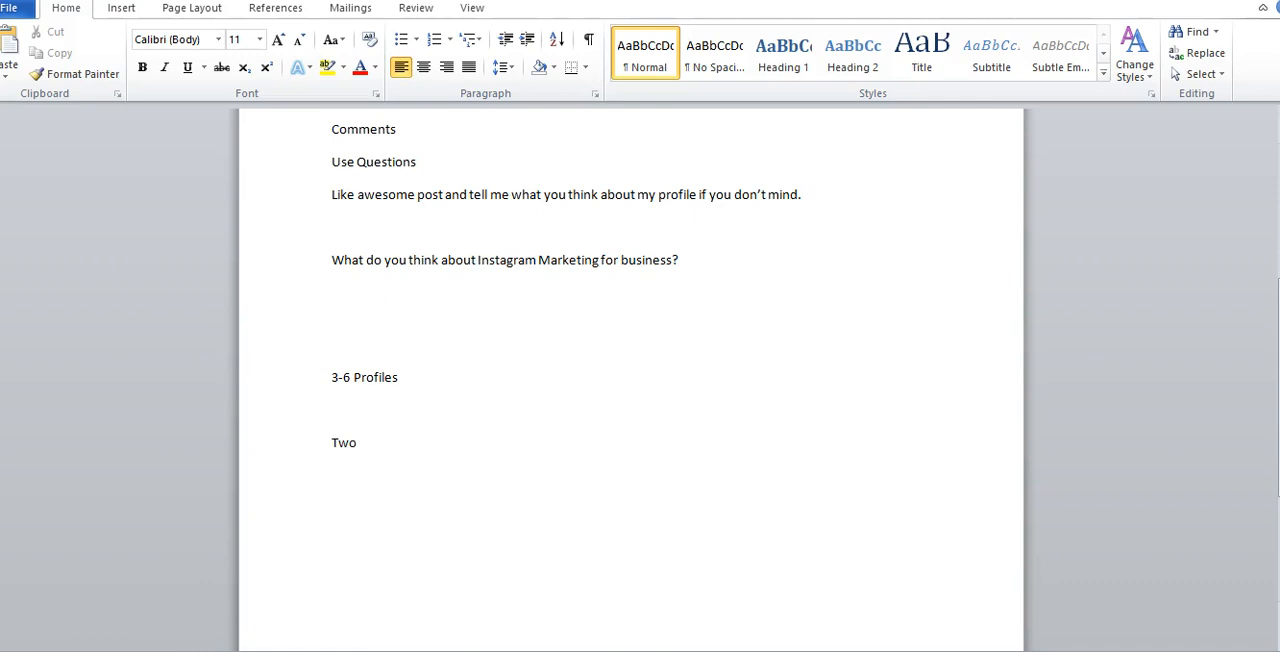
pyautogui.write('Fiste d')
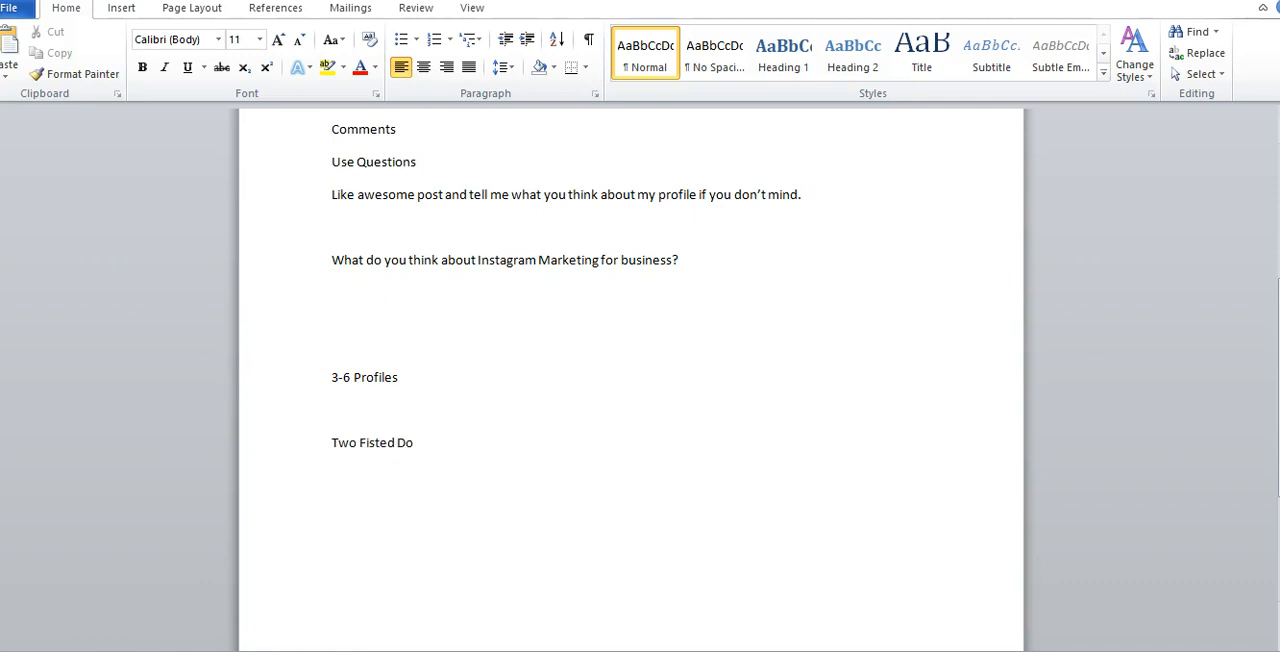
pyautogui.write('mination')
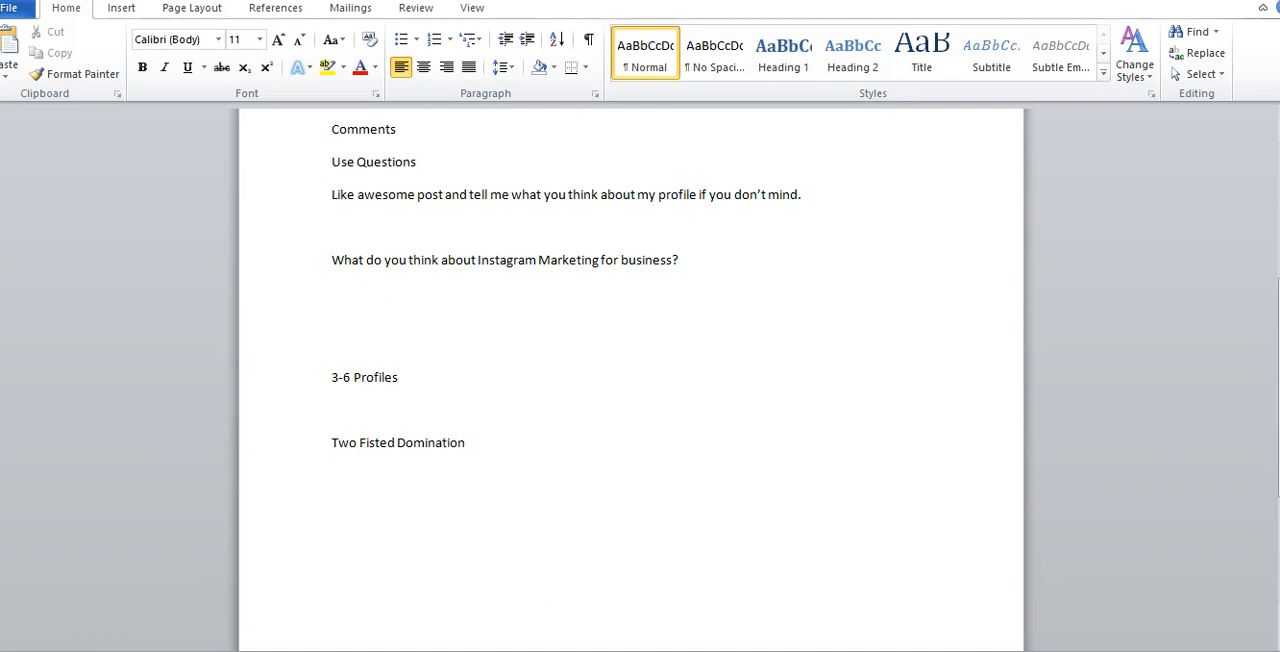
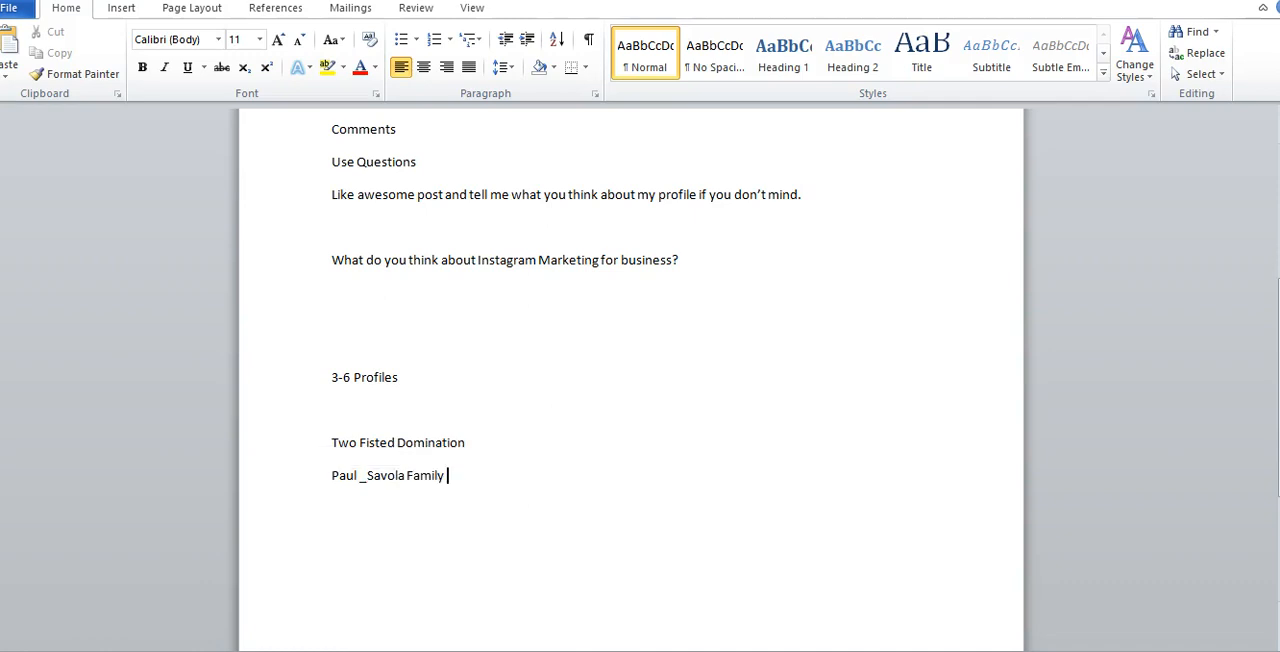
# List the two fan pages of Paul on separate lines beneath the profile name.
pyautogui.press('backspace')
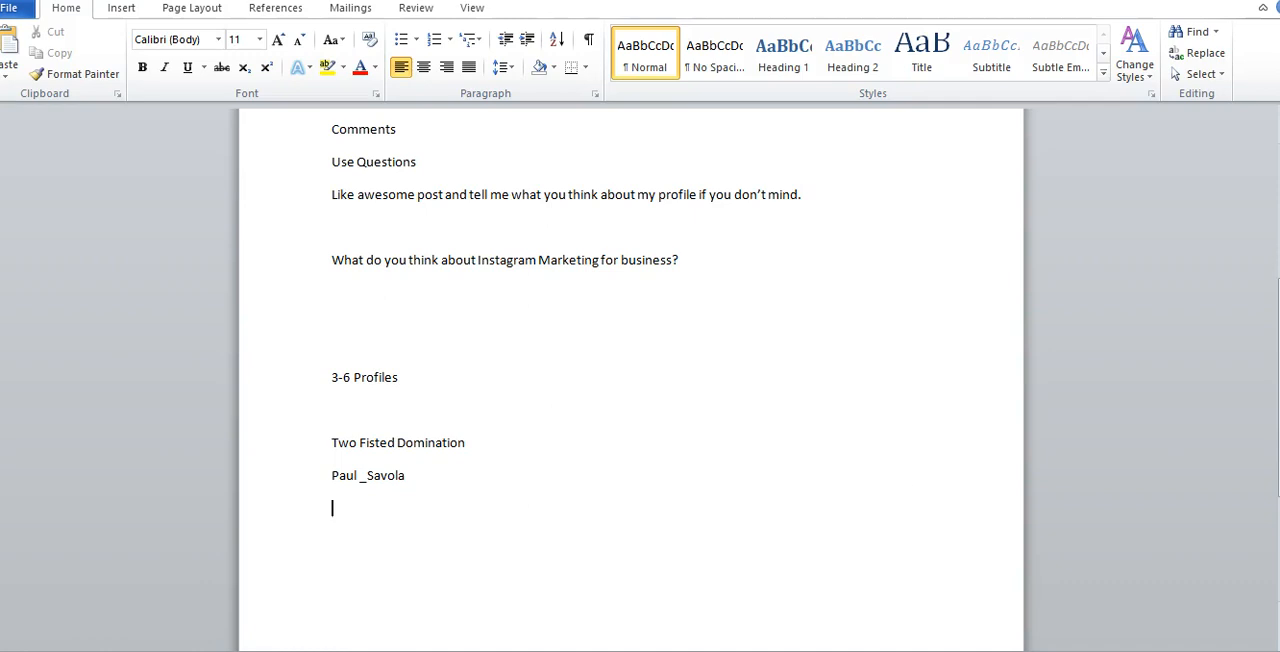
pyautogui.write('Fan')
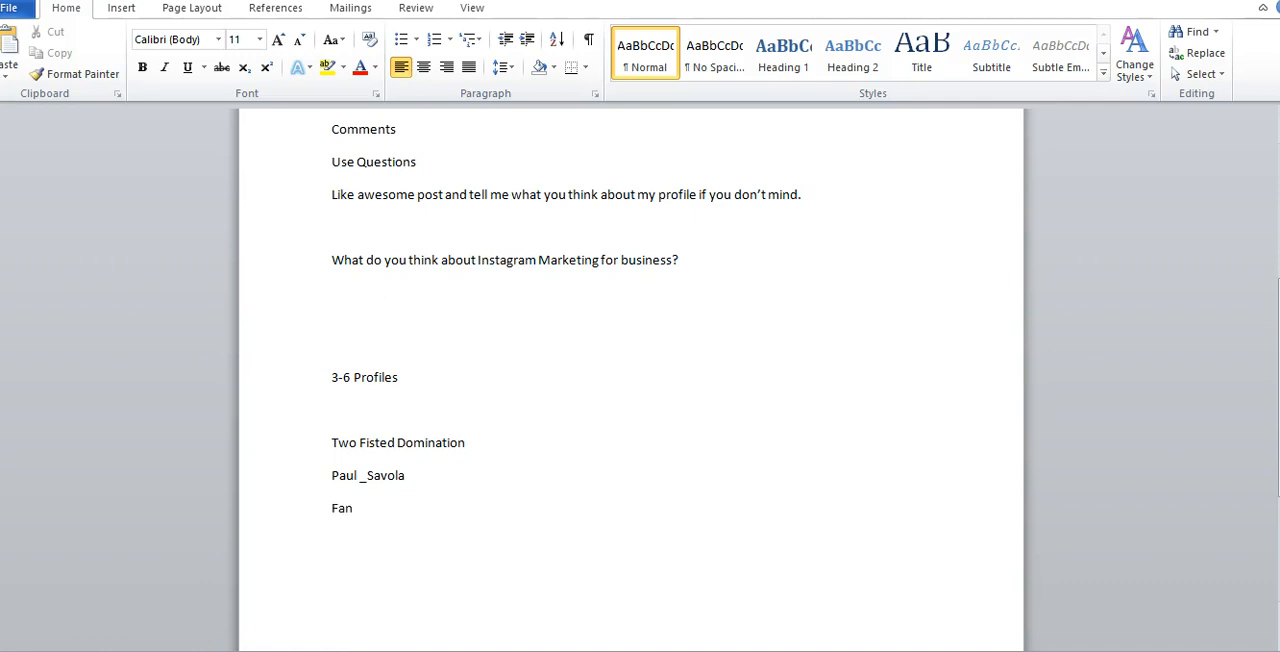
pyautogui.write('page of')
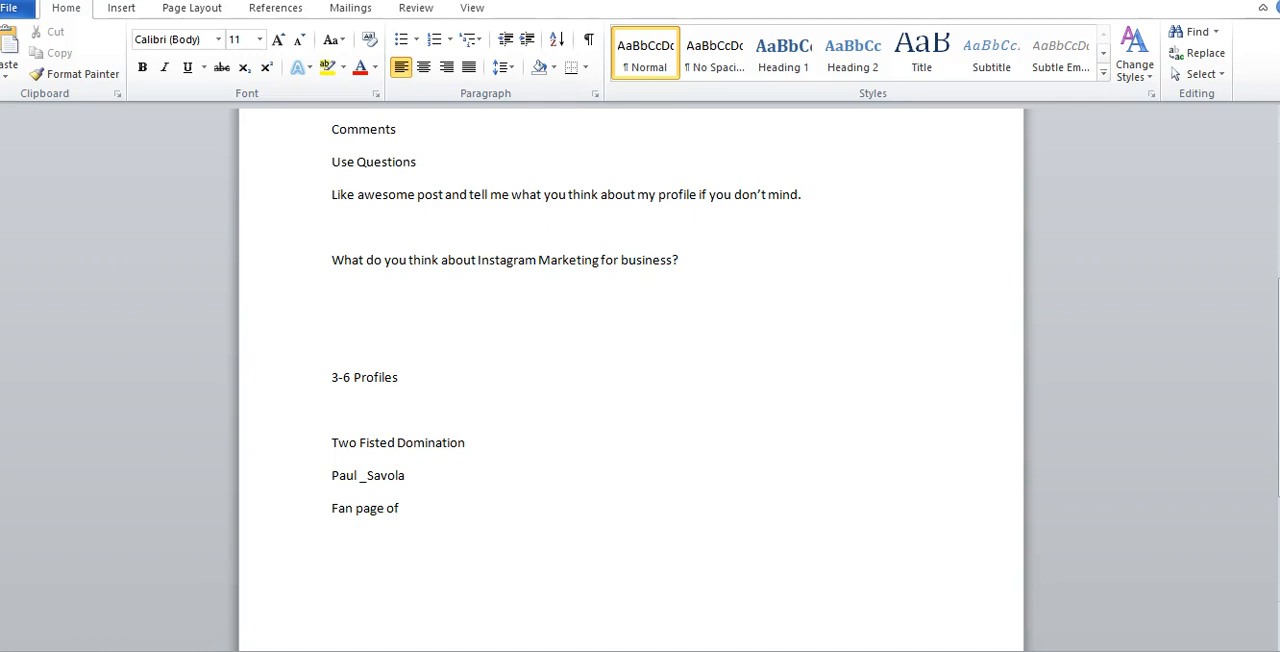
pyautogui.write('Page S')
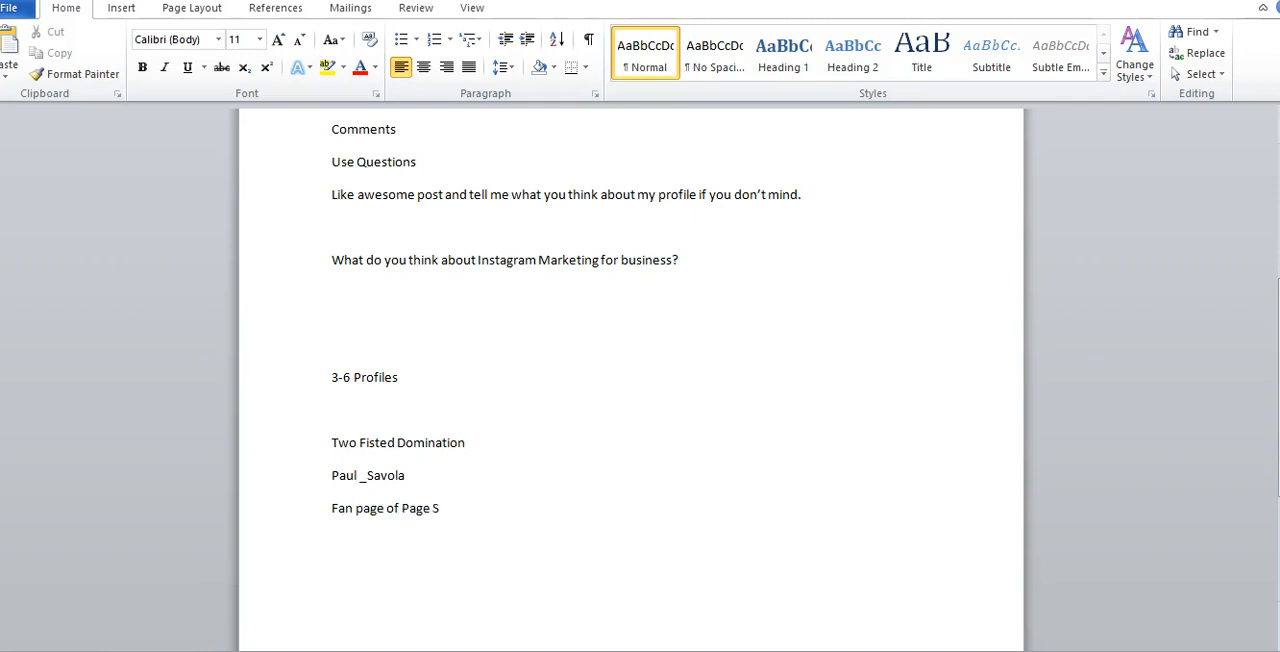
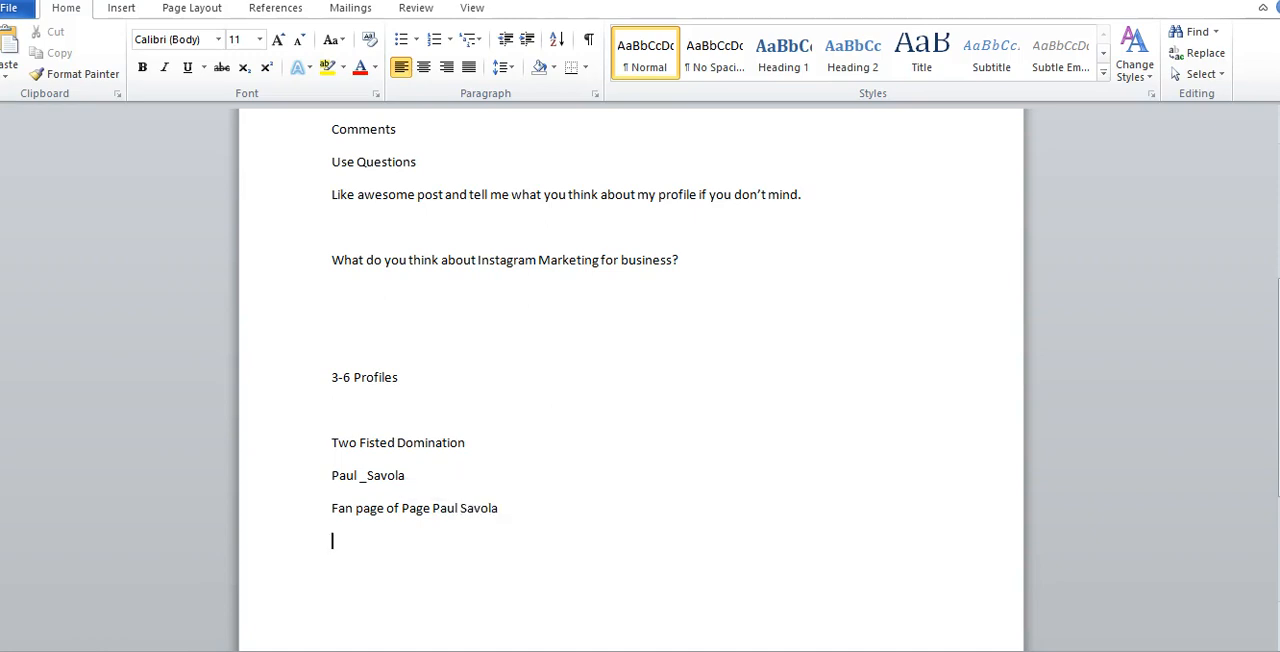
pyautogui.write('Fan page')
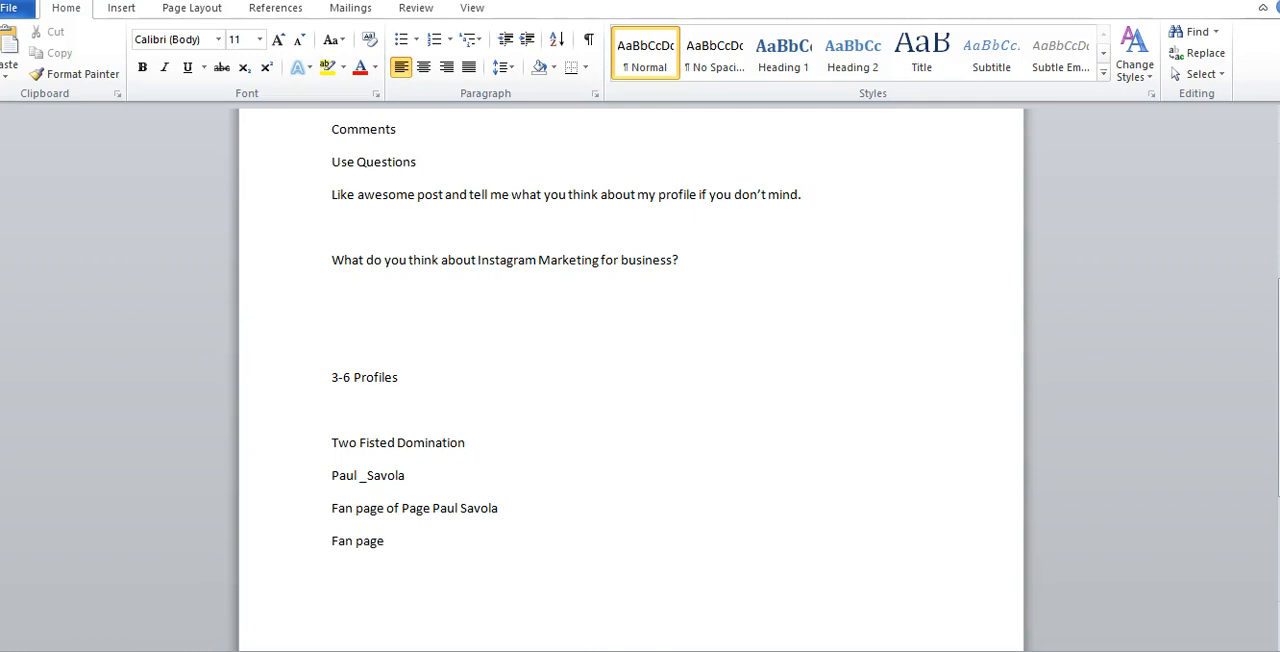
pyautogui.write('2')
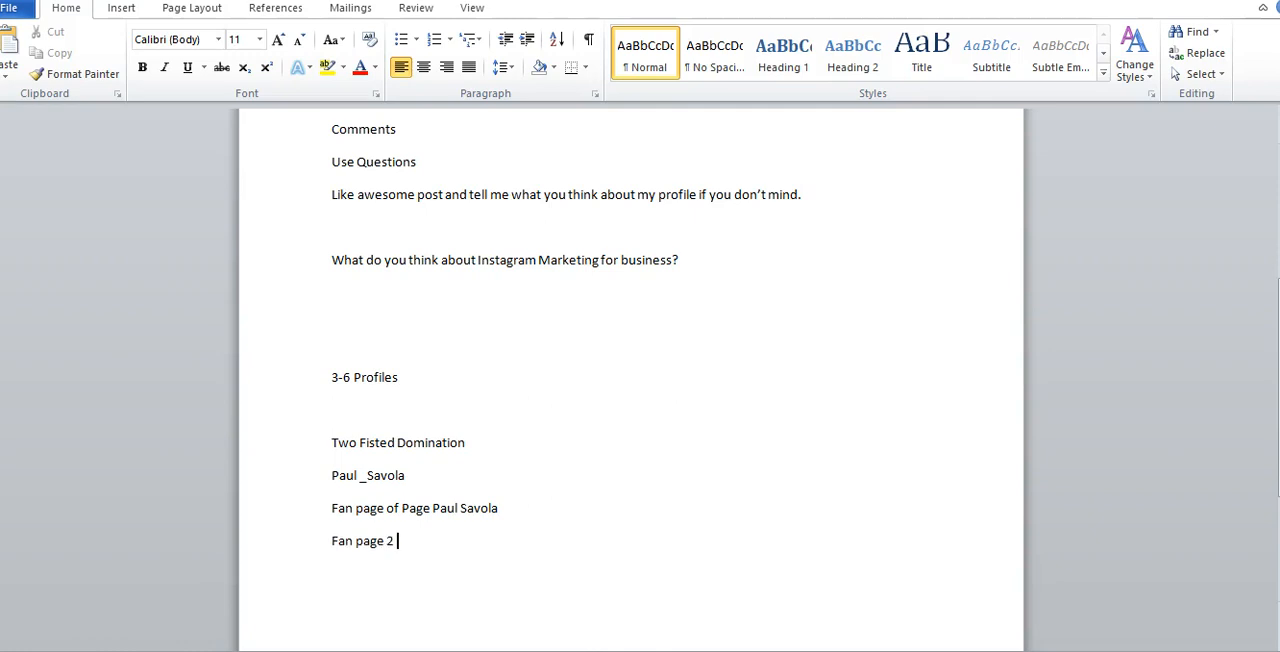
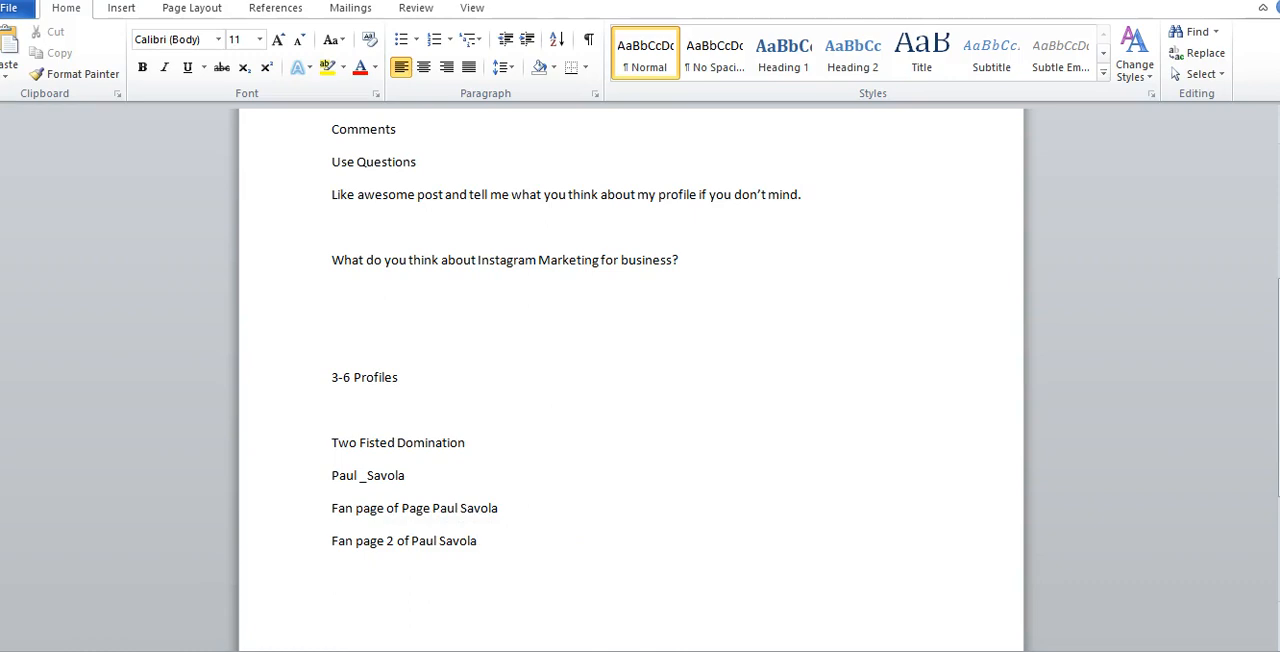
pyautogui.scroll(-3)
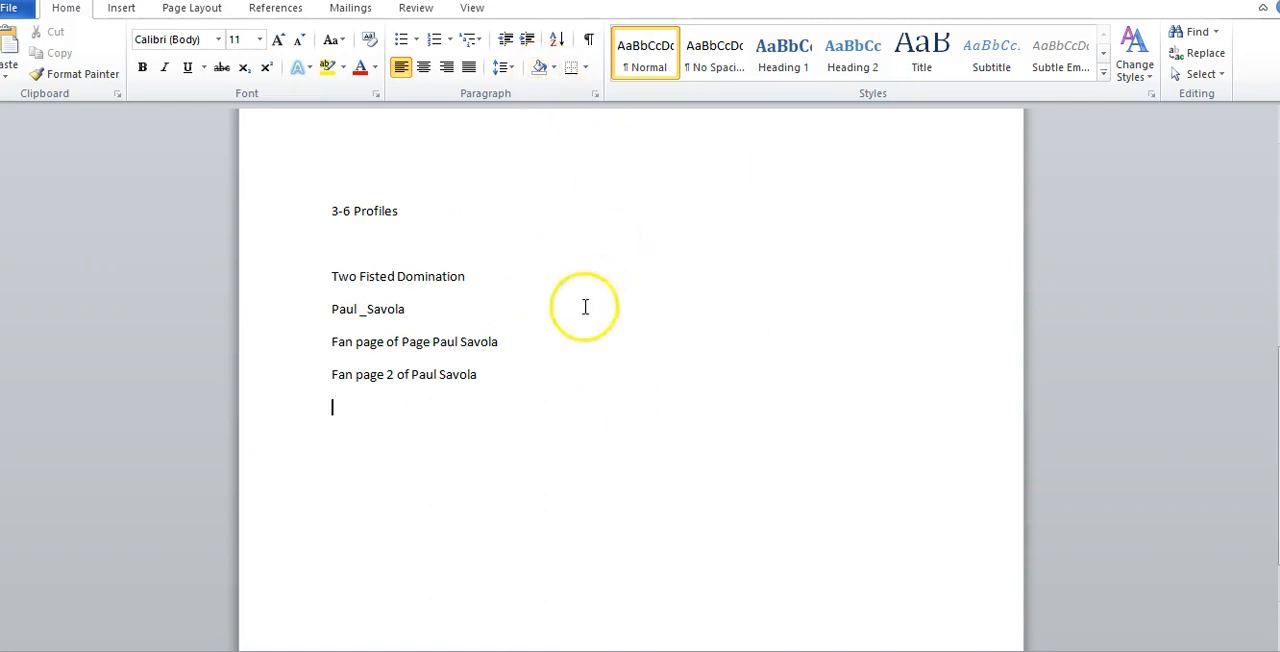
pyautogui.moveTo(630, 444)
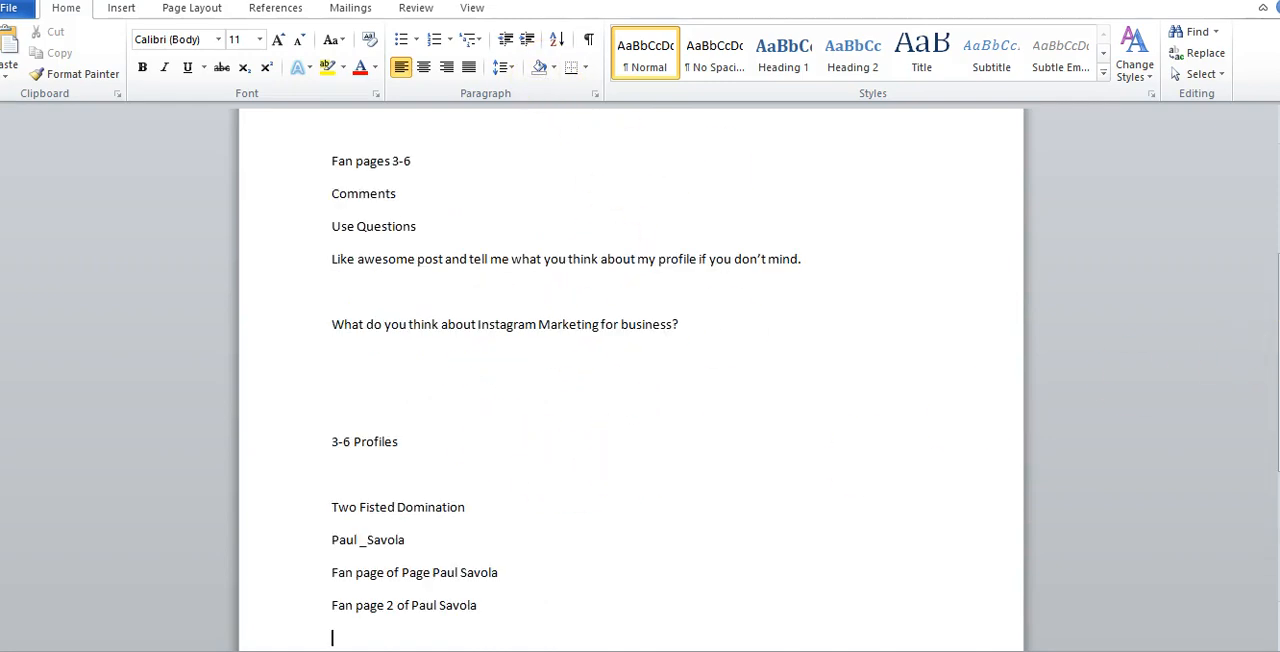
# Add the line "Post and say Follow my main Account @" below the fan pages.
pyautogui.scroll(3)
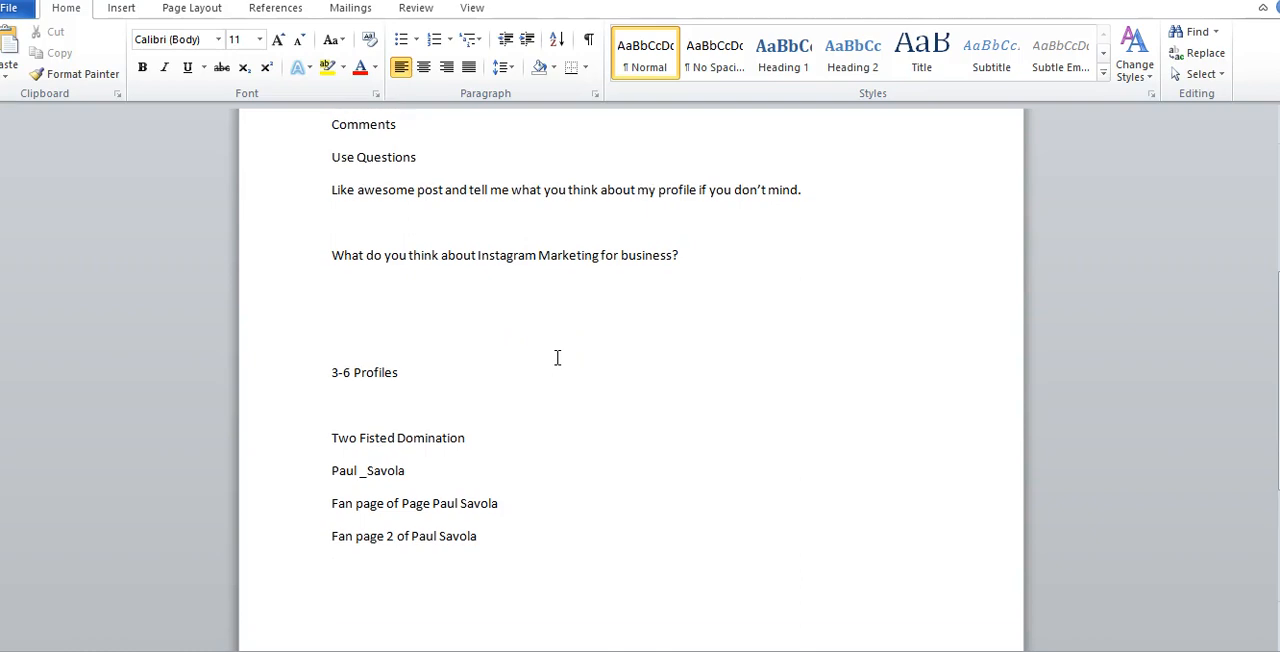
pyautogui.scroll(-3)
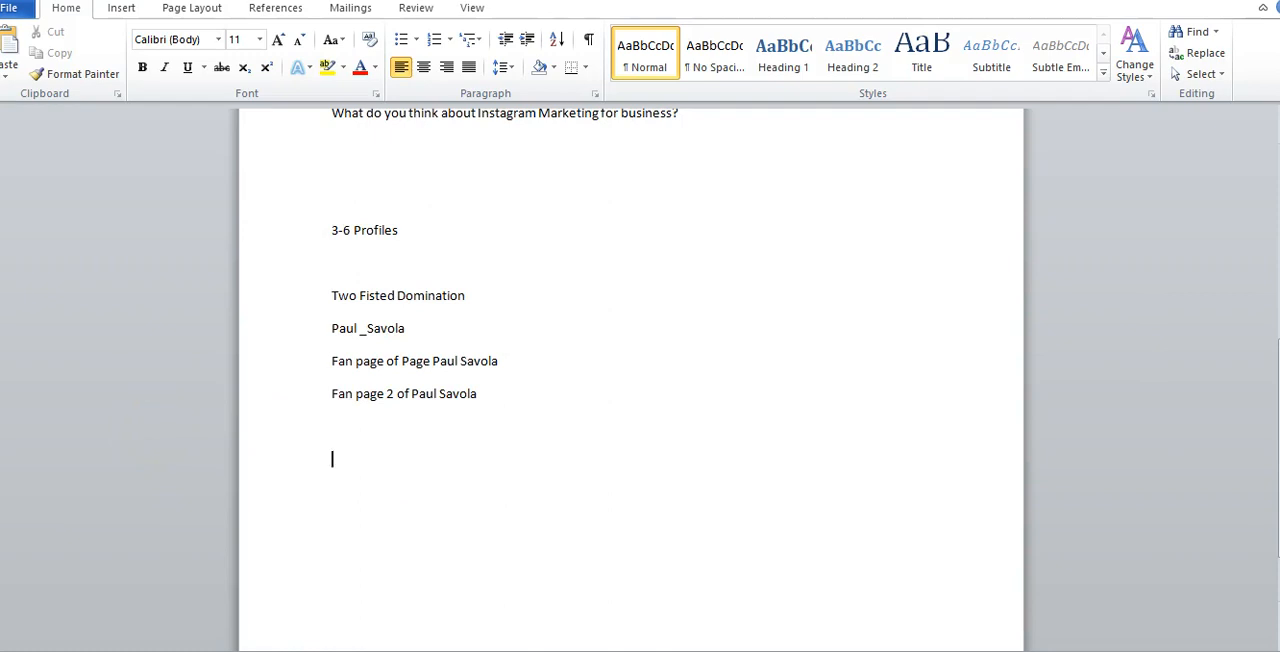
pyautogui.write('Po')
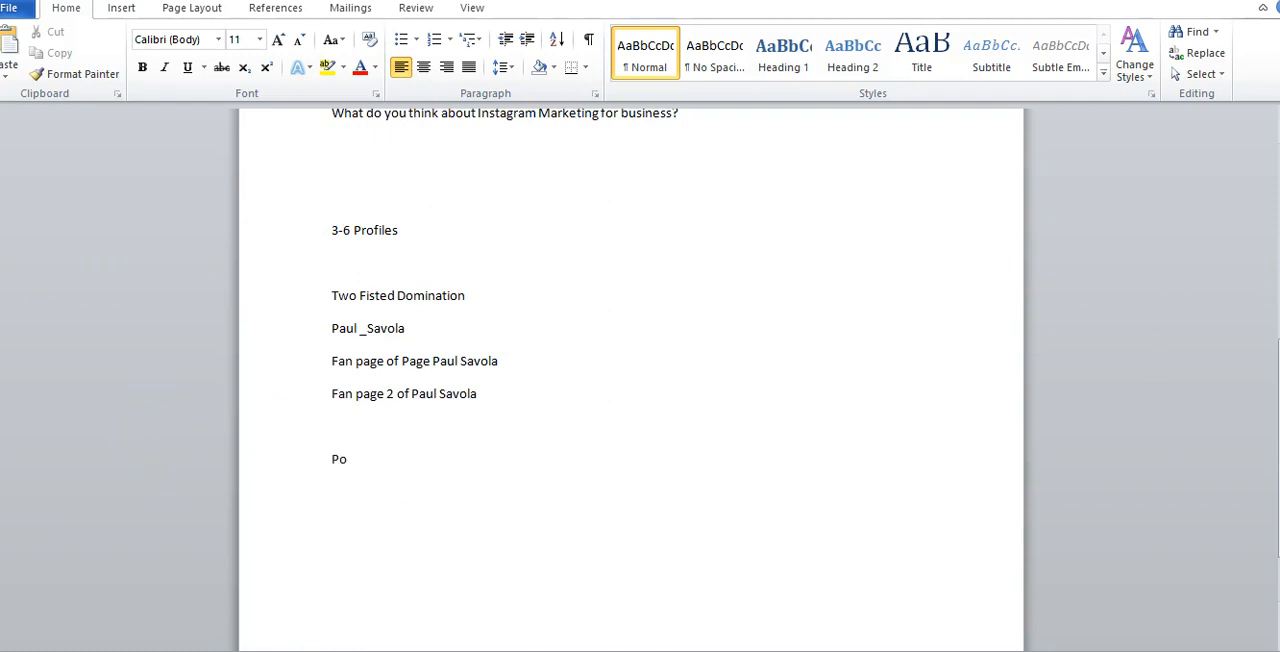
pyautogui.write('st')
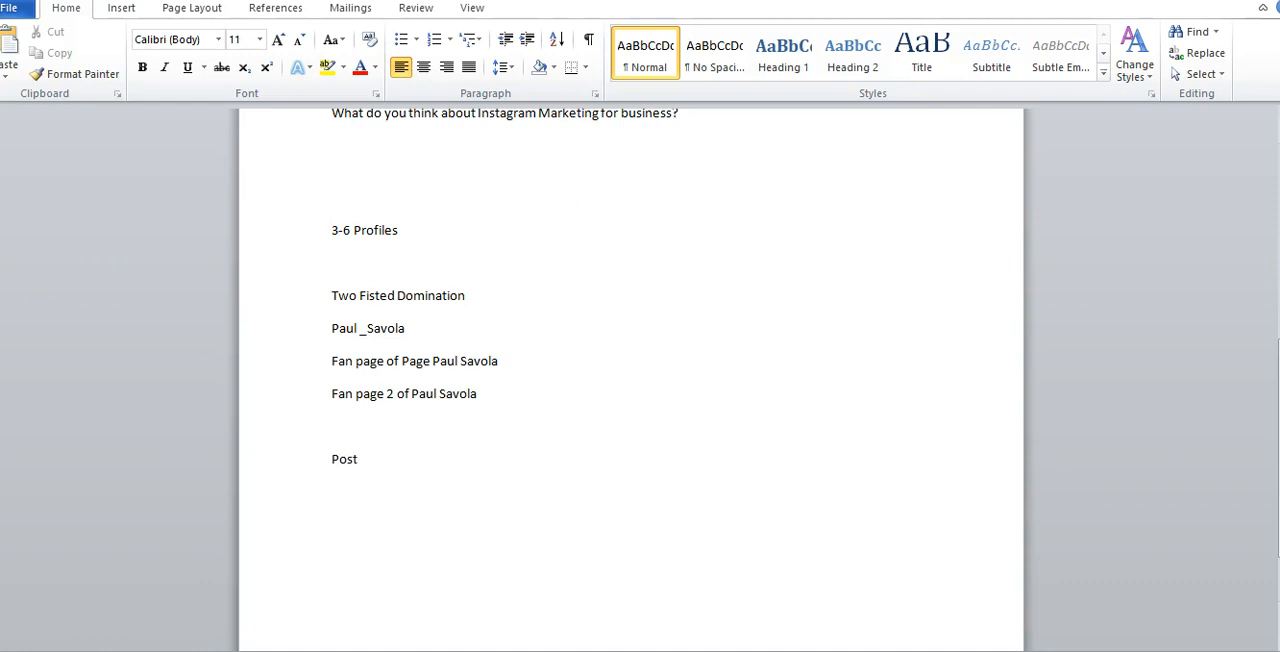
pyautogui.write('and say Follo')
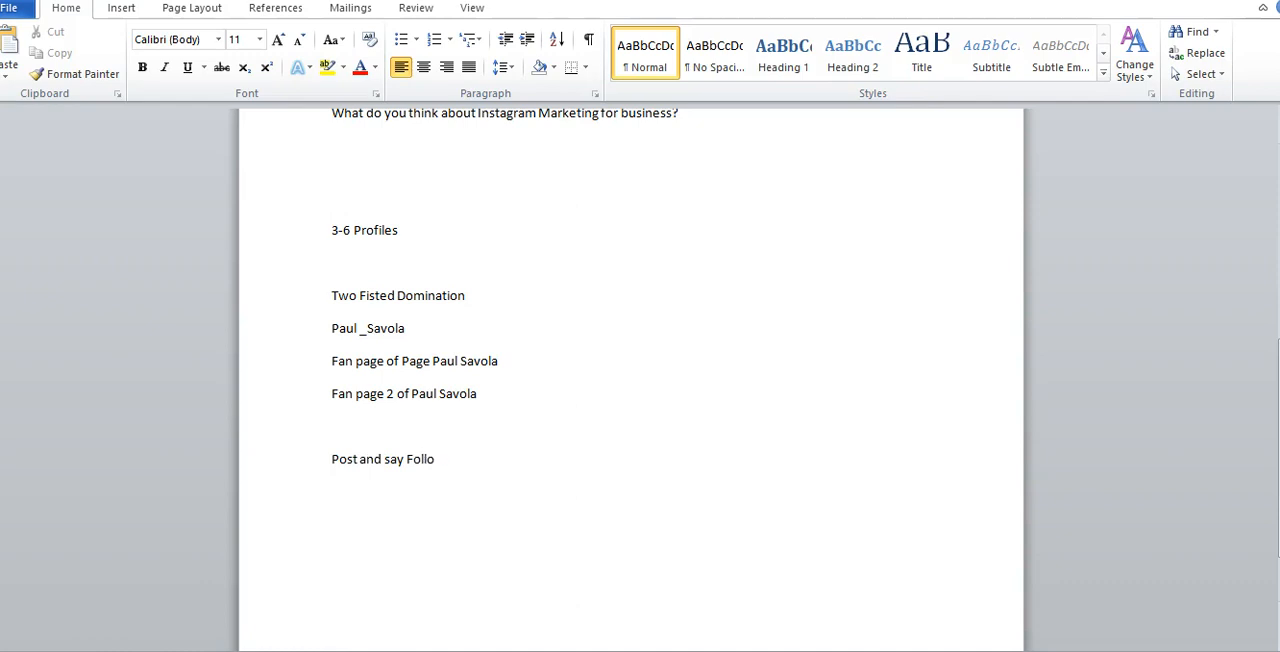
pyautogui.write('w my main')
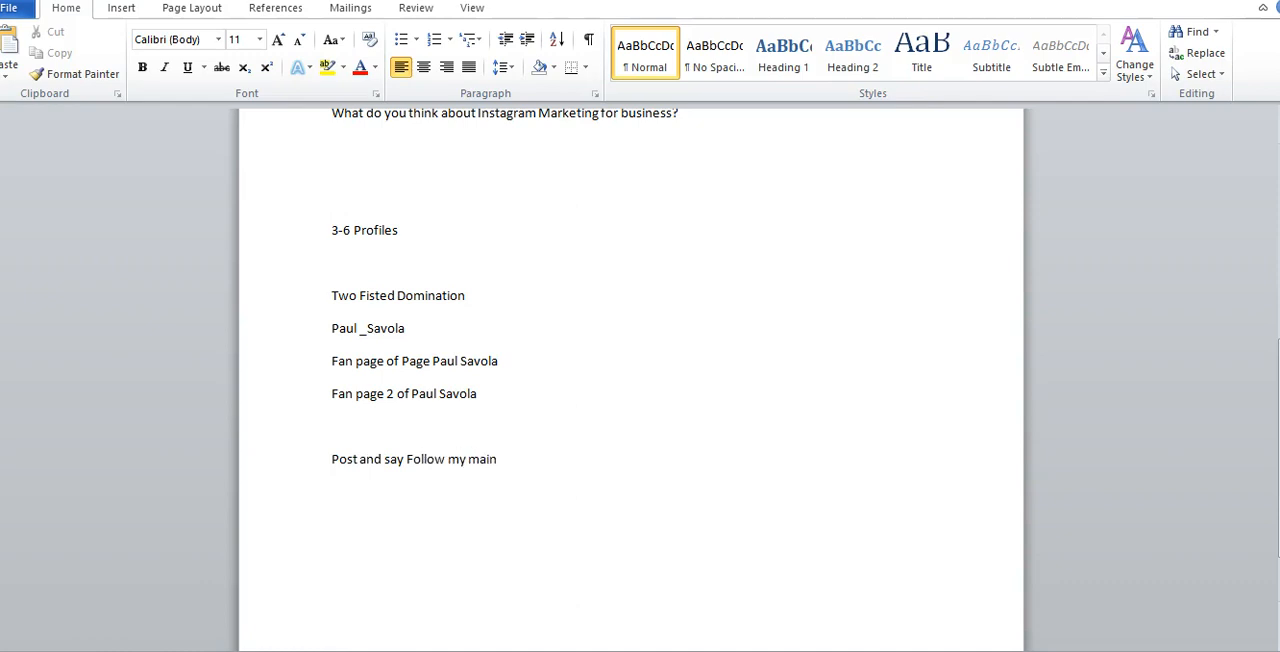
pyautogui.write('Account')
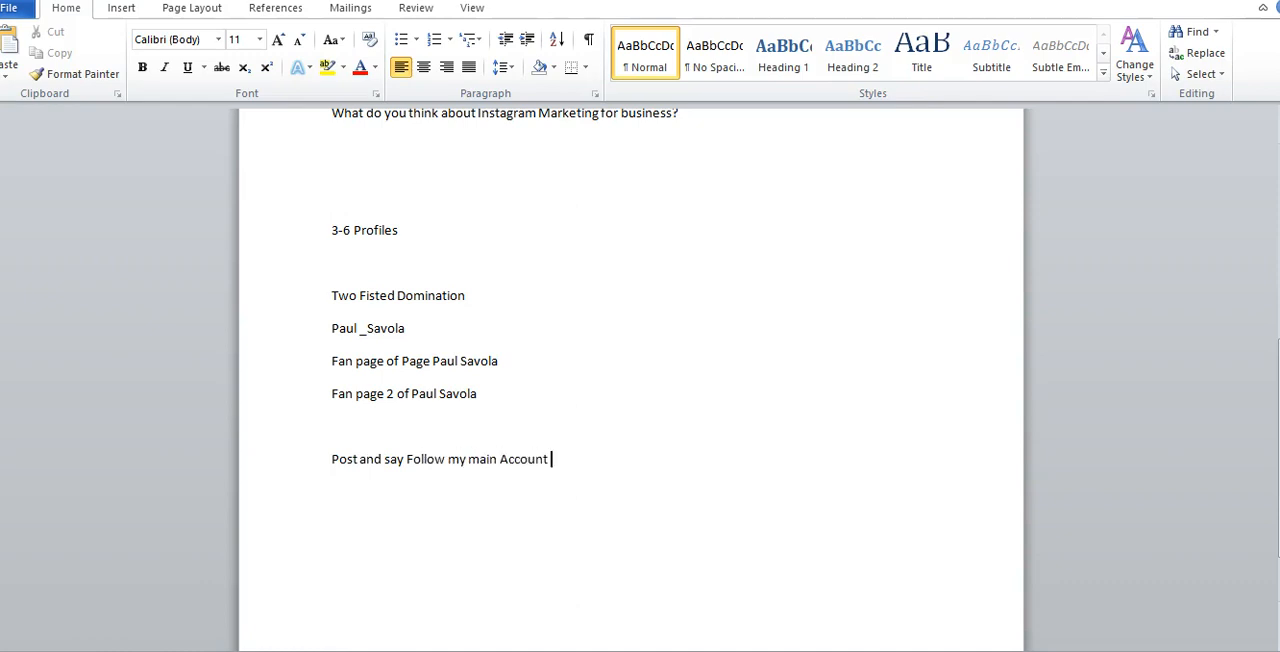
pyautogui.write('@')
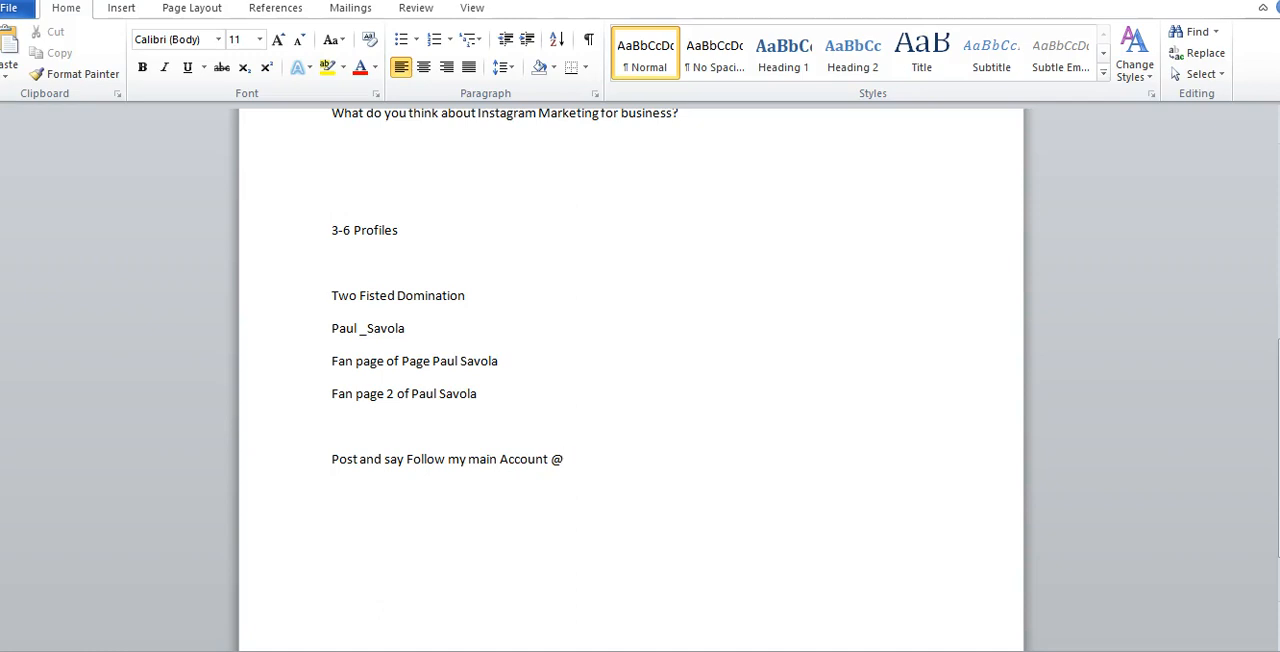
pyautogui.click(562, 460)
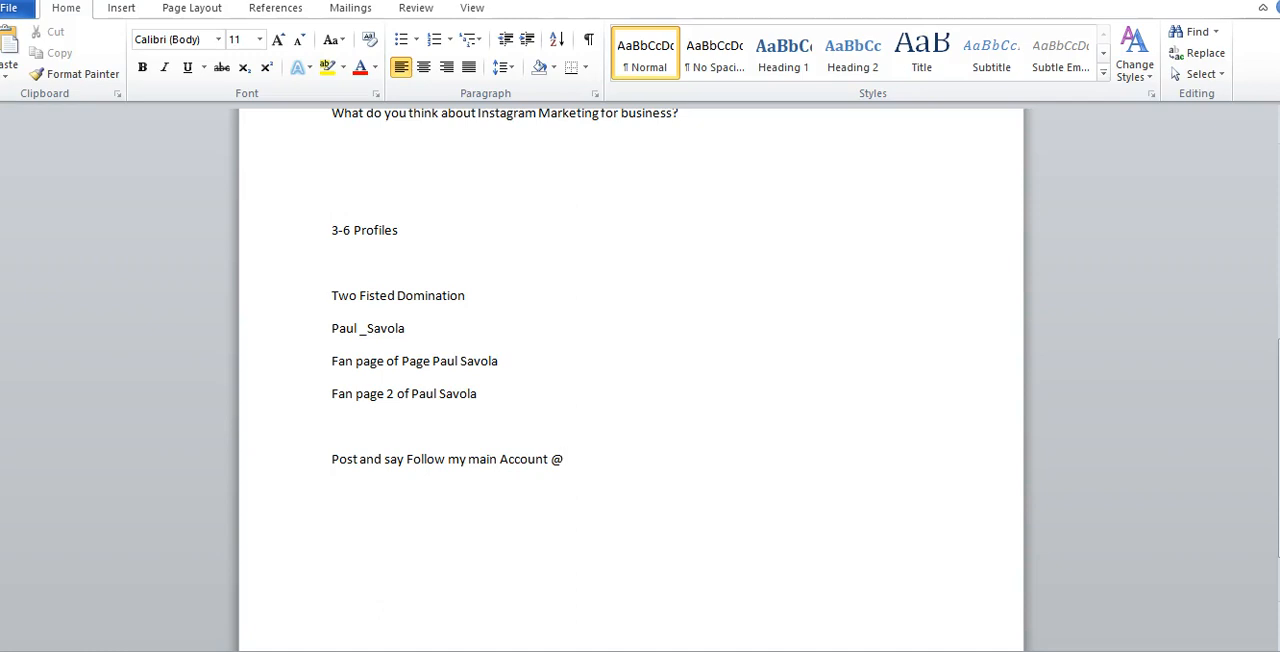
pyautogui.click(564, 460)
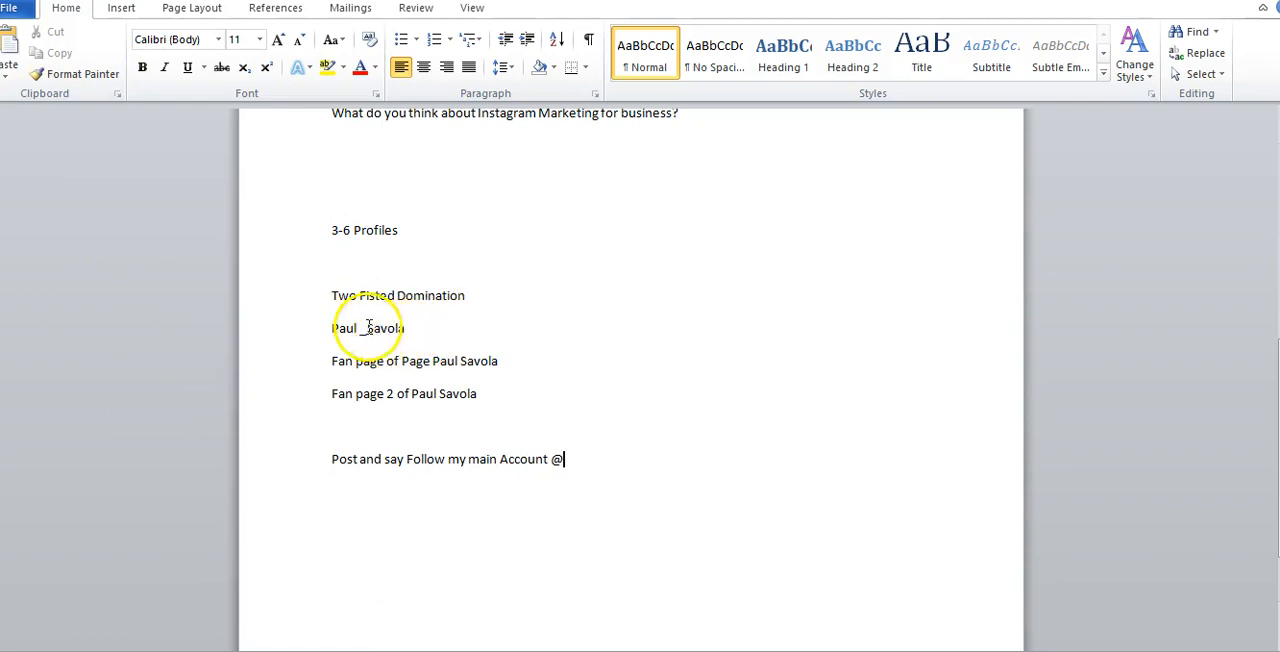
pyautogui.moveTo(436, 288)
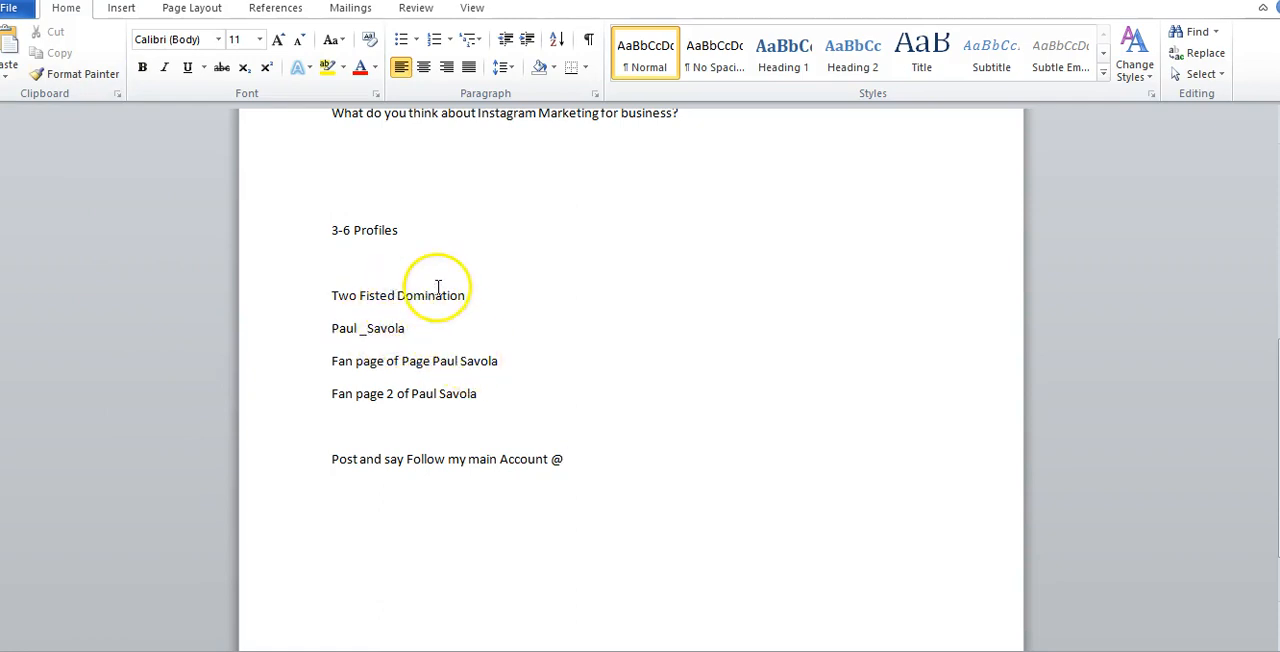
pyautogui.moveTo(460, 404)
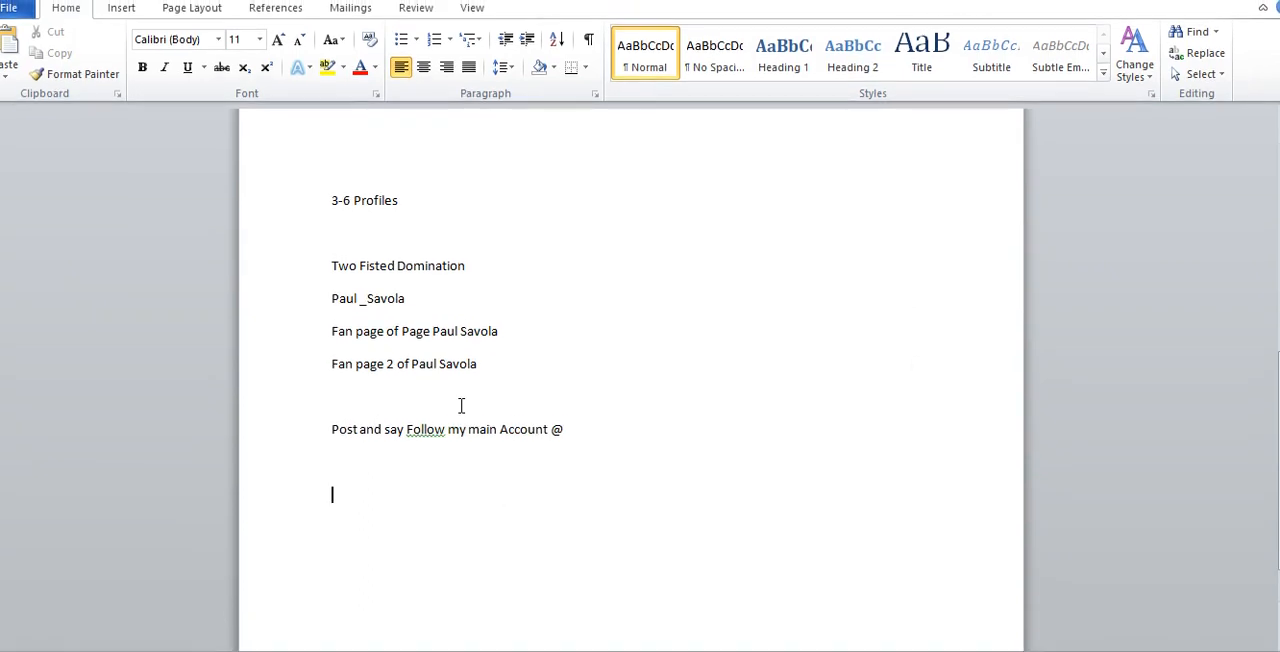
# Note that Fuel Leads and Insta jam sucked ass.
pyautogui.write('Fue')
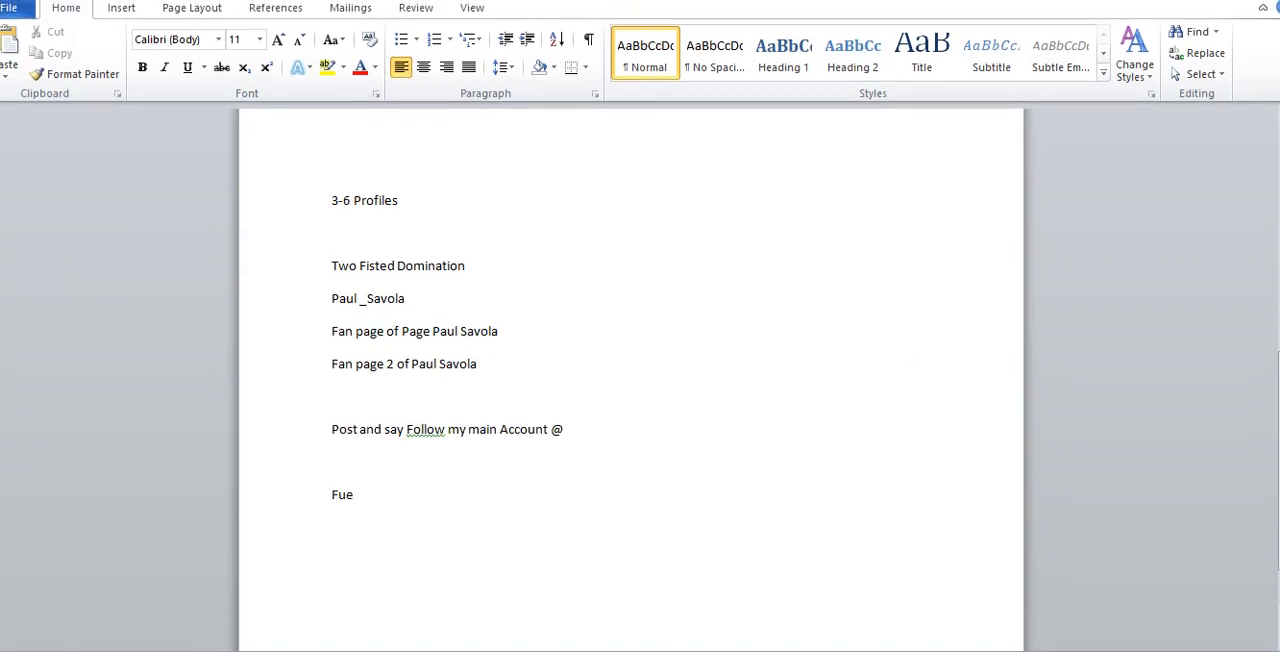
pyautogui.write('l Leads')
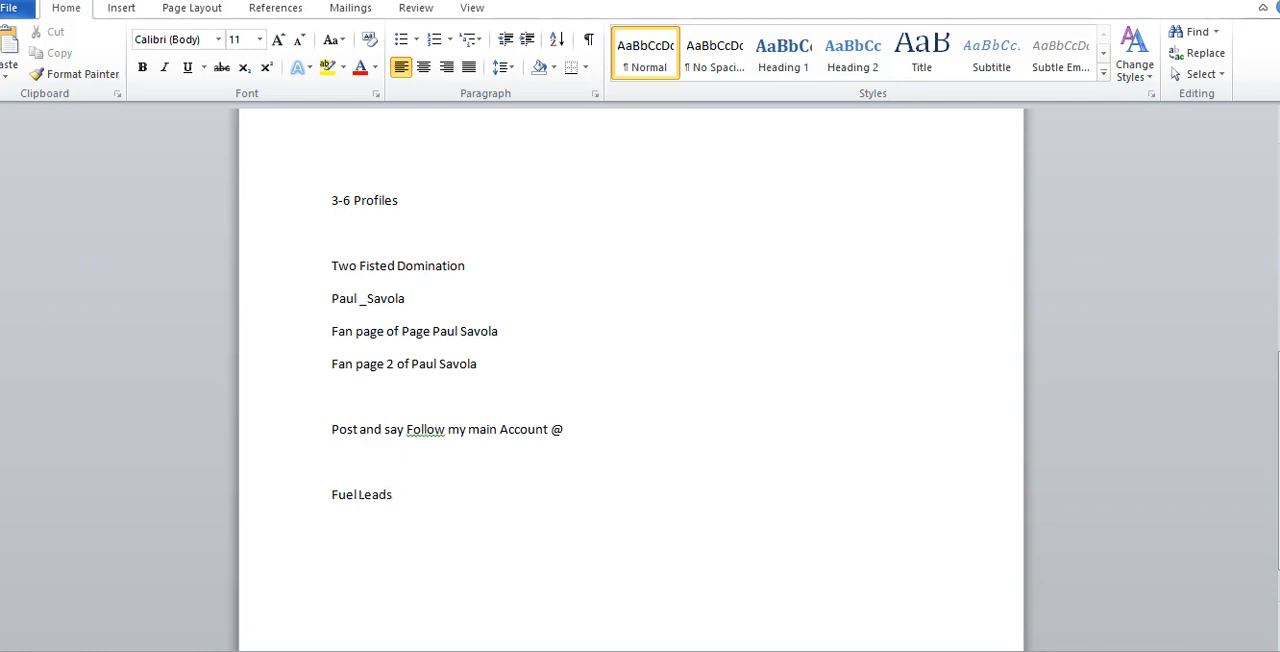
pyautogui.write(',')
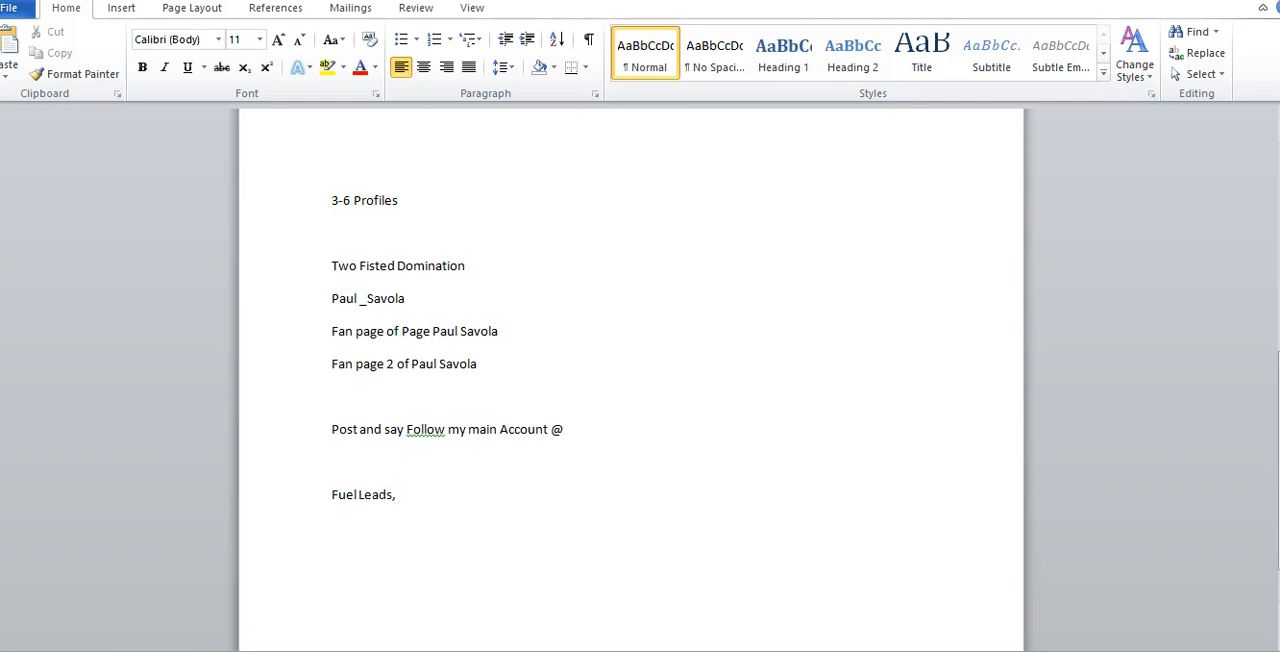
pyautogui.write('Insta j')
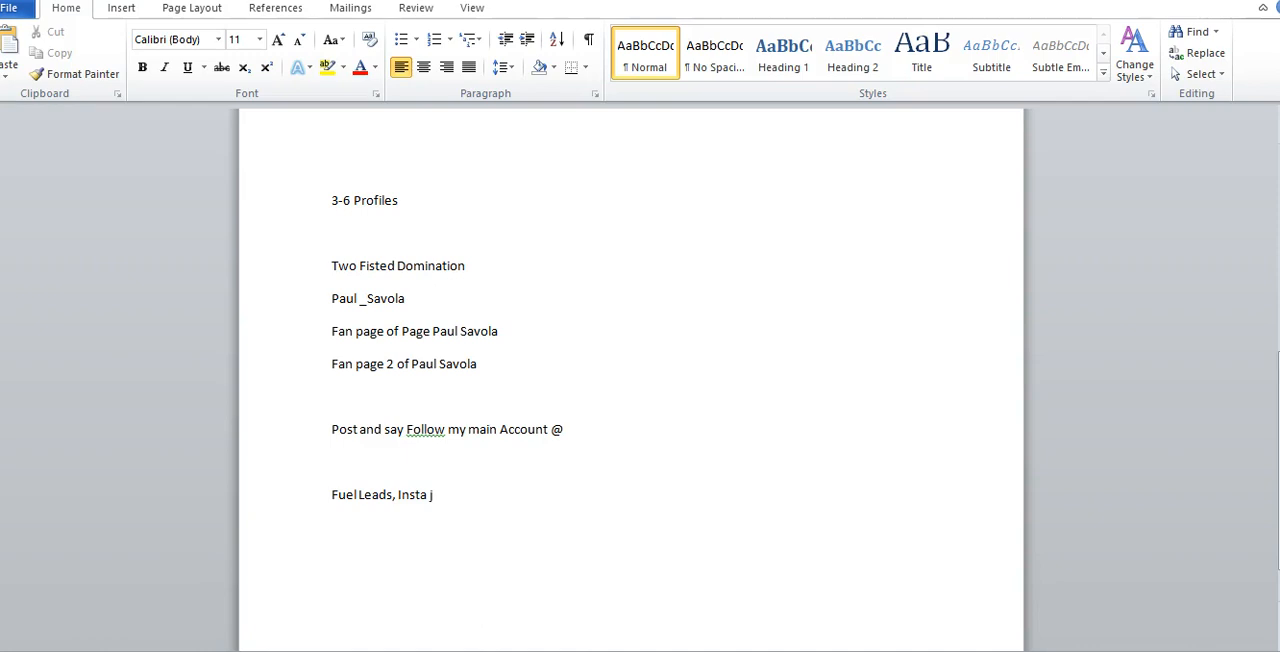
pyautogui.write('am')
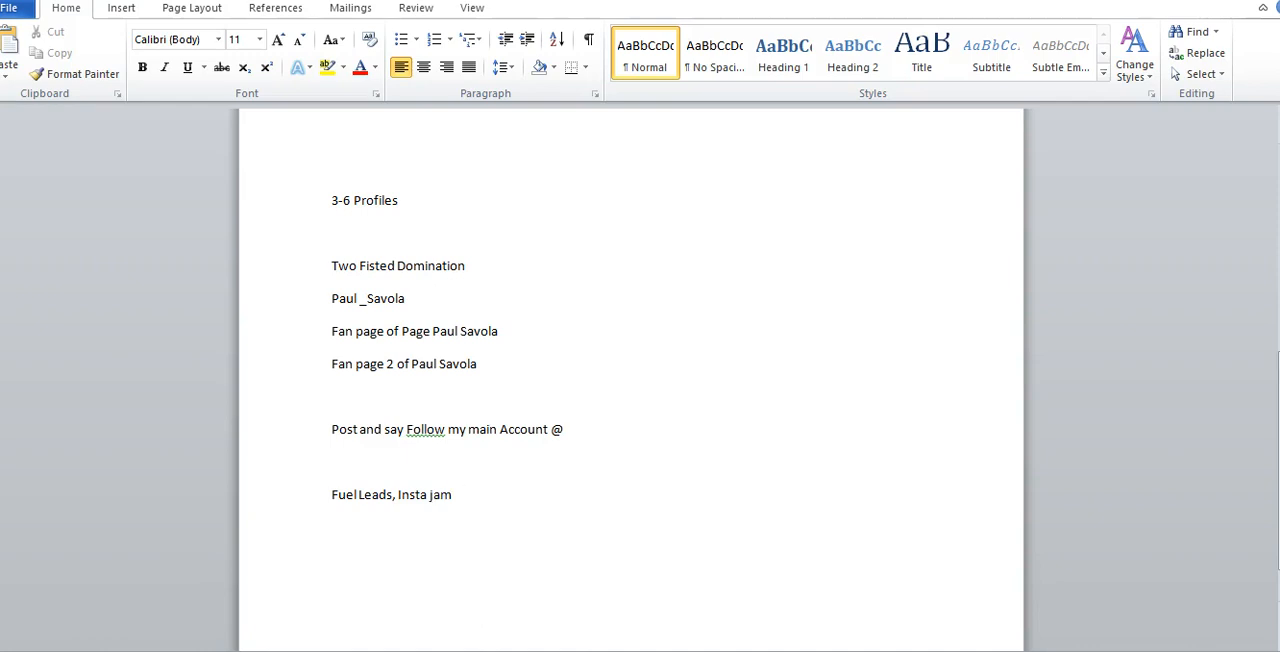
pyautogui.write('sucked a')
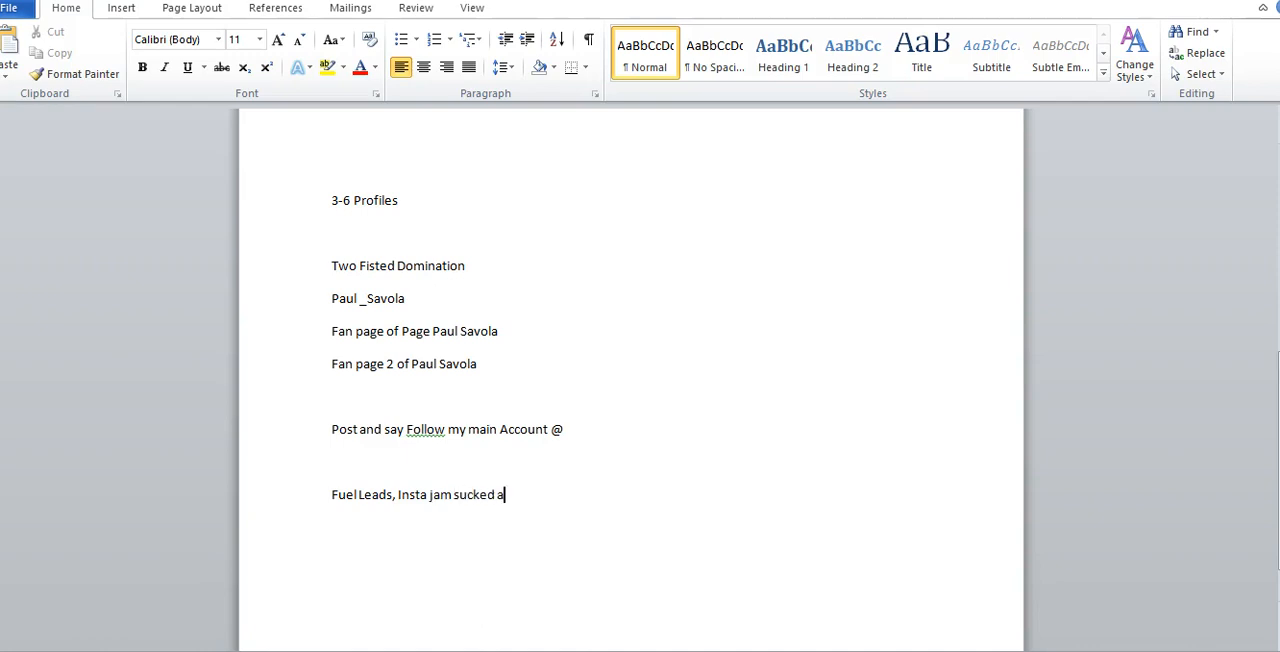
pyautogui.write('ss')
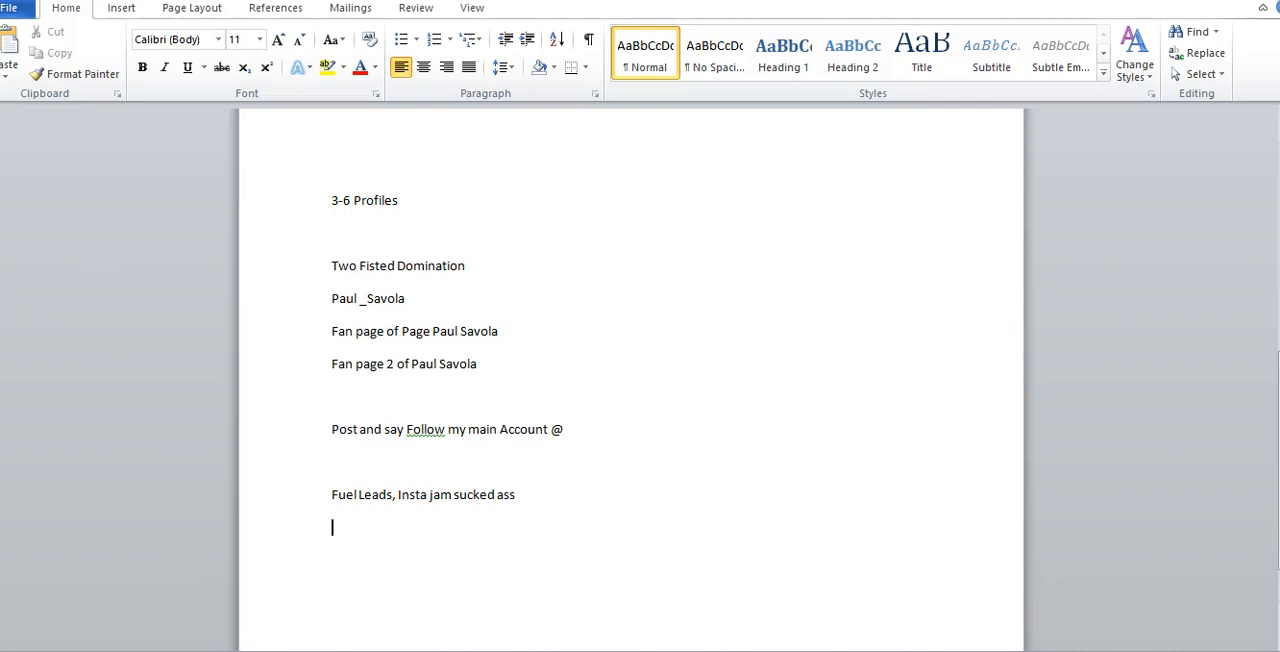
# Add a "Lead Friend" line beneath the Fuel Leads remark.
pyautogui.write('Lead')
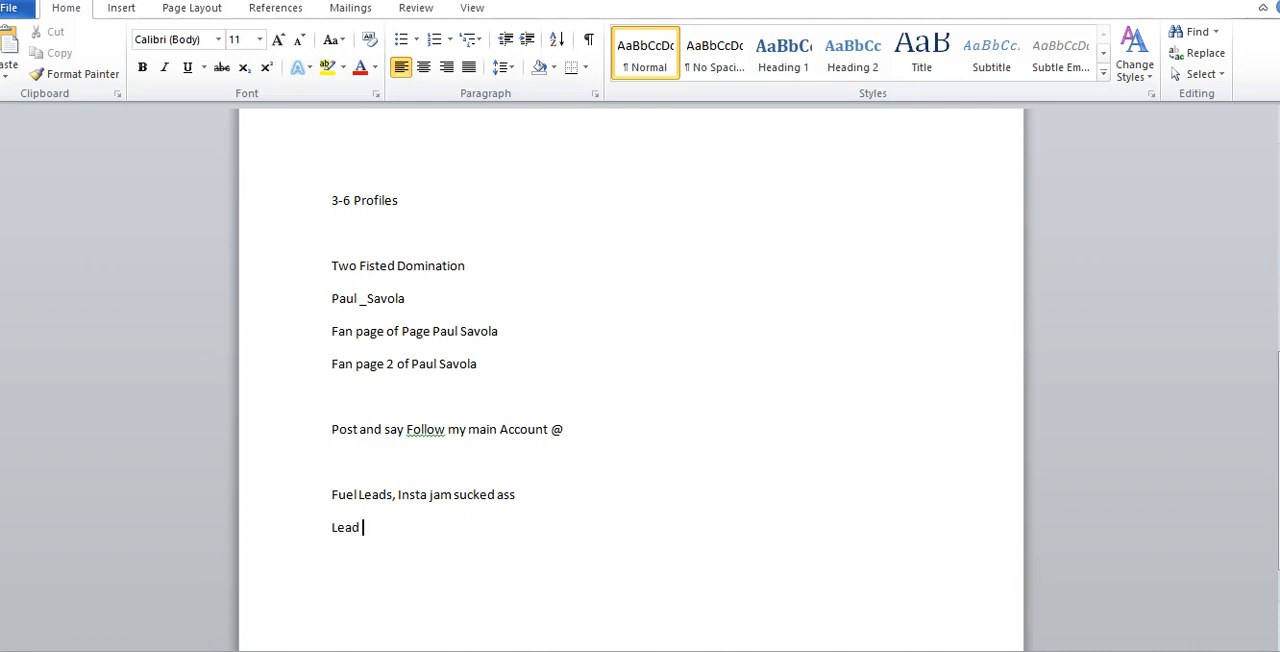
pyautogui.write('Friend')
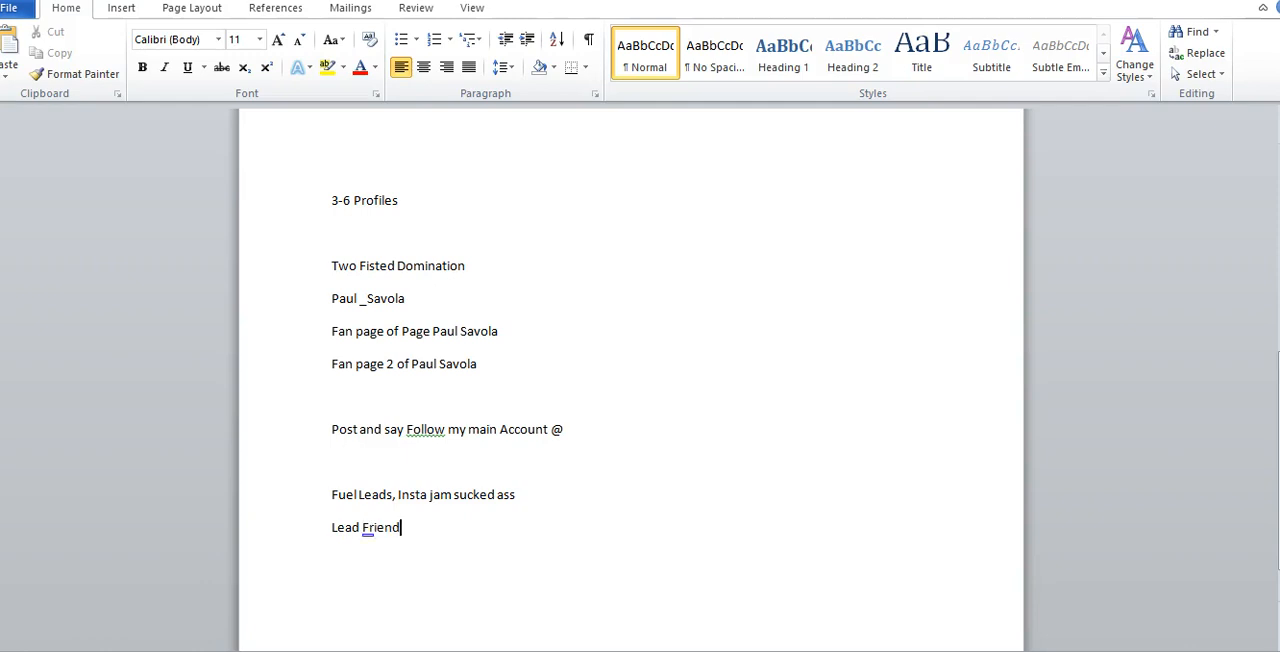
pyautogui.scroll(-3)
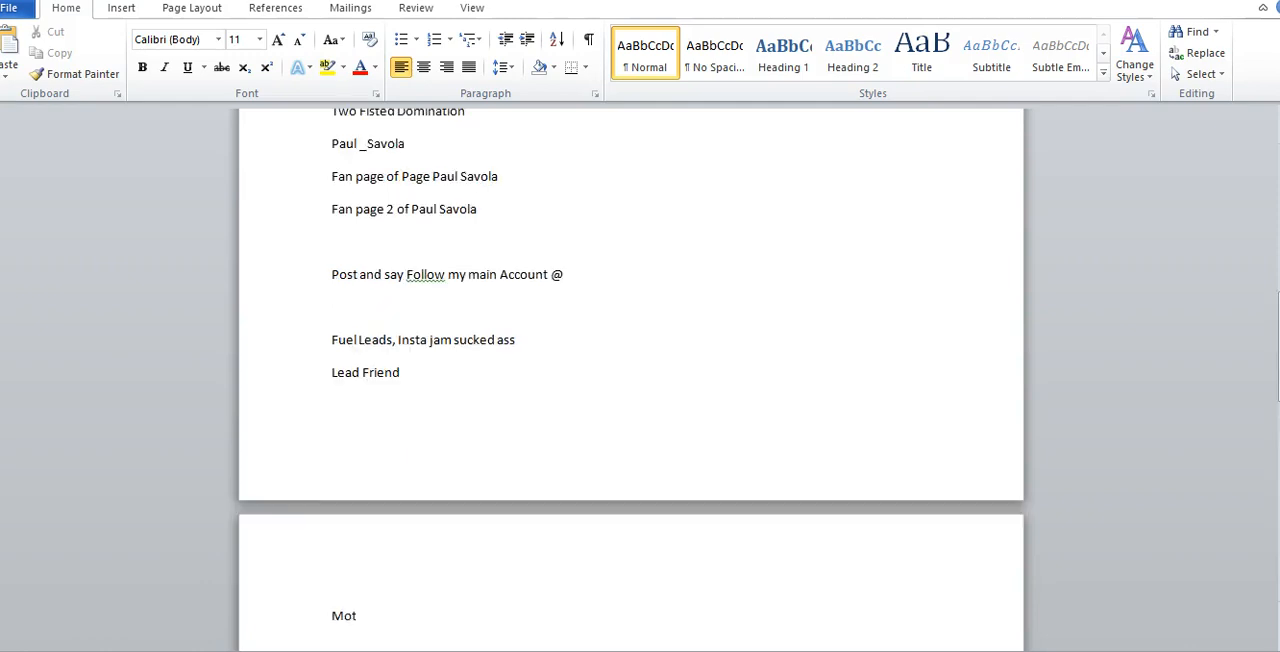
pyautogui.write('rfi')
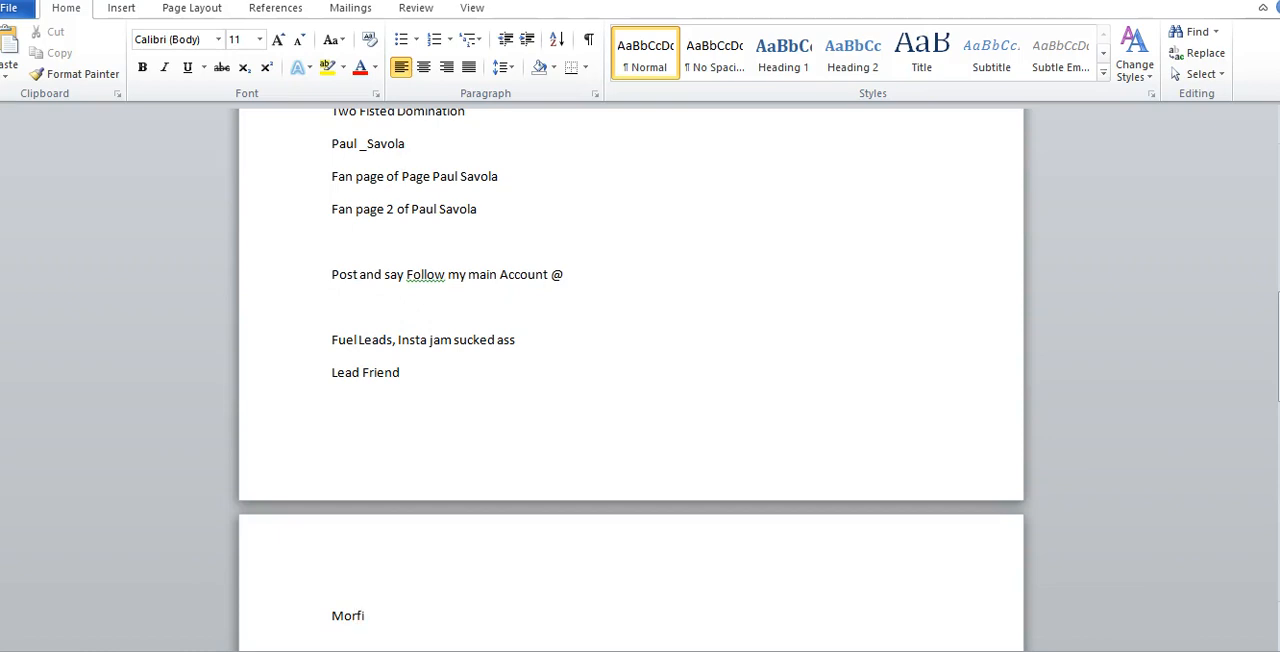
pyautogui.scroll(3)
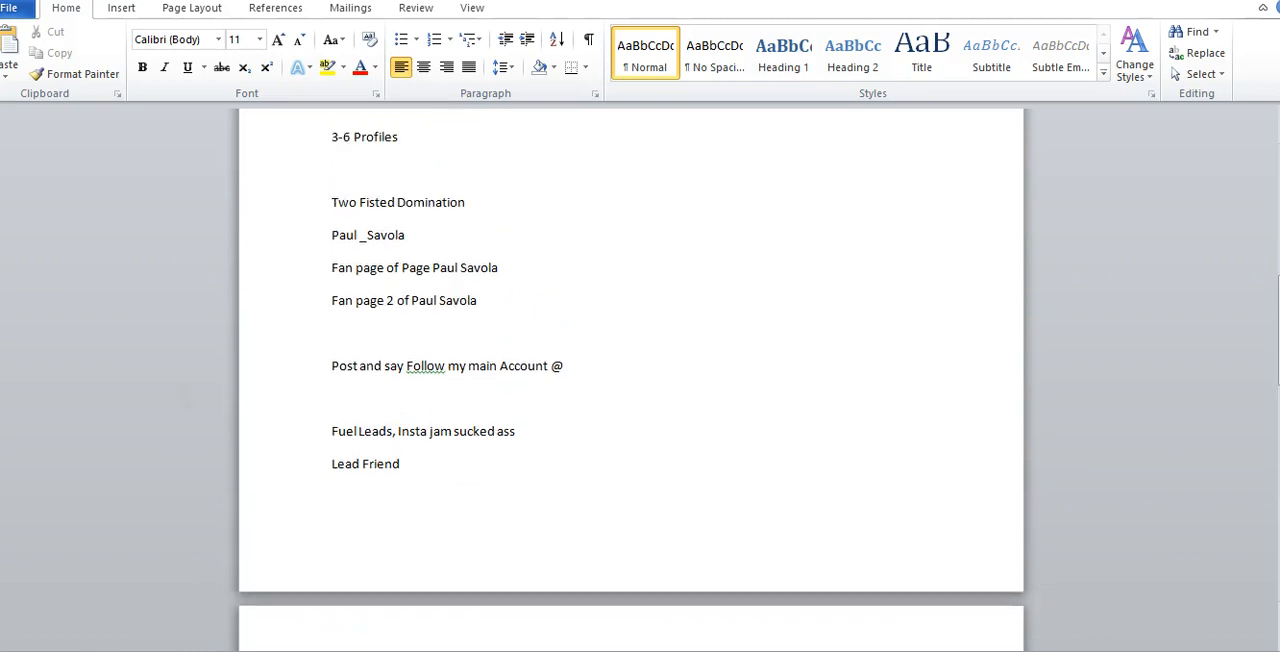
# List Morfix and Follow Adder on the next page with the $49 price.
pyautogui.write('Morfix')
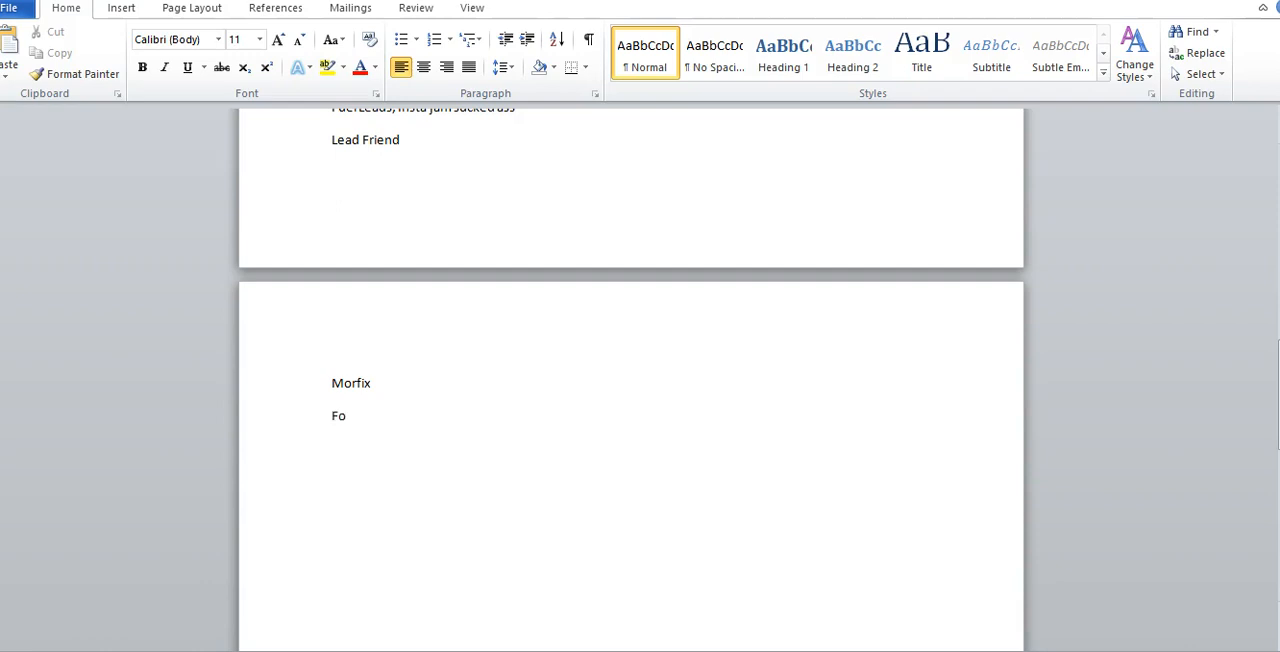
pyautogui.write('llow Adder')
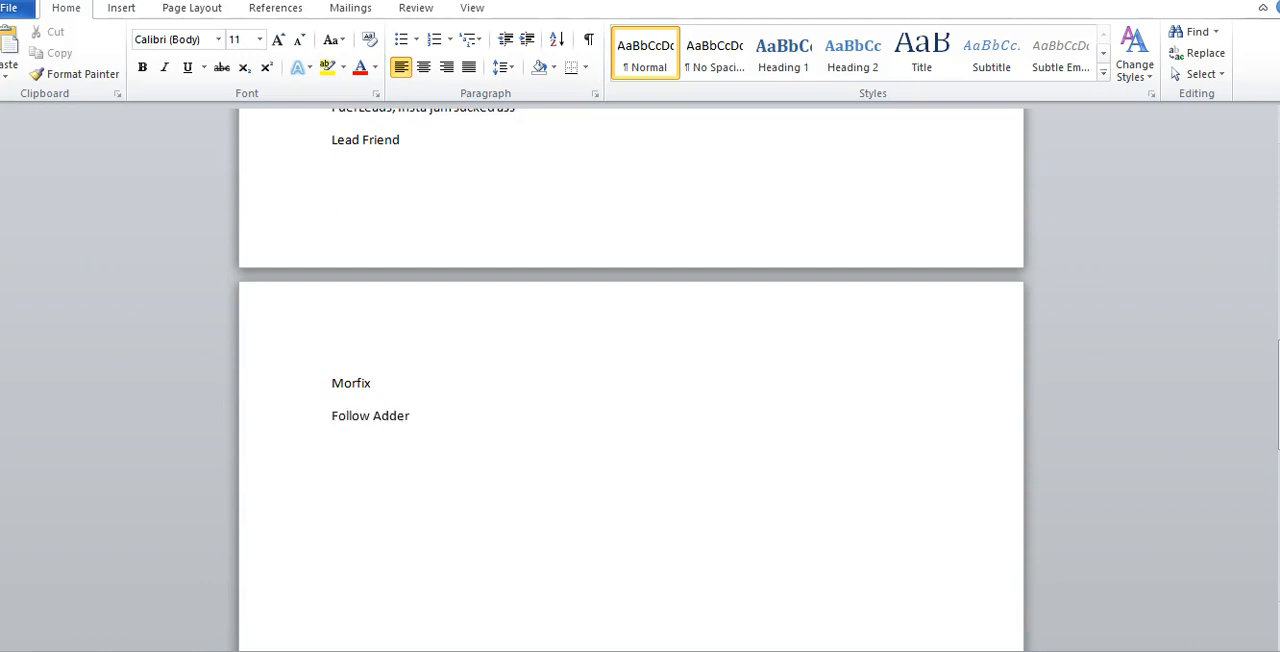
pyautogui.click(410, 416)
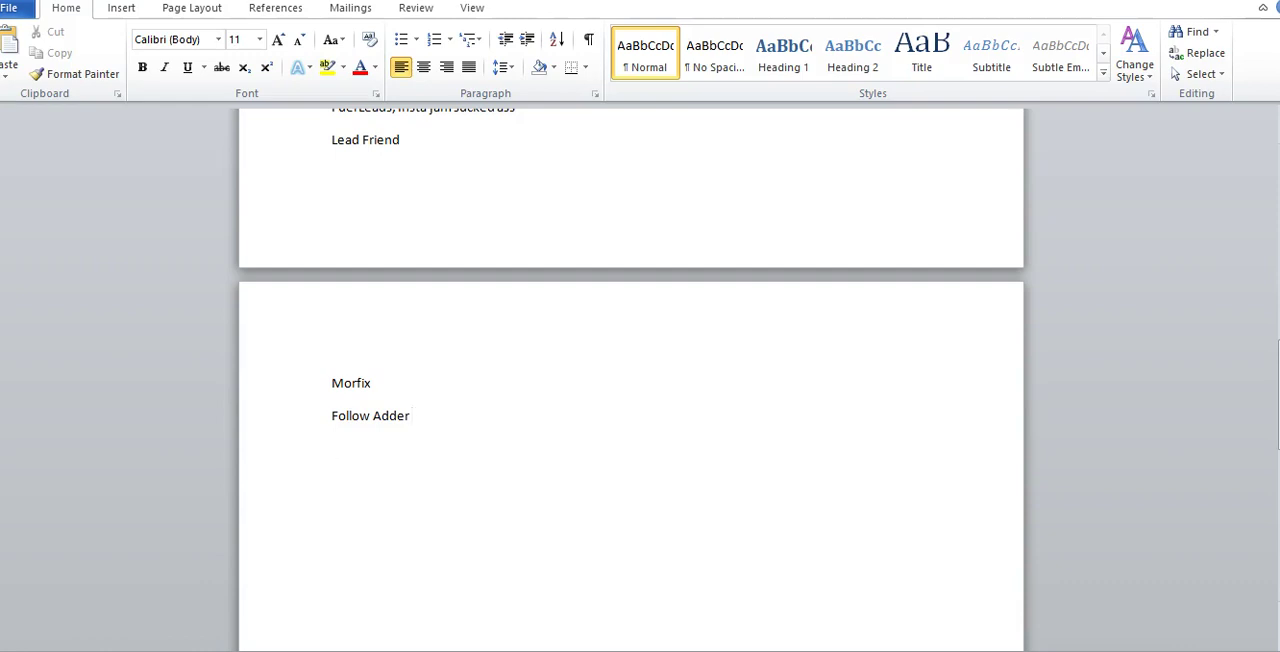
pyautogui.write('$49')
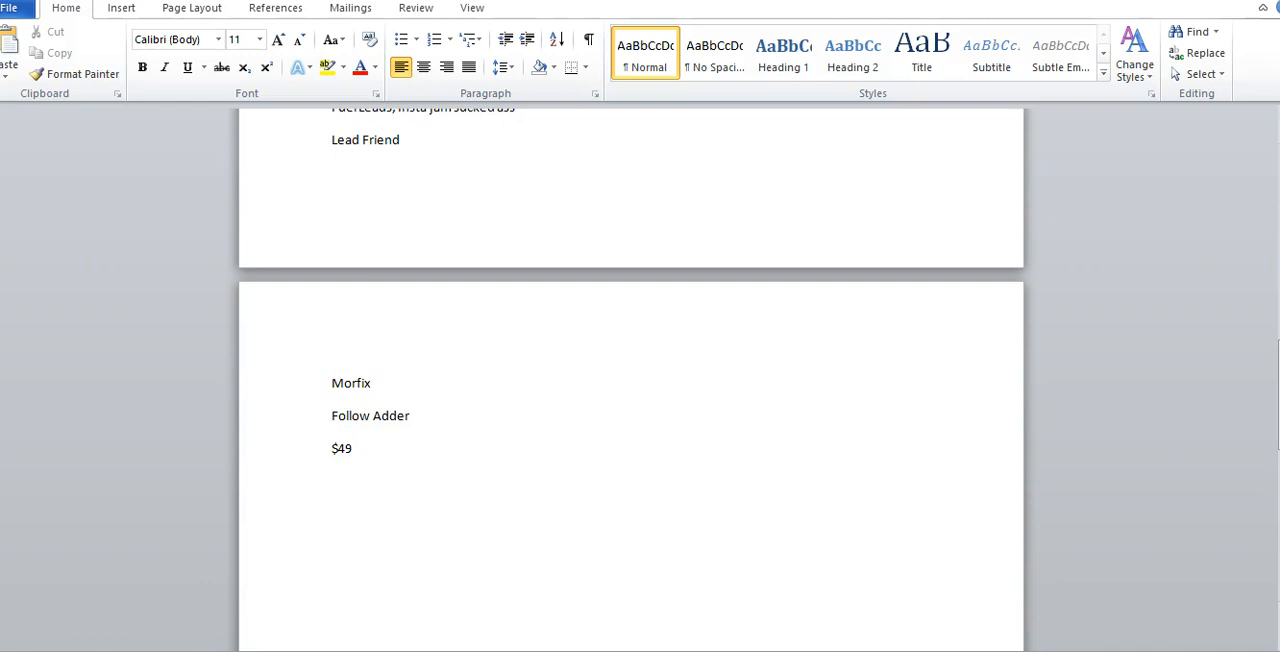
# Add the Follow Adder price line "$75 3 account for 6 Months".
pyautogui.write('$7')
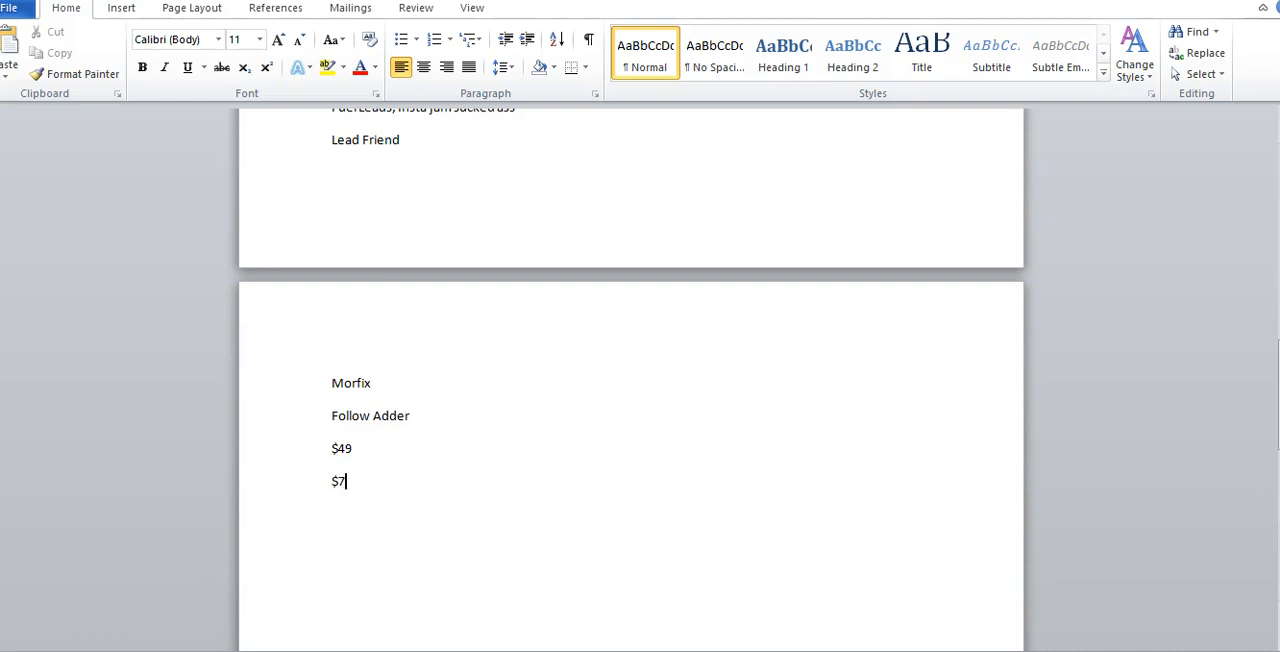
pyautogui.write('5 3')
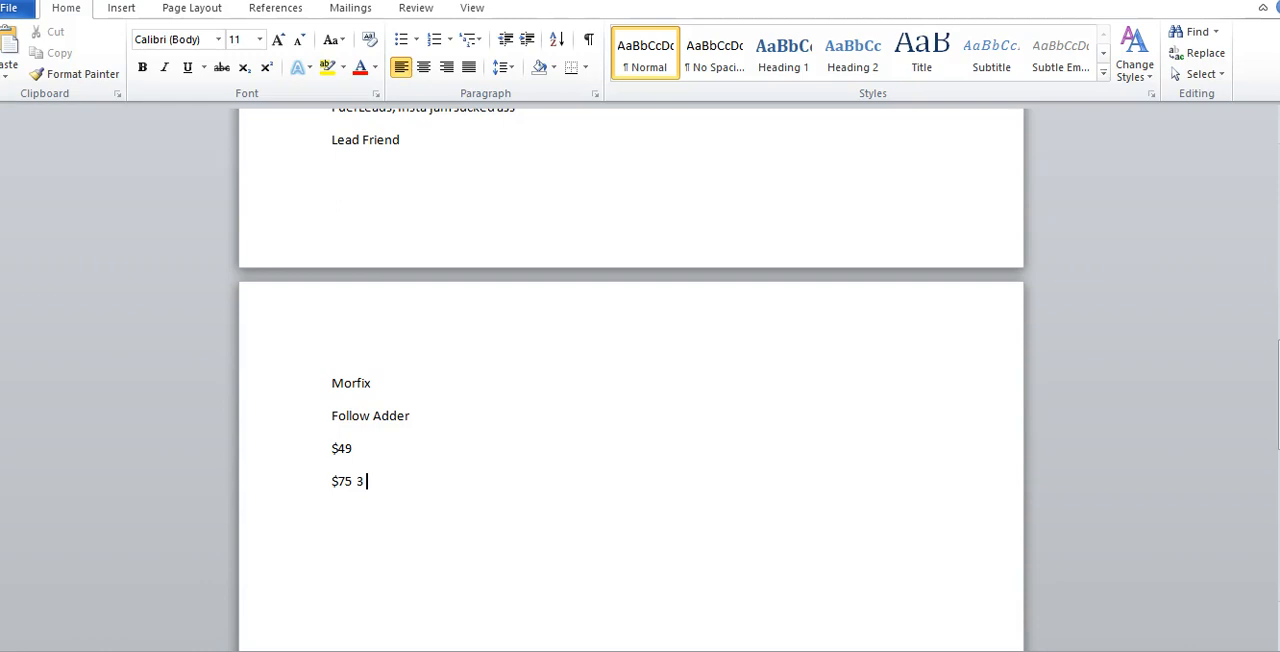
pyautogui.write('account')
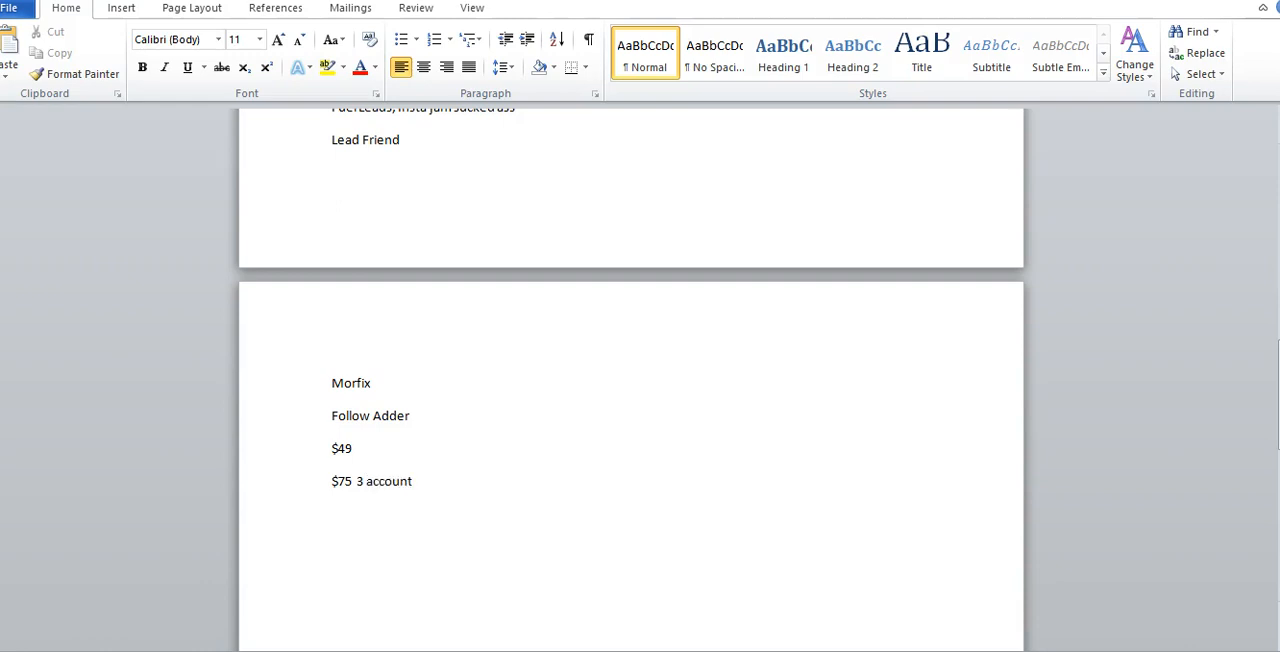
pyautogui.write('for')
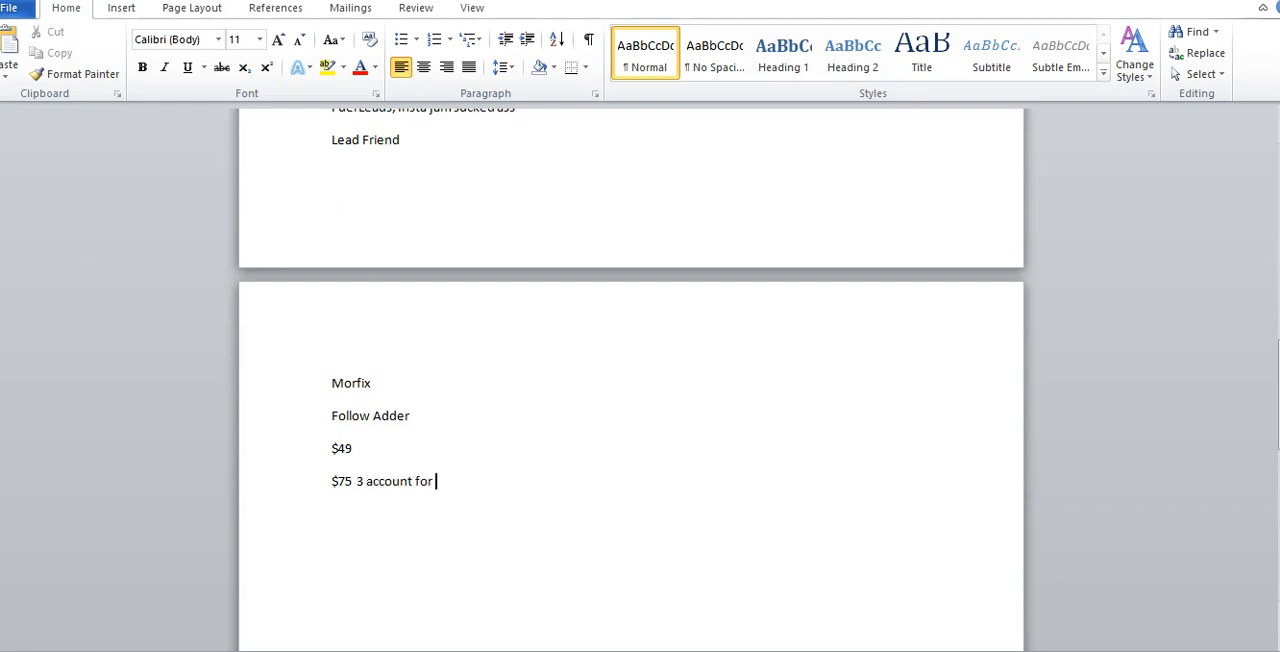
pyautogui.write('6 M')
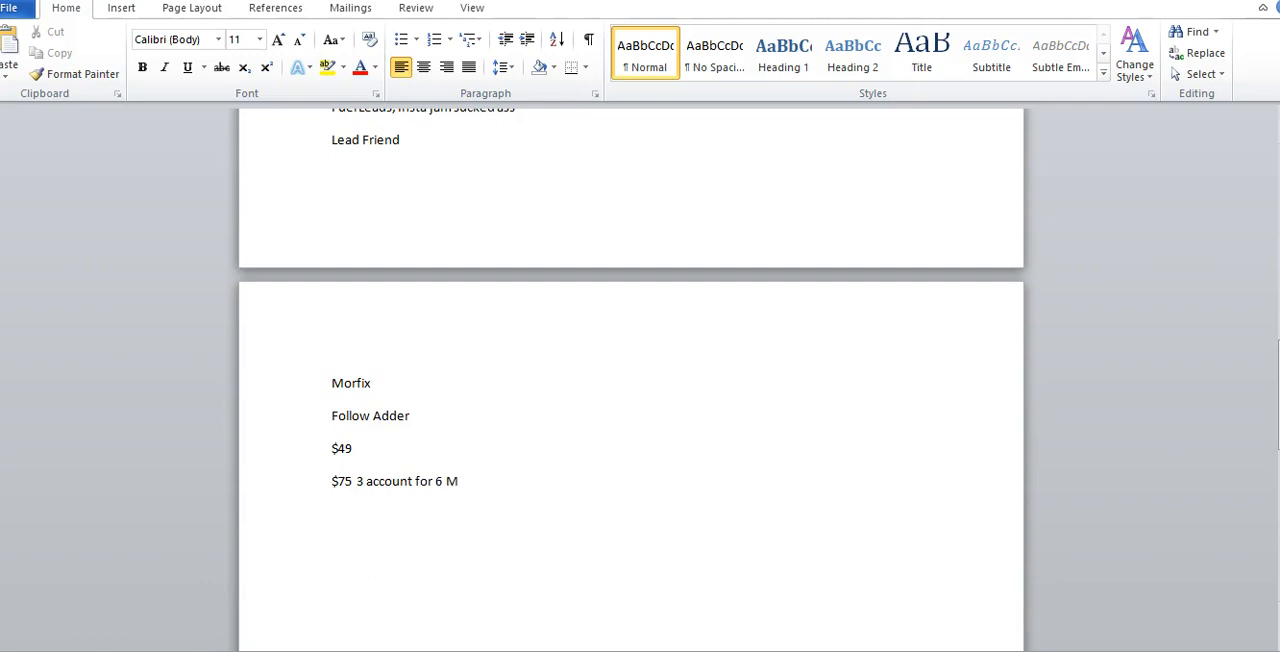
pyautogui.write('onths')
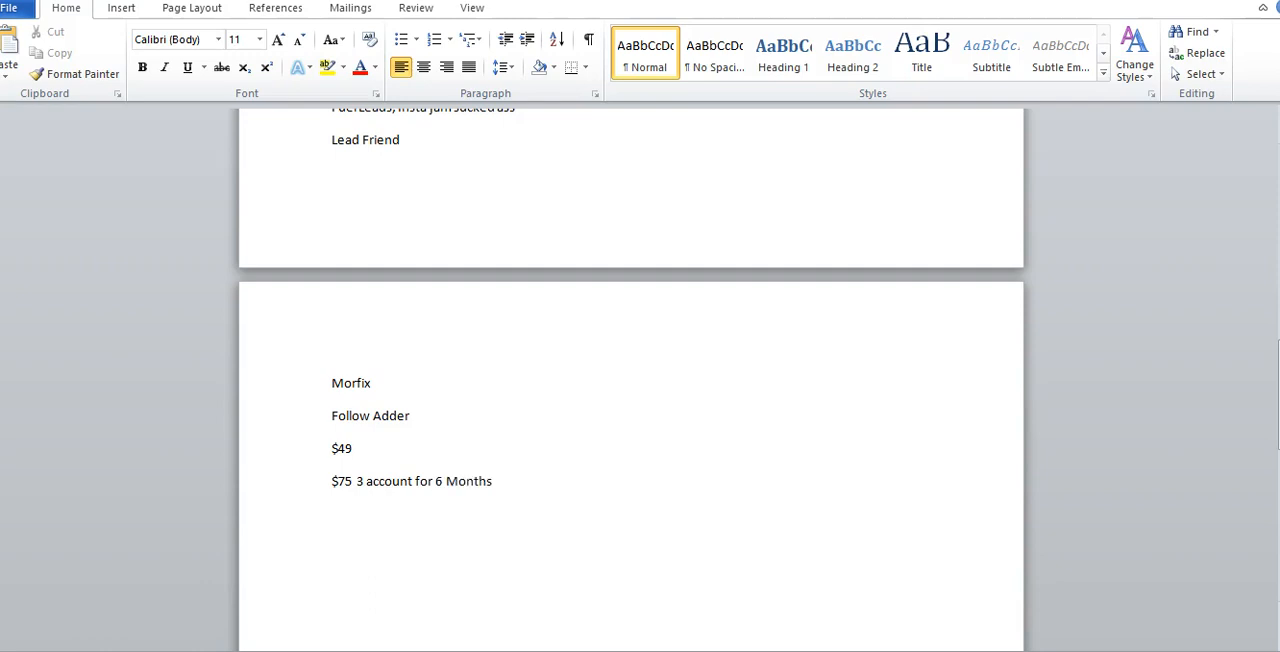
pyautogui.scroll(3)
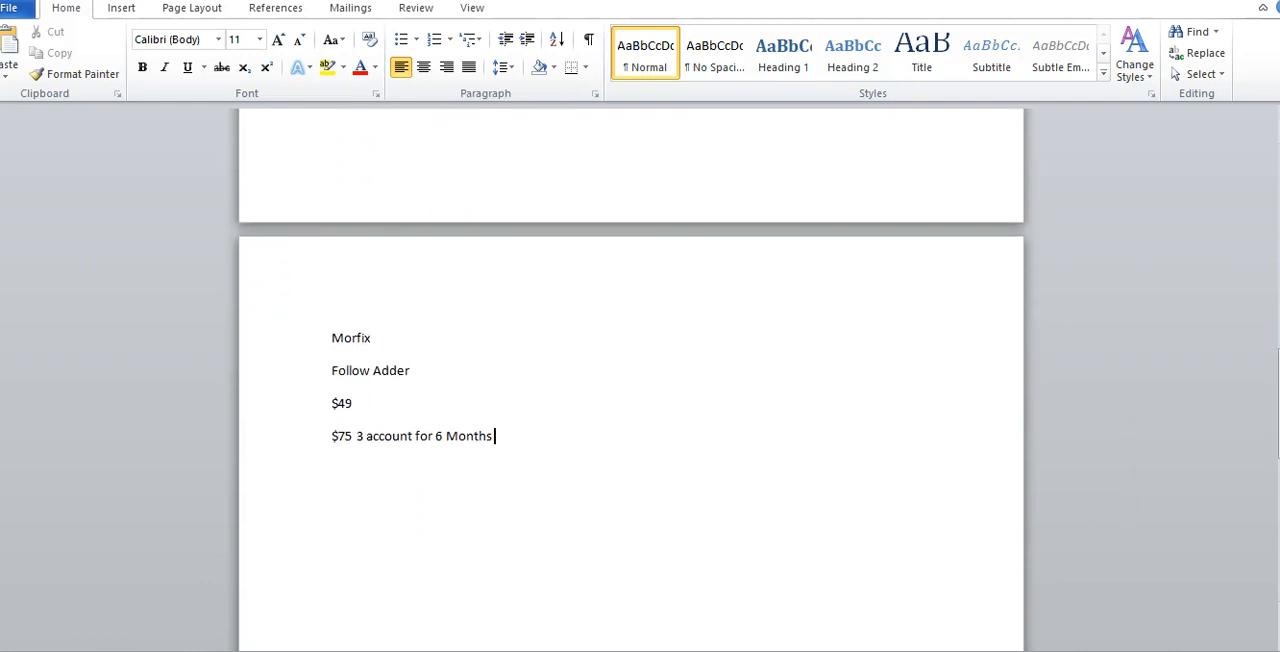
pyautogui.moveTo(476, 406)
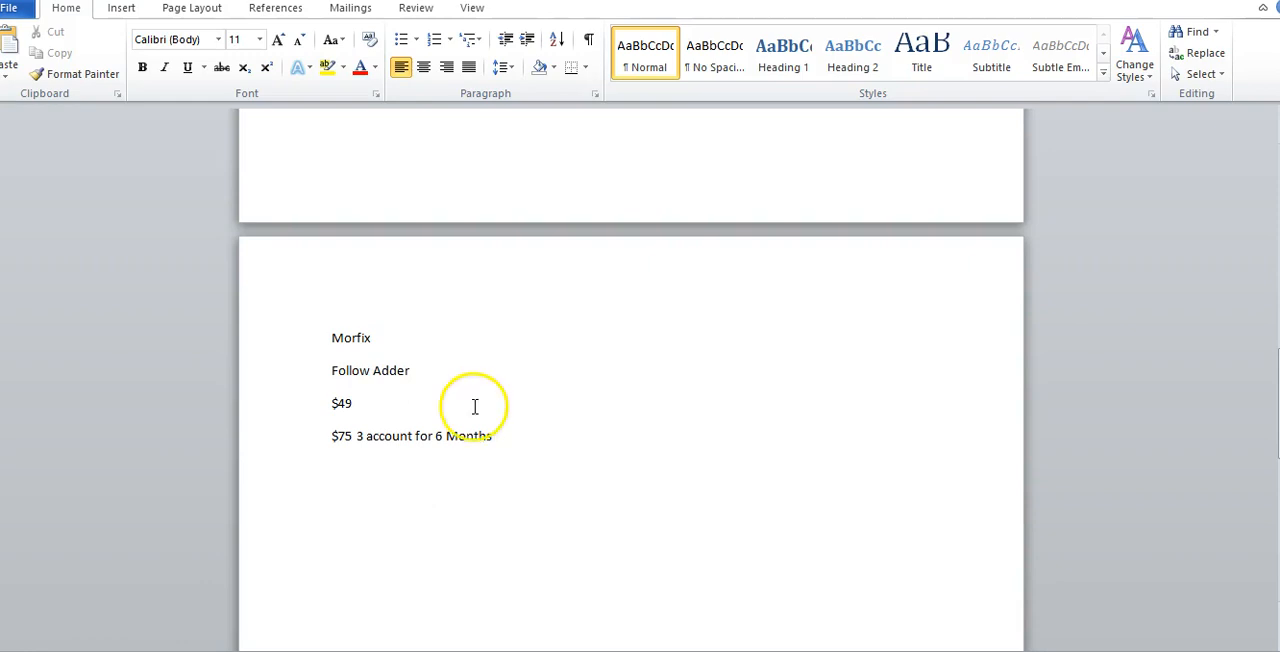
pyautogui.moveTo(404, 404)
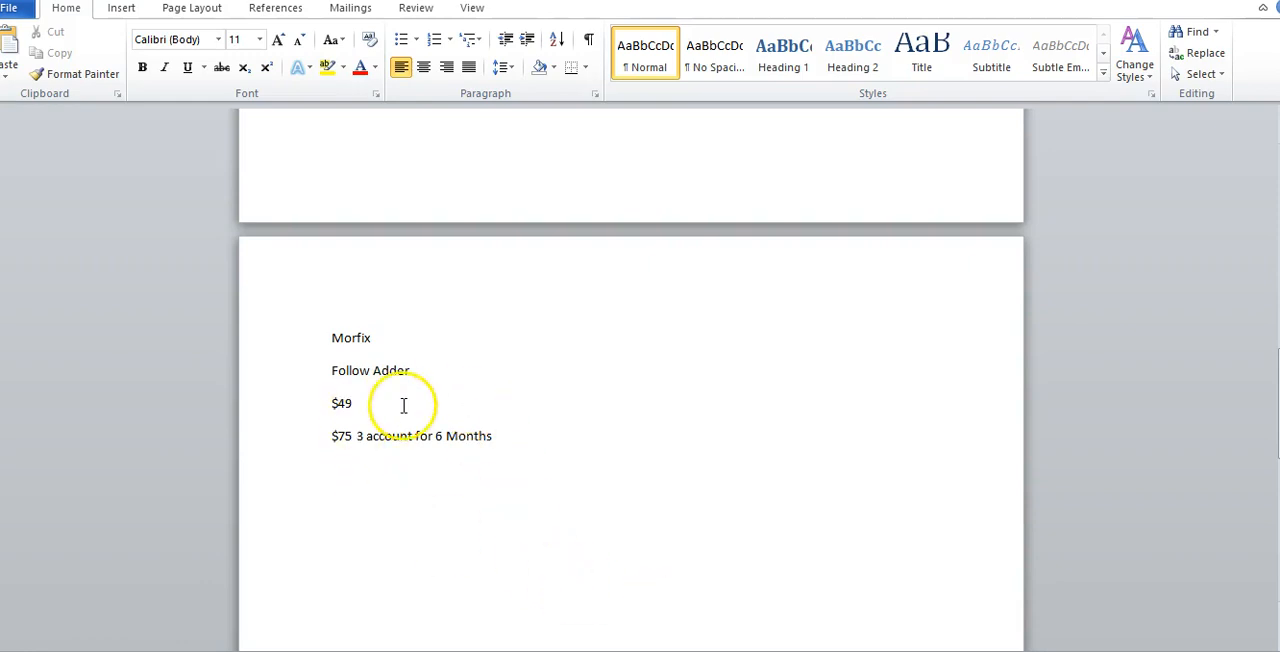
pyautogui.scroll(3)
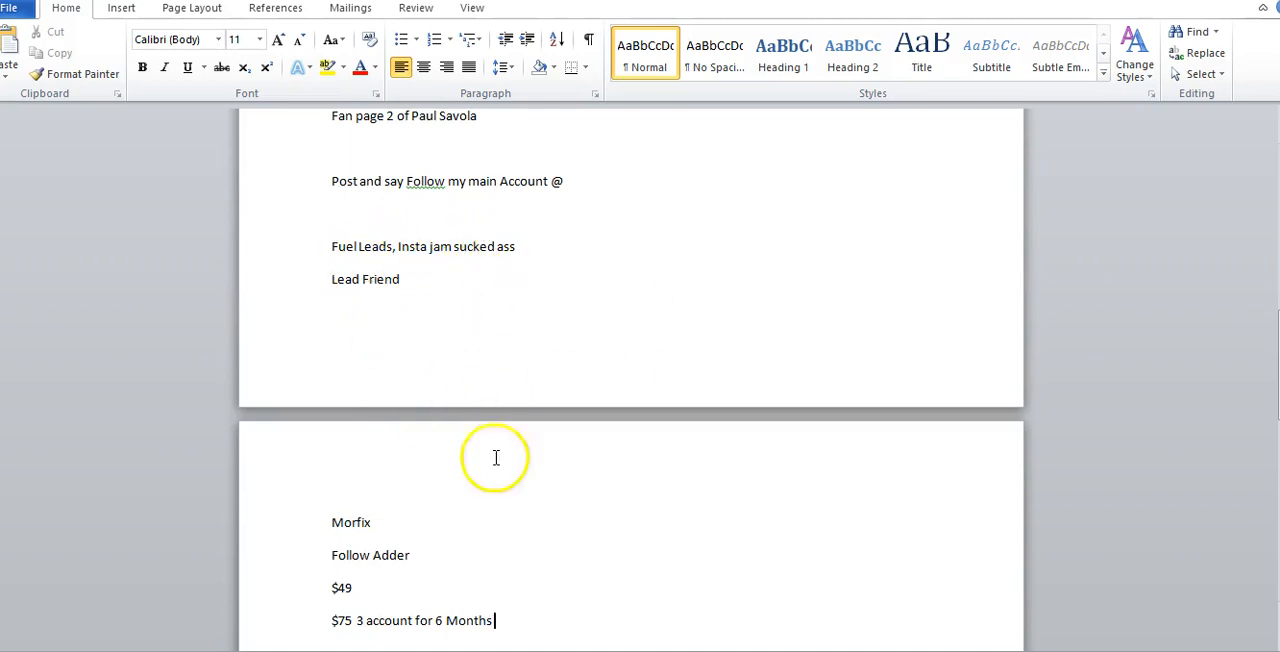
pyautogui.scroll(-3)
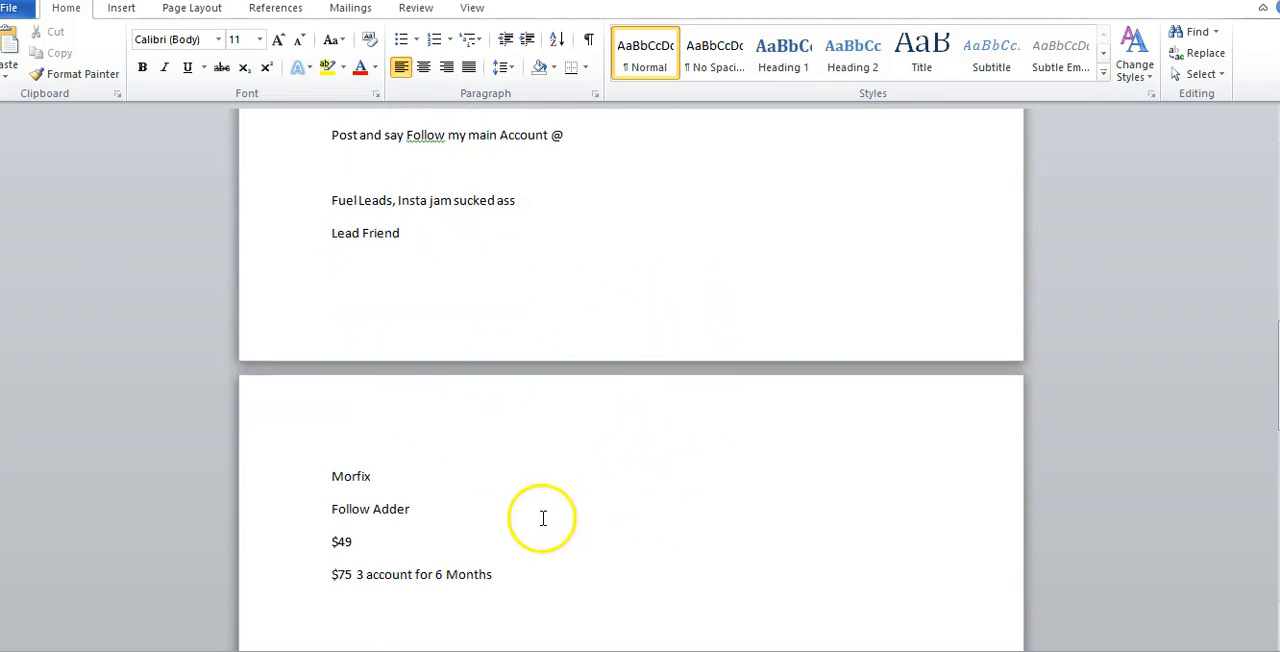
pyautogui.moveTo(544, 518)
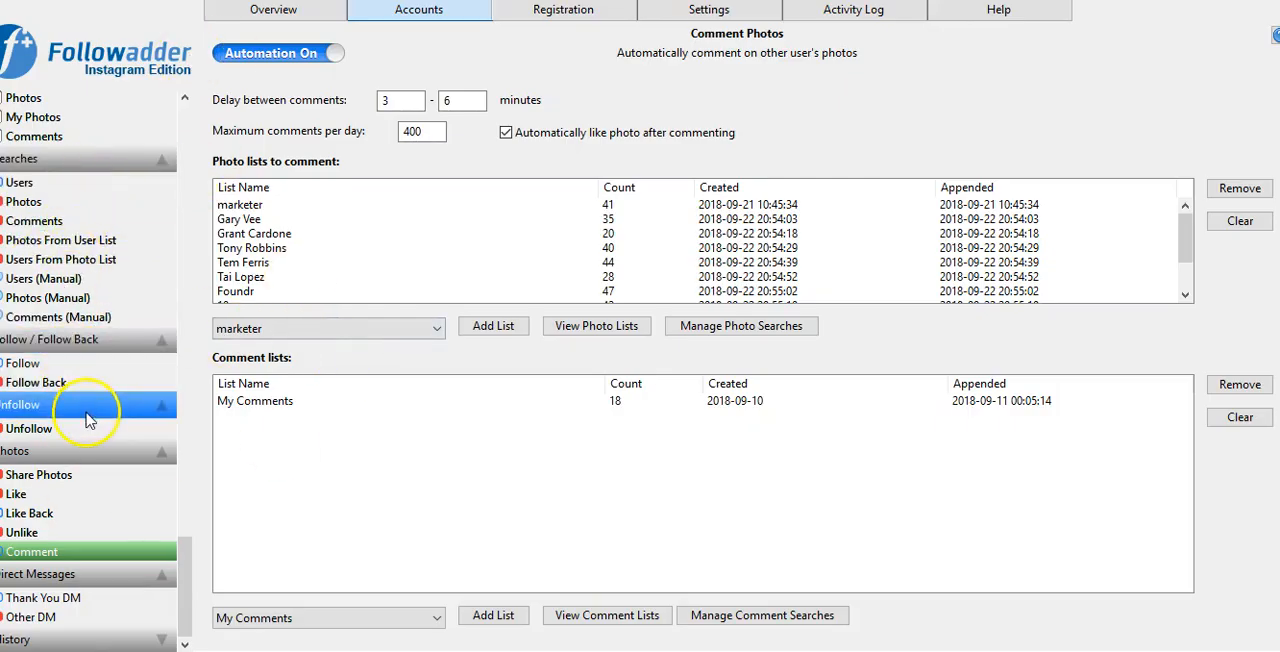
pyautogui.moveTo(128, 218)
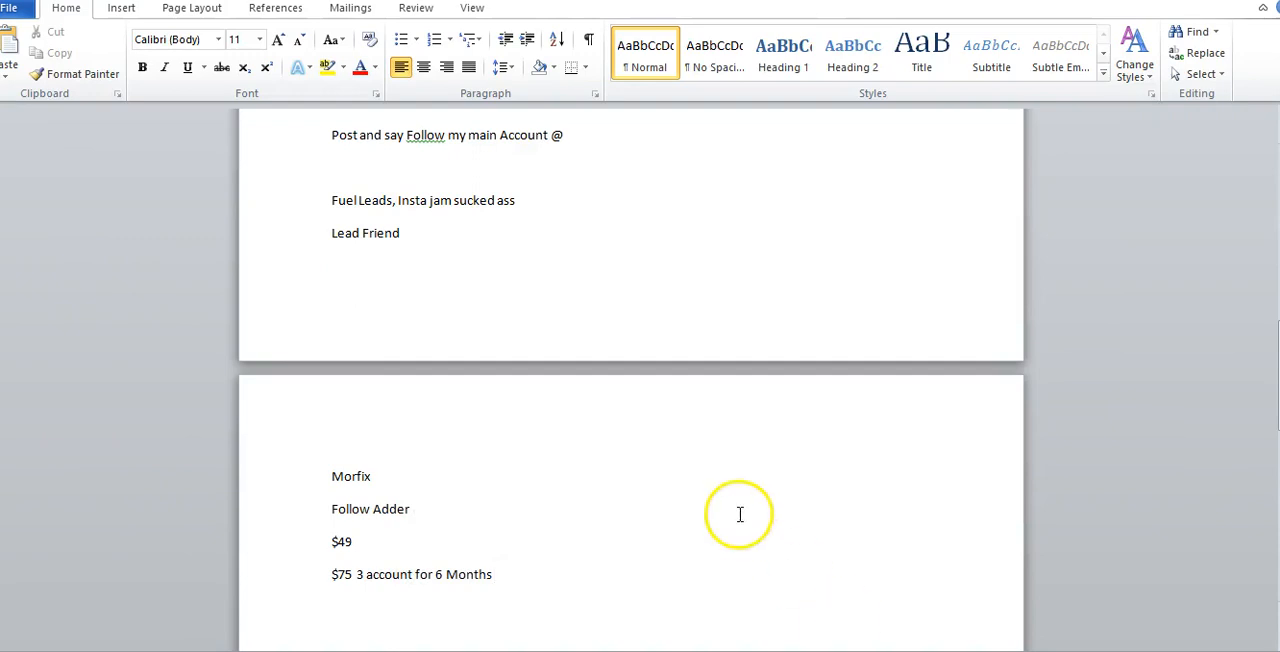
pyautogui.moveTo(476, 380)
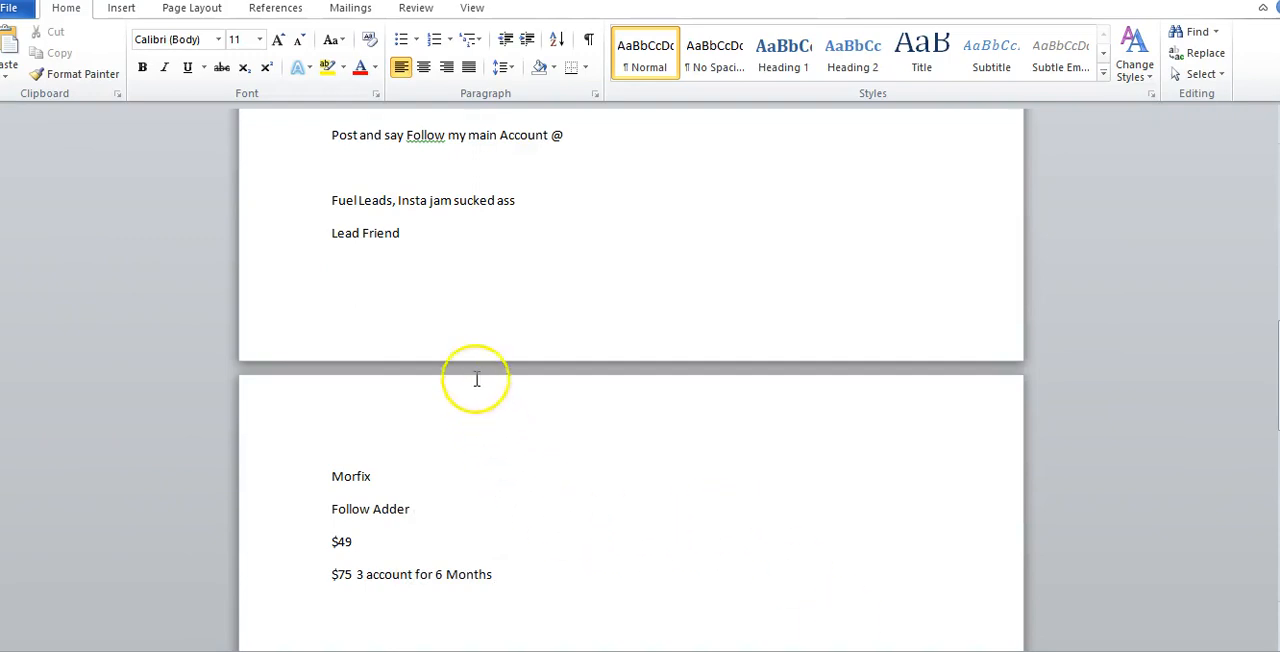
# Review the notes and leave the cursor on an empty line below "$75 3 account for 6 Months".
pyautogui.scroll(-3)
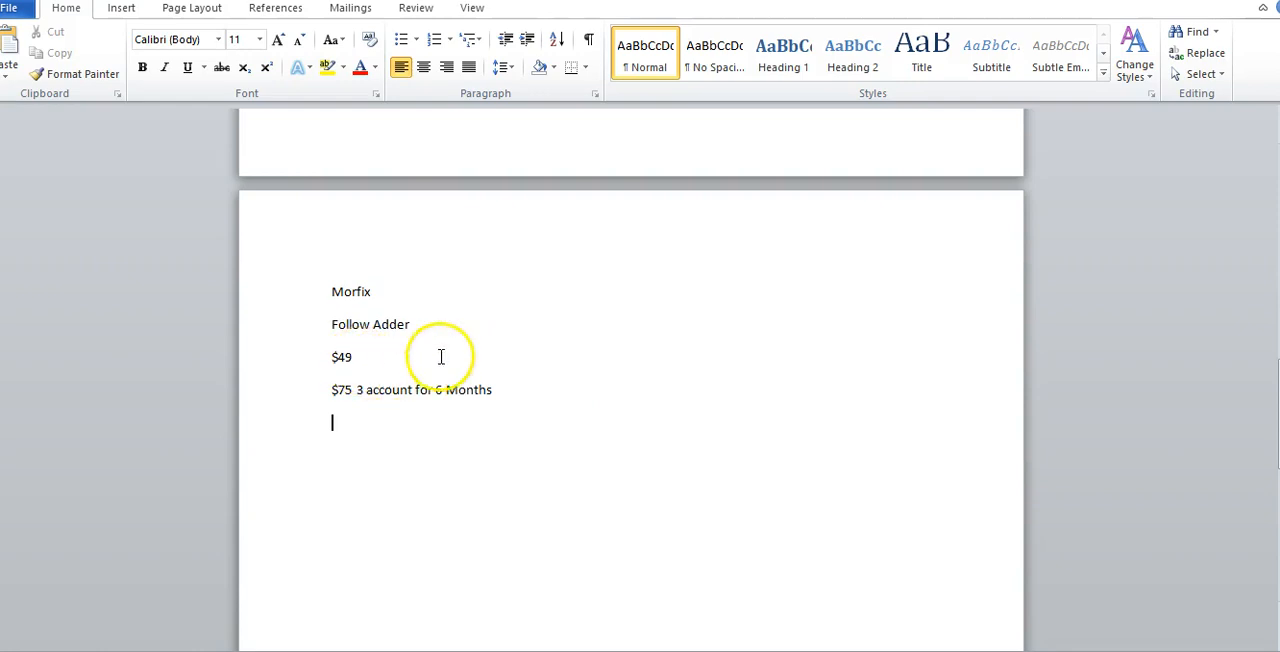
pyautogui.moveTo(450, 312)
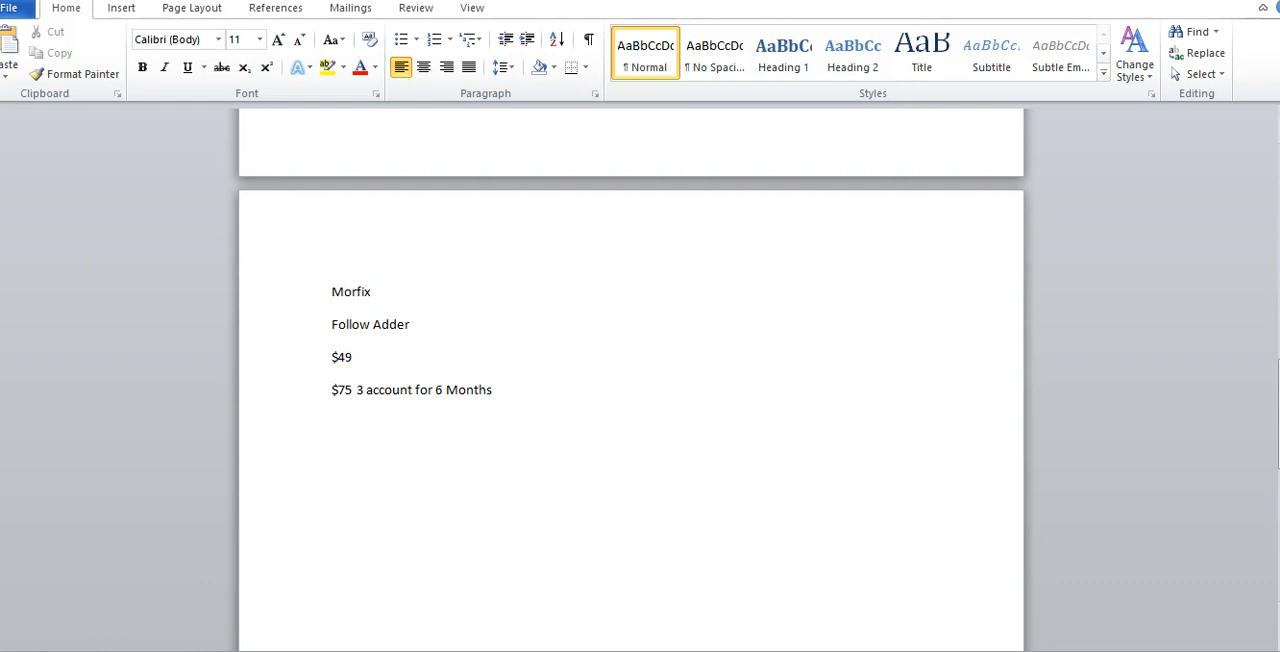
pyautogui.click(332, 456)
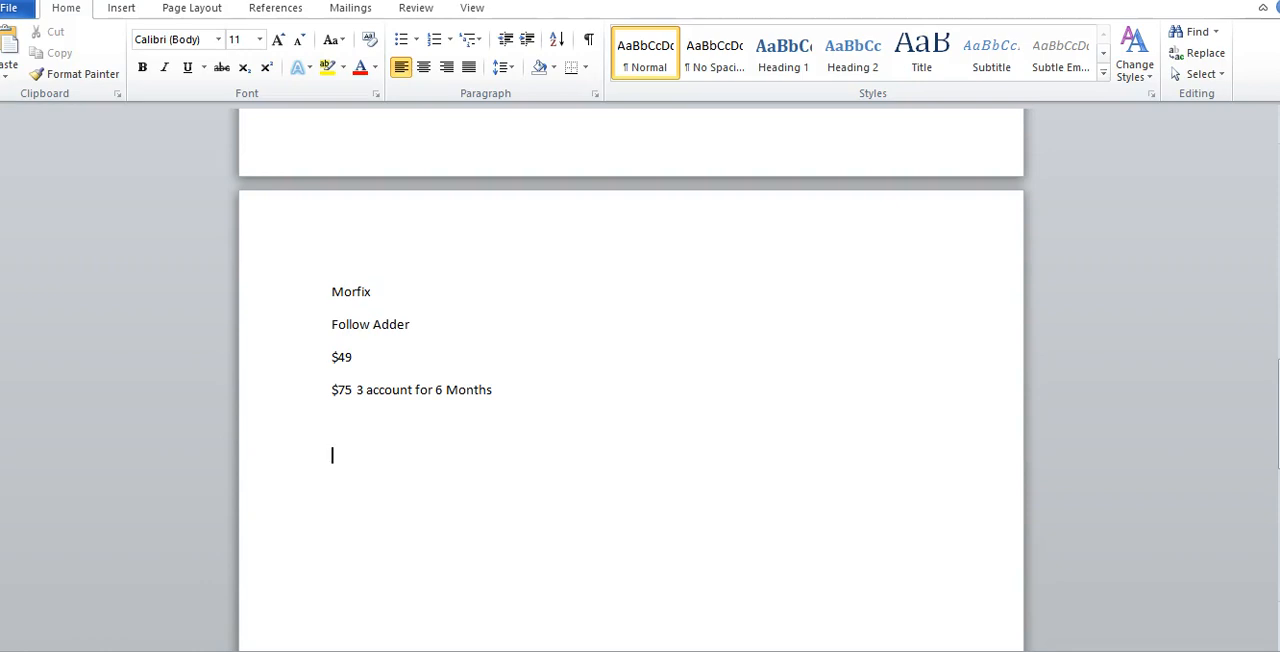
pyautogui.scroll(3)
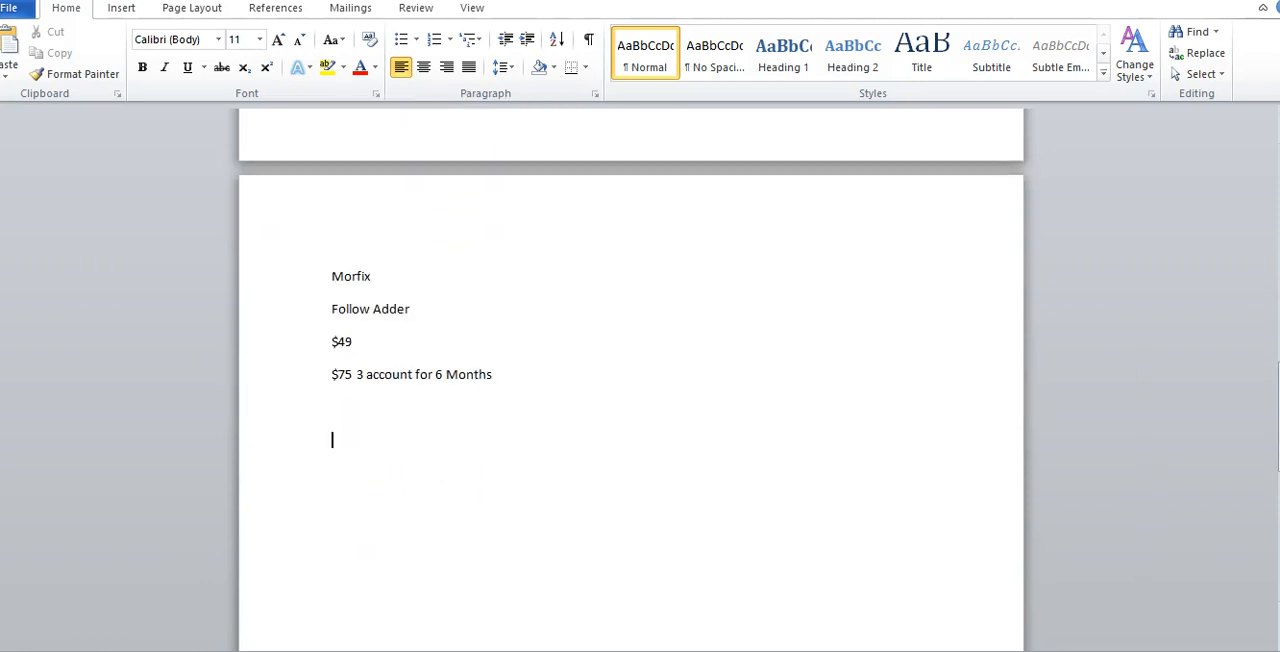
pyautogui.scroll(3)
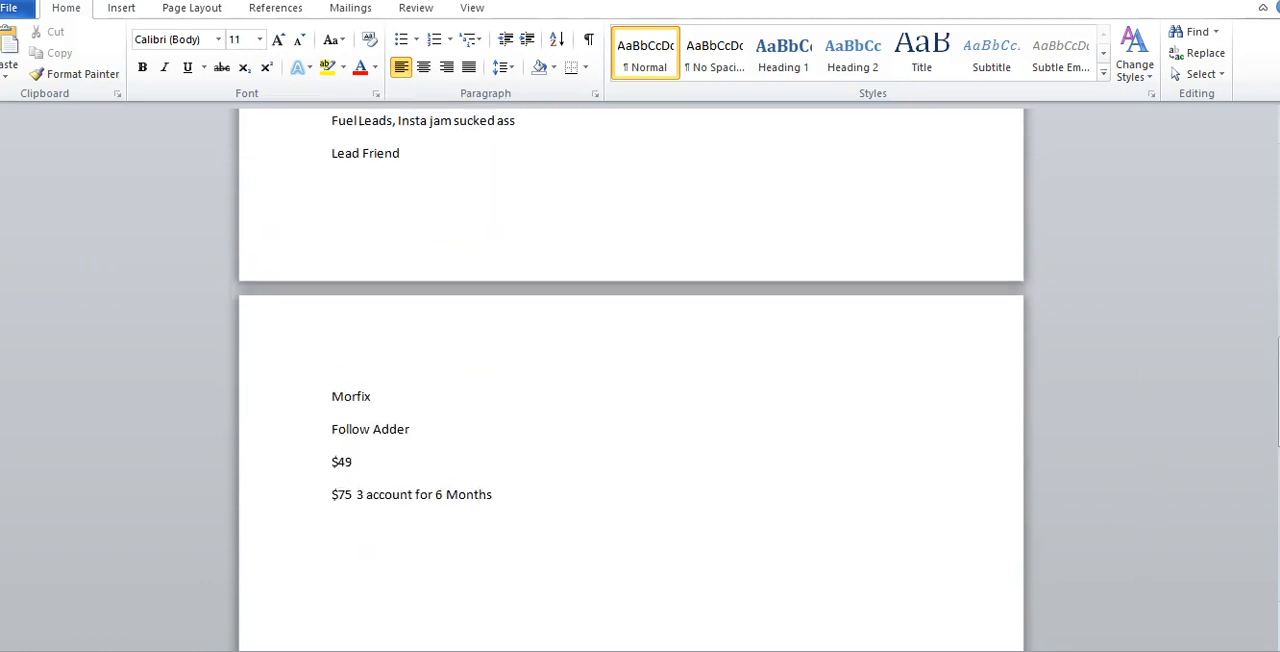
pyautogui.scroll(3)
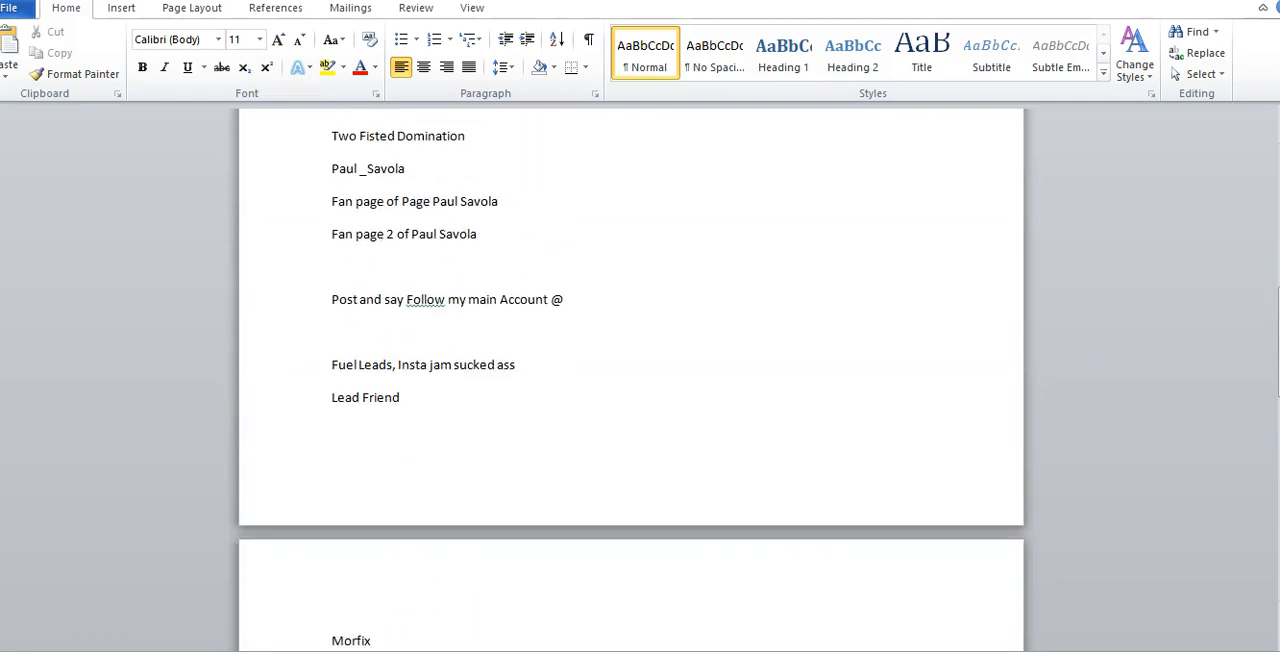
pyautogui.scroll(-3)
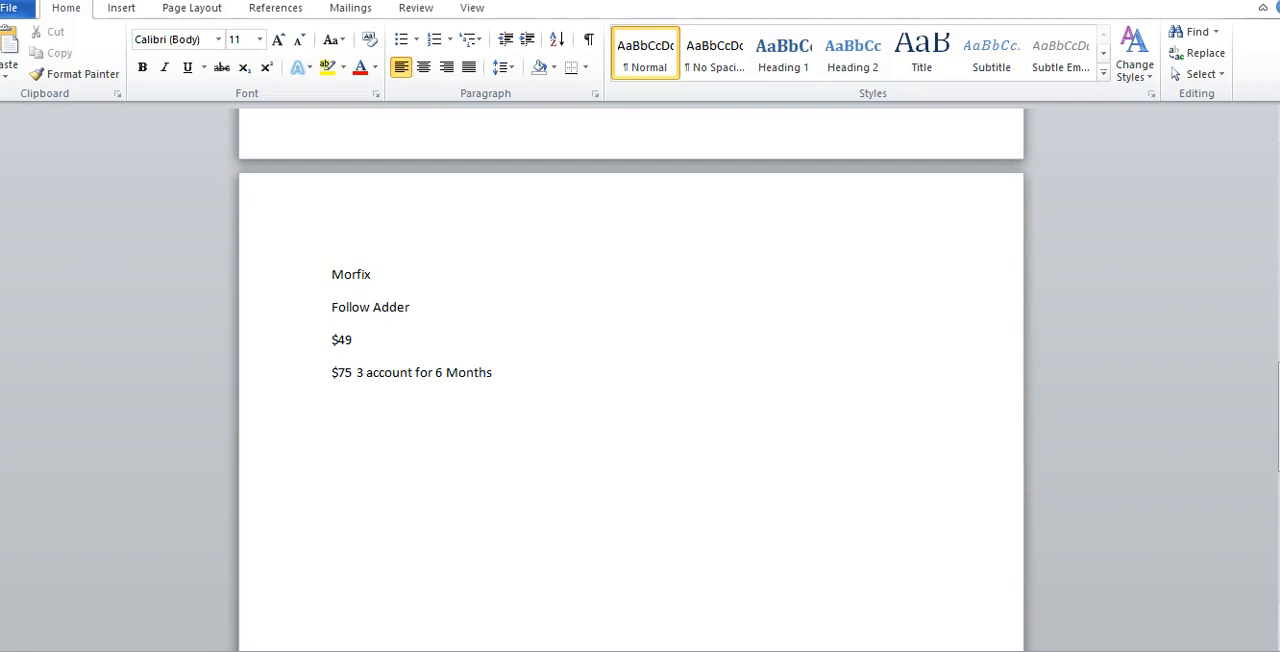
pyautogui.click(332, 438)
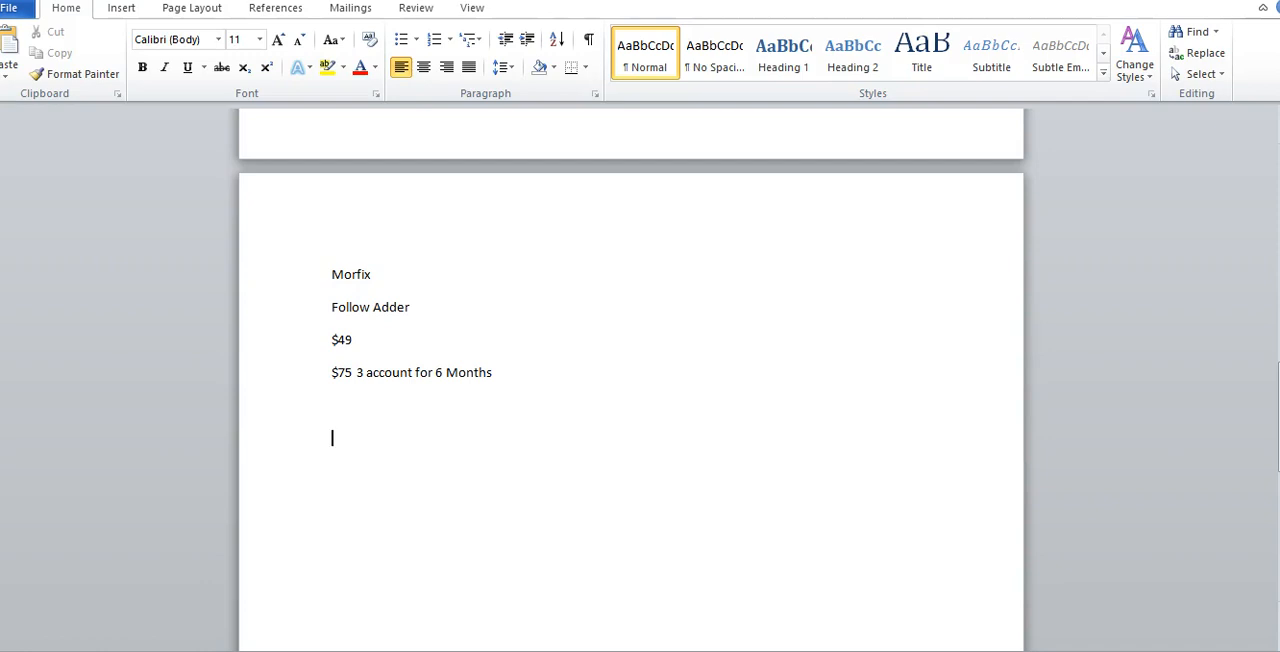
pyautogui.scroll(3)
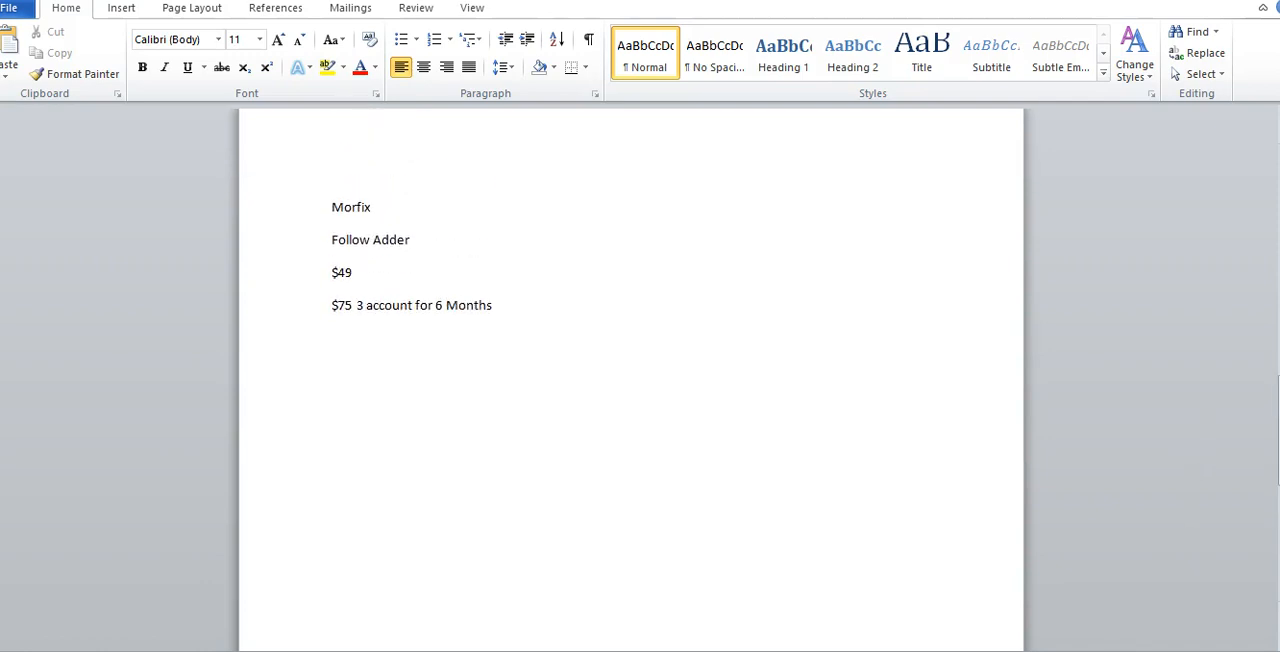
pyautogui.click(332, 372)
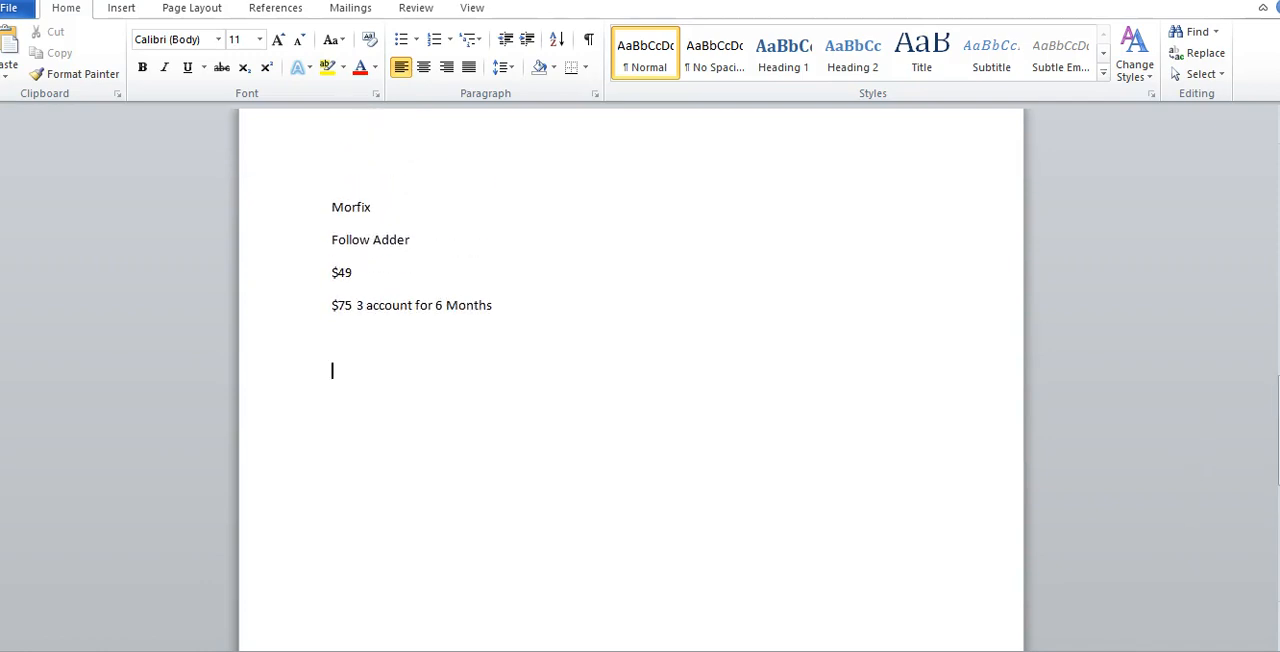
# Write "Boost with Dm Groups" below the pricing, correcting the Groups typo.
pyautogui.write('Boost with D')
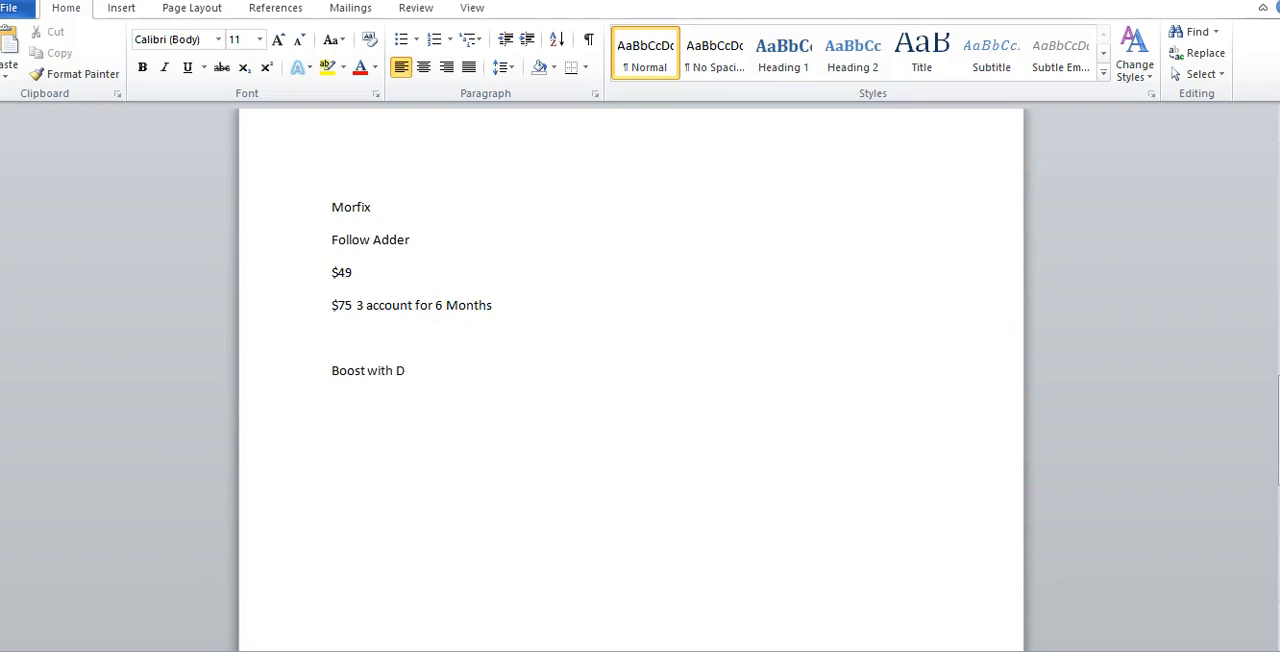
pyautogui.write('m Gorups')
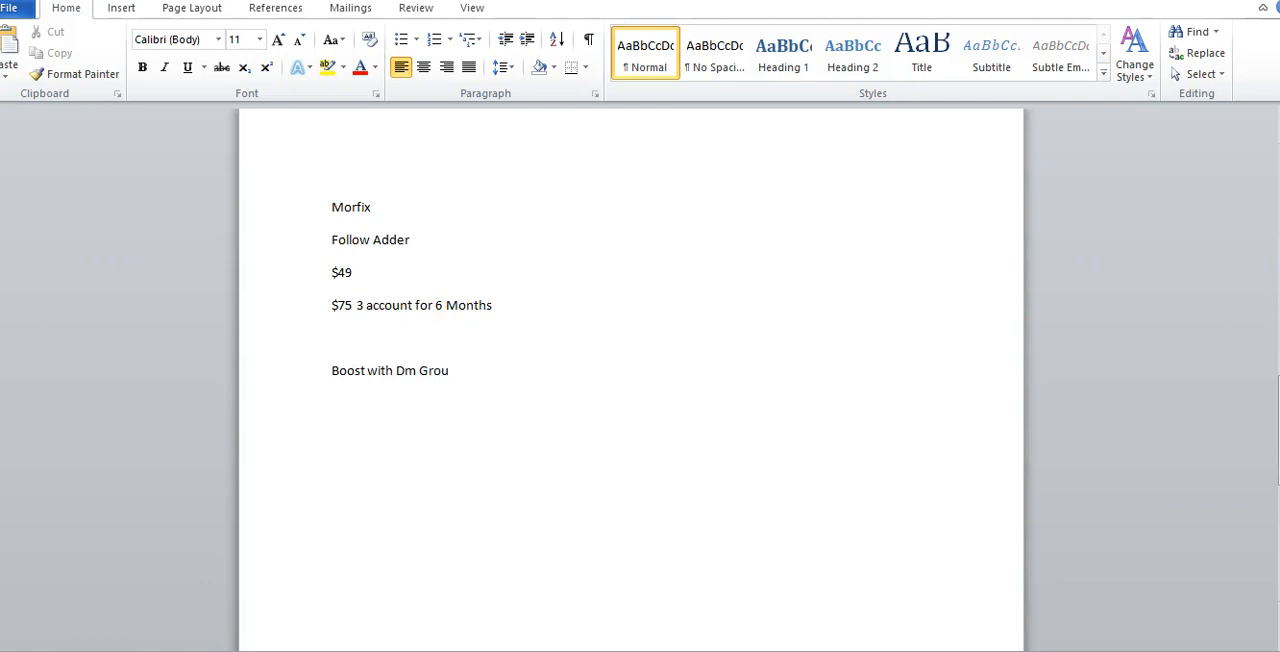
pyautogui.write('ps')
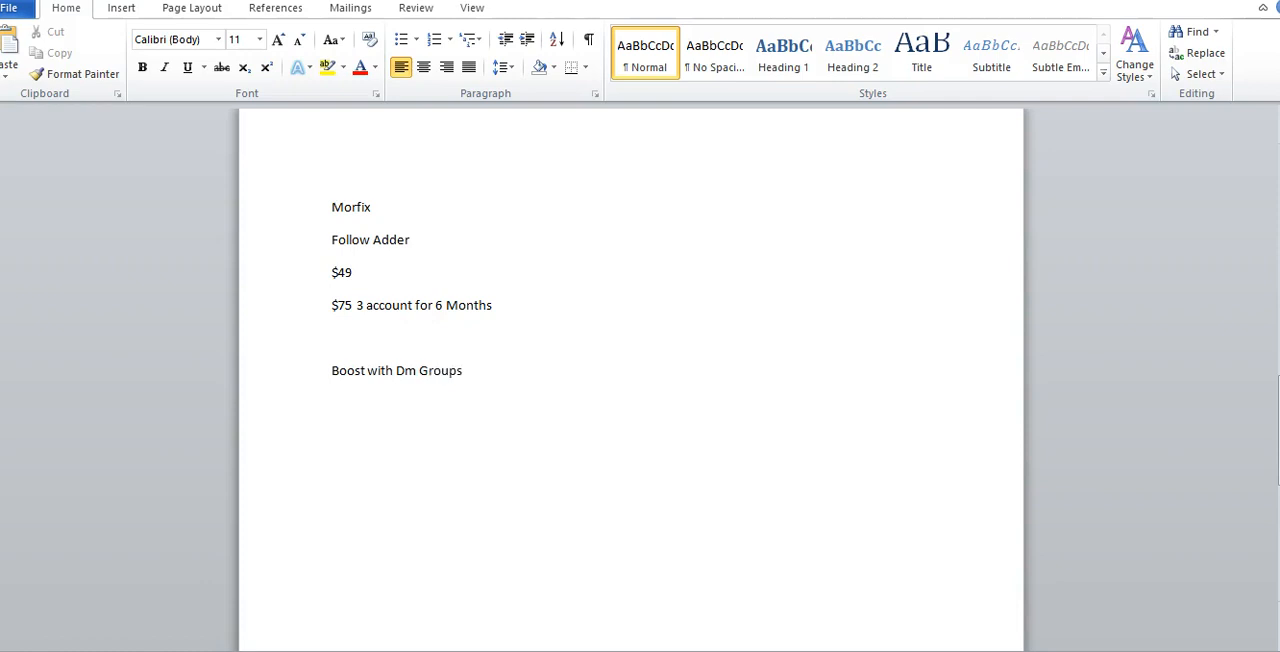
pyautogui.click(464, 370)
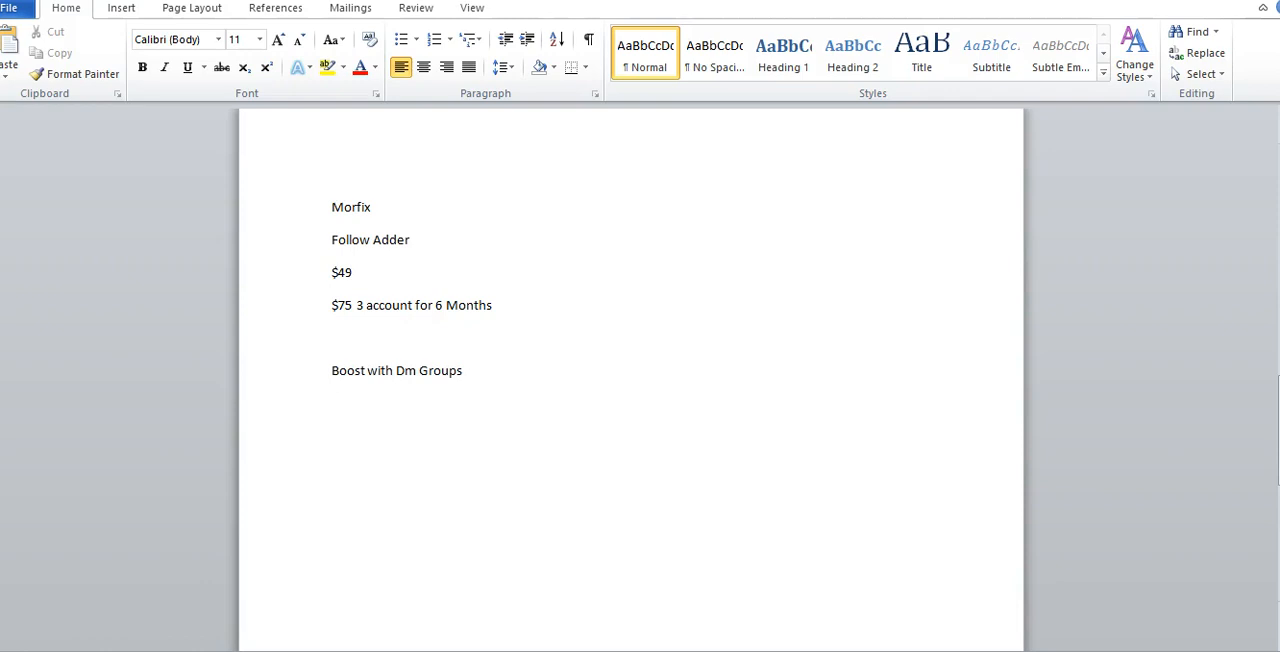
pyautogui.click(332, 402)
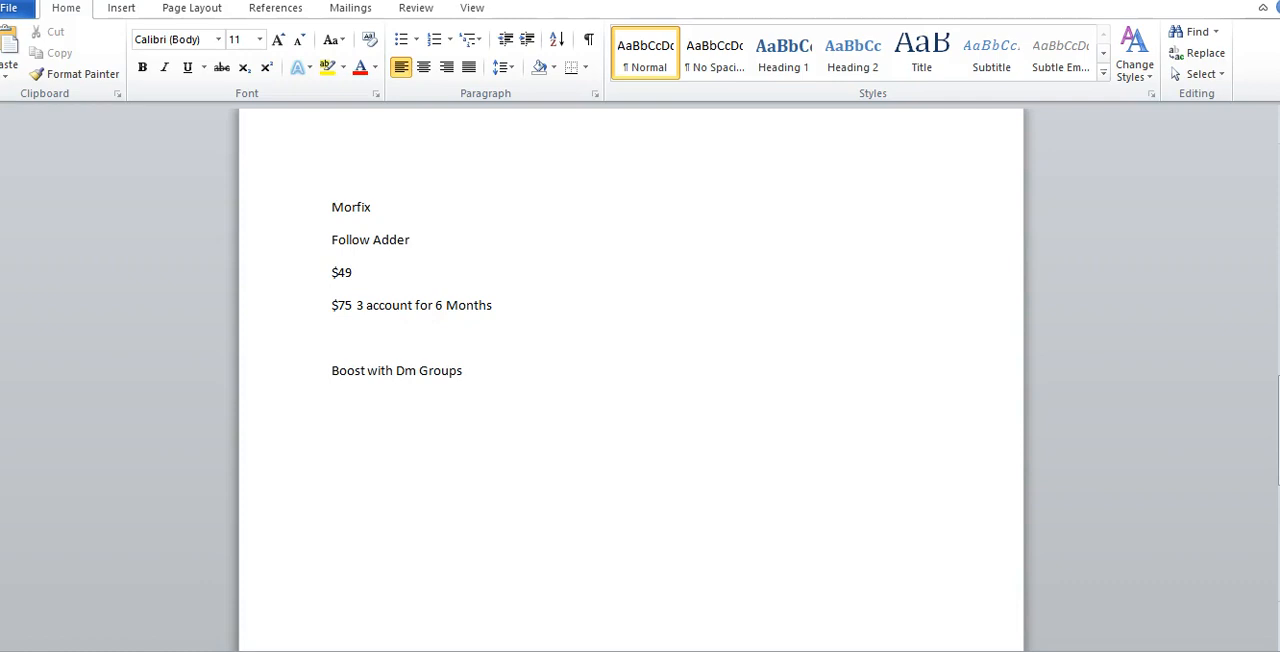
pyautogui.click(332, 402)
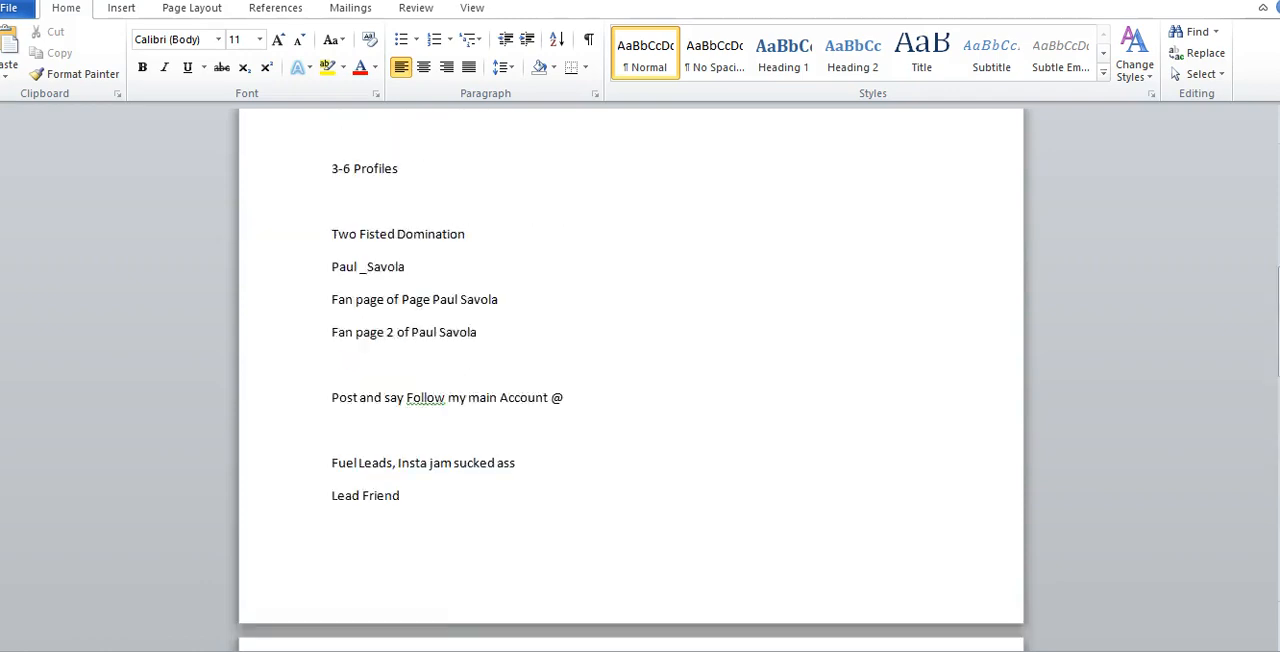
pyautogui.scroll(3)
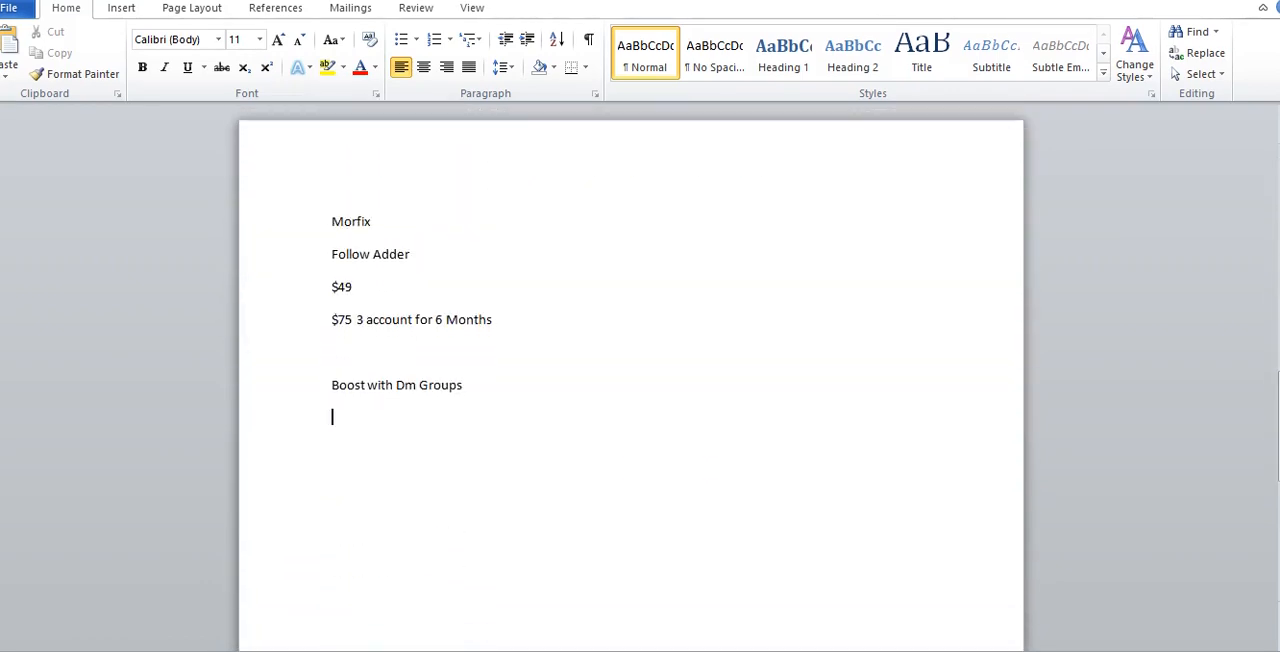
pyautogui.write('$1')
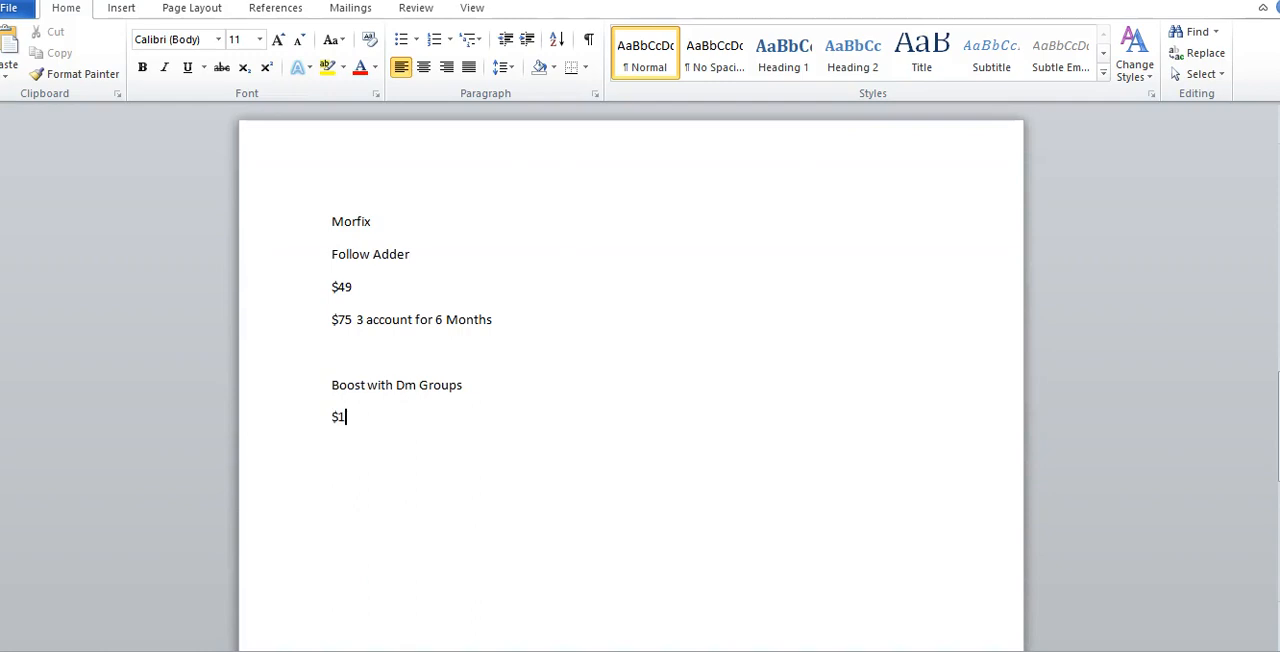
pyautogui.write('4')
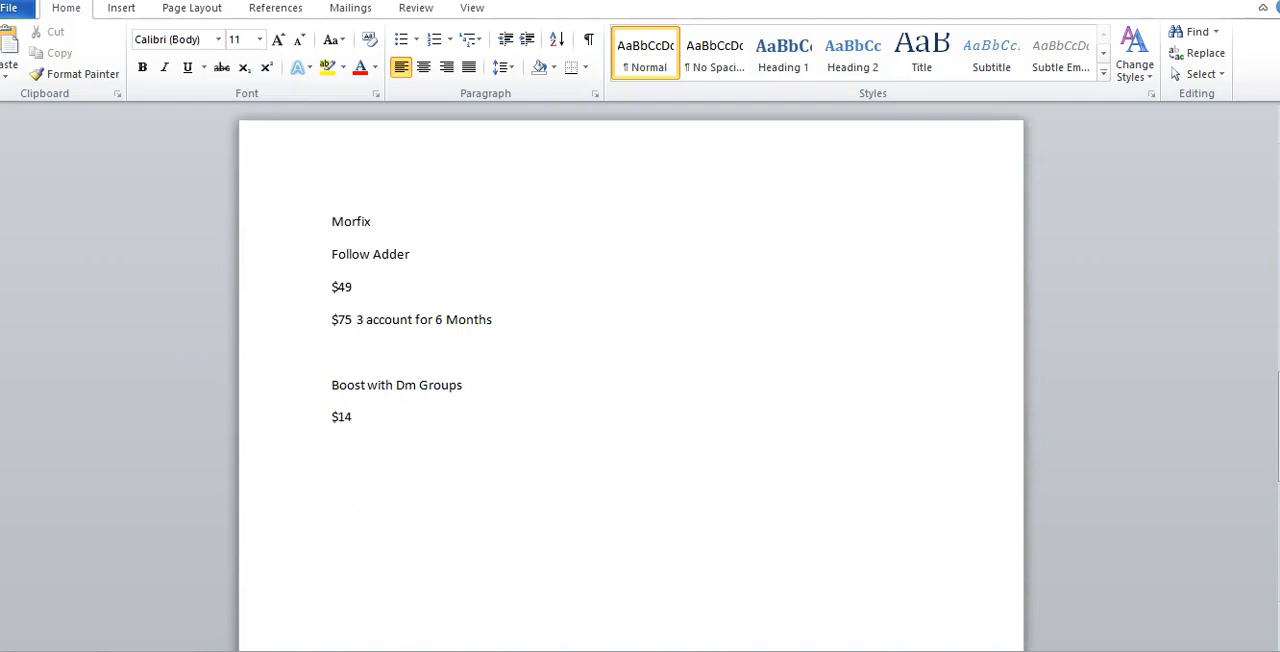
pyautogui.press('Backspace')
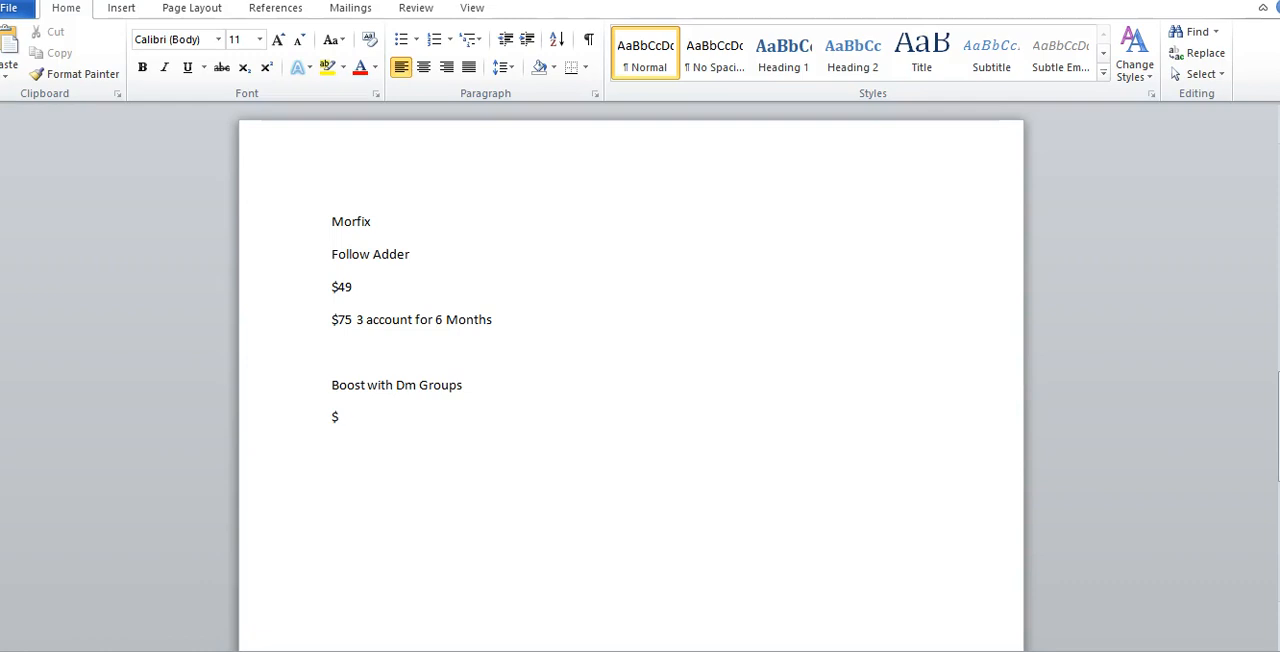
pyautogui.press('Backspace')
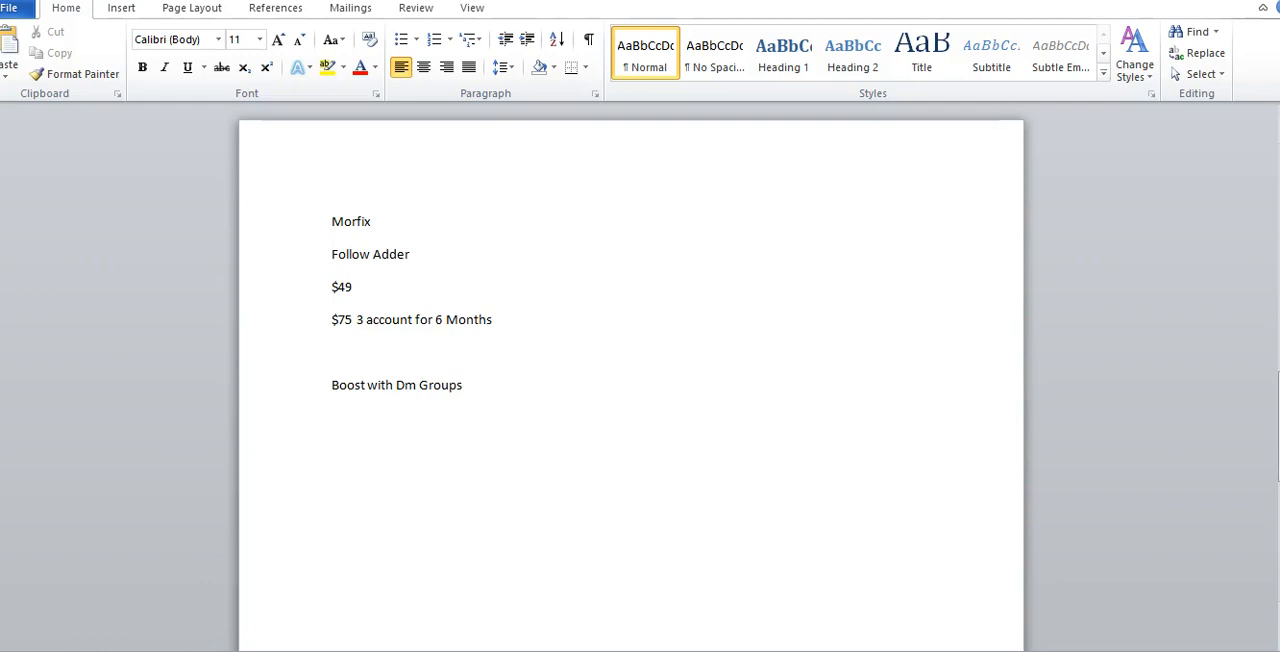
pyautogui.click(332, 416)
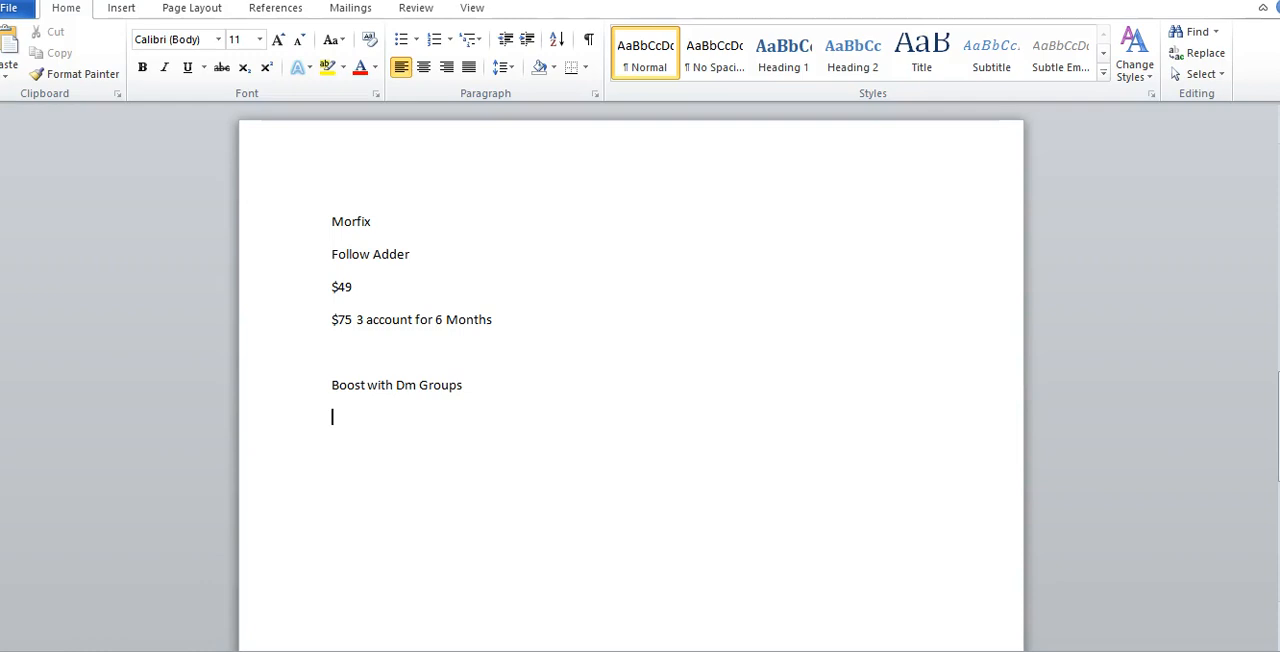
pyautogui.moveTo(588, 444)
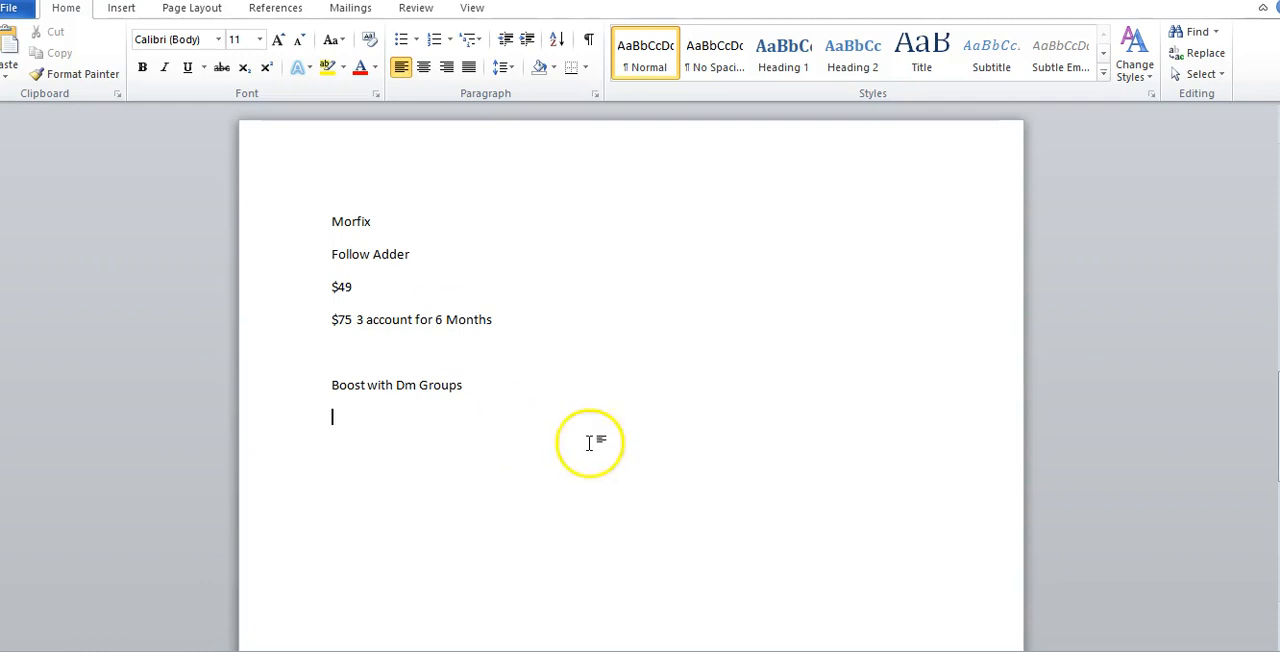
pyautogui.moveTo(590, 444)
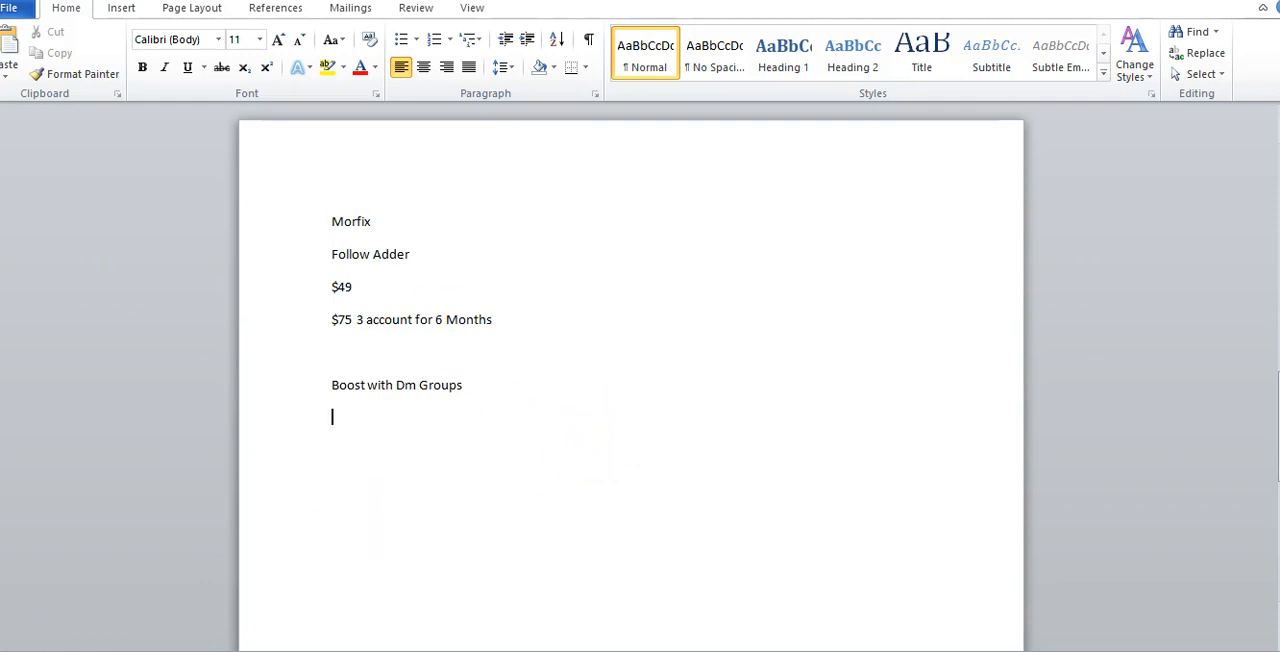
pyautogui.moveTo(376, 508)
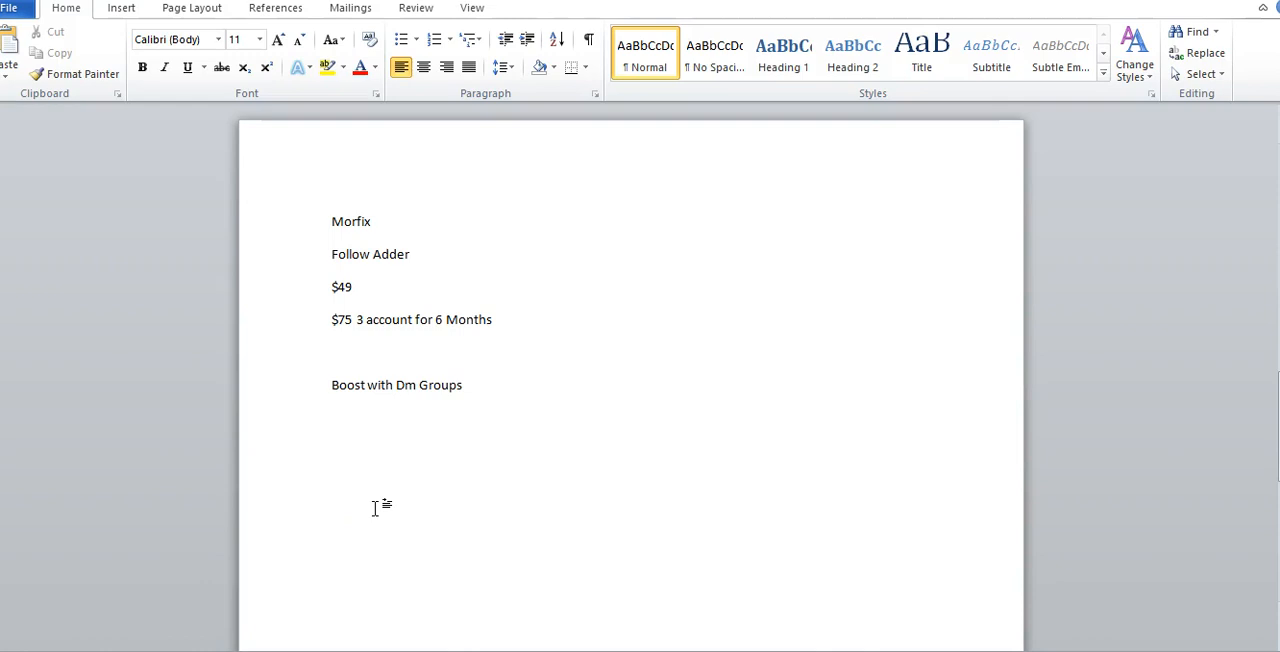
pyautogui.click(332, 416)
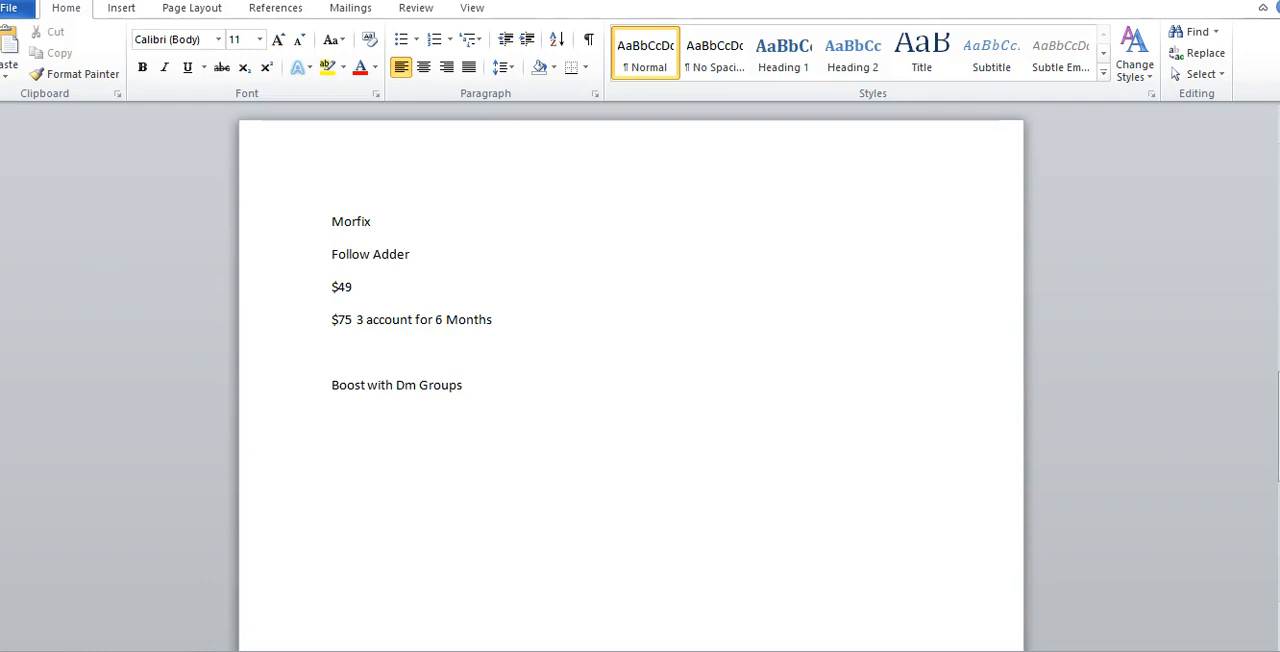
# Add the note "Hashtags By themselves is a horrible strategy" below the Dm Groups line.
pyautogui.click(332, 448)
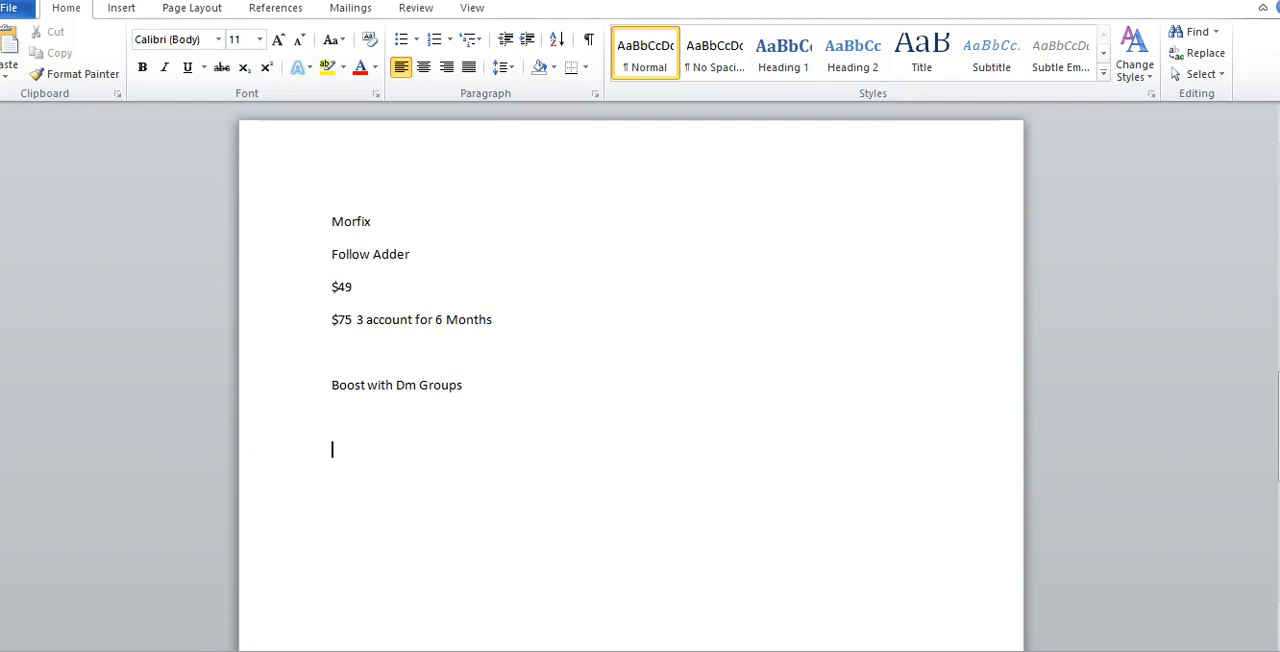
pyautogui.write('Has')
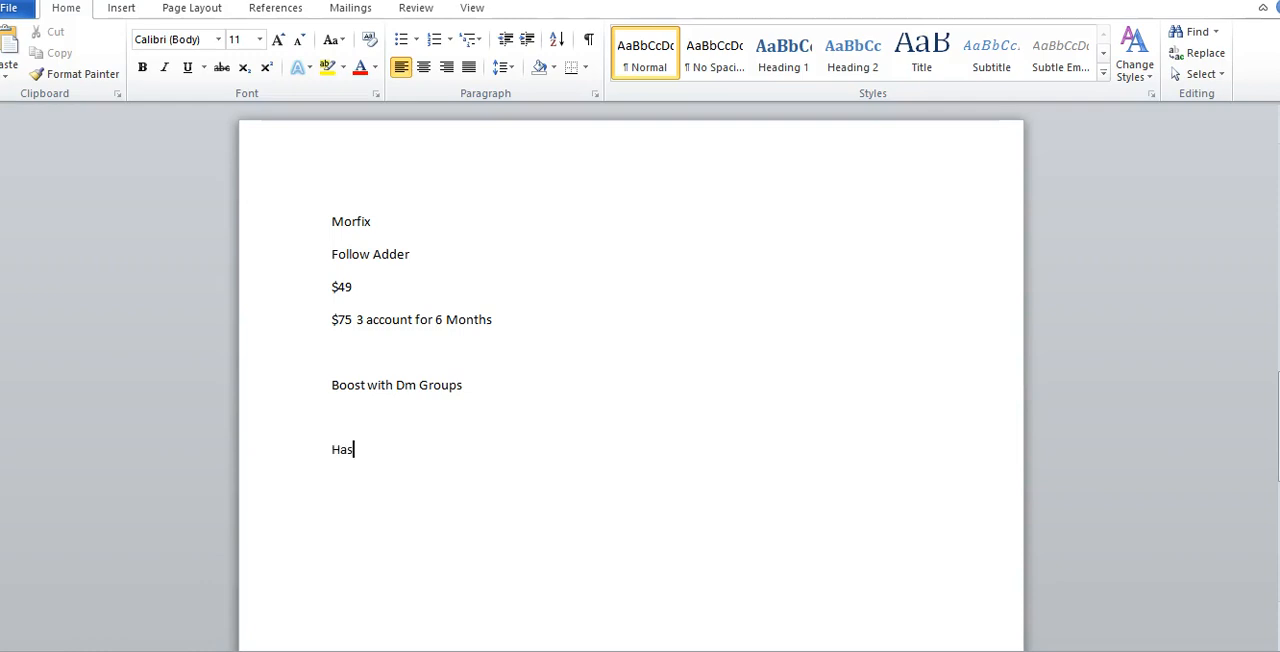
pyautogui.write('htags B')
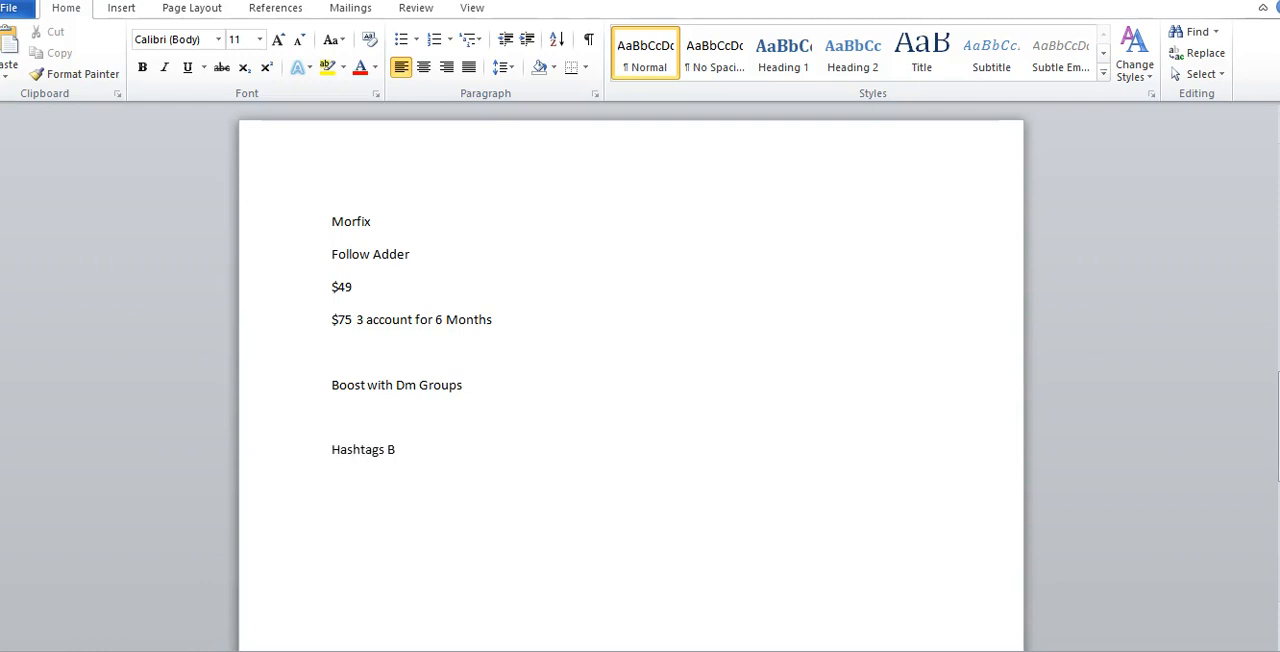
pyautogui.write('y thems')
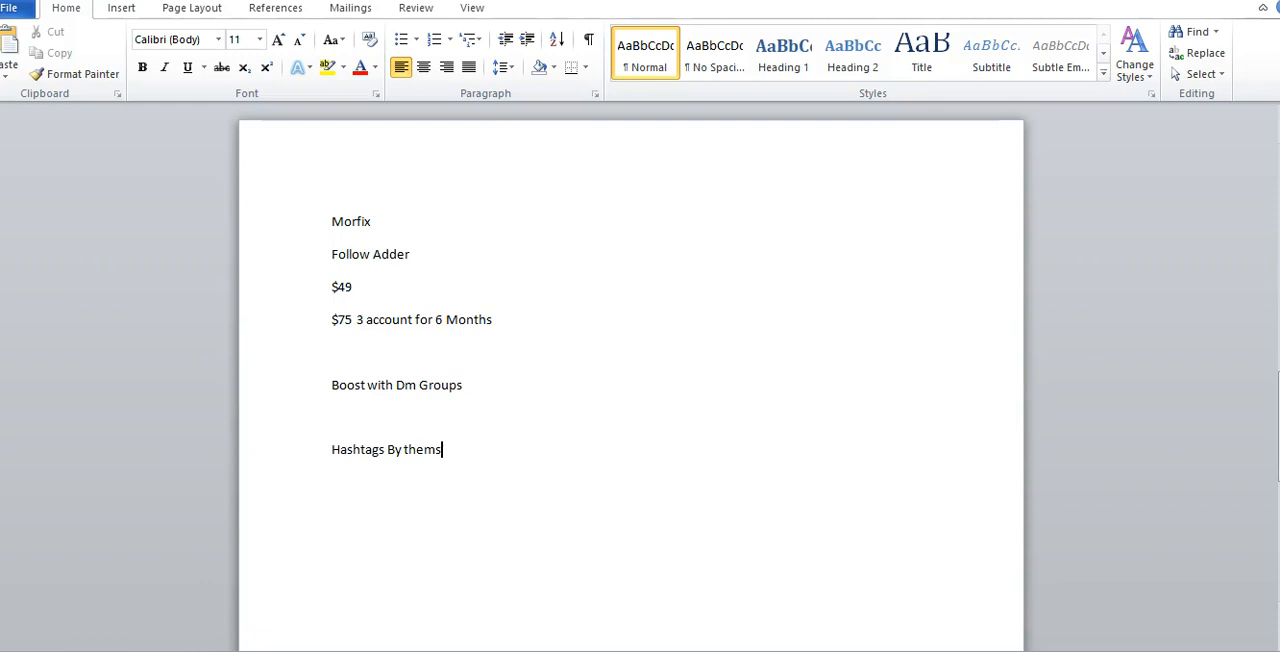
pyautogui.write('elves')
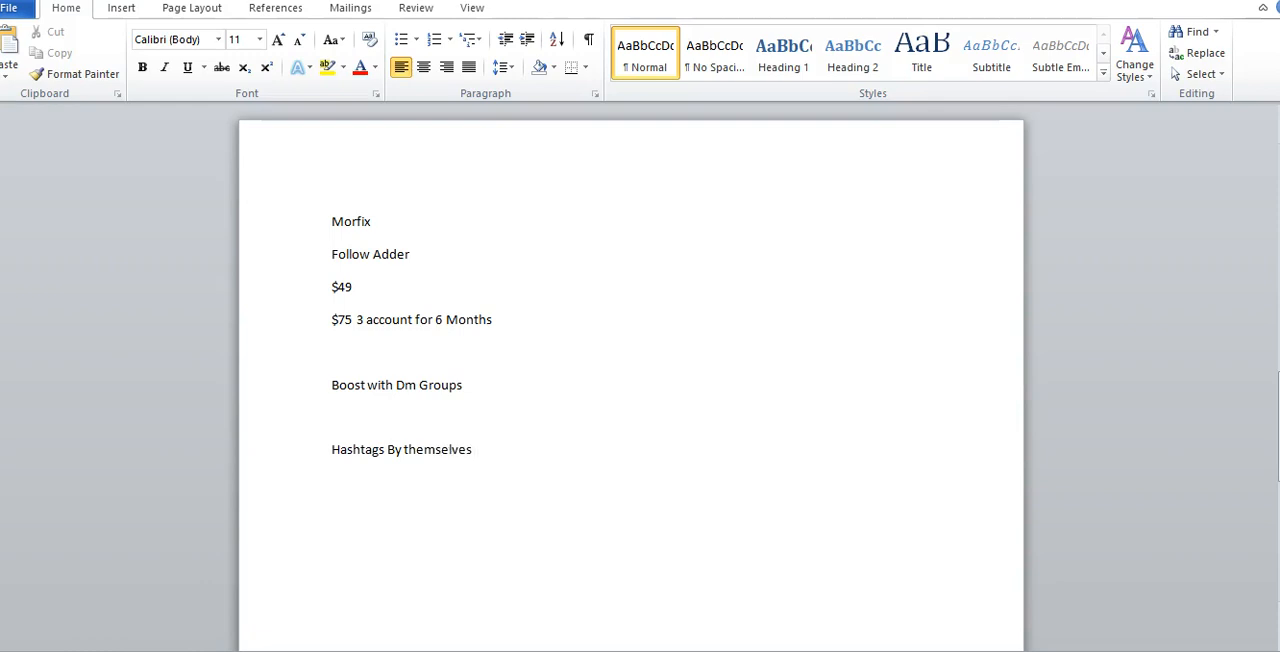
pyautogui.write('is a horrib')
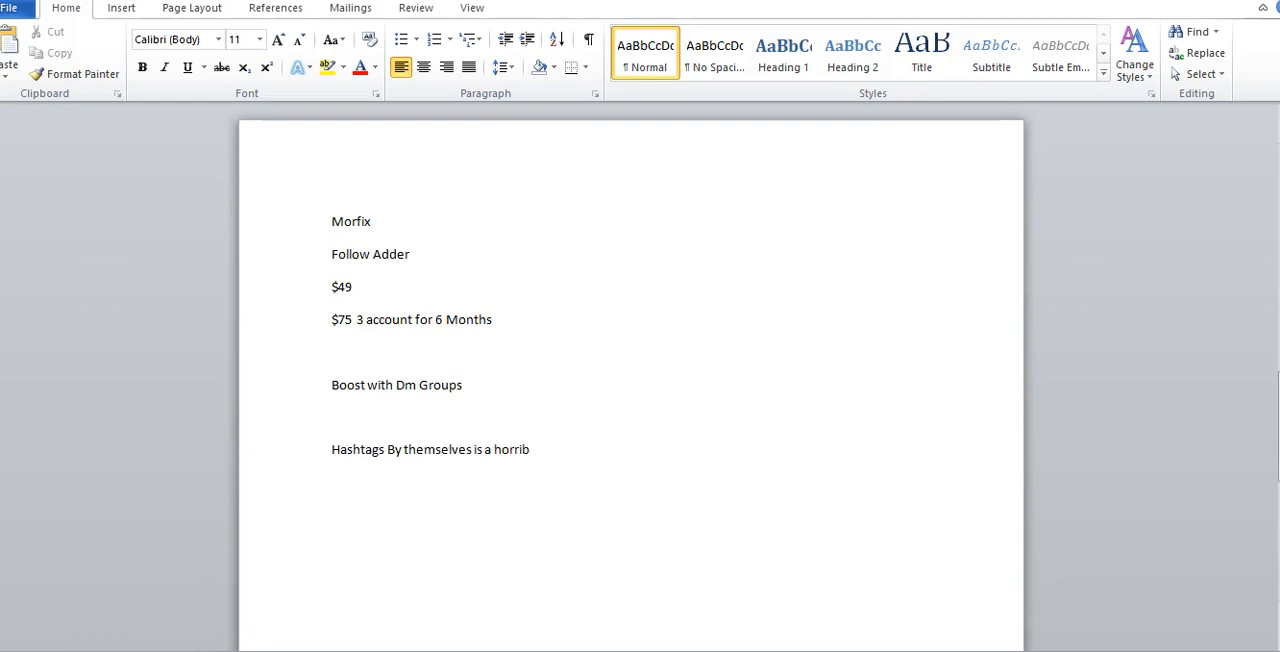
pyautogui.write('le stra')
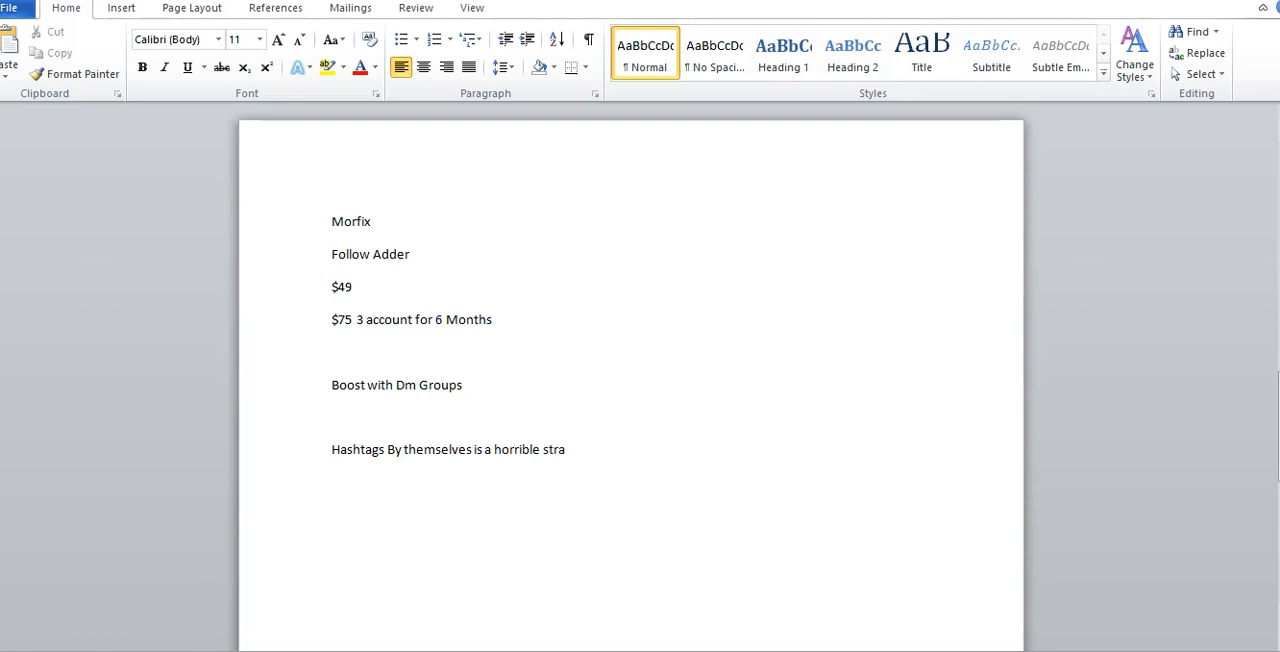
pyautogui.write('tegy')
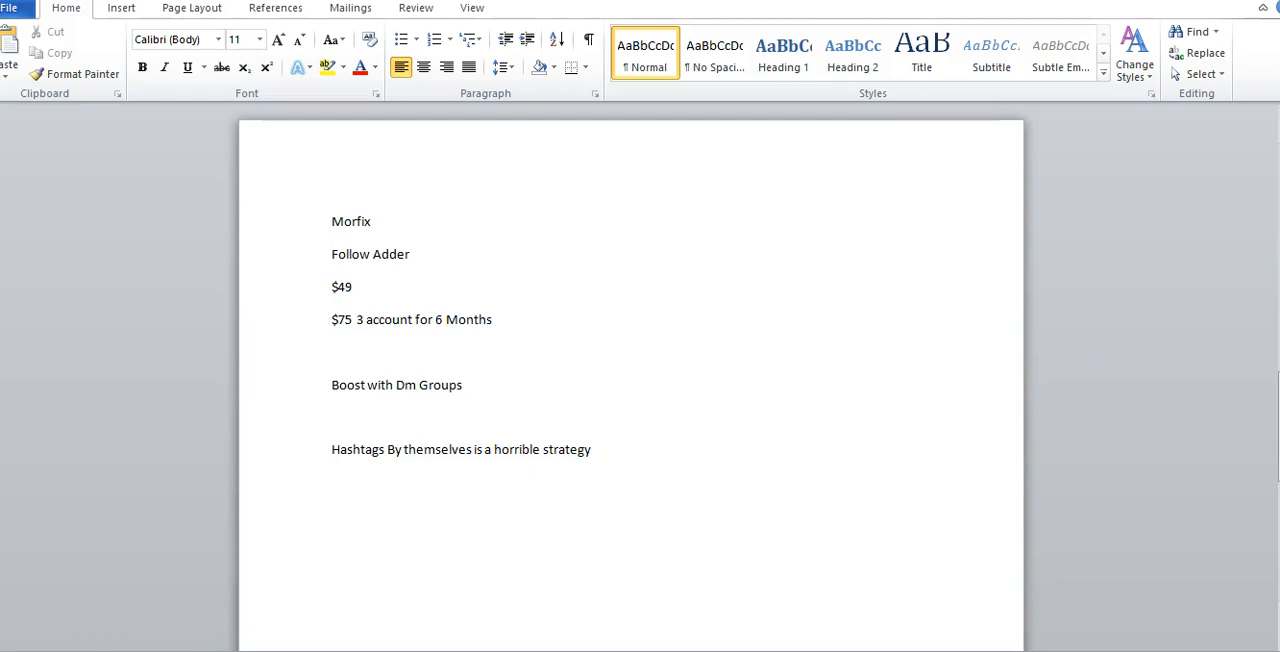
pyautogui.click(592, 448)
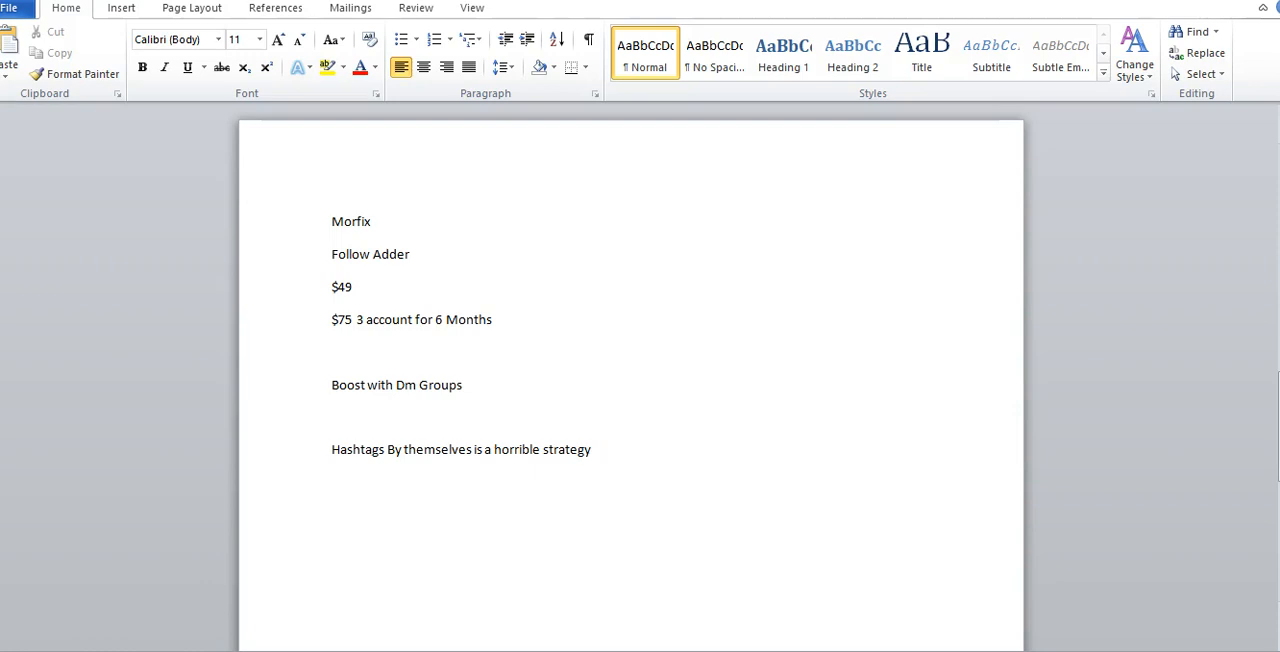
pyautogui.moveTo(260, 208)
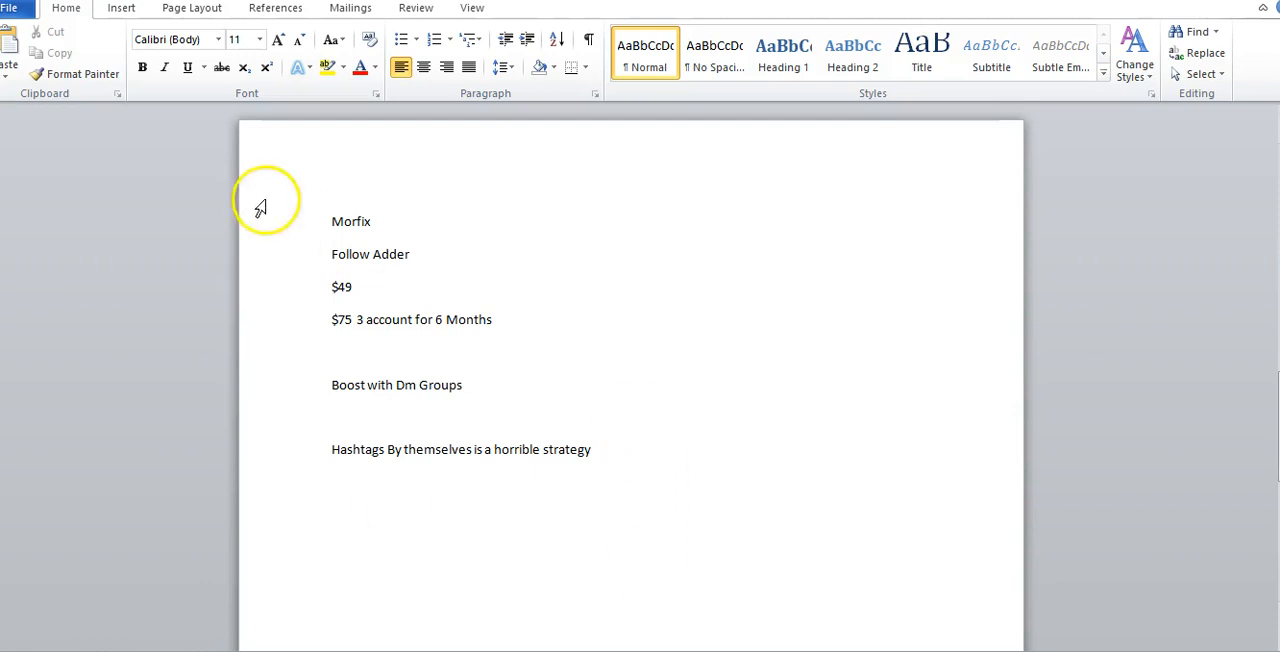
# Add "50k Account" and "Engagement with others" beneath the hashtag strategy note.
pyautogui.doubleClick(340, 288)
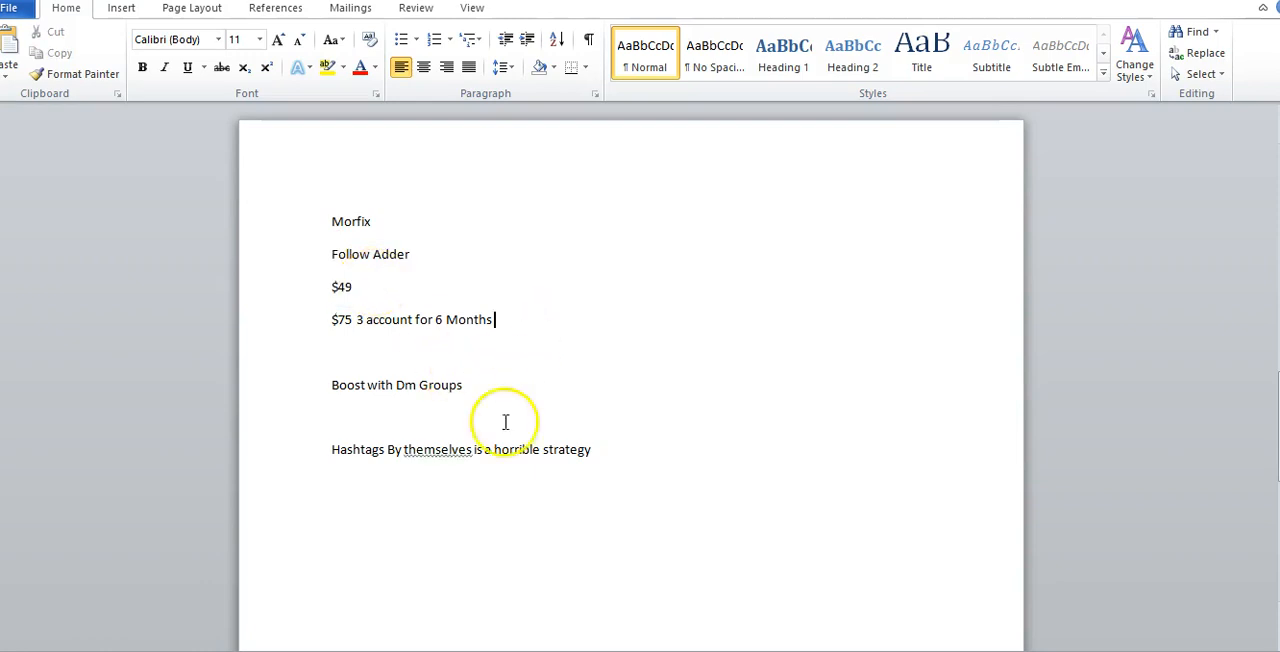
pyautogui.click(592, 448)
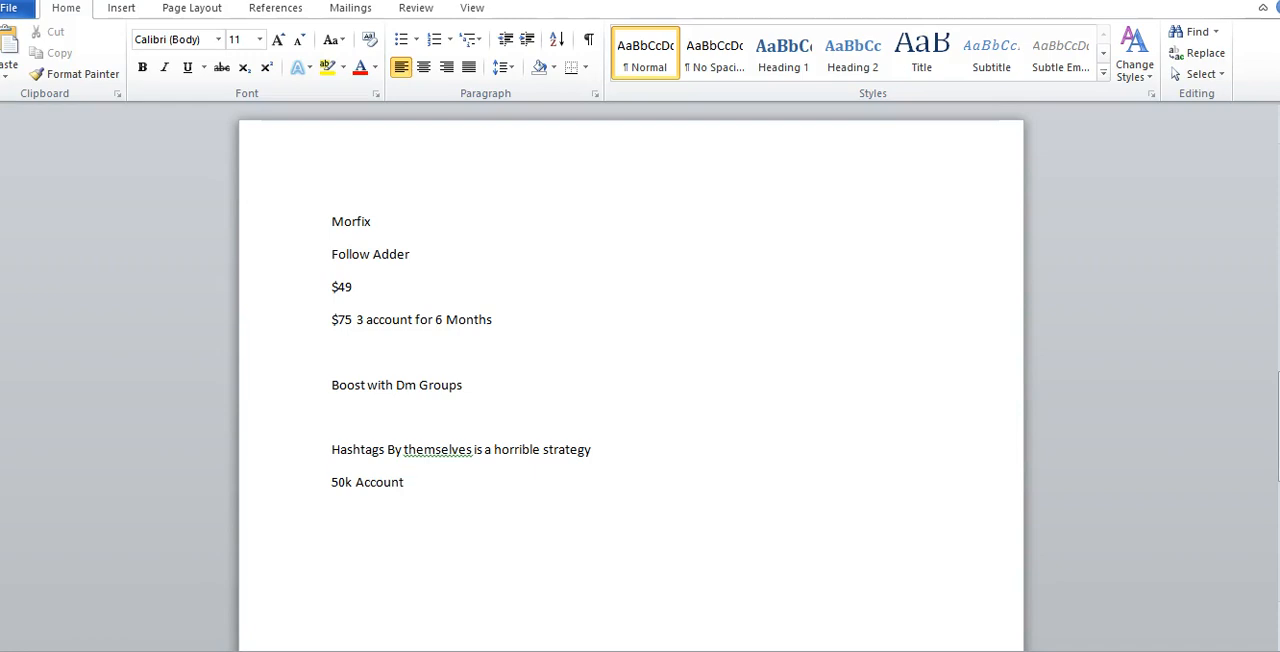
pyautogui.click(404, 482)
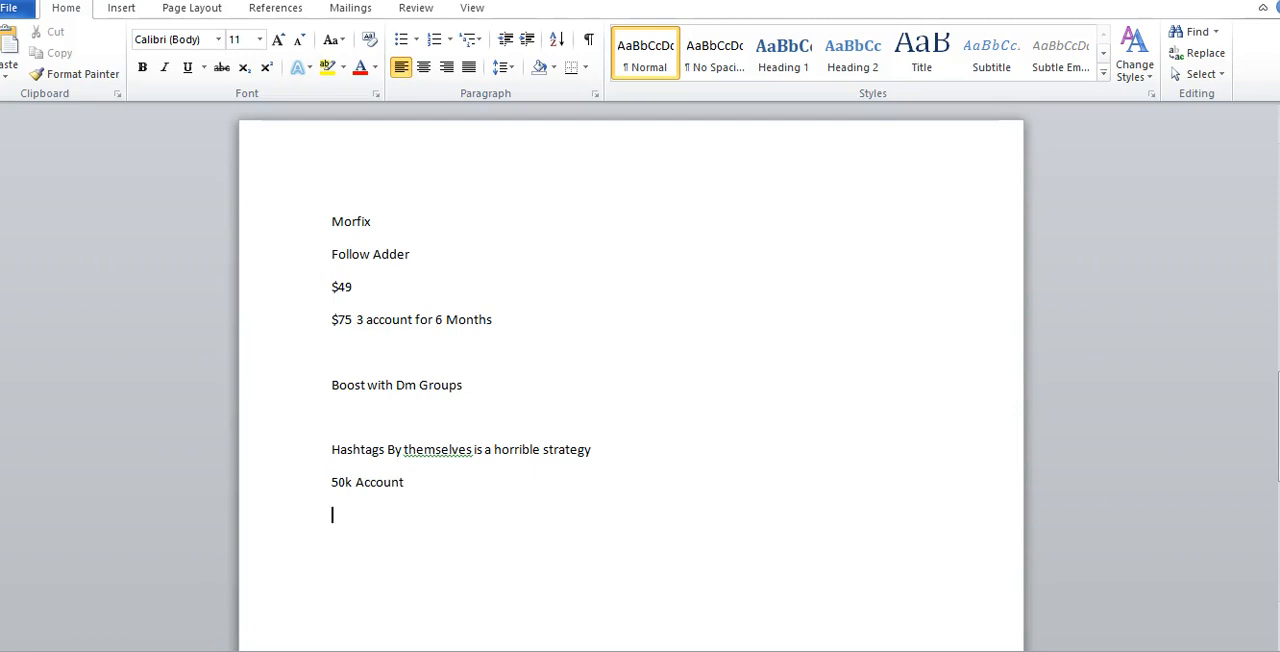
pyautogui.write('Engageme')
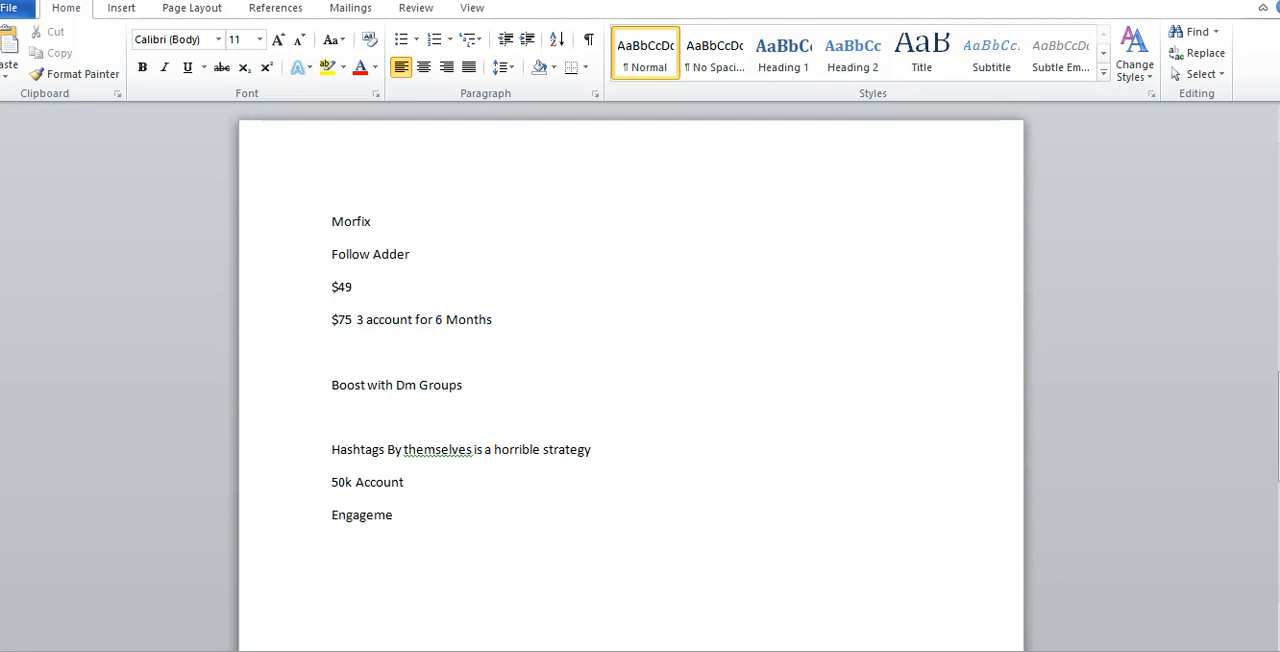
pyautogui.write('nt with o')
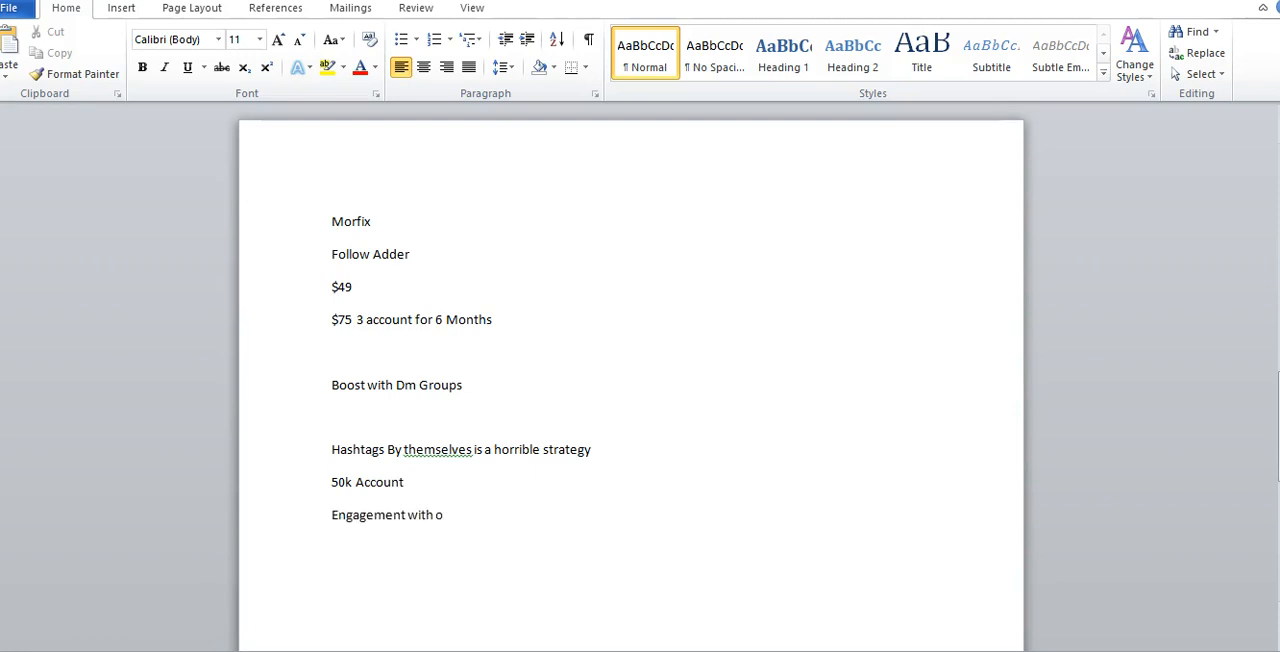
pyautogui.write('thers')
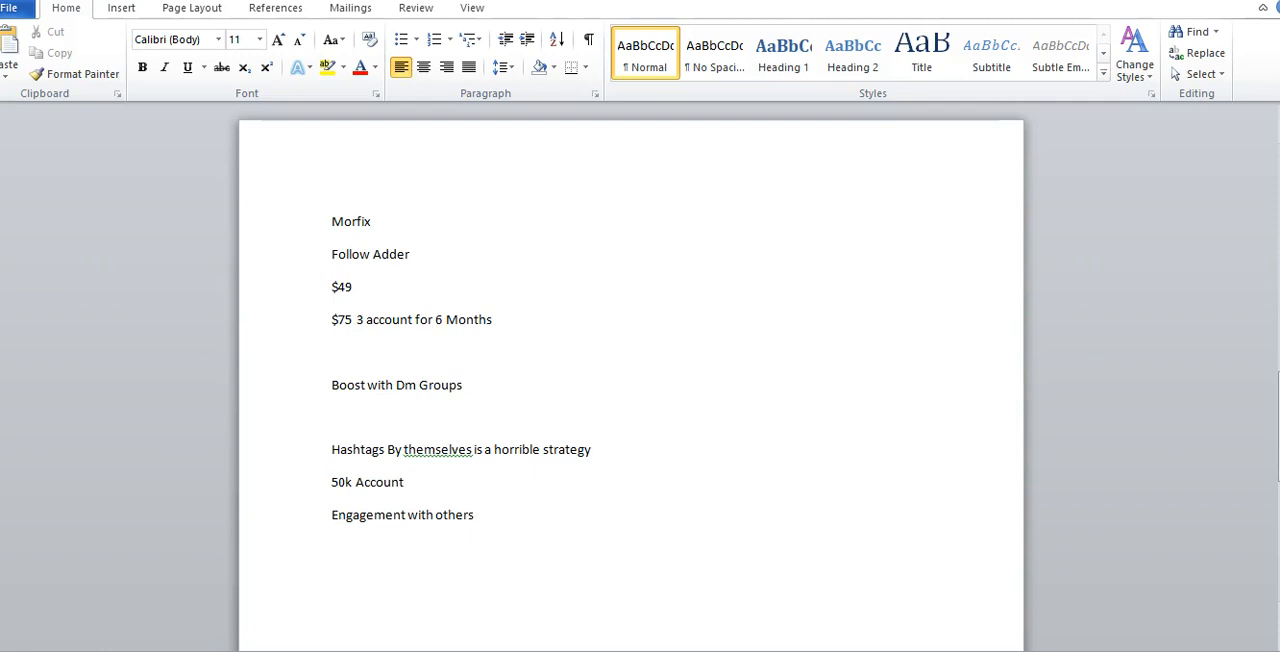
pyautogui.click(476, 514)
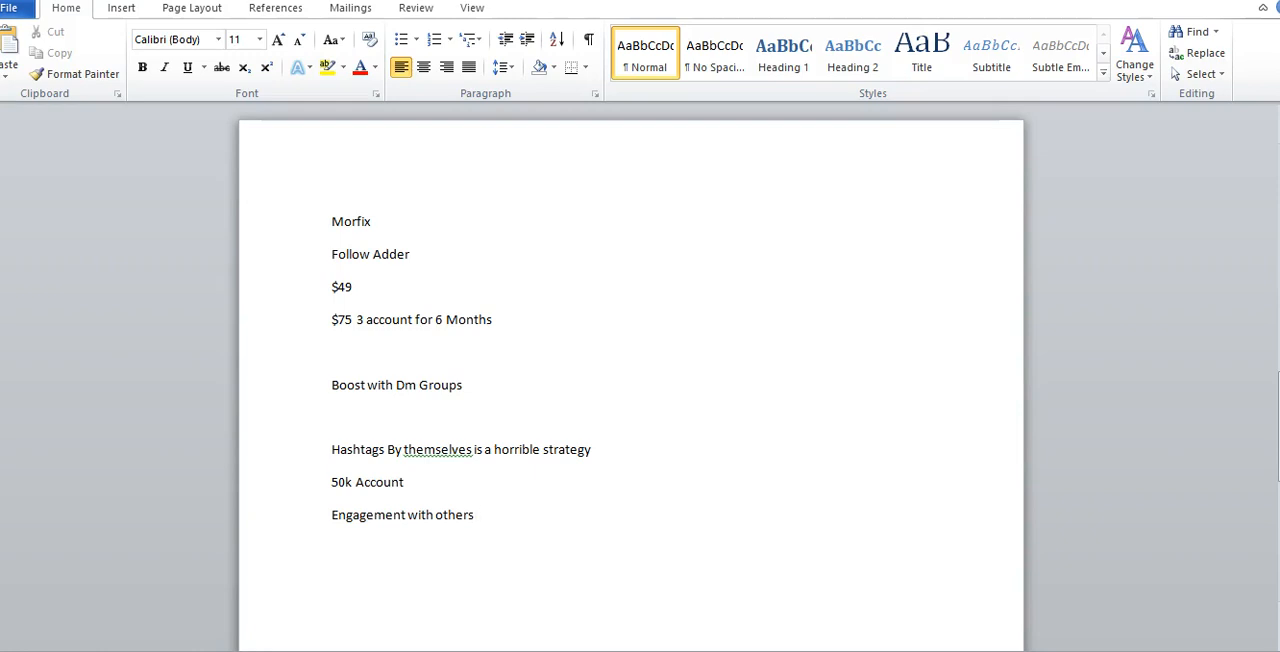
pyautogui.scroll(3)
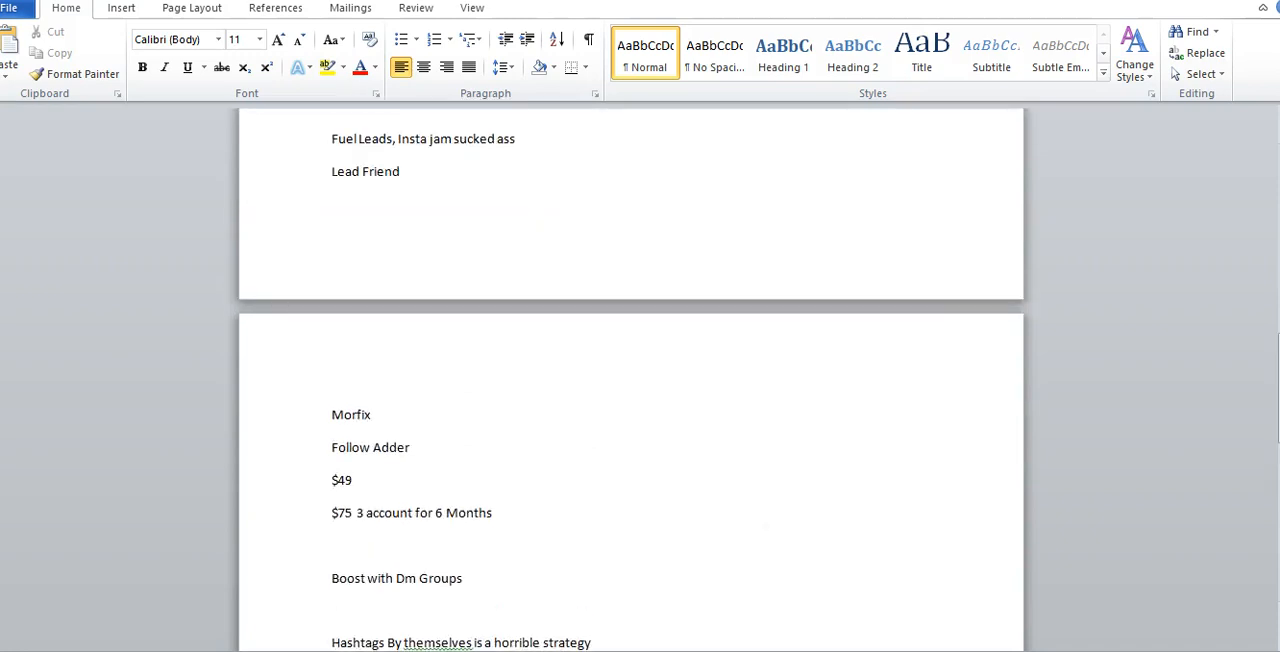
pyautogui.scroll(3)
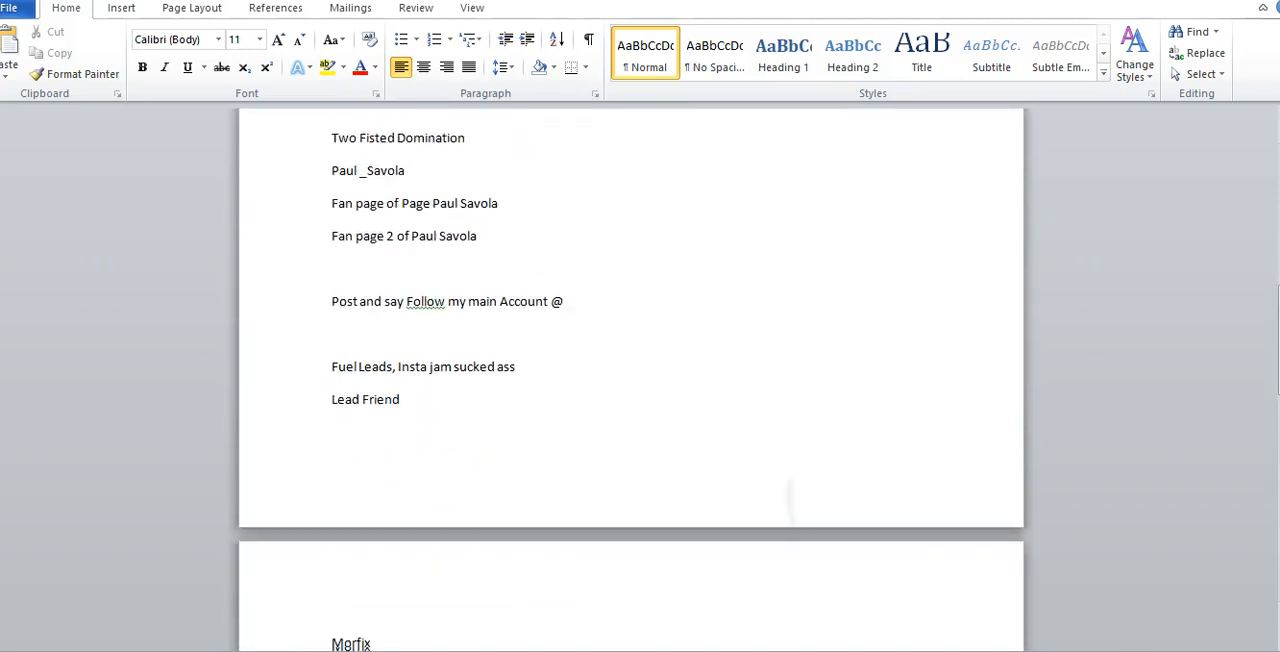
pyautogui.scroll(-3)
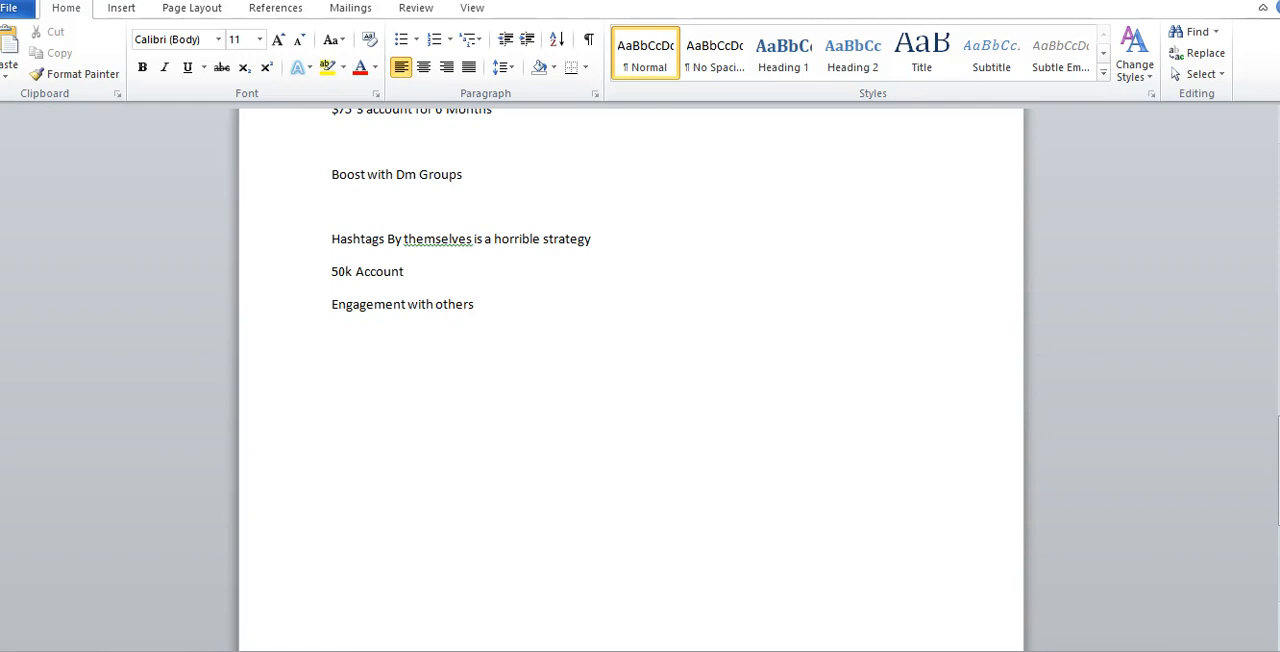
pyautogui.scroll(3)
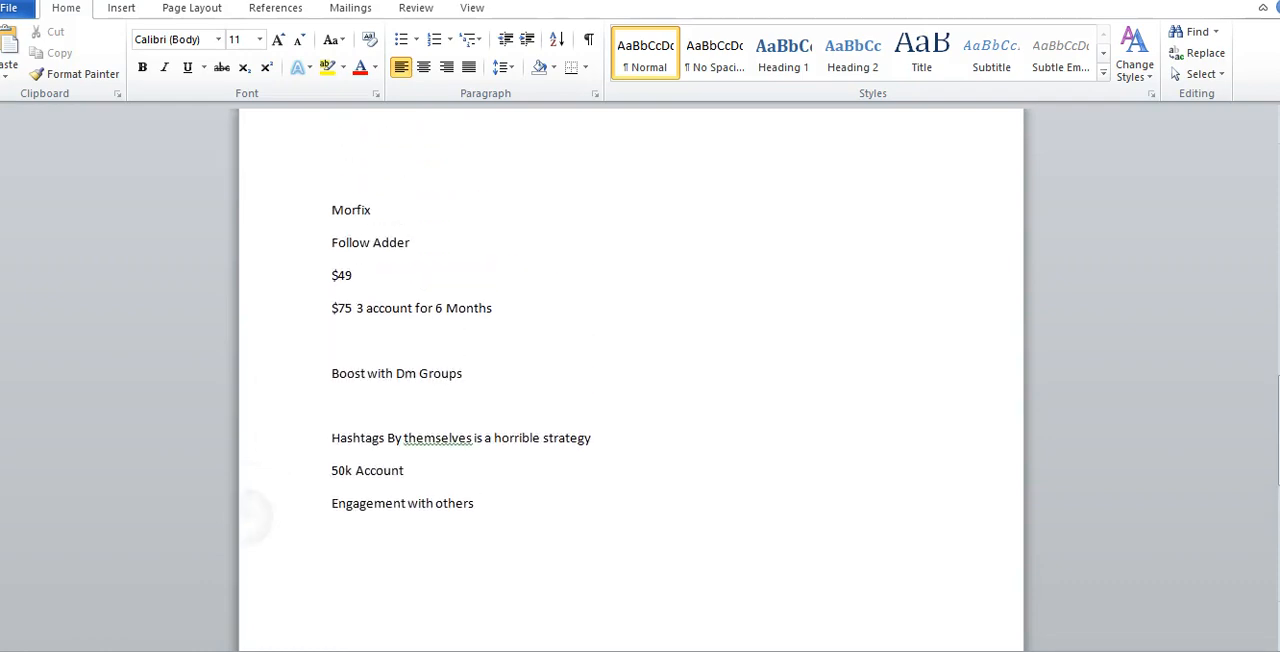
pyautogui.scroll(-3)
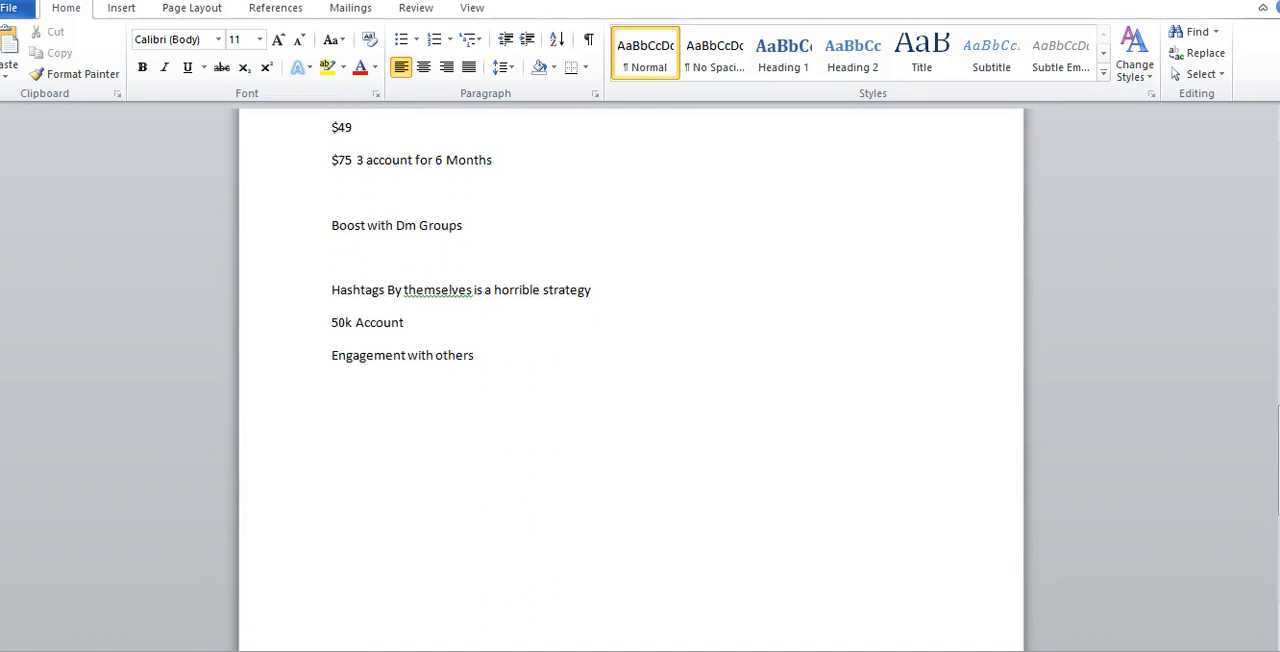
# Enter a mistaken '$14 Per month' price line and erase it.
pyautogui.write('$1')
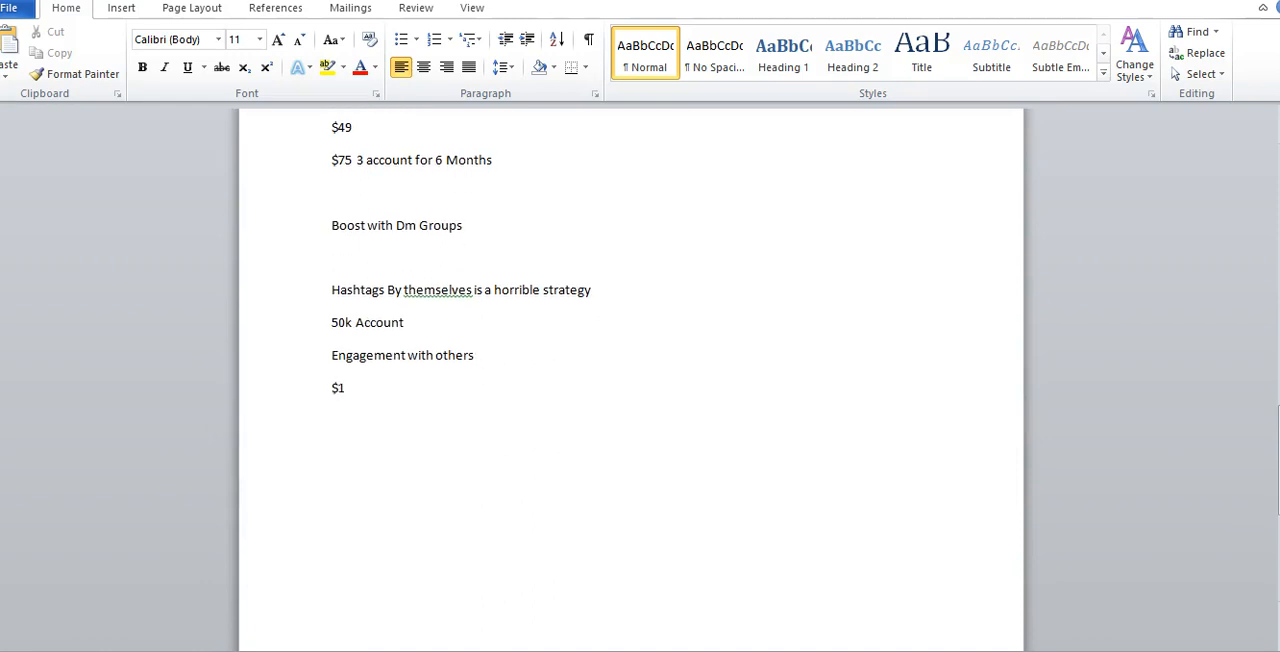
pyautogui.write('4 Per')
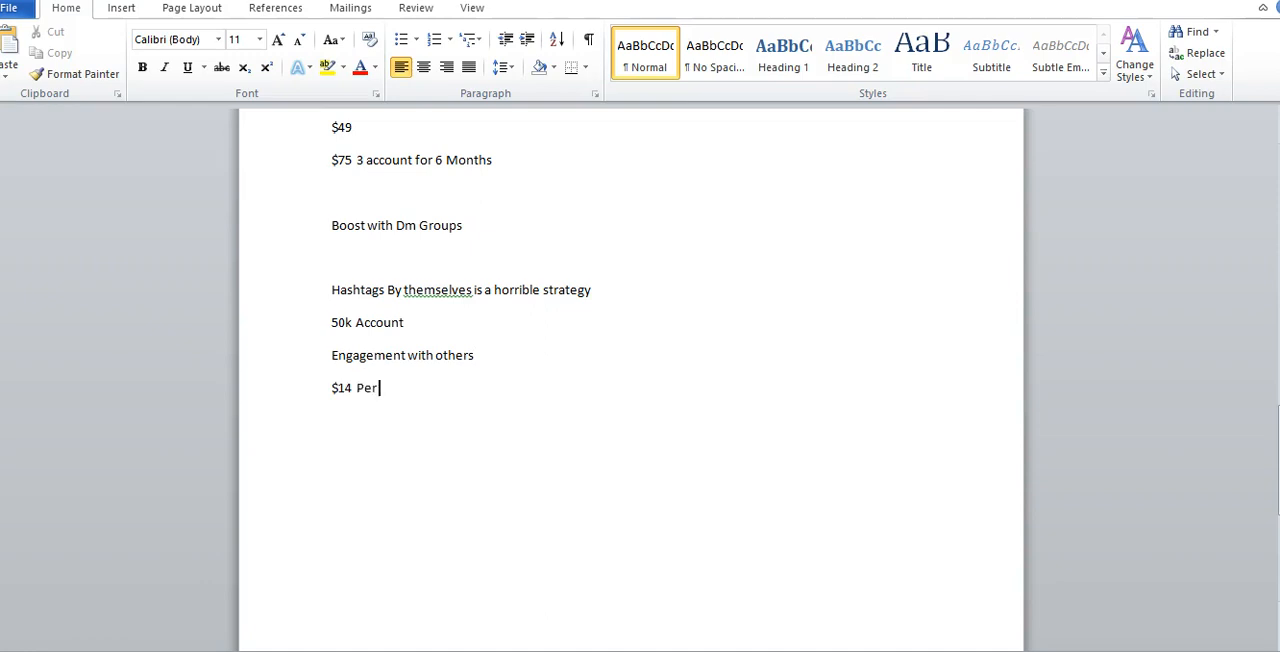
pyautogui.write('month')
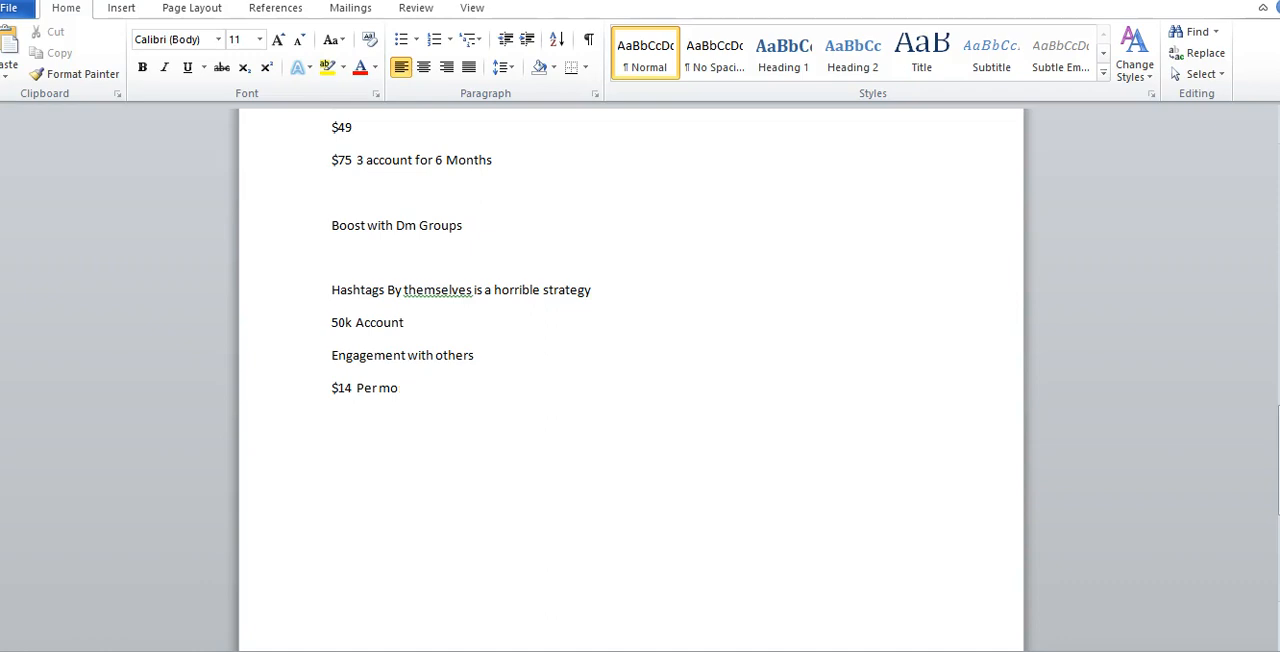
pyautogui.press('Backspace')
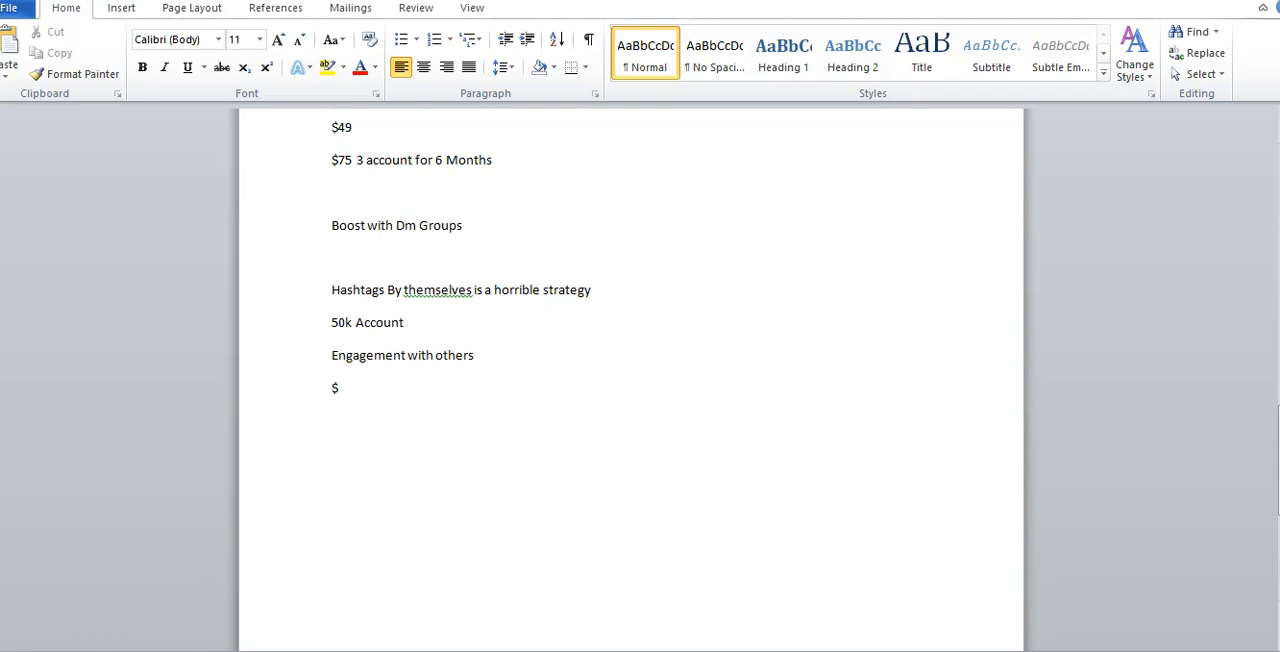
# Enter the corrected price '$47 per month' under 'Engagement with others'.
pyautogui.write('47')
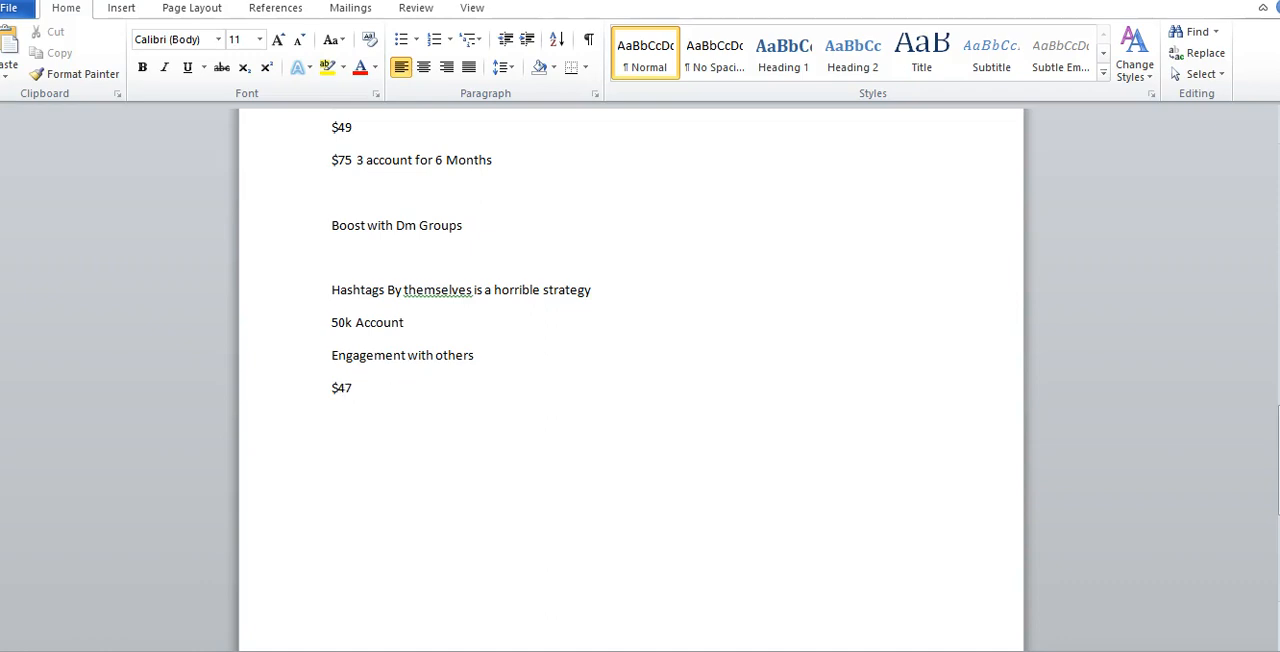
pyautogui.write('per month')
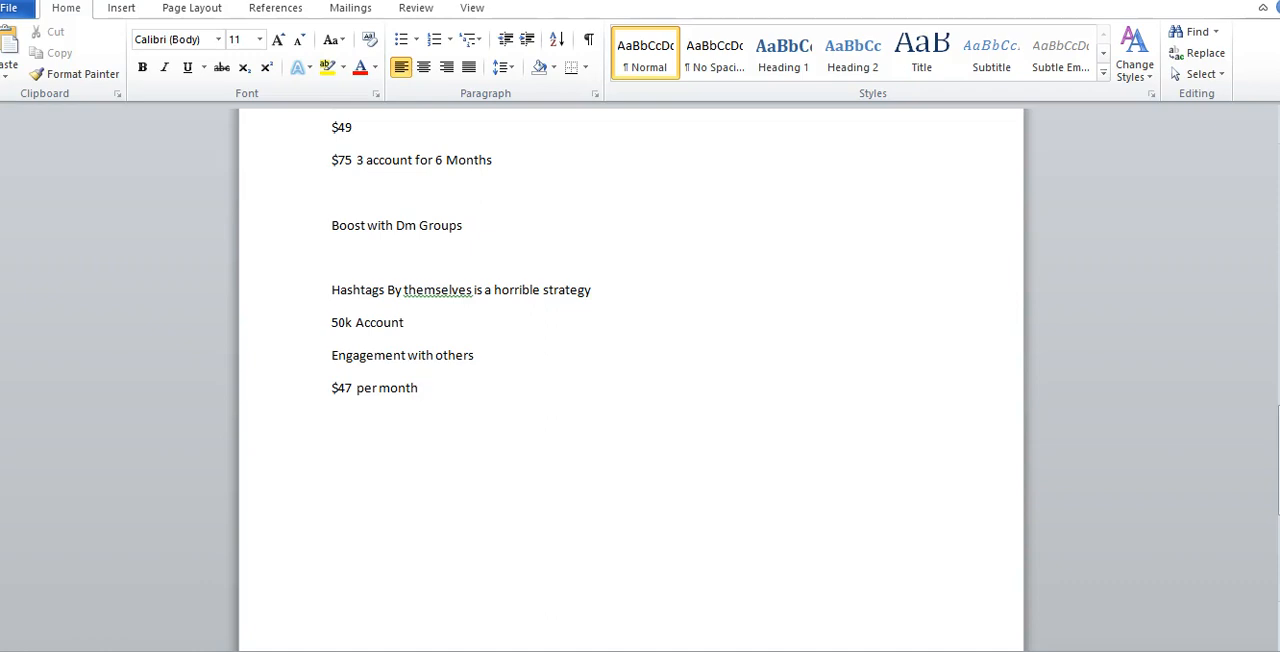
pyautogui.scroll(3)
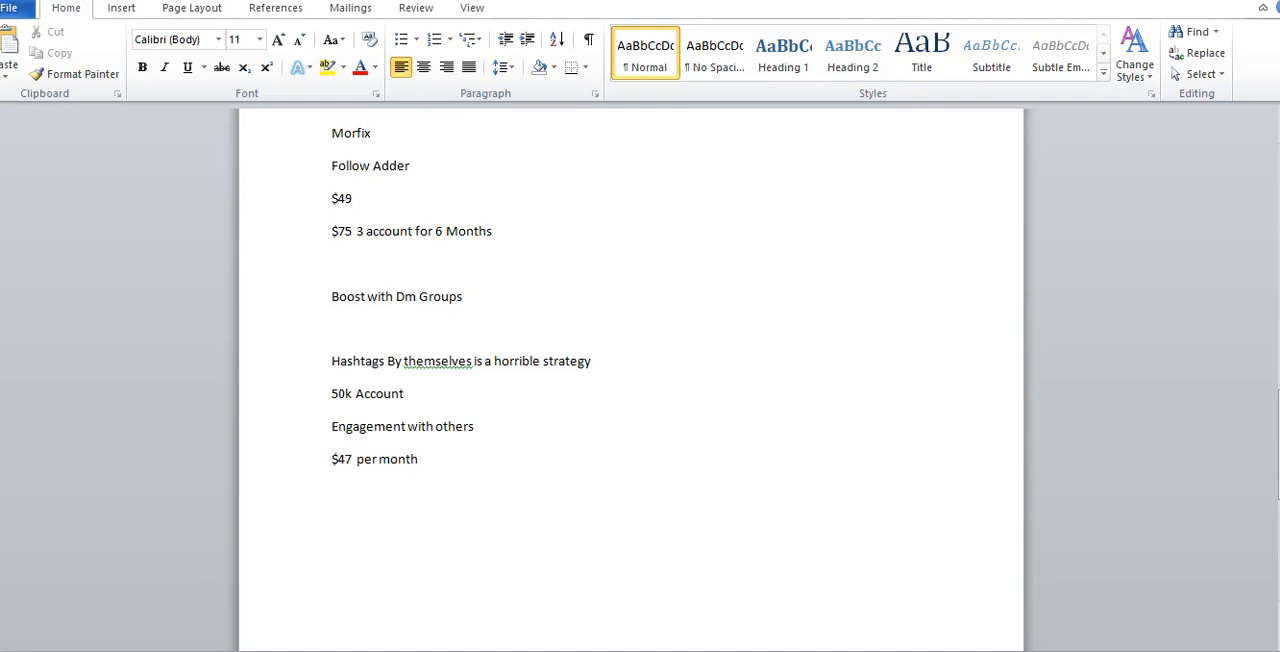
pyautogui.click(420, 460)
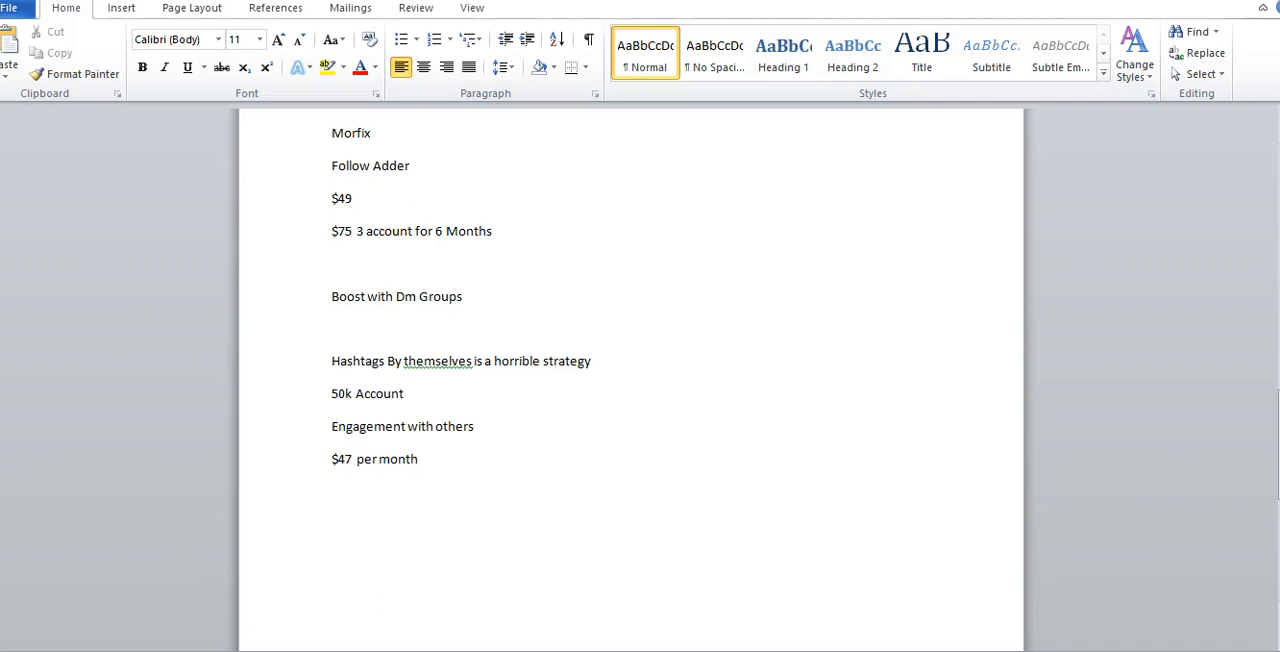
pyautogui.click(418, 460)
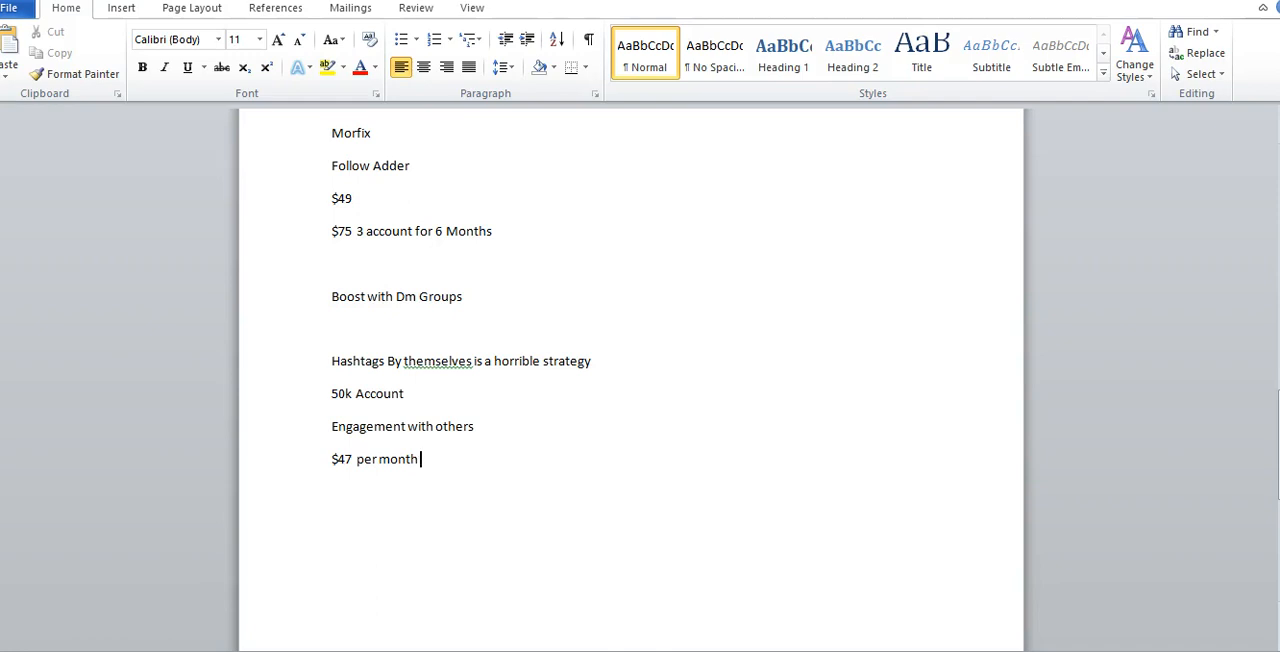